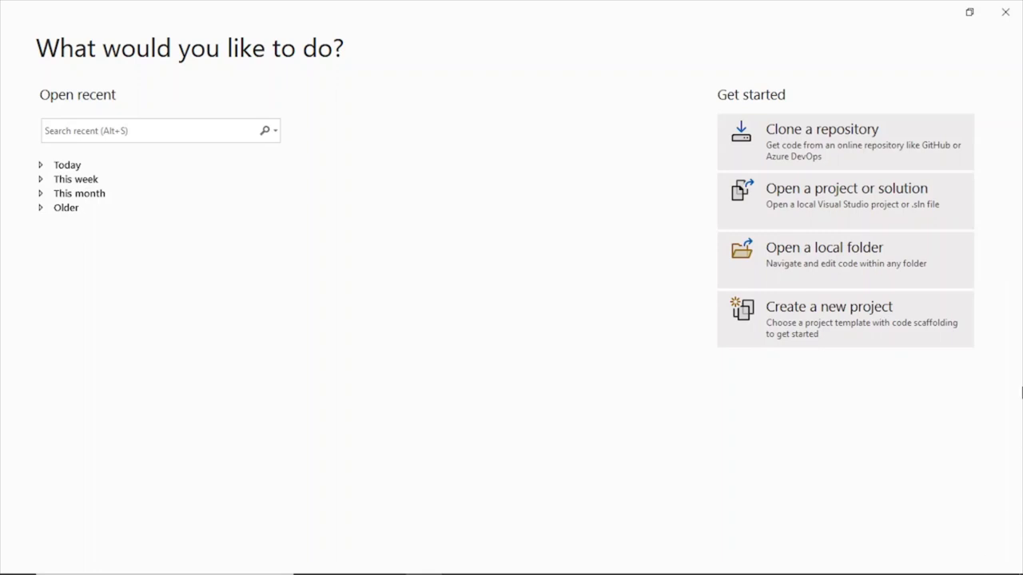
mouse_move(559, 121)
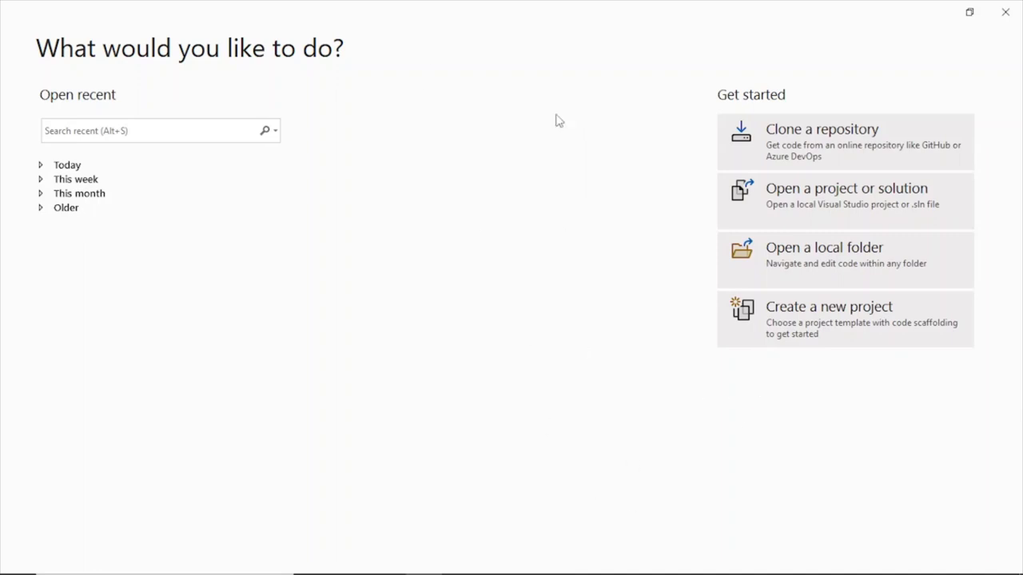
mouse_move(365, 102)
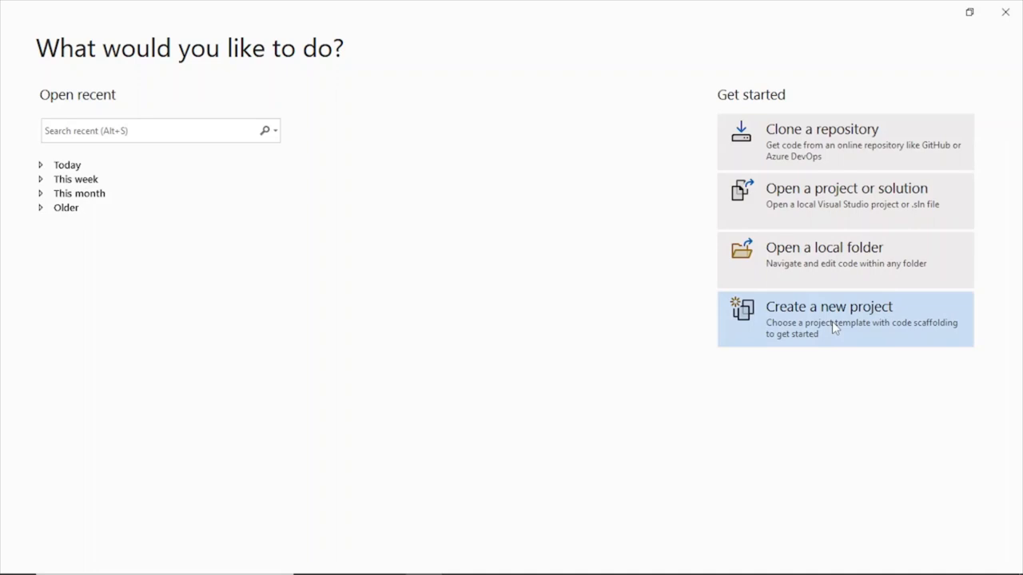
- Start a new project from the Visual Studio start window
click(828, 307)
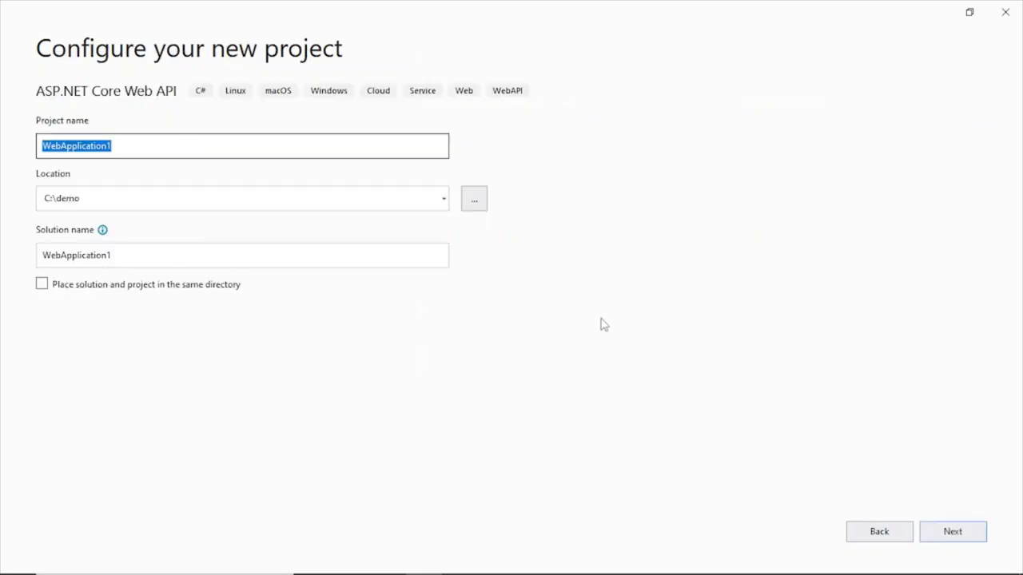
mouse_move(738, 12)
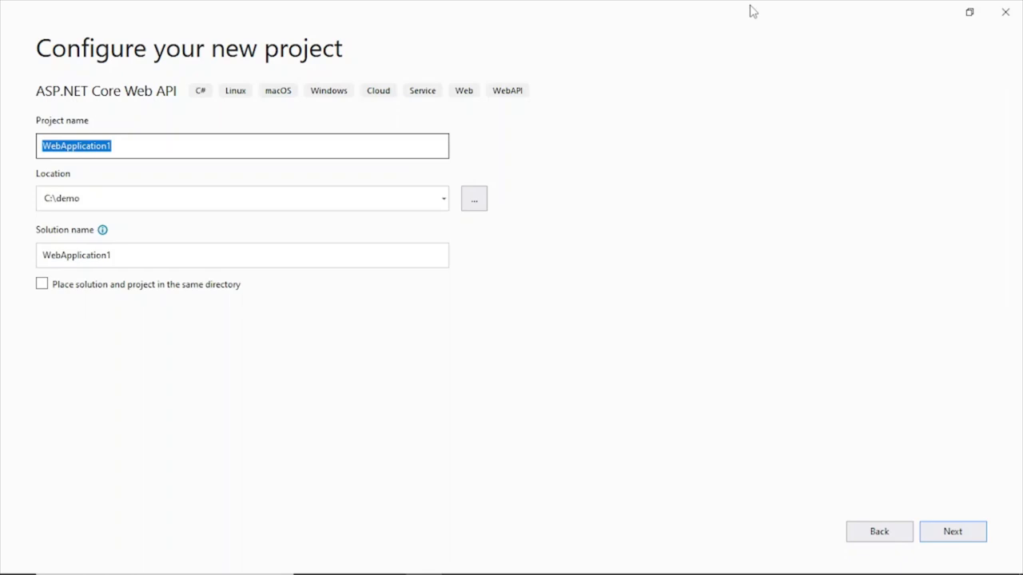
- Name the project StudentAPI in C:\demo and continue to additional settings
text(Student)
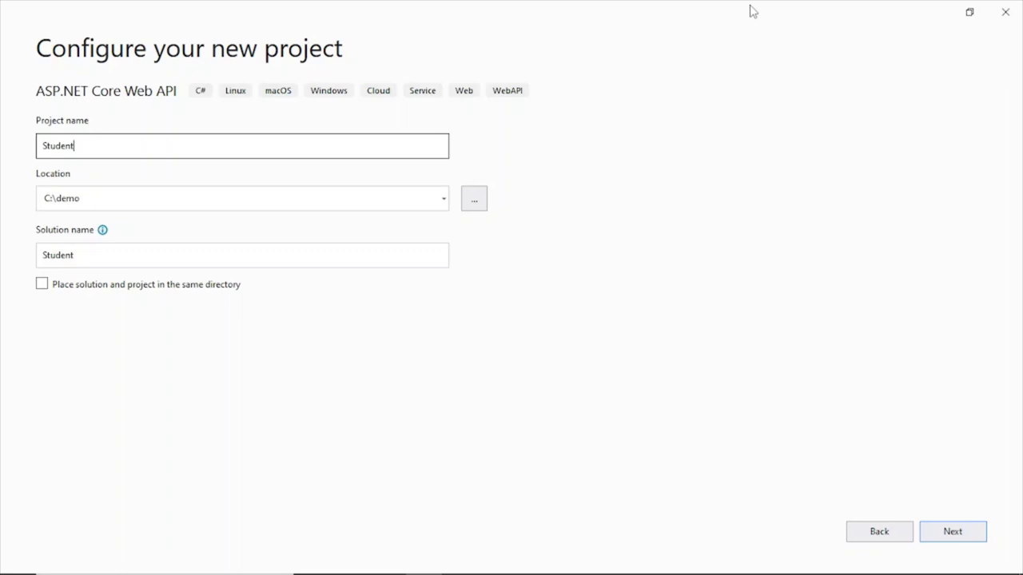
text(API)
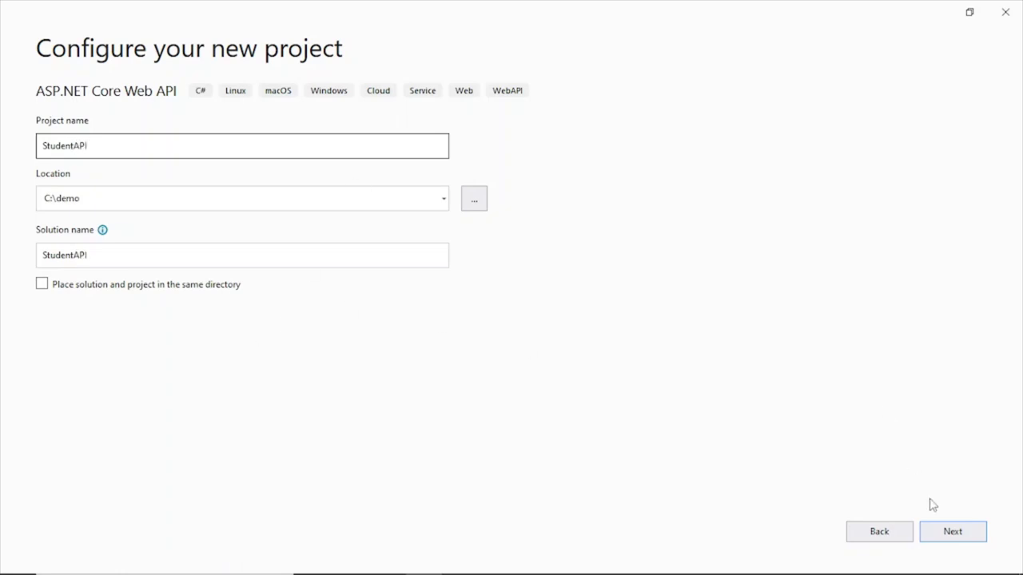
click(952, 531)
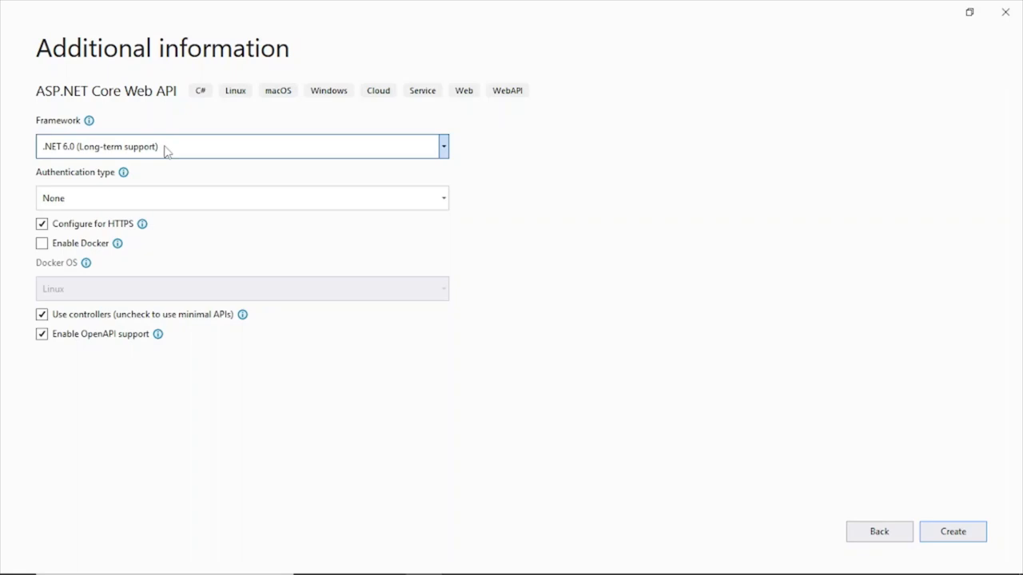
mouse_move(556, 218)
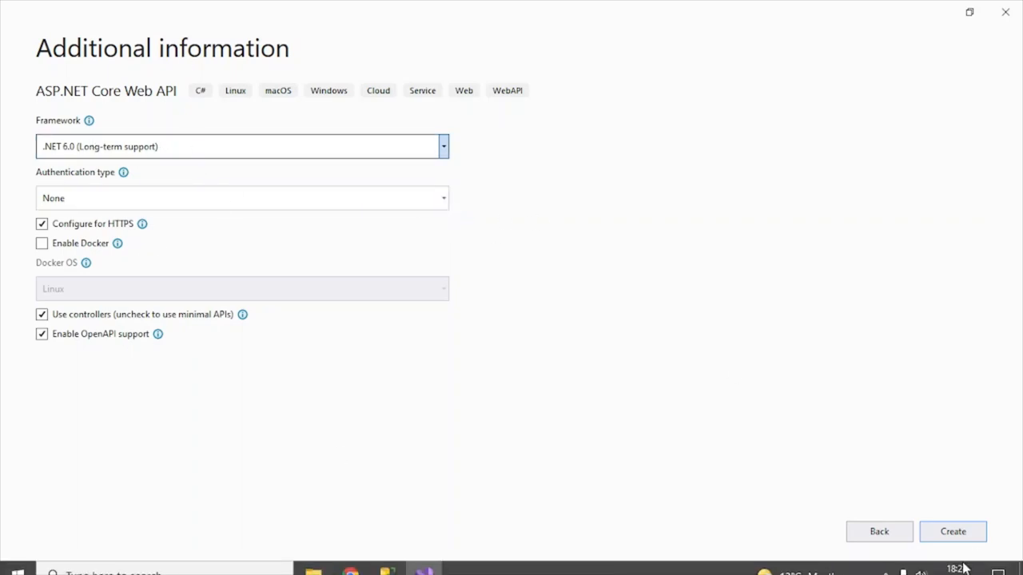
- Create StudentAPI on .NET 6.0 with no authentication, HTTPS, controllers and OpenAPI
click(952, 531)
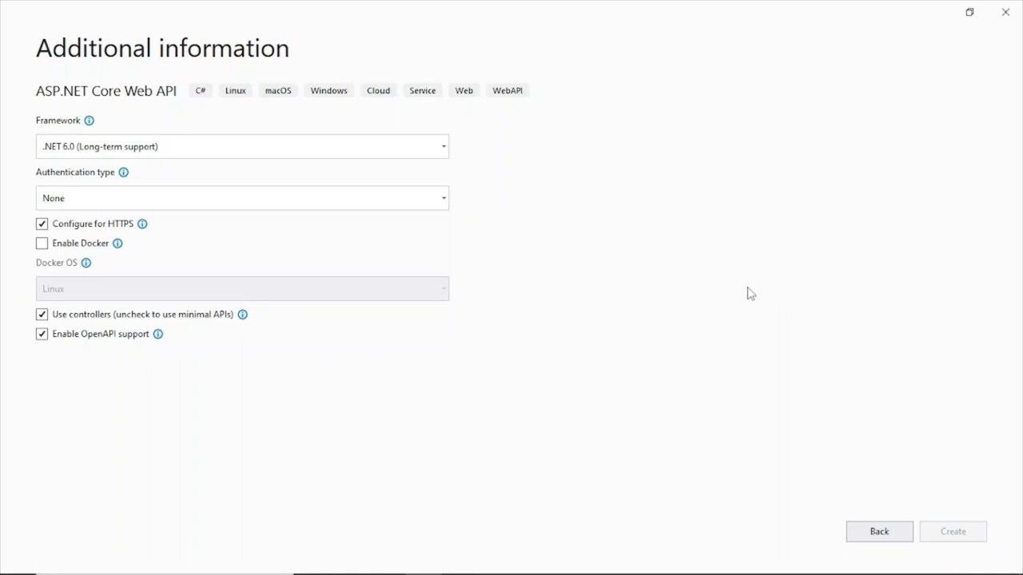
click(953, 531)
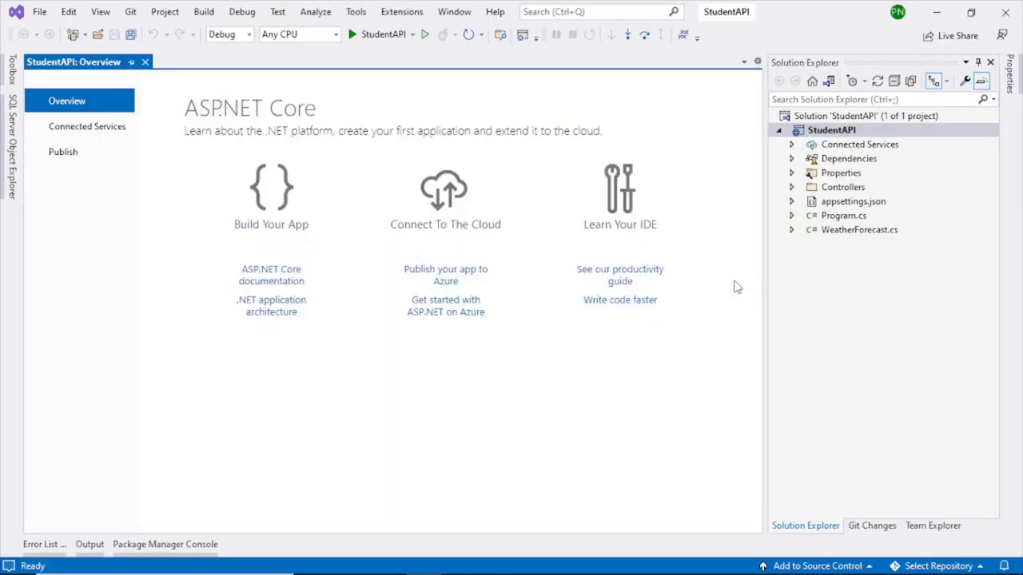
mouse_move(664, 179)
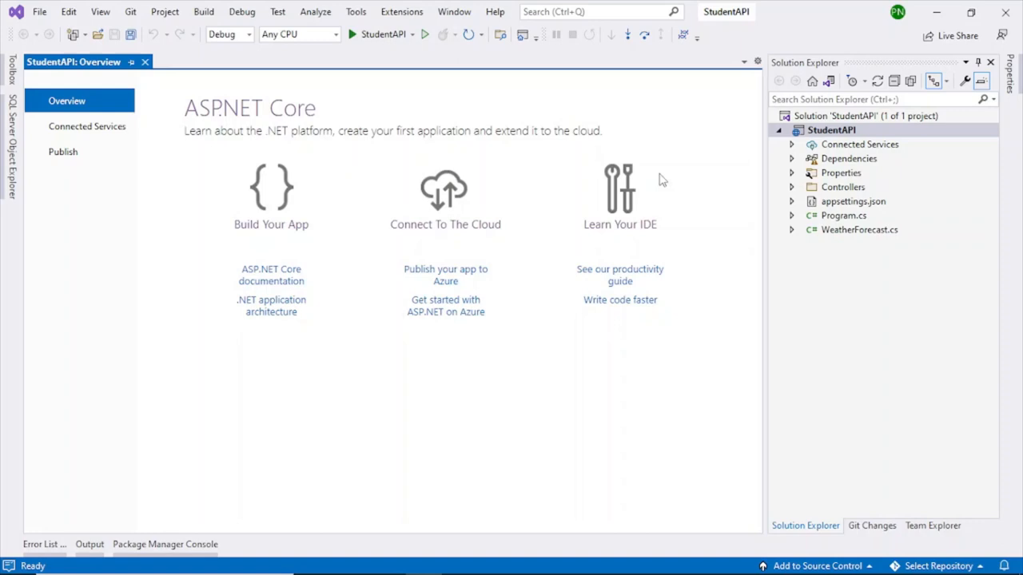
mouse_move(745, 243)
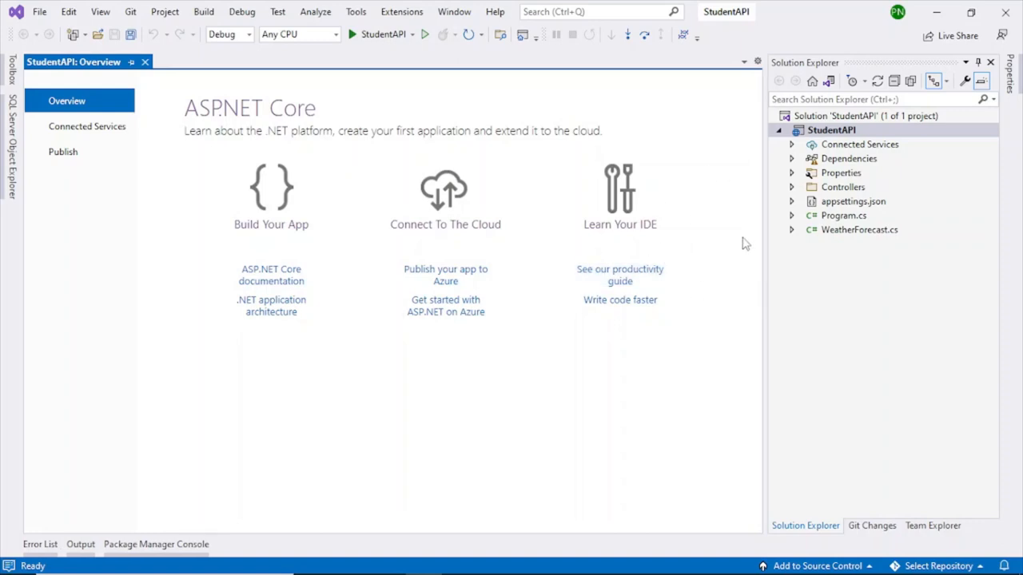
- Delete WeatherForecast.cs from the StudentAPI project
right_click(860, 230)
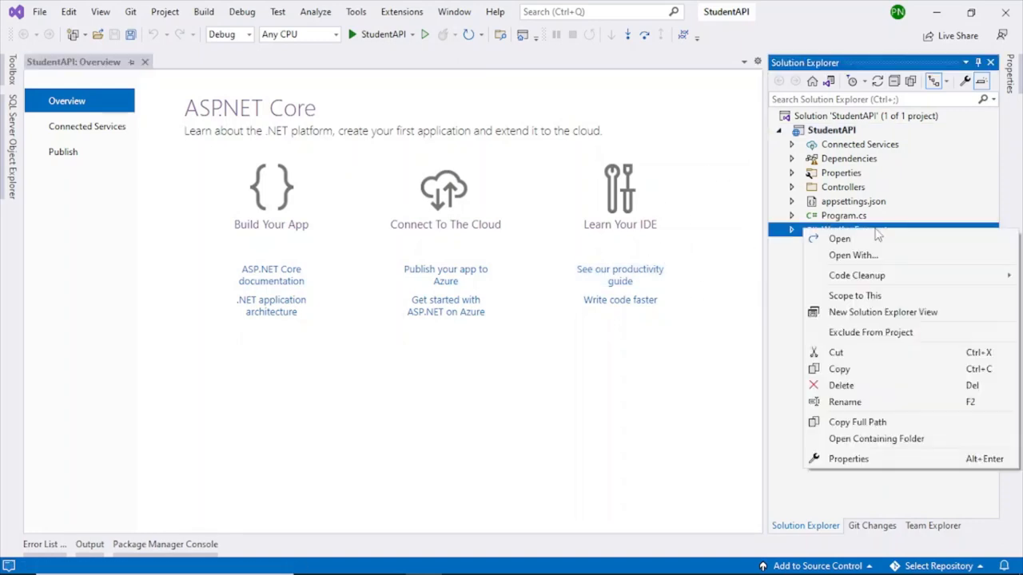
mouse_move(876, 390)
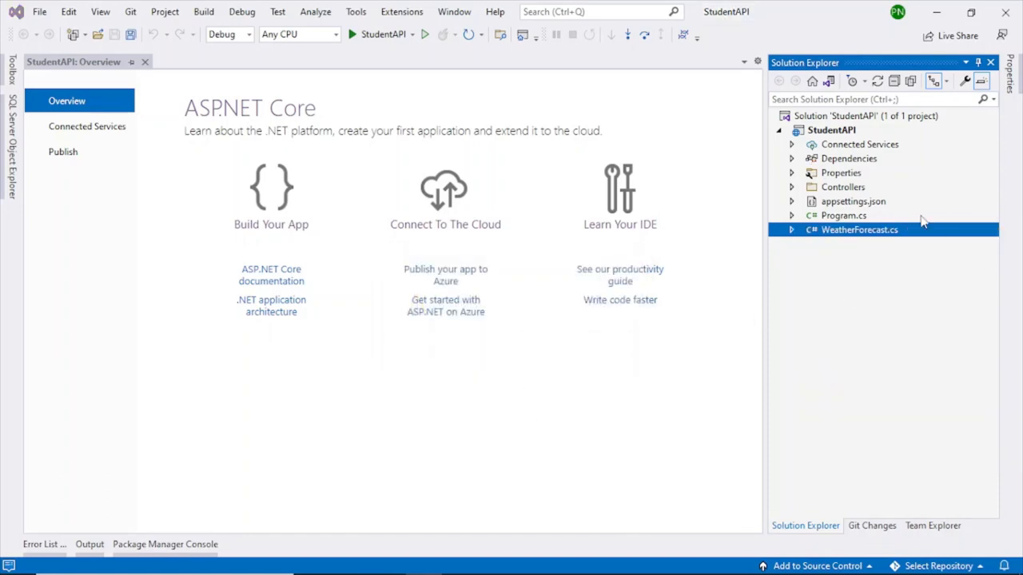
right_click(859, 202)
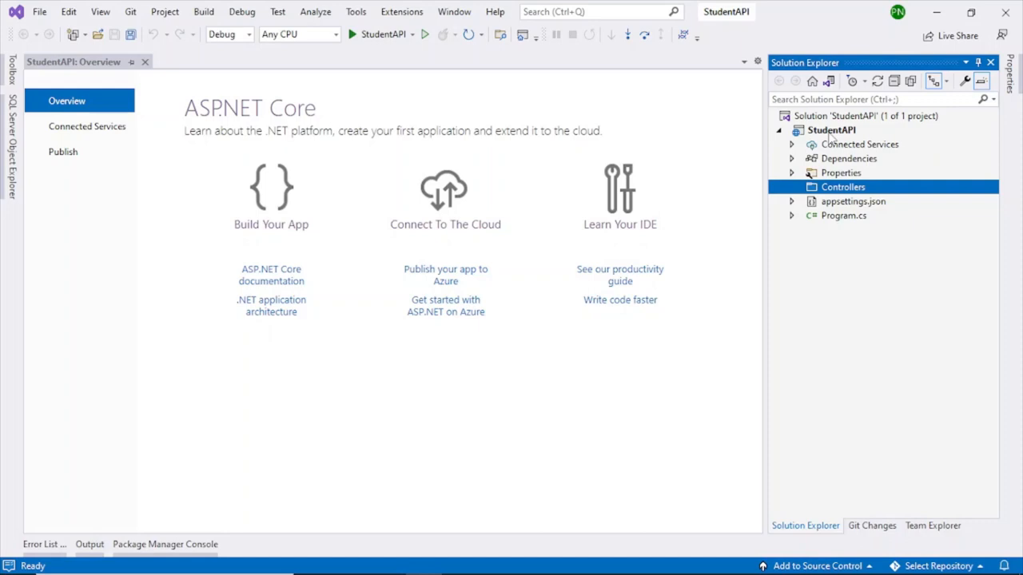
- Add a new folder named Models to the StudentAPI project
right_click(831, 129)
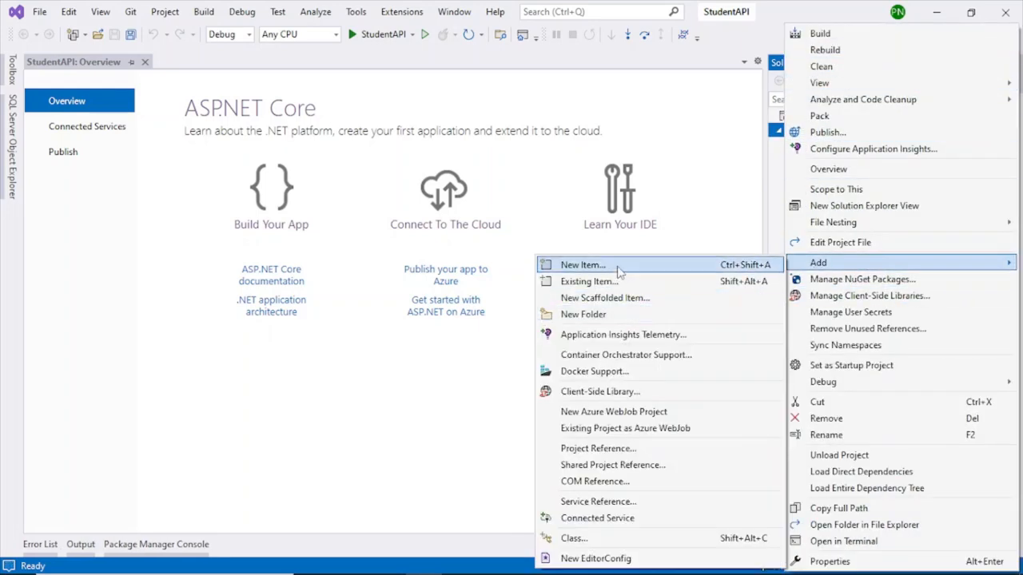
click(581, 313)
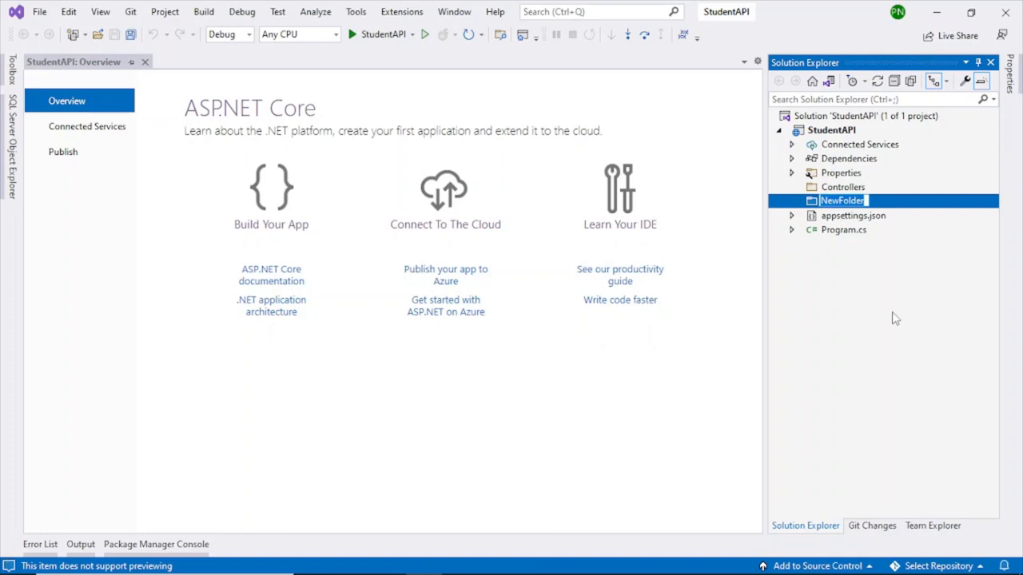
text(Nodels)
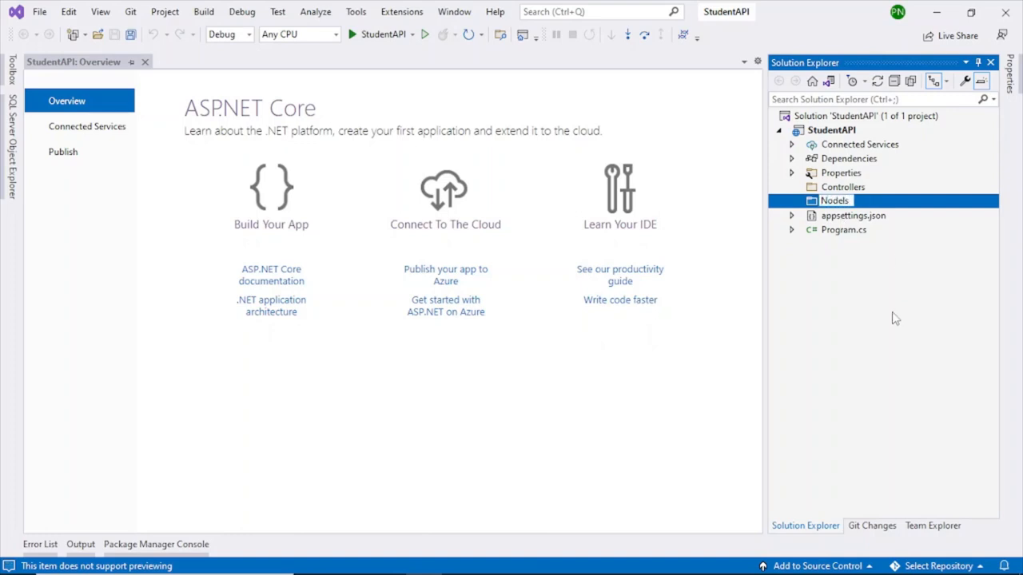
text(Models)
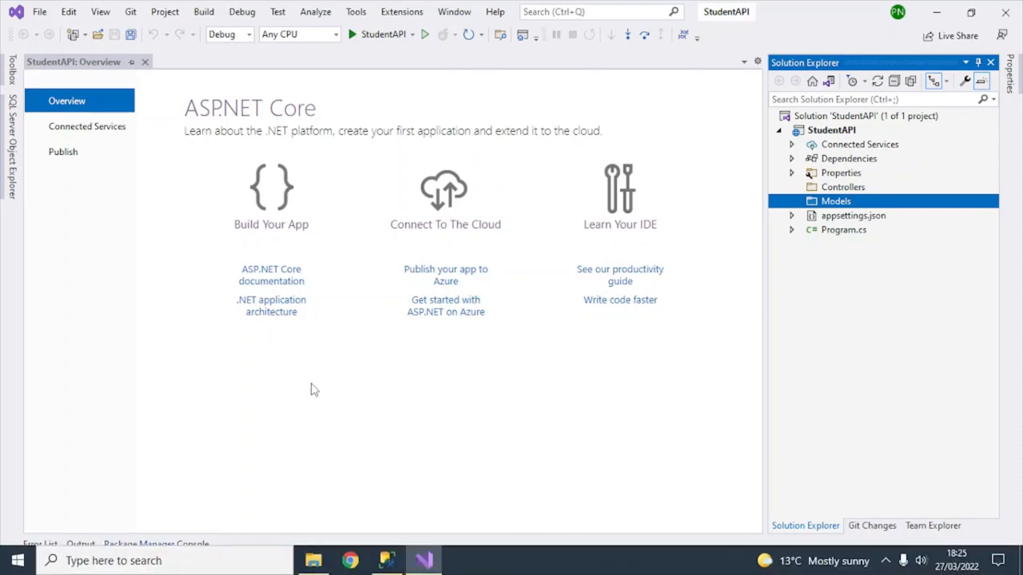
- Connect SSMS to the local SQLEXPRESS engine with Windows Authentication
click(386, 559)
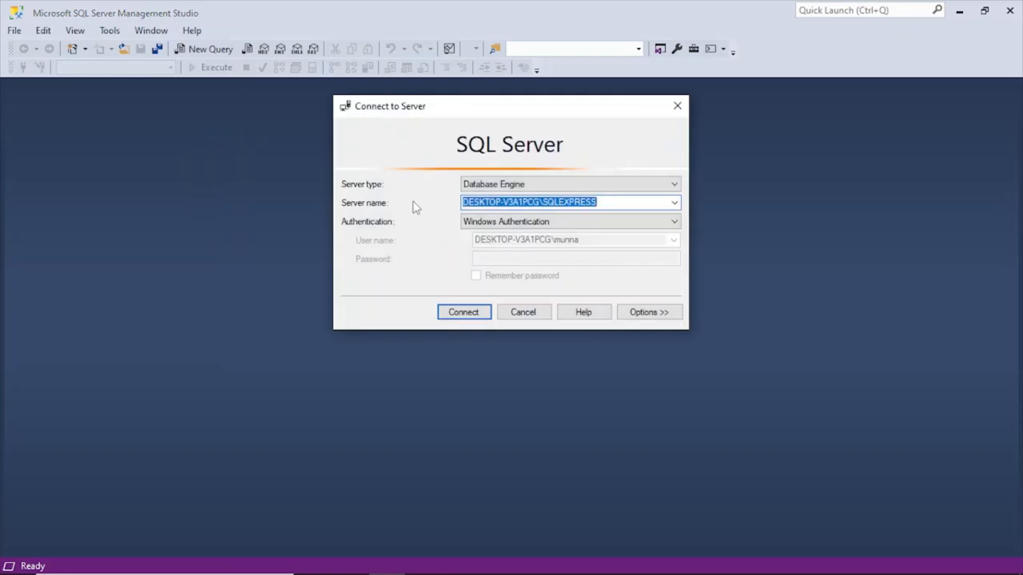
mouse_move(618, 202)
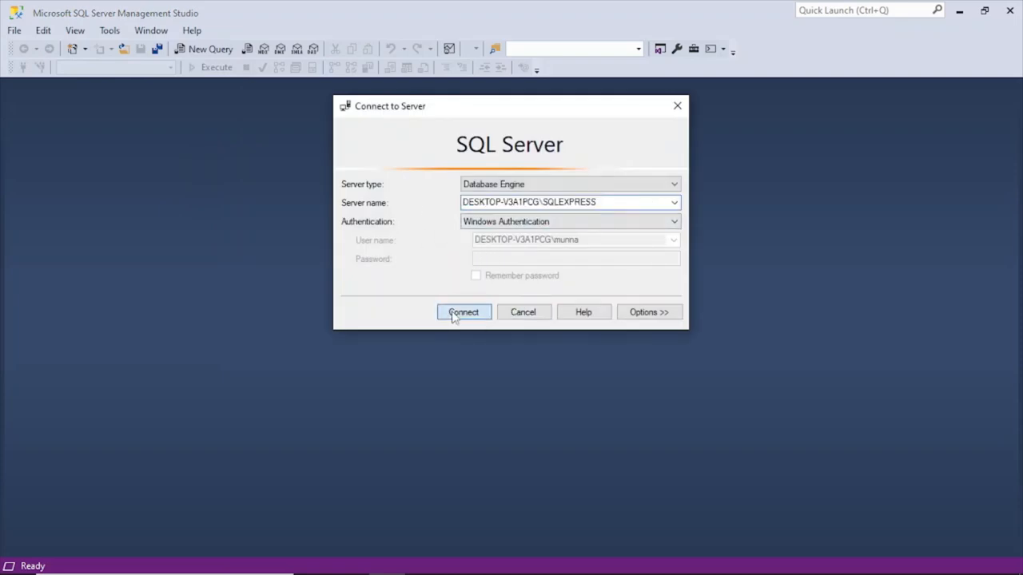
click(463, 312)
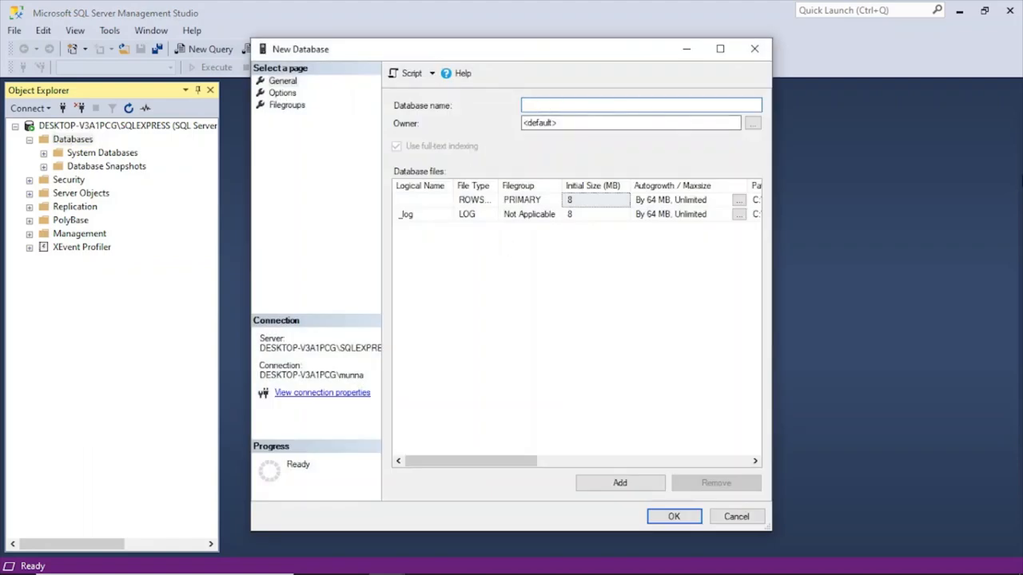
- Create a new database named Student
text(St)
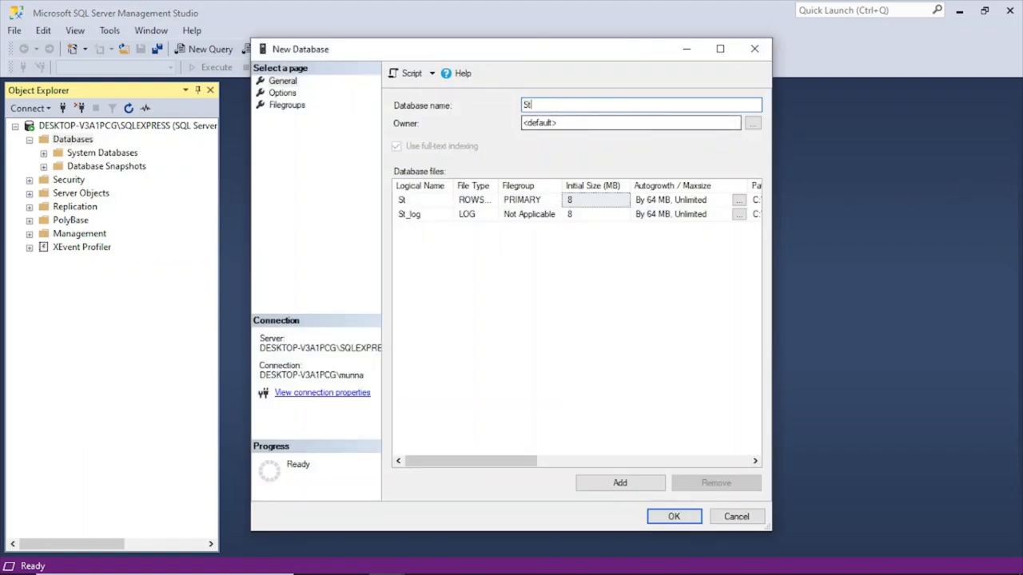
text(udent)
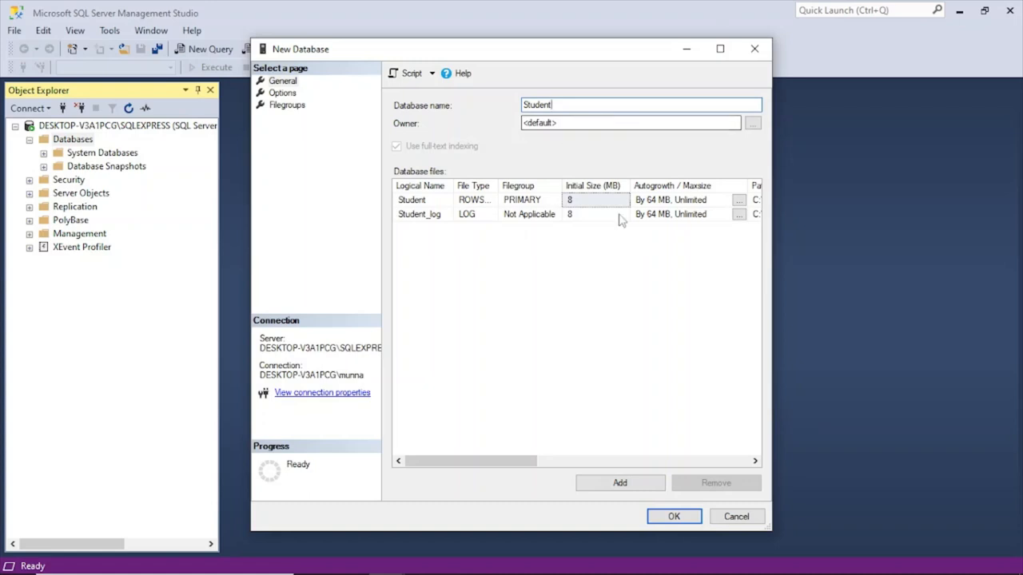
click(674, 516)
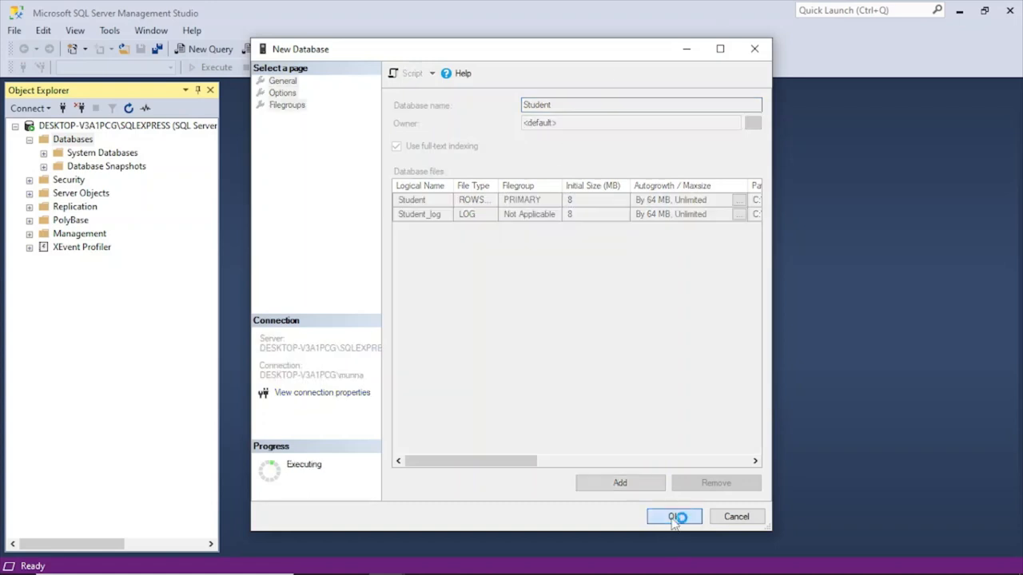
- Expand the Student database and start designing a new table
click(674, 516)
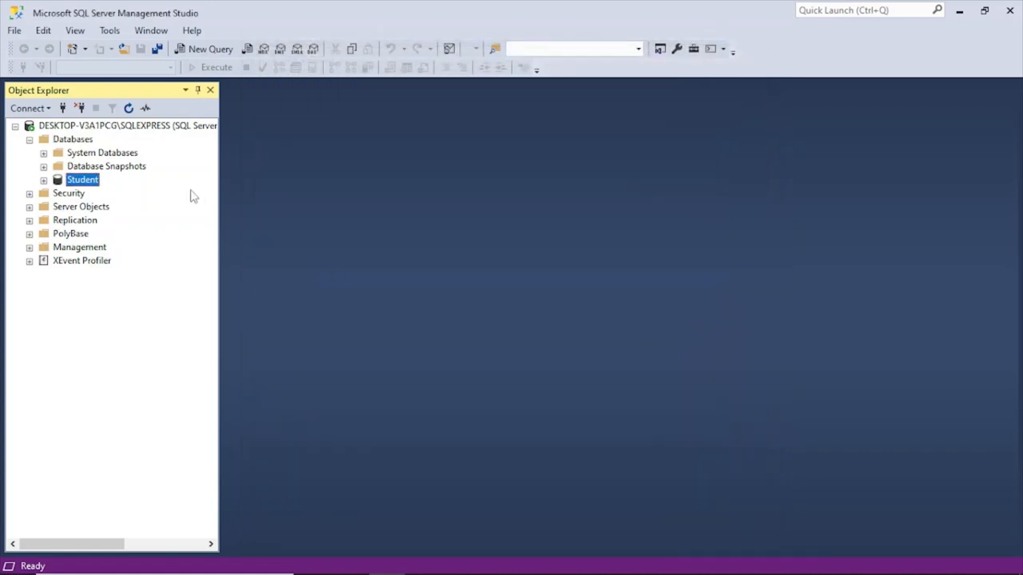
click(44, 179)
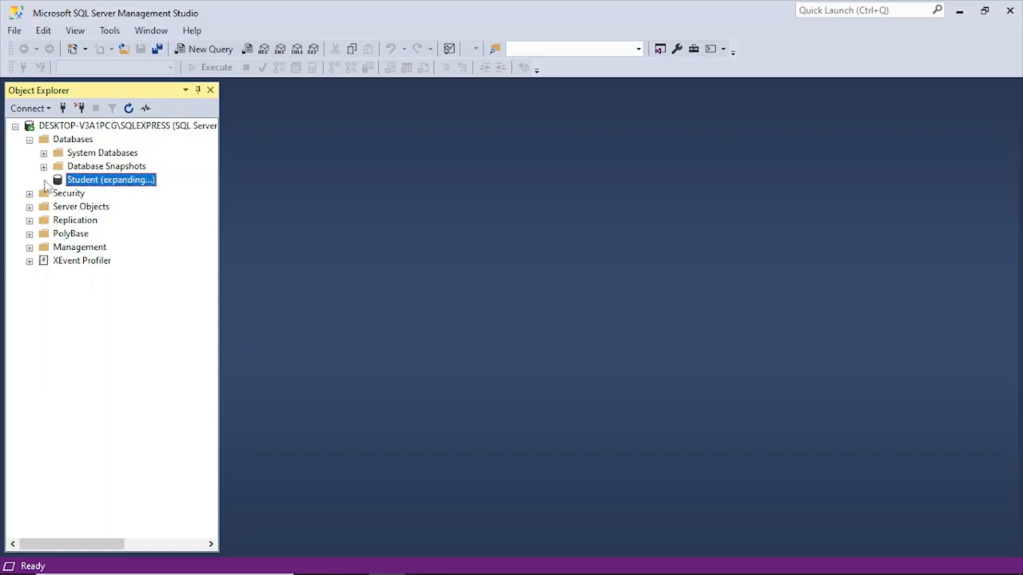
right_click(119, 207)
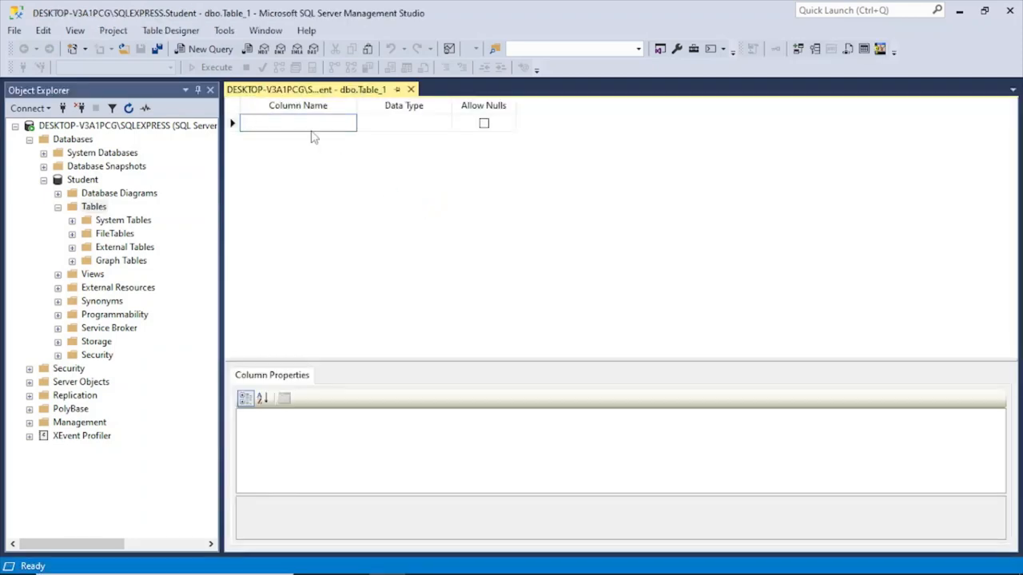
- Add an Id column with data type int
text(id)
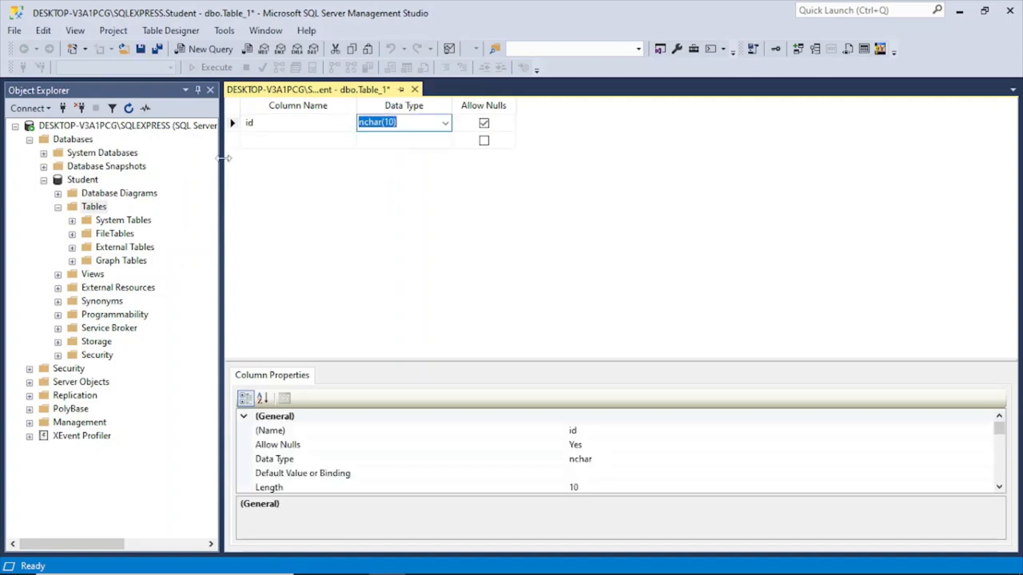
click(297, 122)
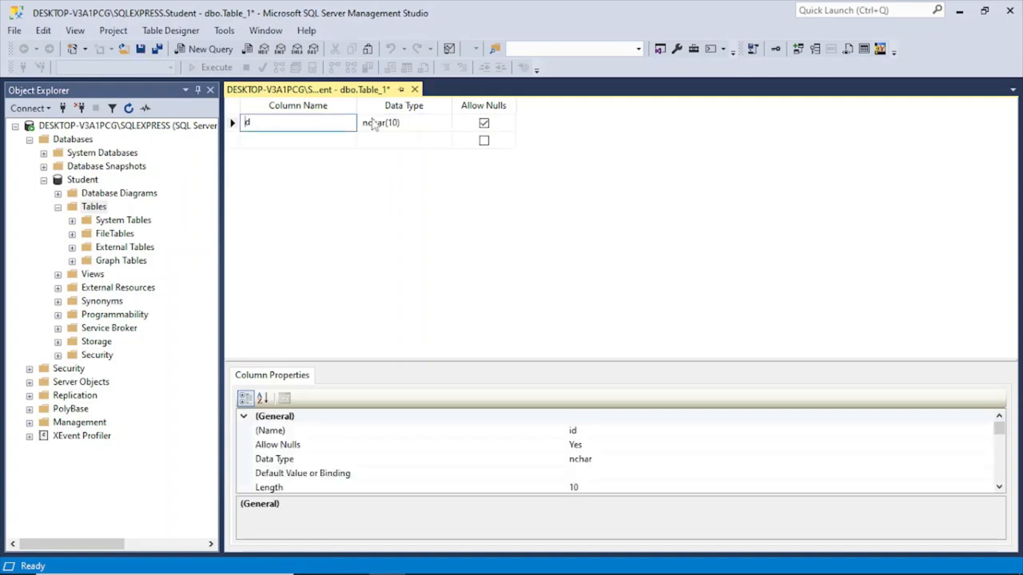
click(402, 122)
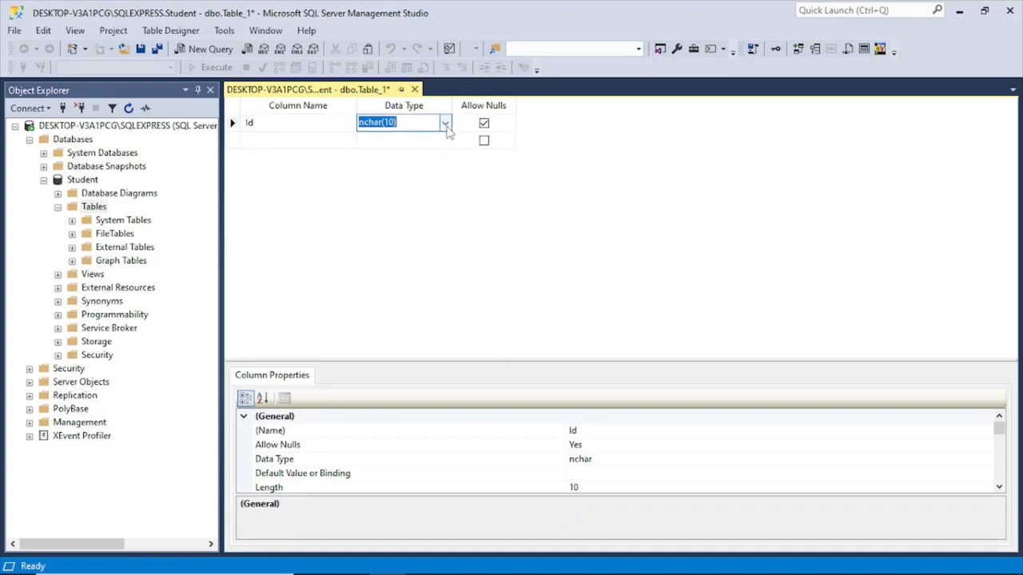
click(444, 121)
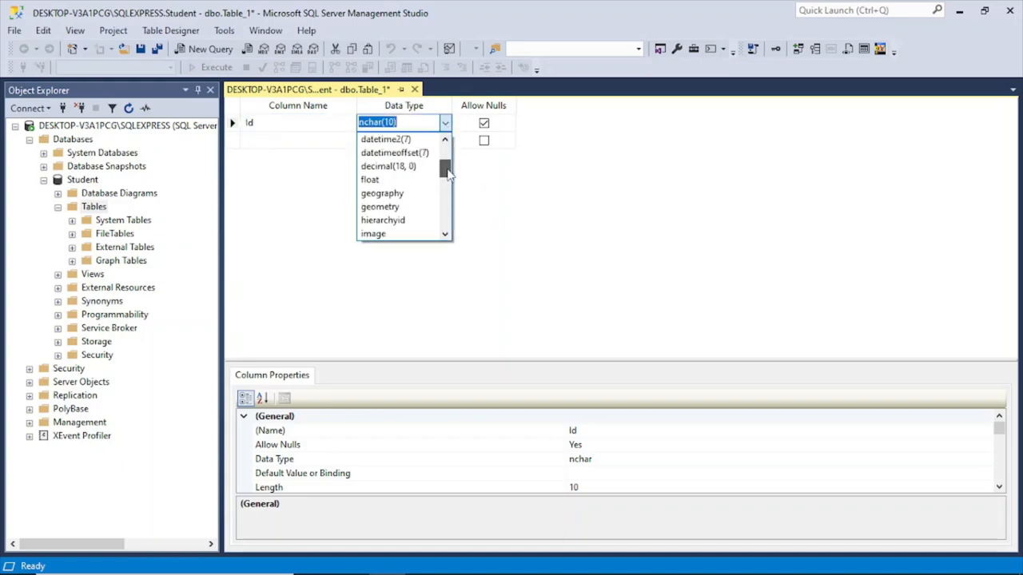
scroll(down, 3)
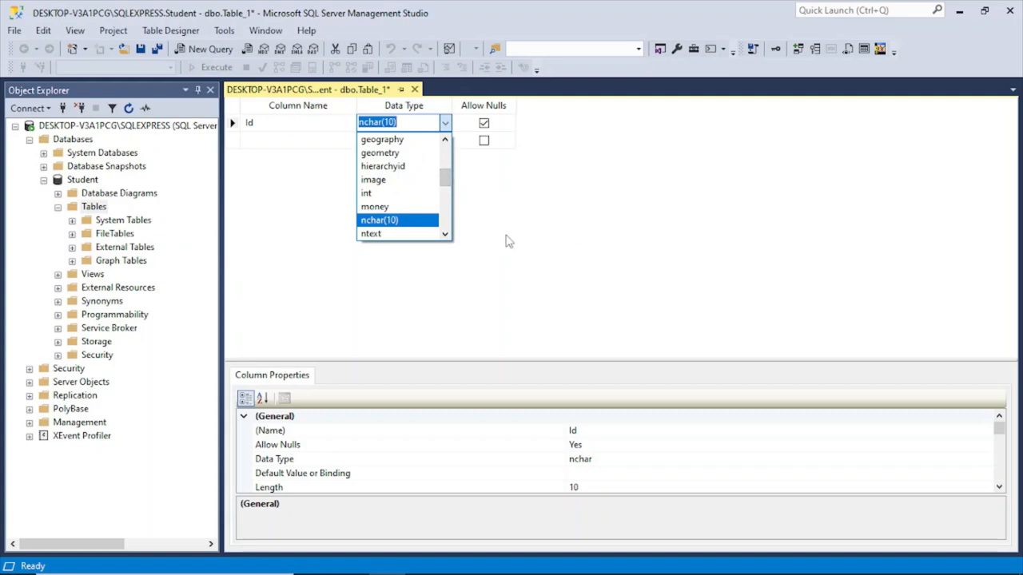
click(366, 192)
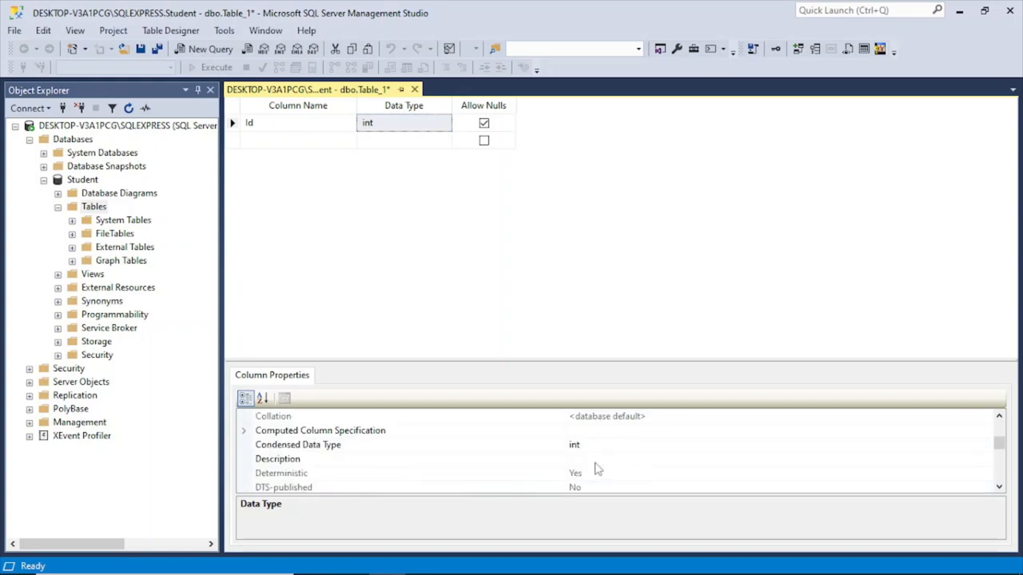
mouse_move(422, 446)
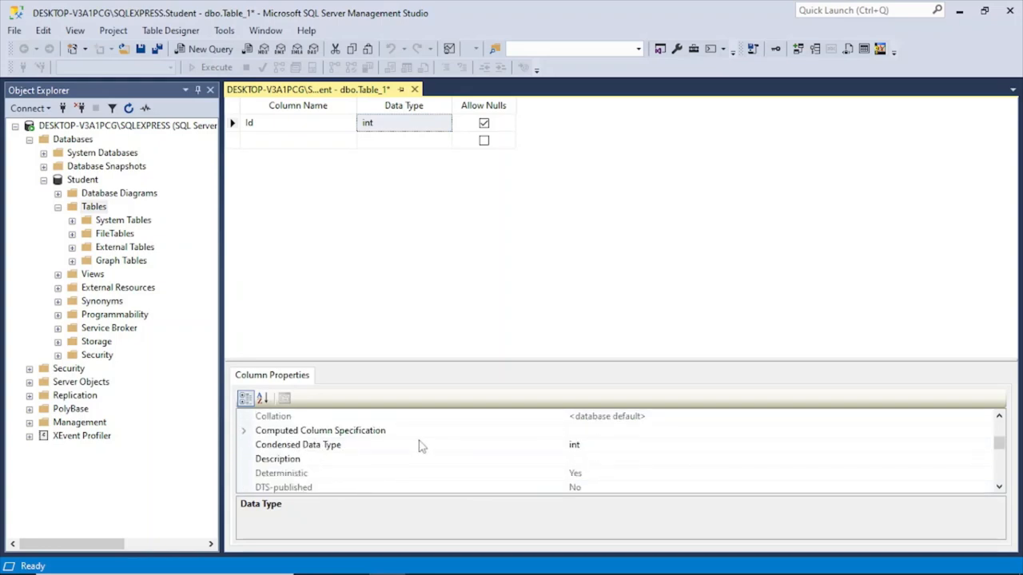
- Set Id's Identity Specification (Is Identity) to Yes
scroll(down, 3)
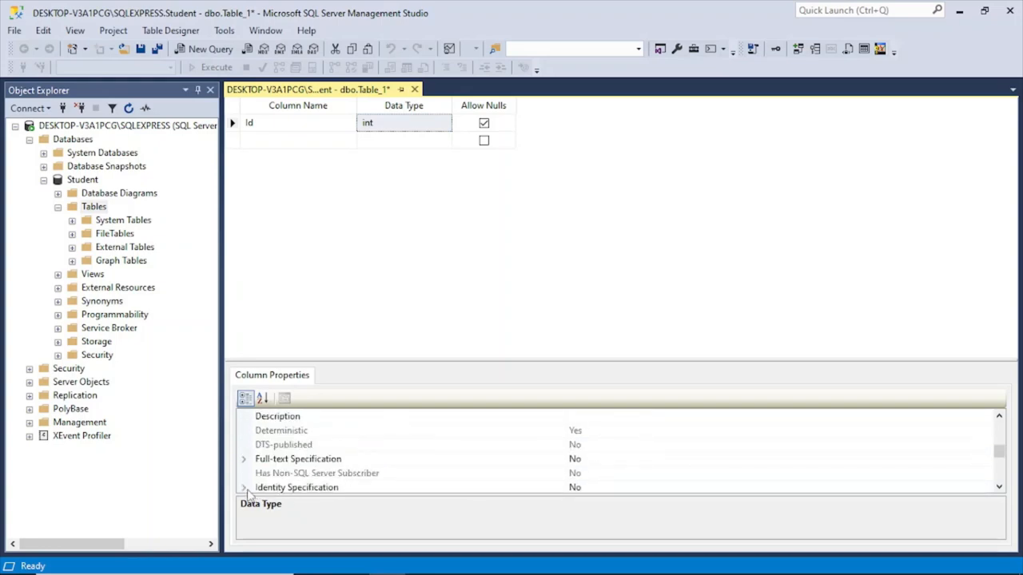
click(243, 487)
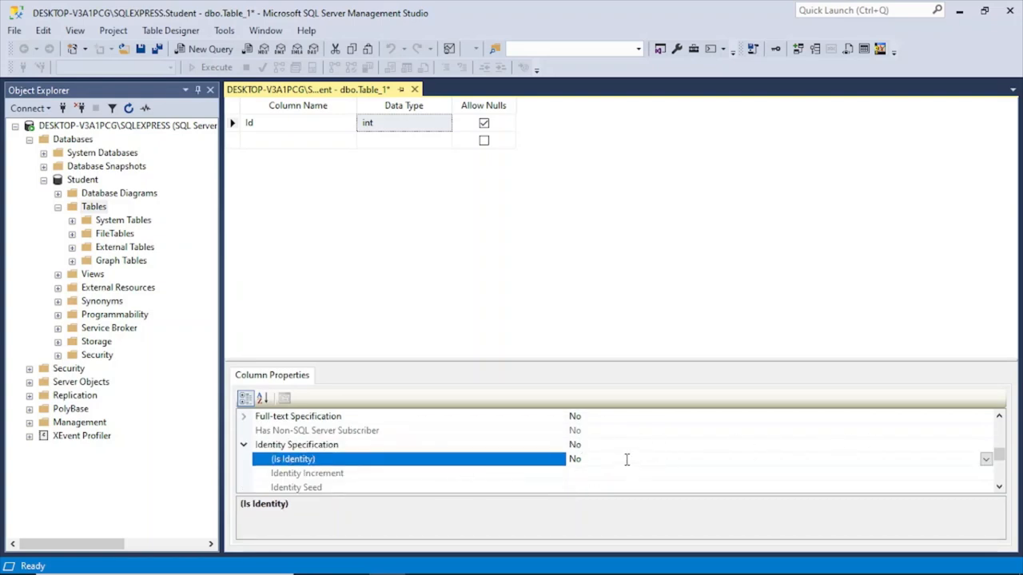
click(985, 458)
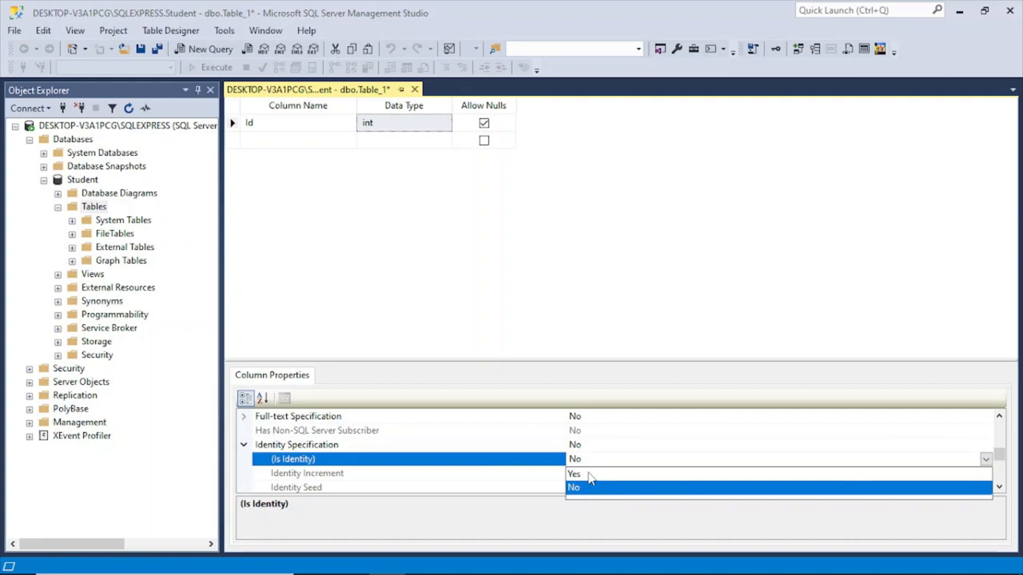
click(574, 473)
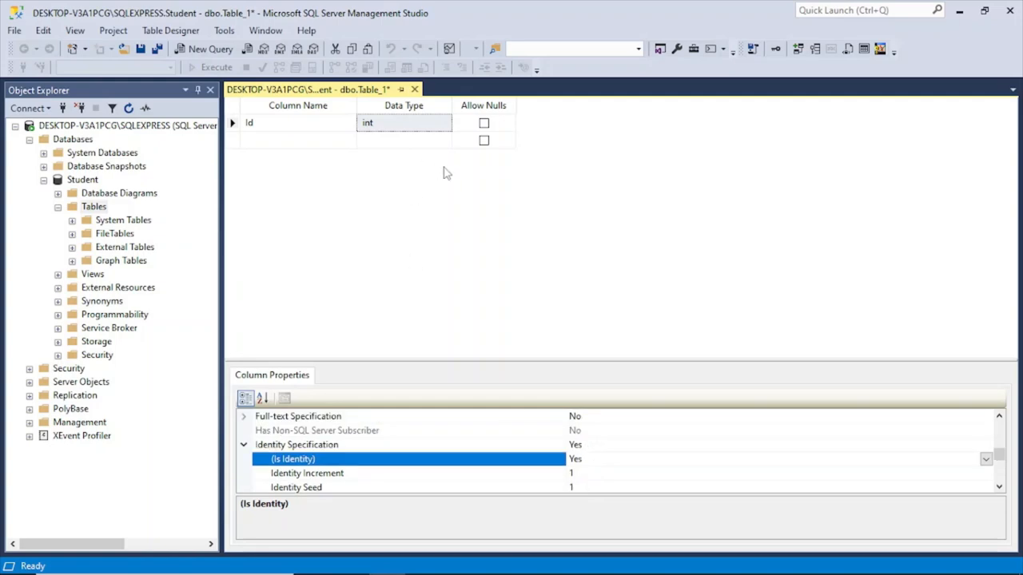
- Make the Id column the table's primary key
click(233, 121)
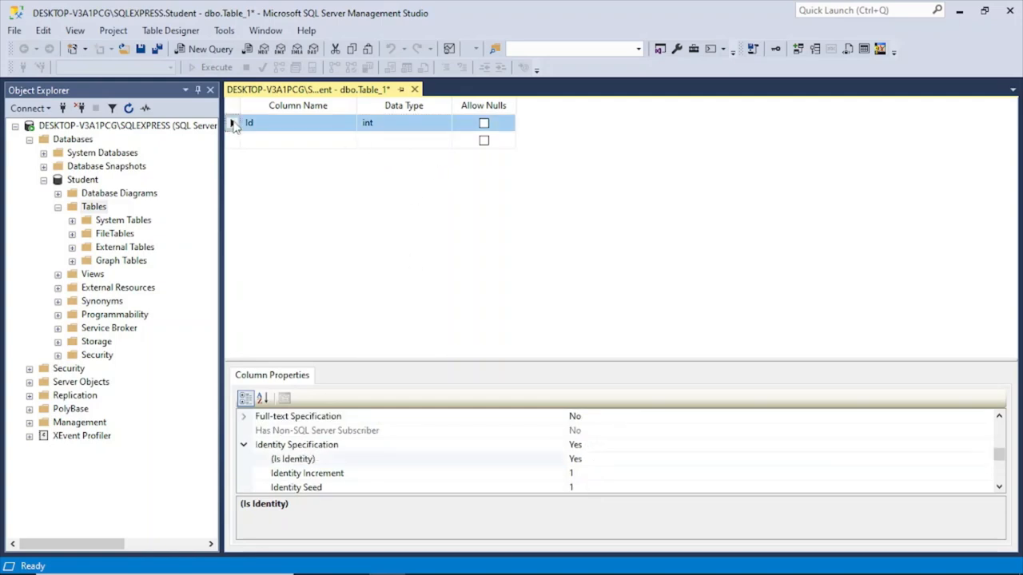
right_click(249, 122)
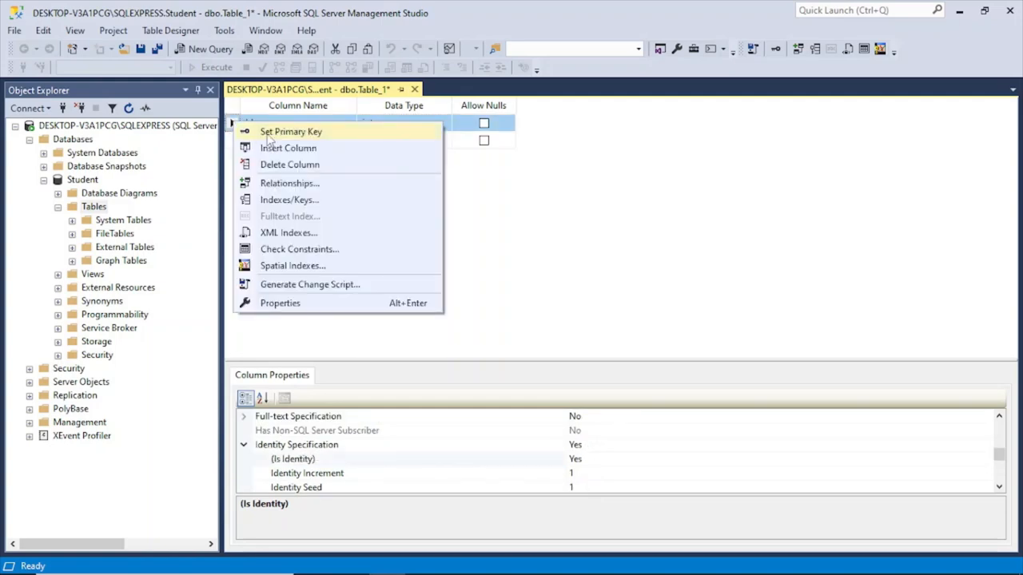
click(291, 131)
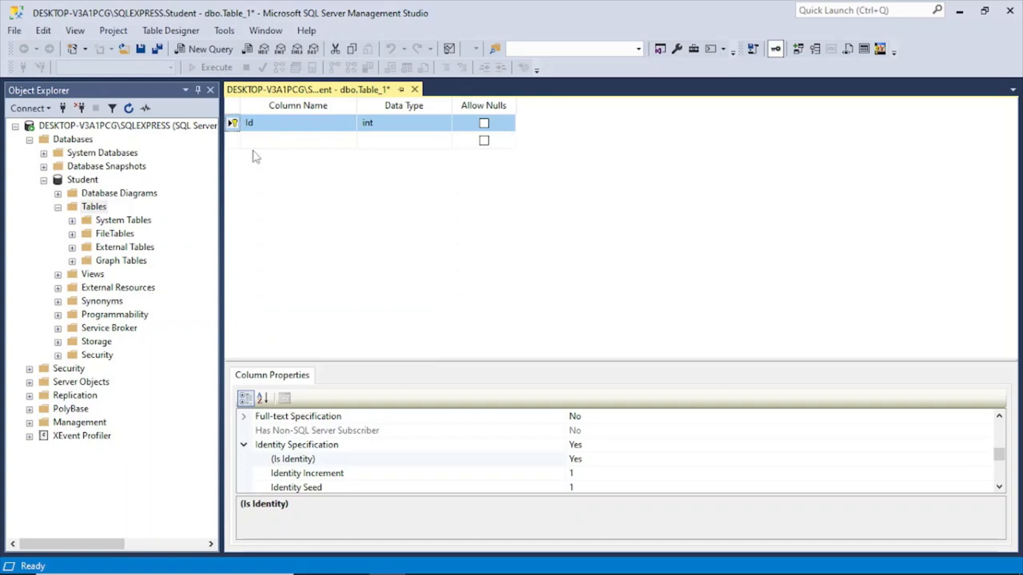
- Add Name, RollNumber and Country column rows after Id
click(297, 141)
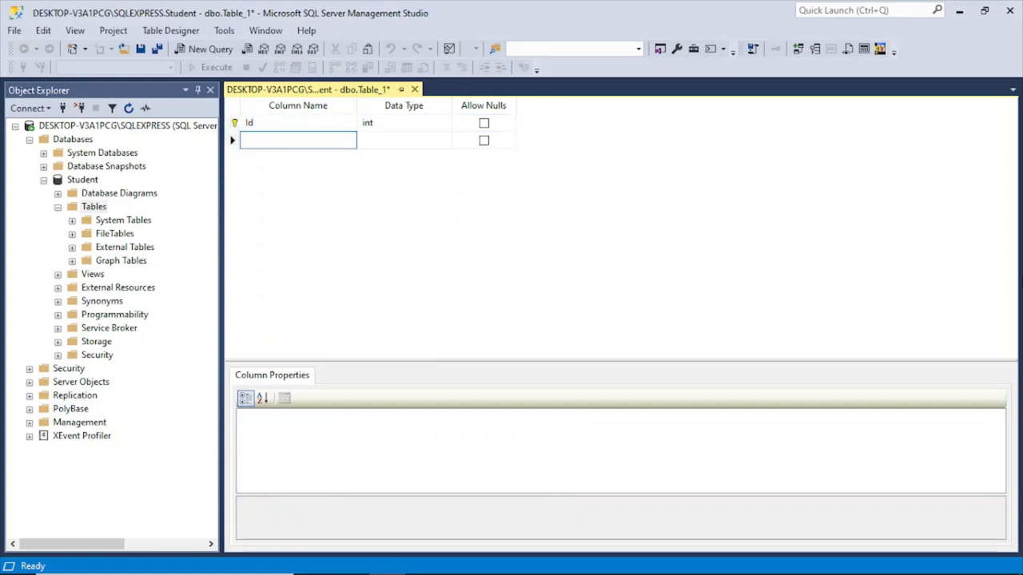
text(Name)
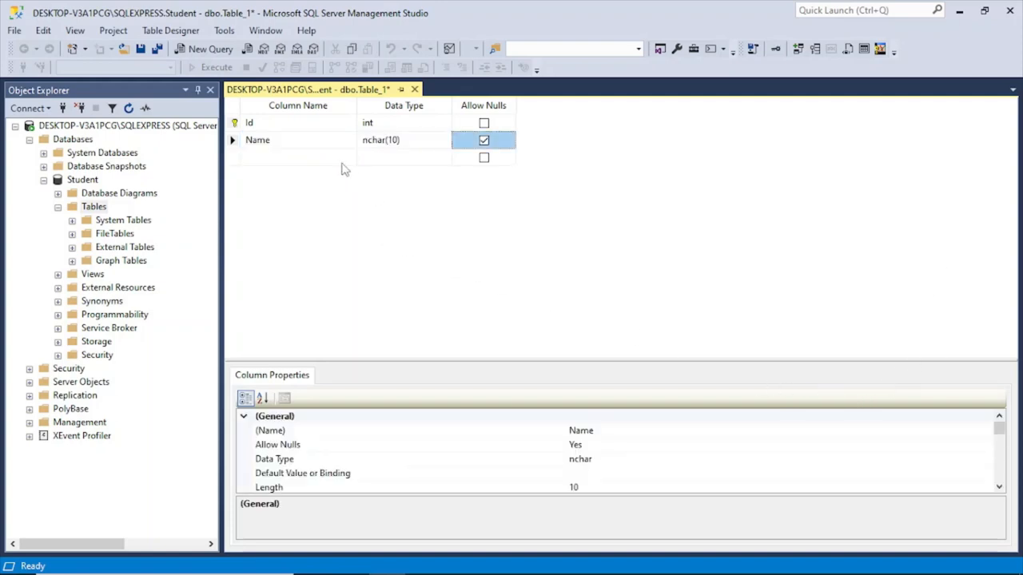
click(297, 157)
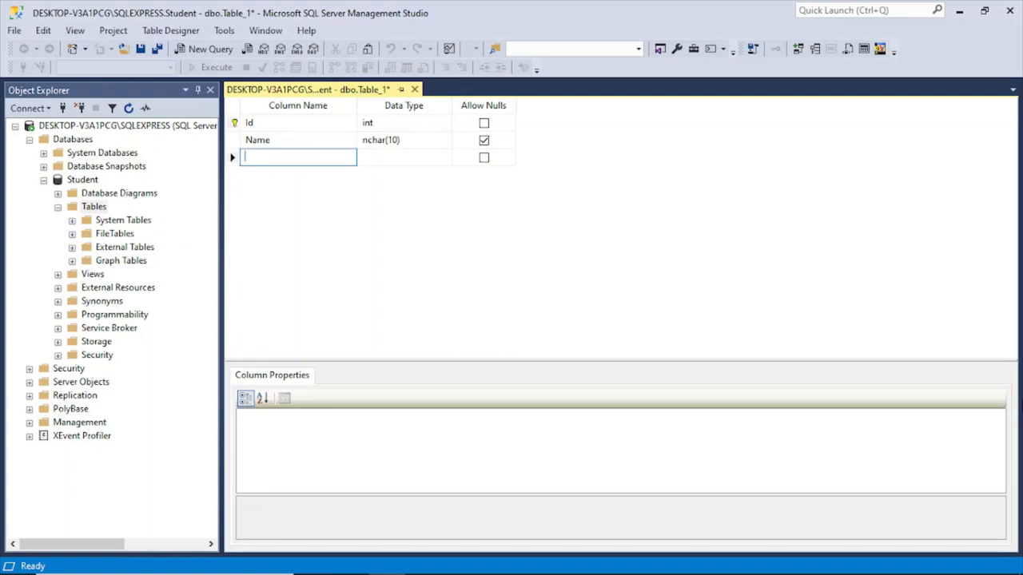
text(Roll)
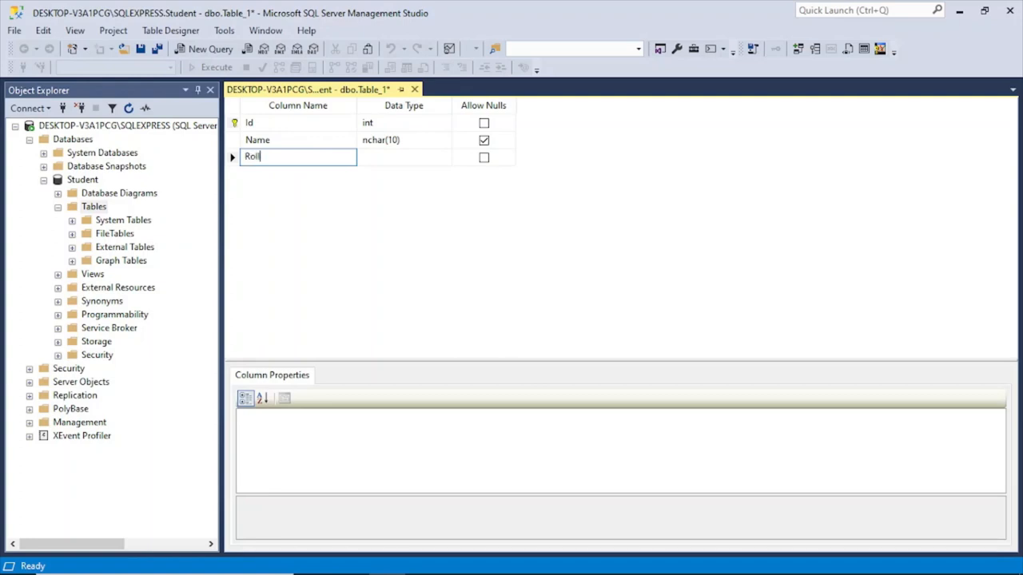
text(Number)
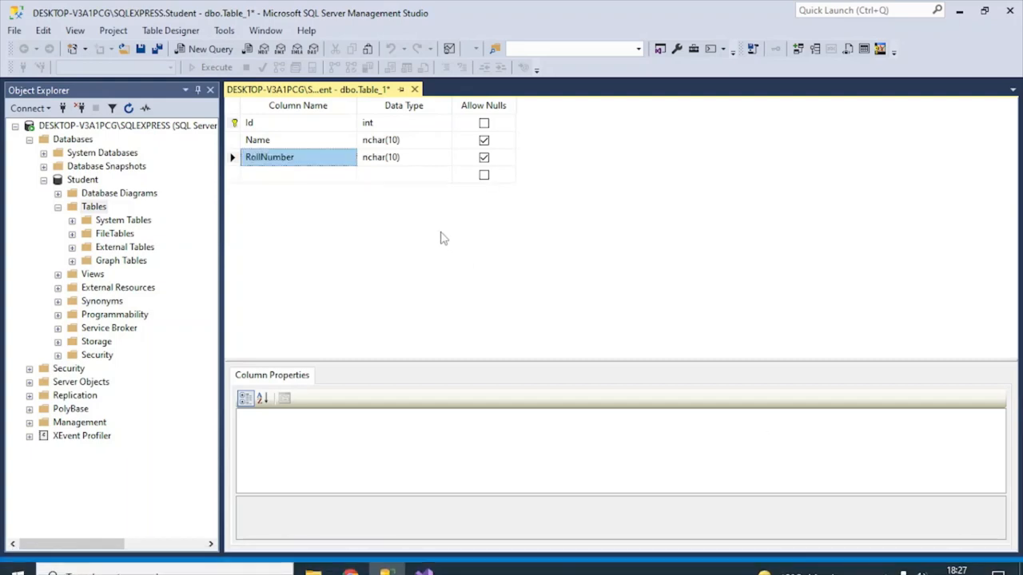
click(298, 175)
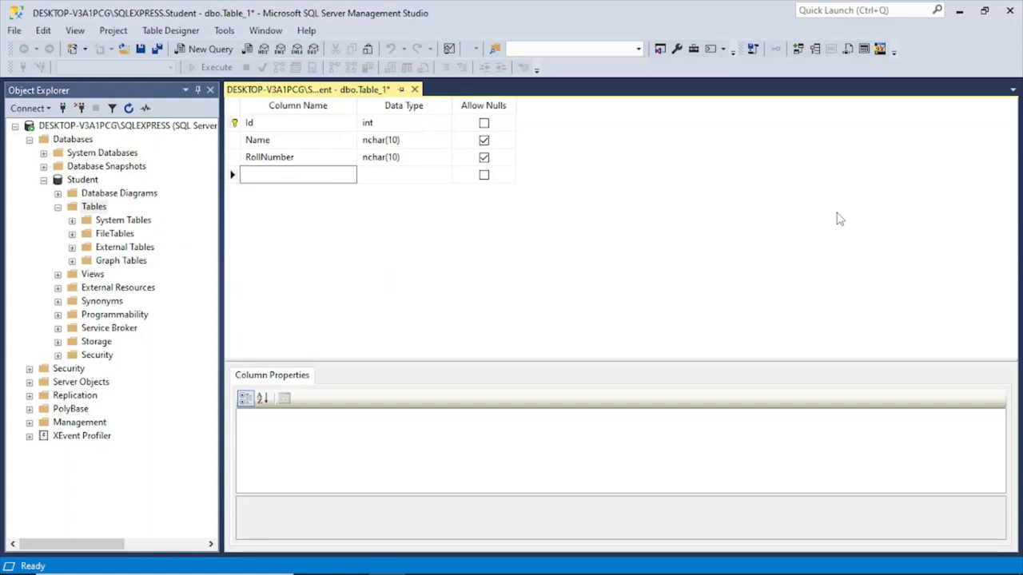
text(City)
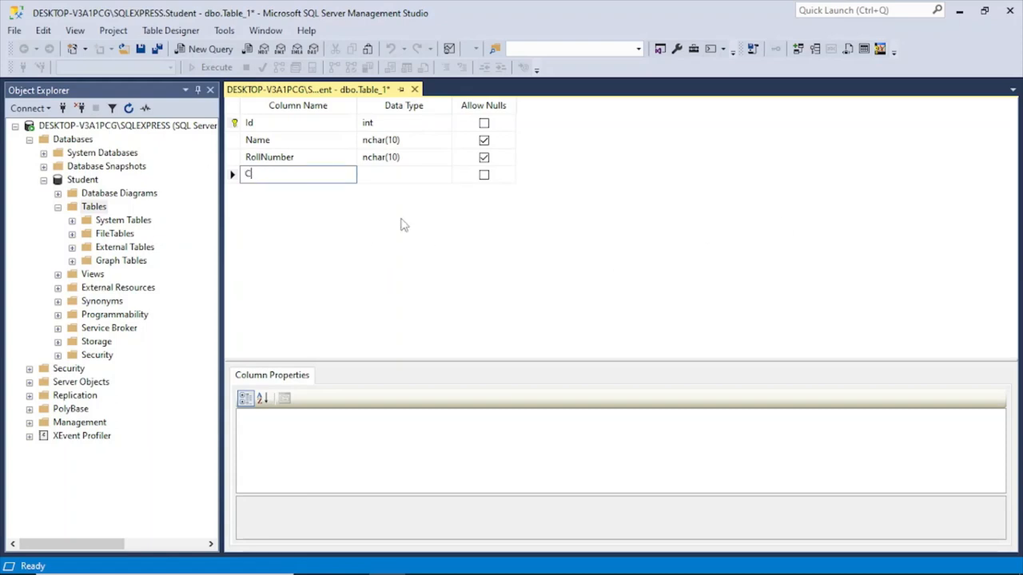
text(ountry)
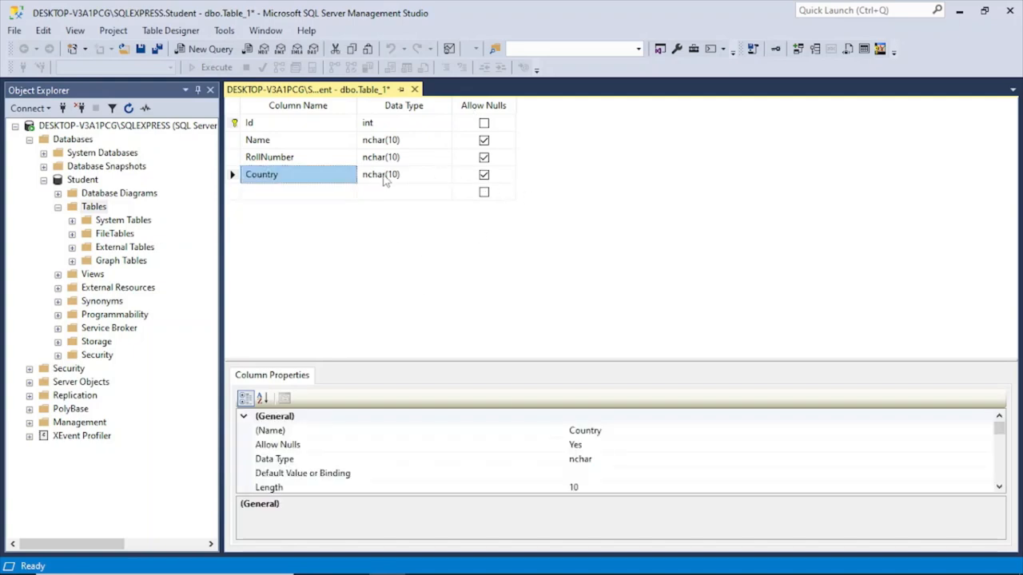
- Set the lengths to Name nchar(30), RollNumber nchar(10) and Country nchar(25)
click(402, 141)
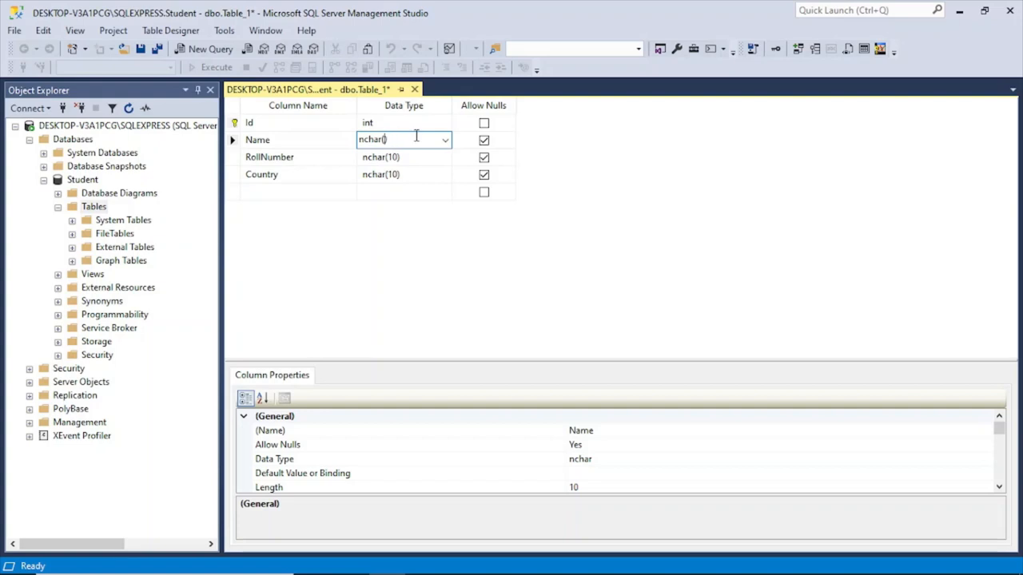
text(50)
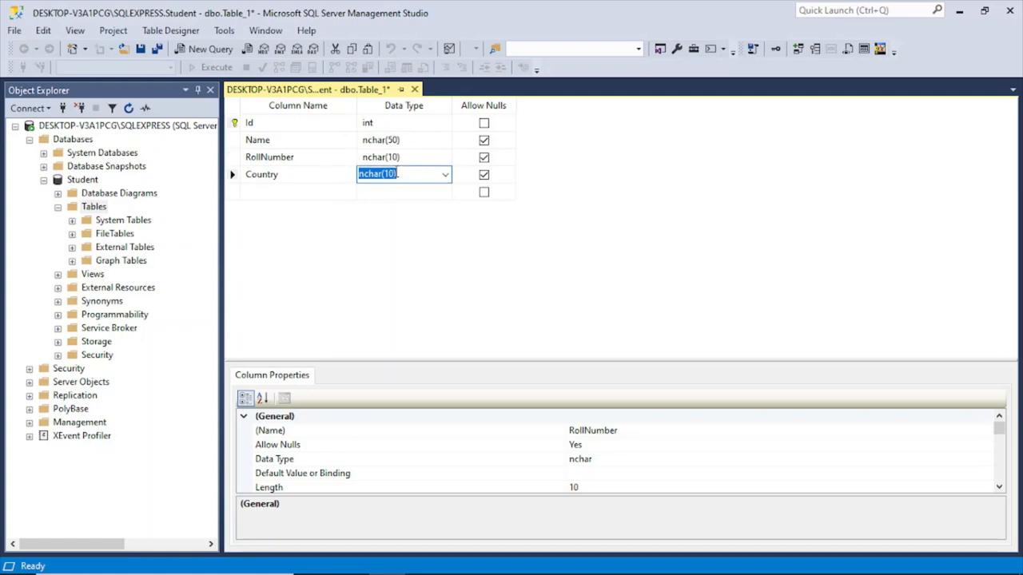
text(20)
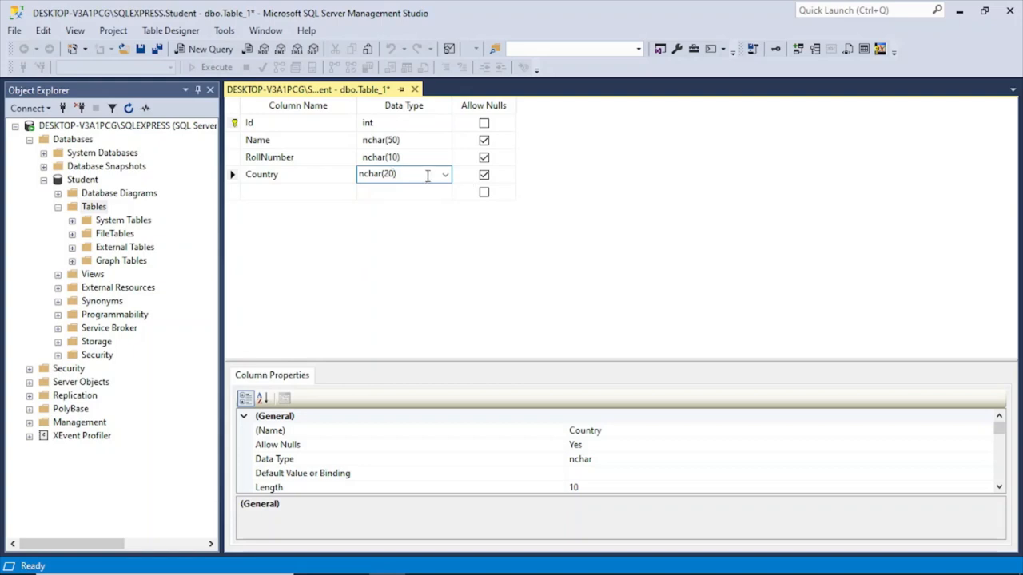
text(nchar(25))
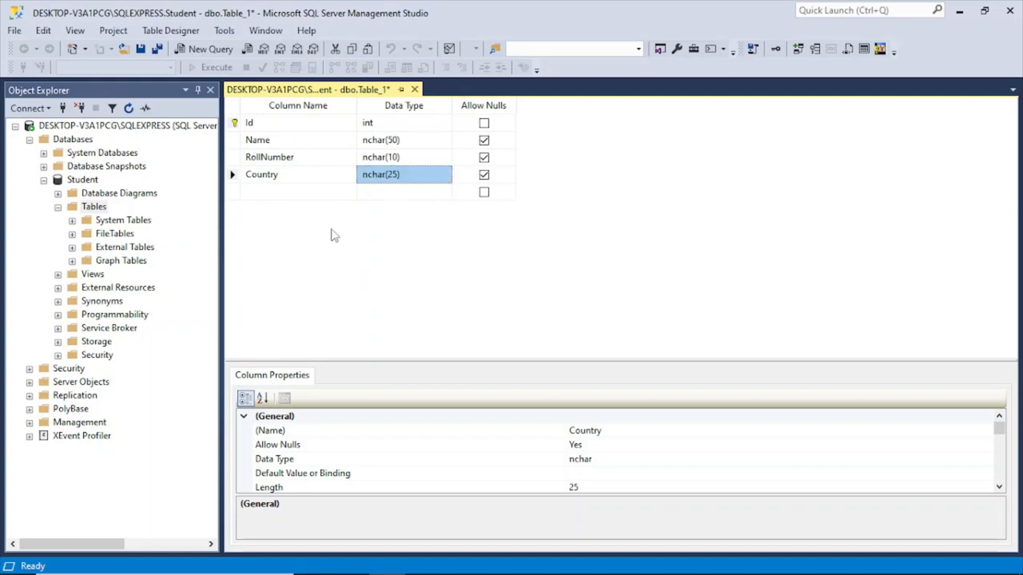
mouse_move(521, 263)
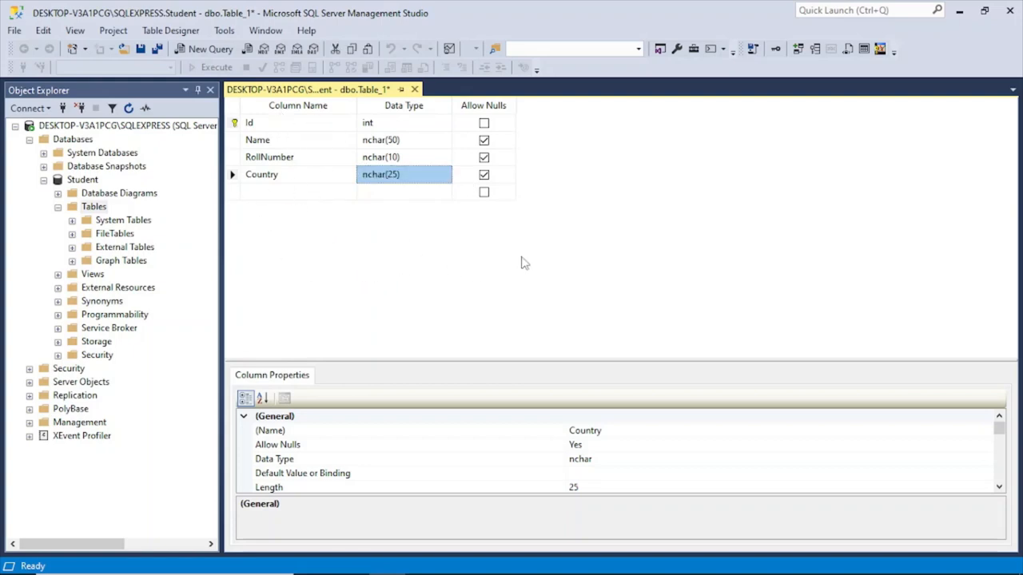
mouse_move(333, 211)
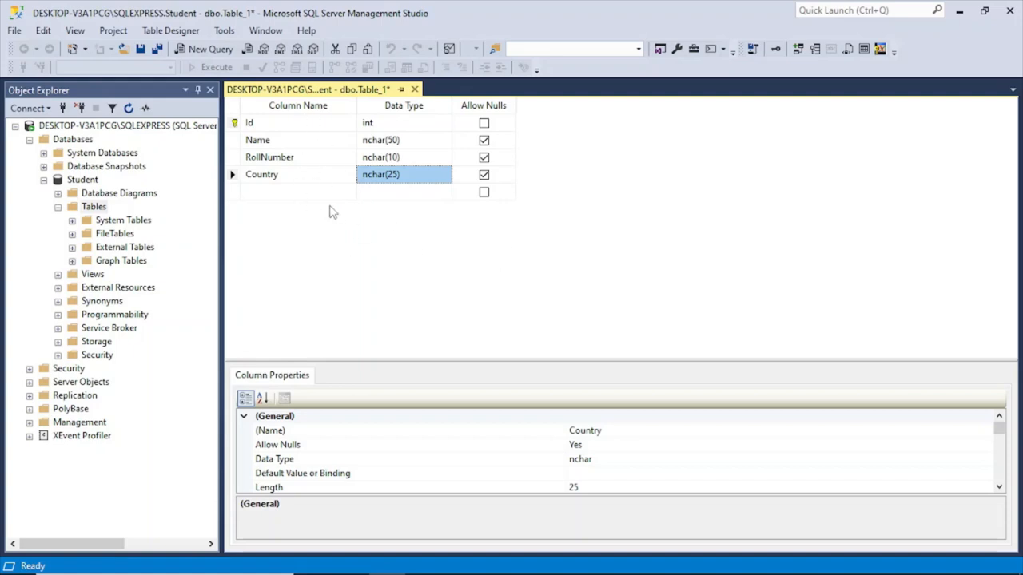
mouse_move(320, 136)
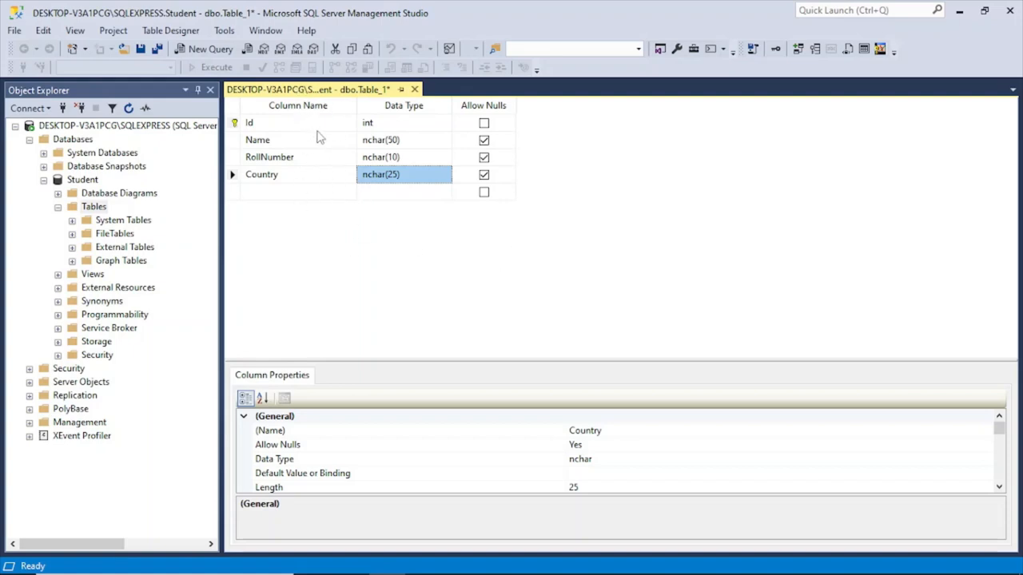
mouse_move(280, 115)
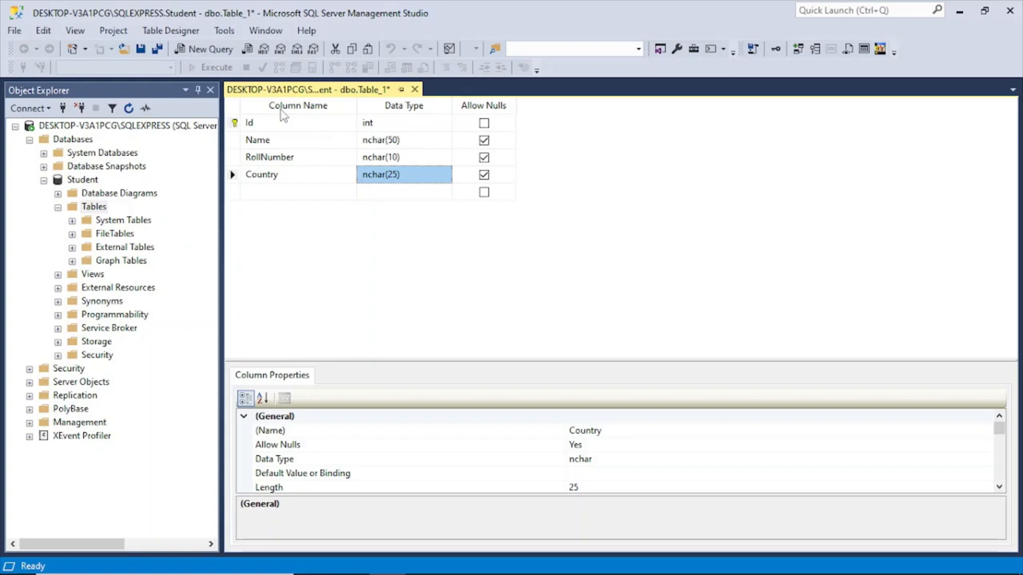
mouse_move(282, 156)
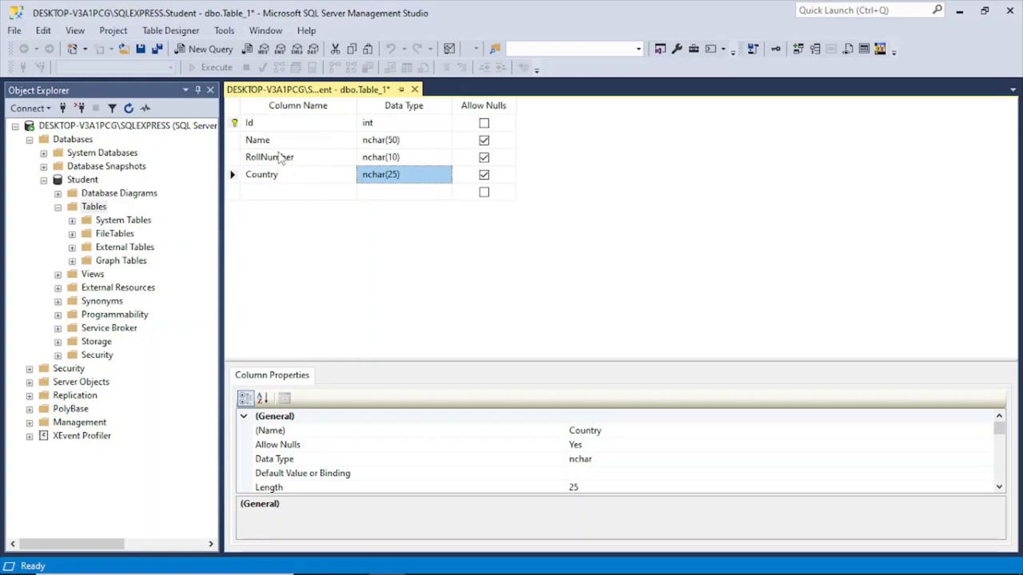
mouse_move(265, 165)
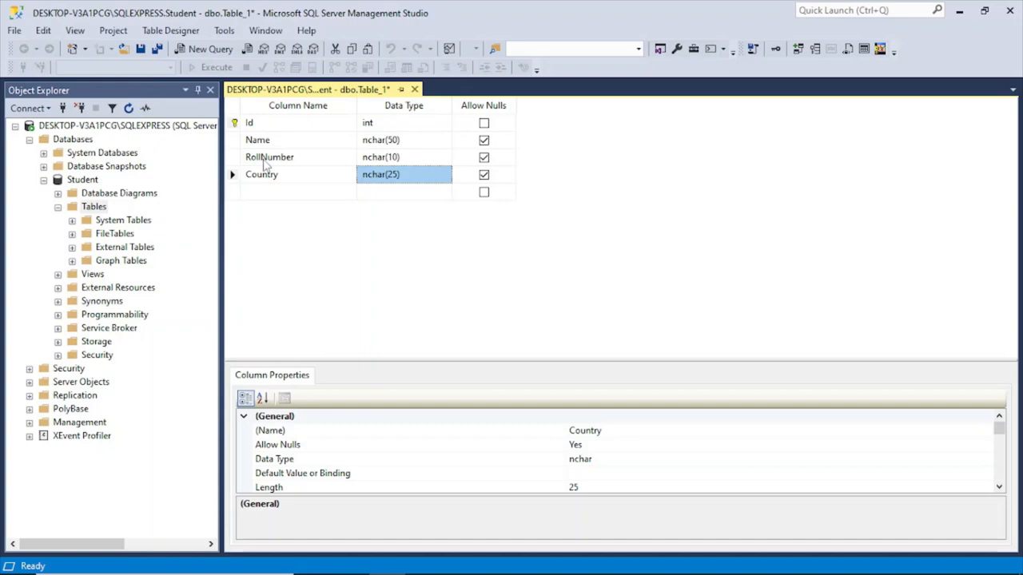
mouse_move(310, 122)
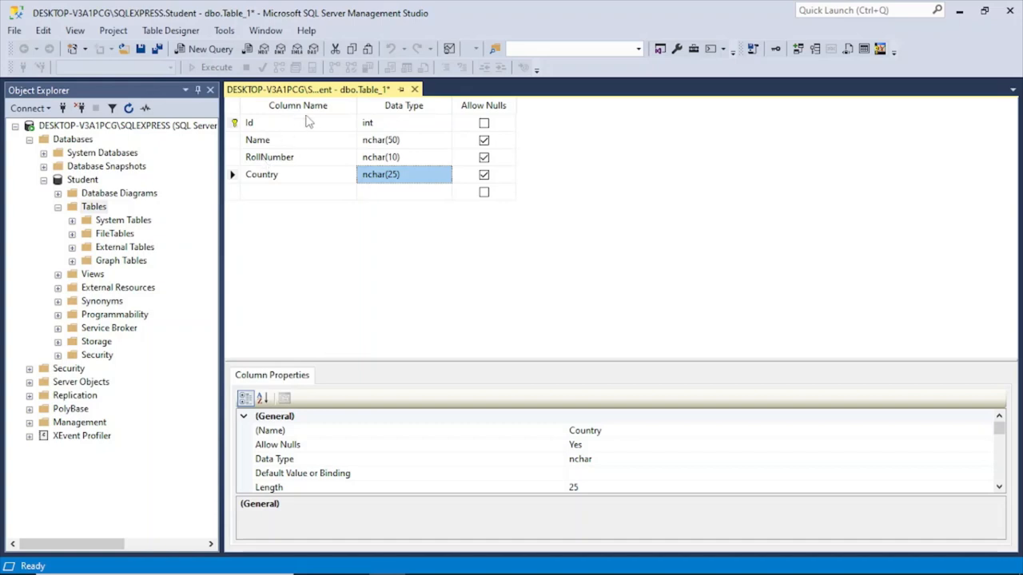
- Uncheck Allow Nulls for the Name and RollNumber columns
click(297, 173)
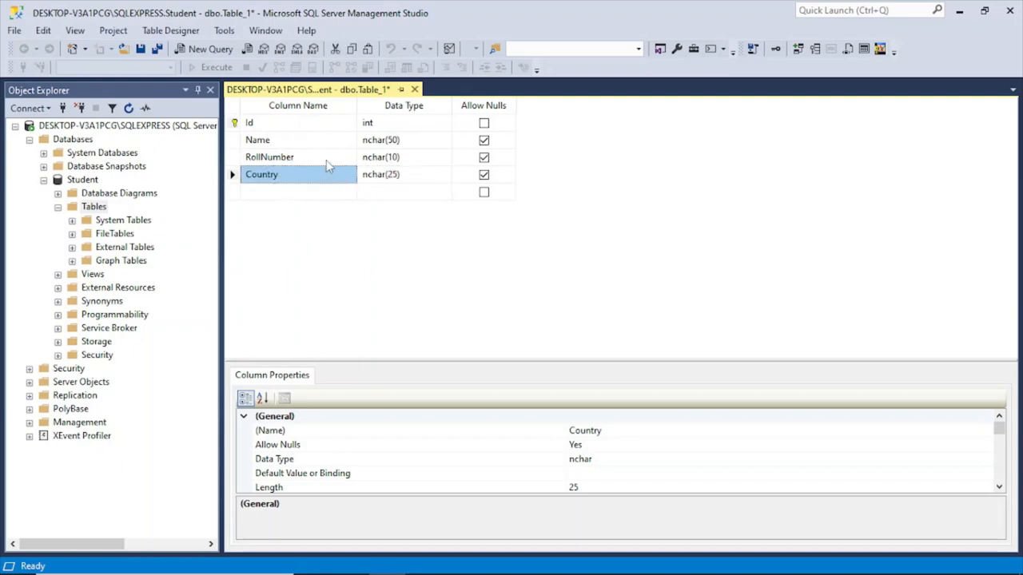
mouse_move(358, 244)
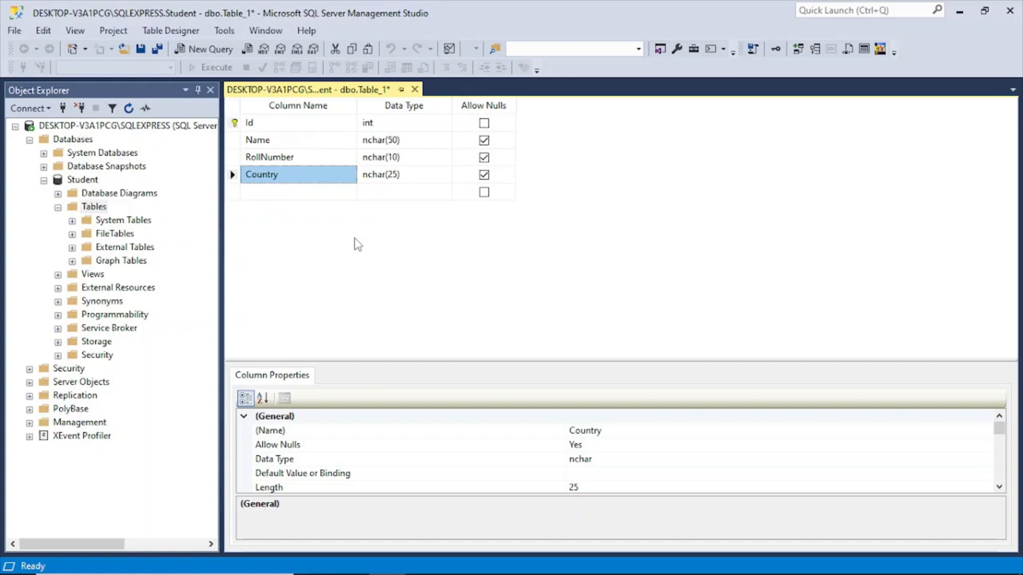
mouse_move(495, 141)
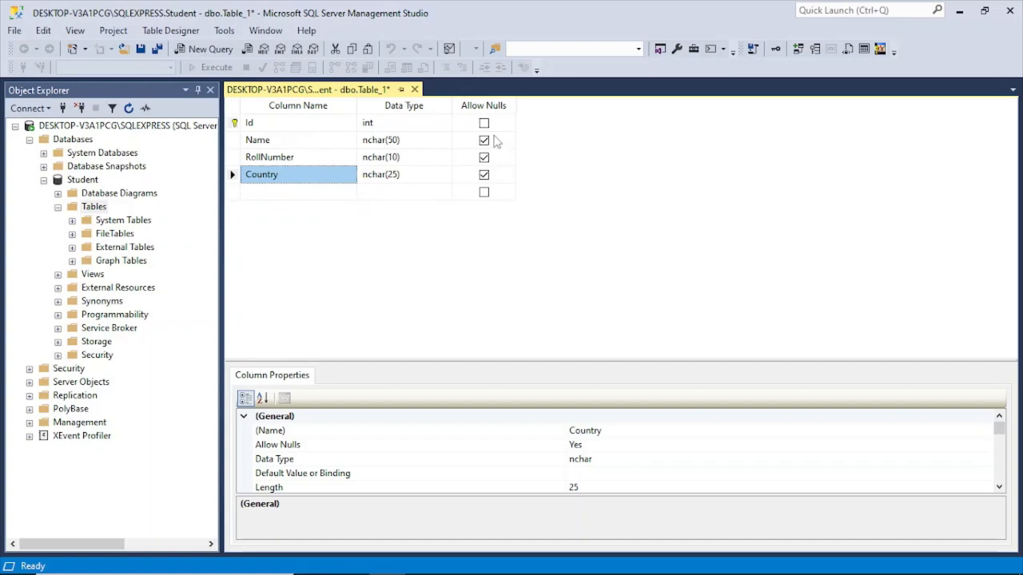
click(483, 140)
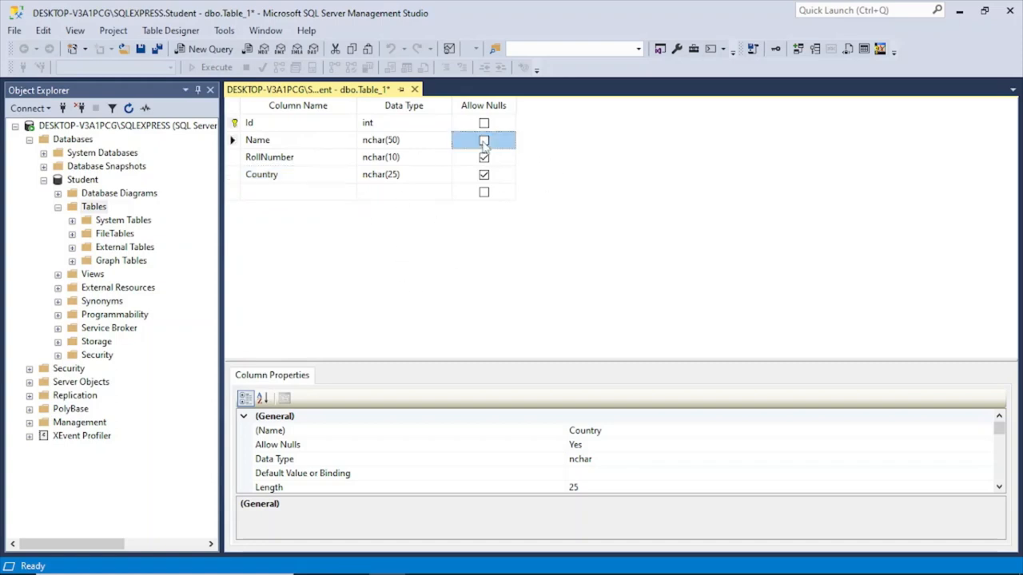
click(482, 141)
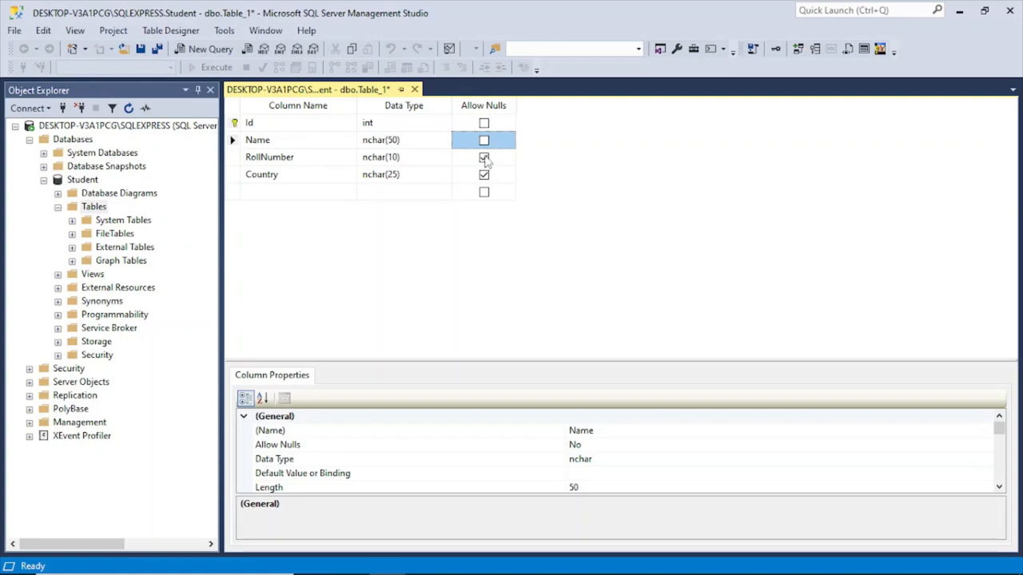
click(482, 156)
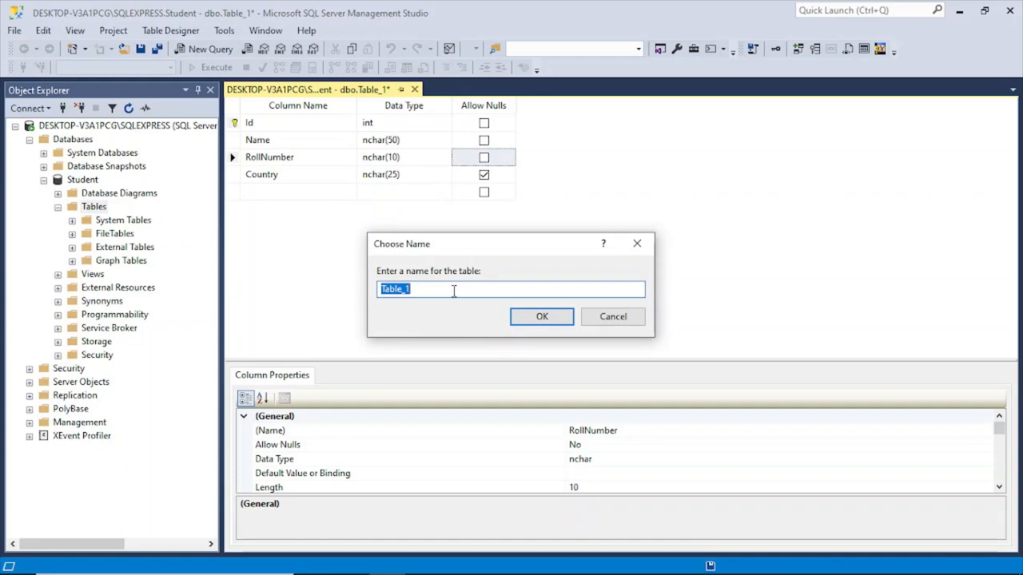
- Save the table as StudentDetail in the Student database
text(Stude)
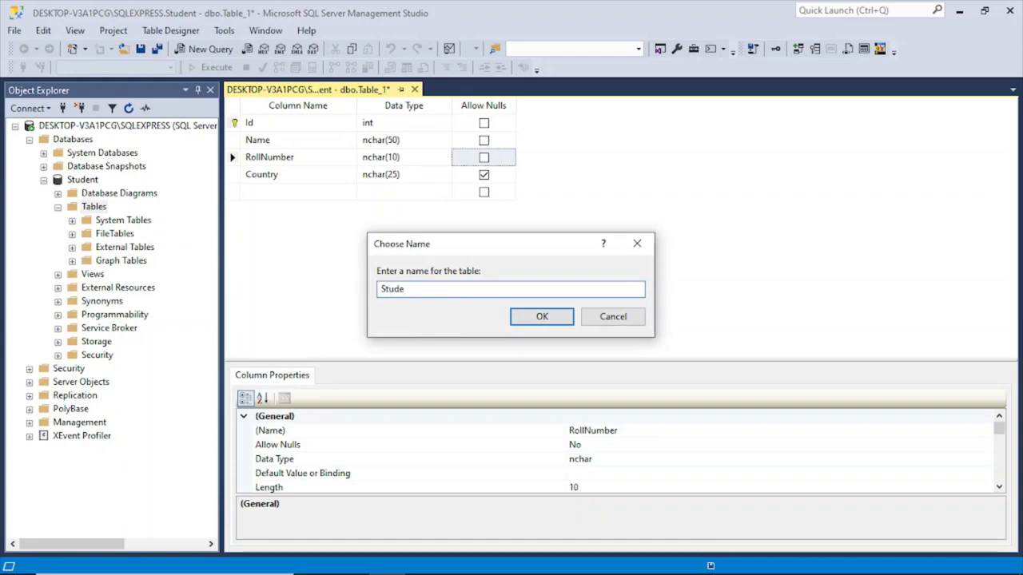
text(nt)
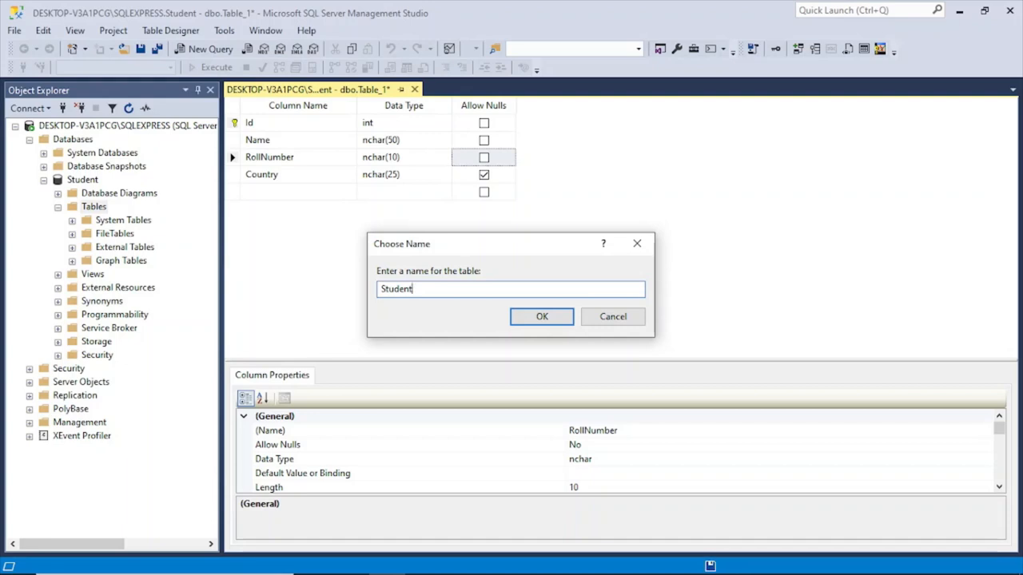
text(Detail)
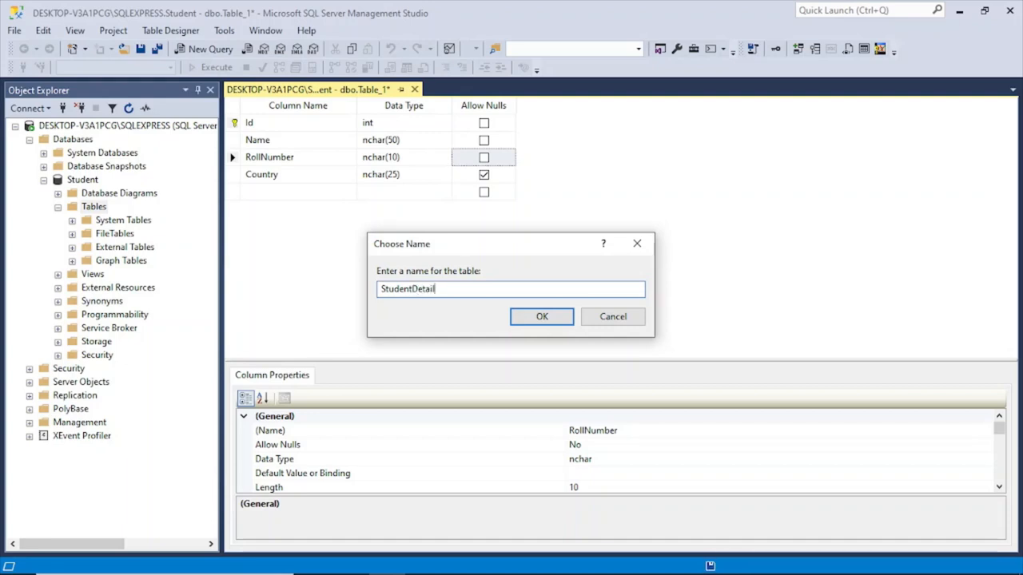
click(541, 316)
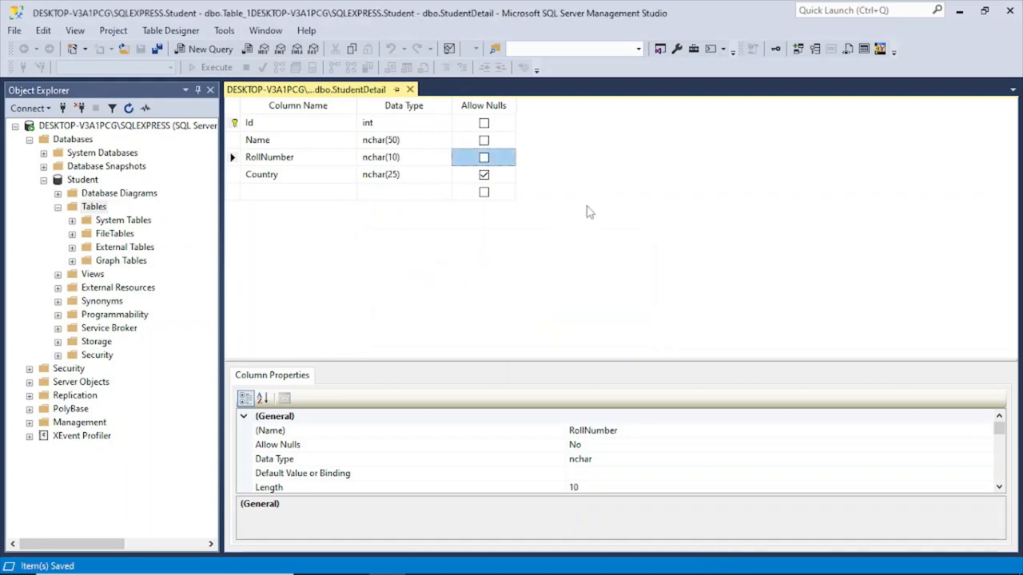
mouse_move(438, 225)
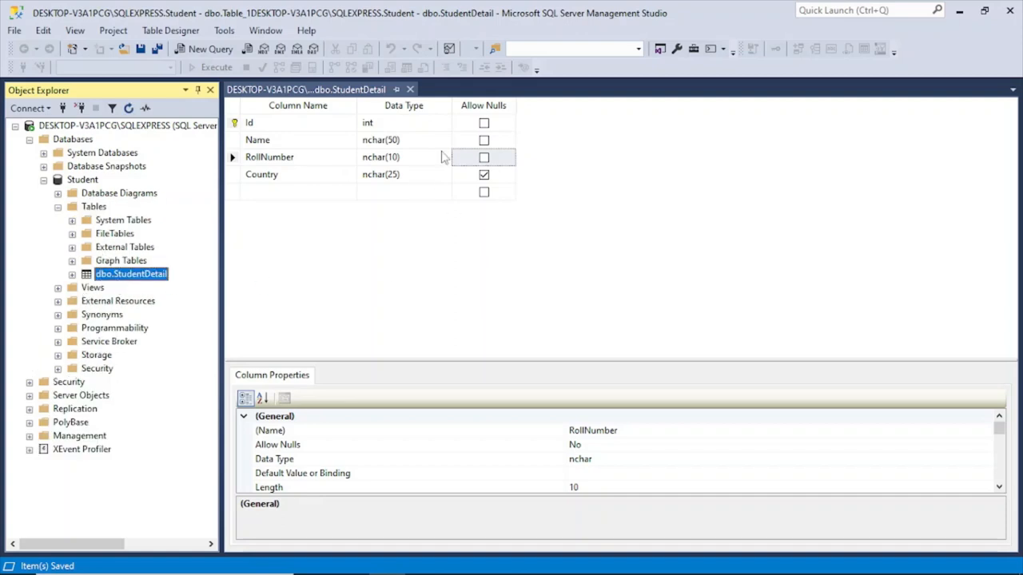
- Open StudentDetail for row editing and enter the first student John, roll number 23, USA
click(409, 89)
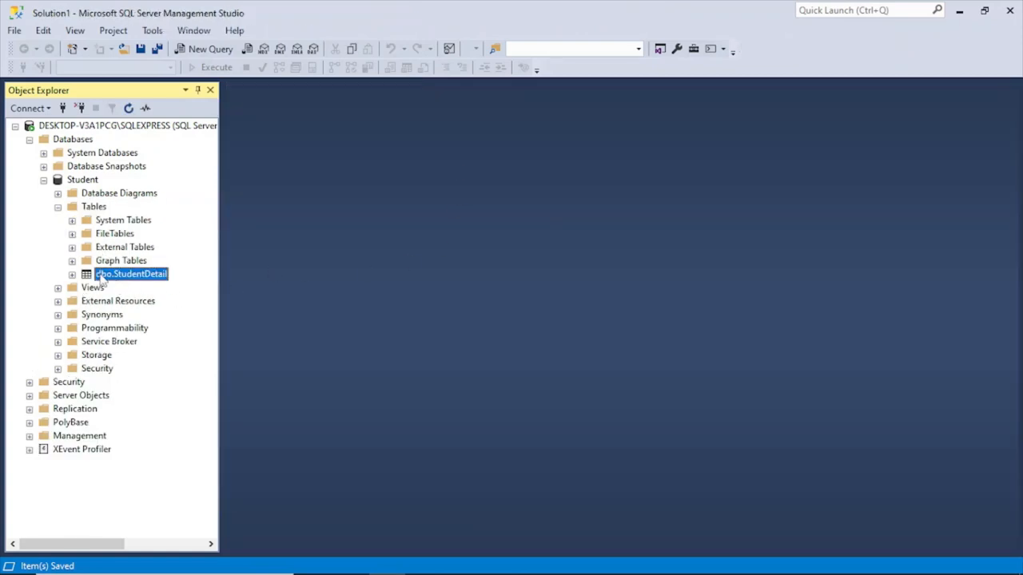
right_click(131, 274)
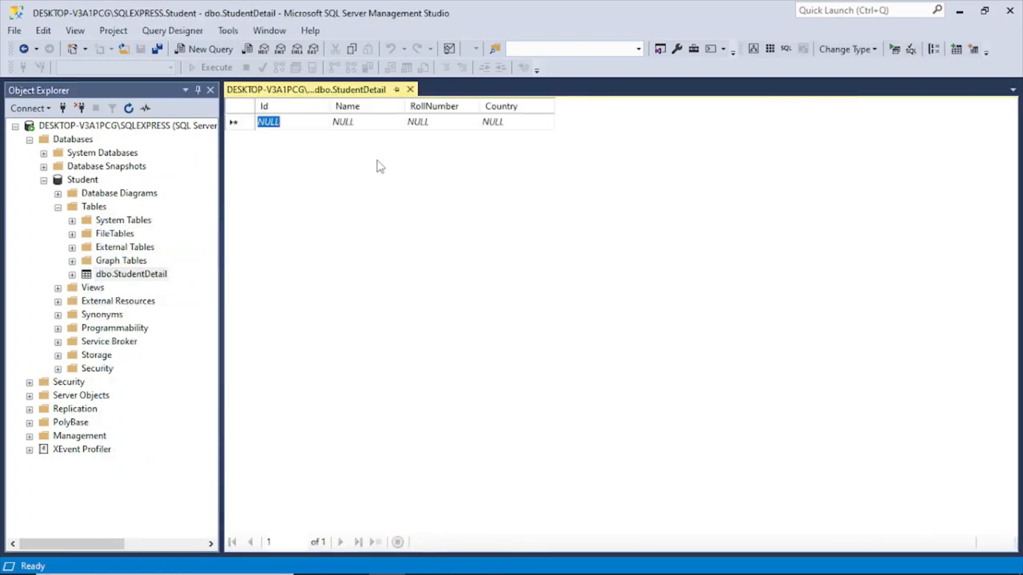
click(342, 122)
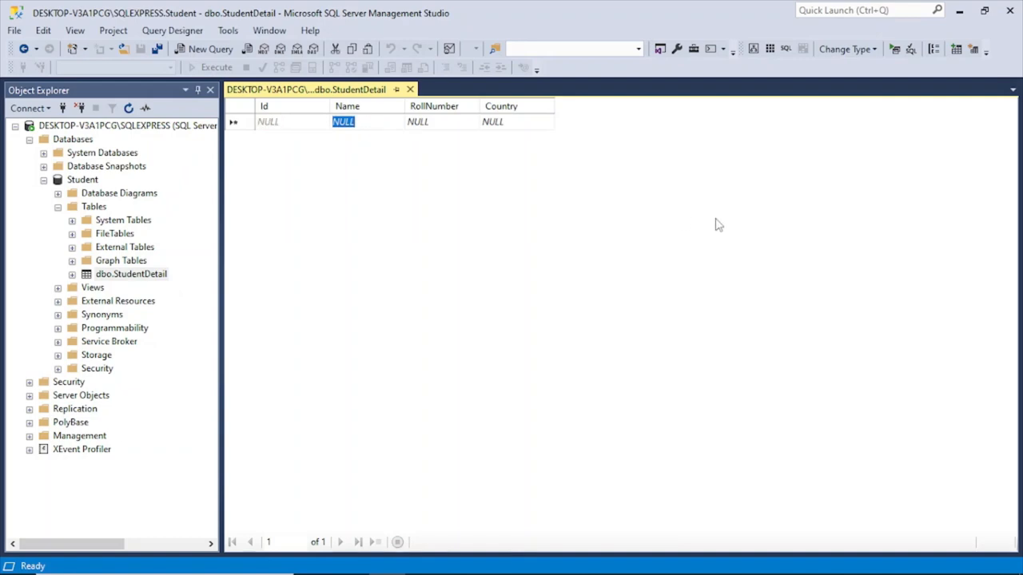
text(John)
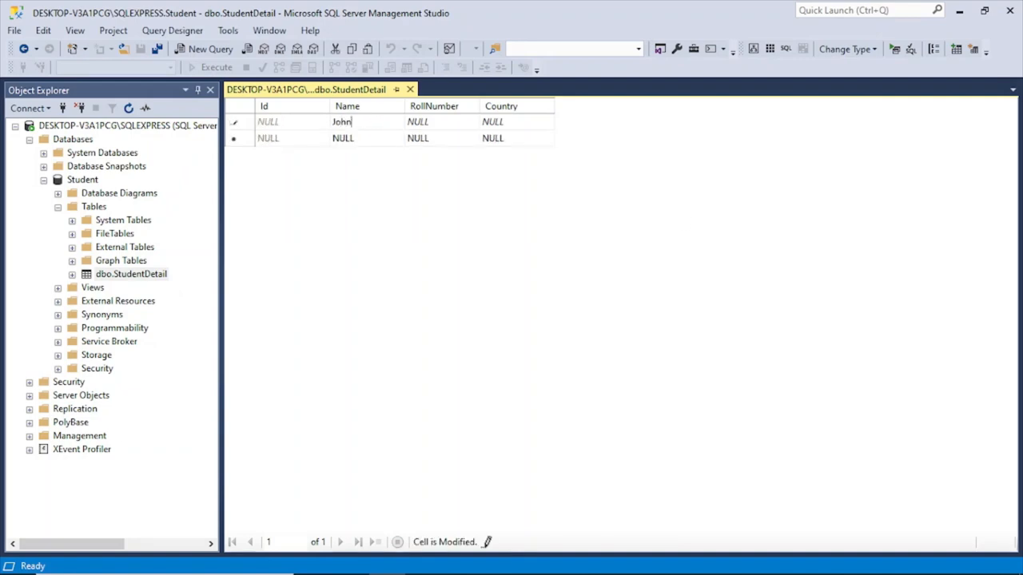
click(417, 122)
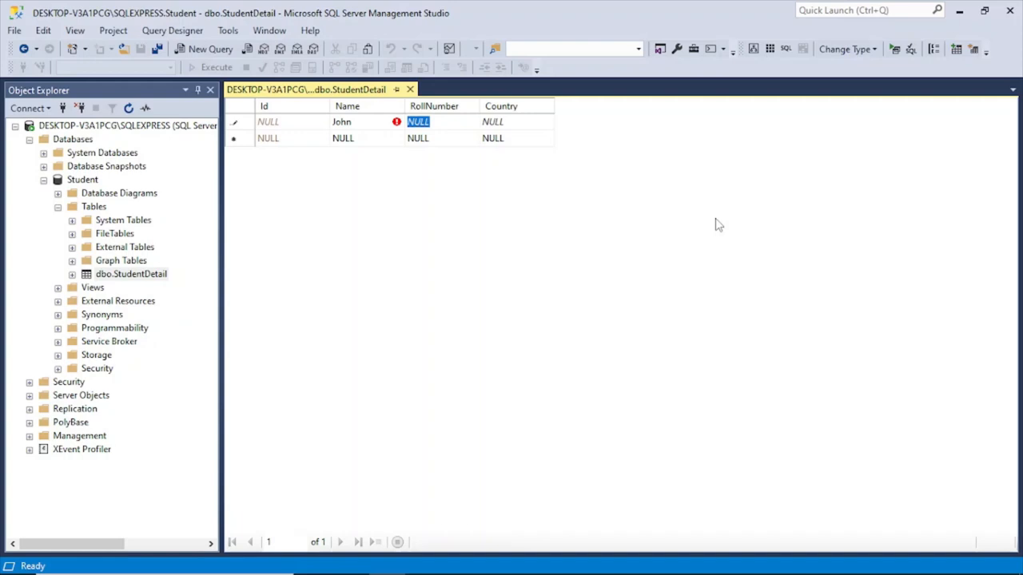
text(23)
click(516, 122)
text(USA)
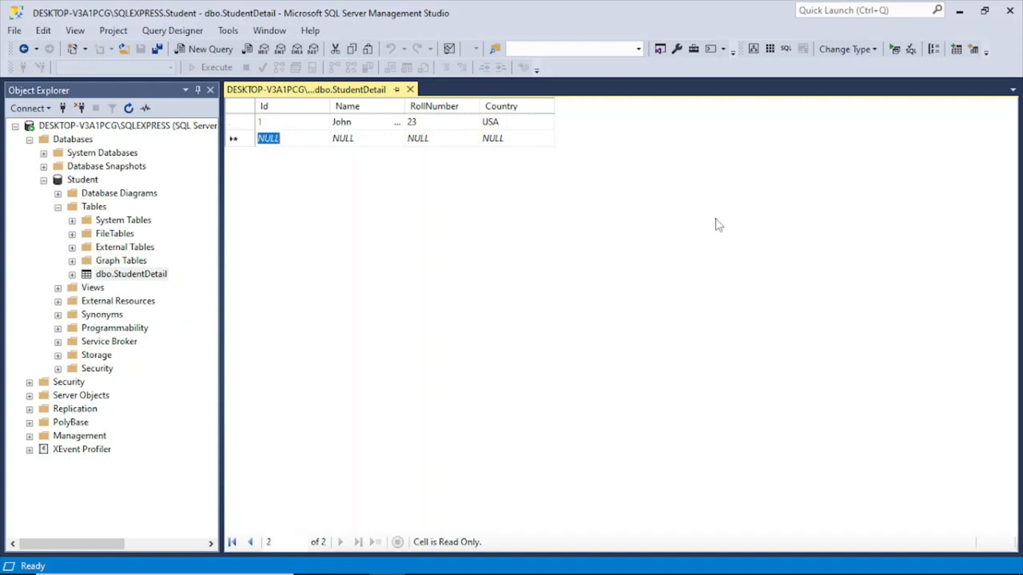
- Enter the remaining students Rosy 46 Brazil and Sam 56 UK, then close the editor
click(342, 137)
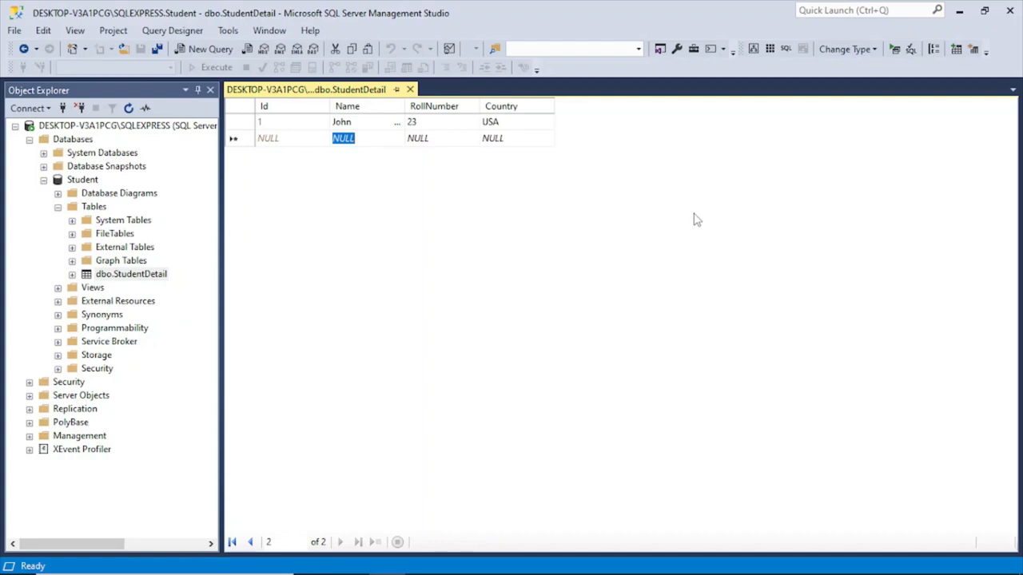
text(Ros)
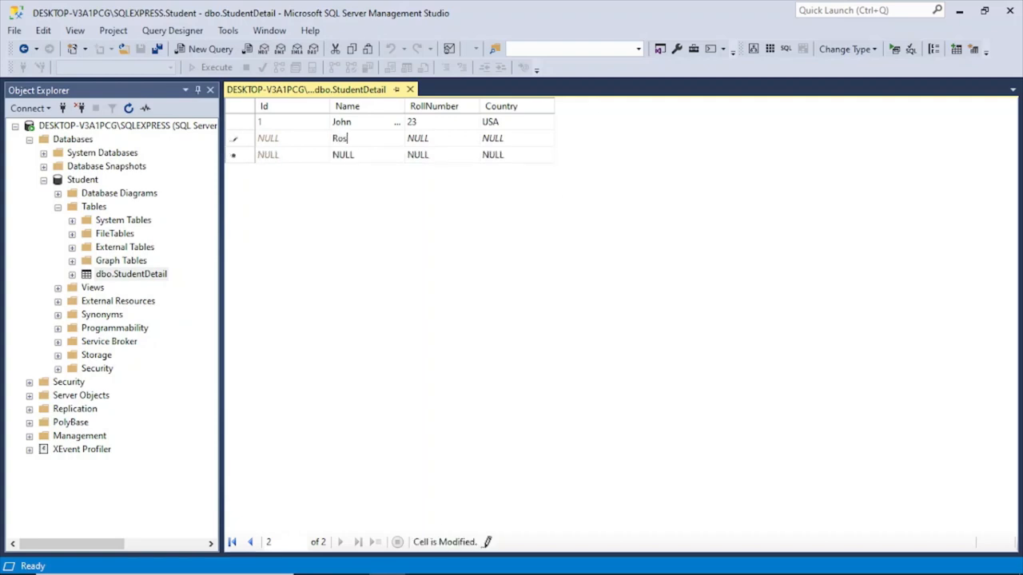
click(417, 137)
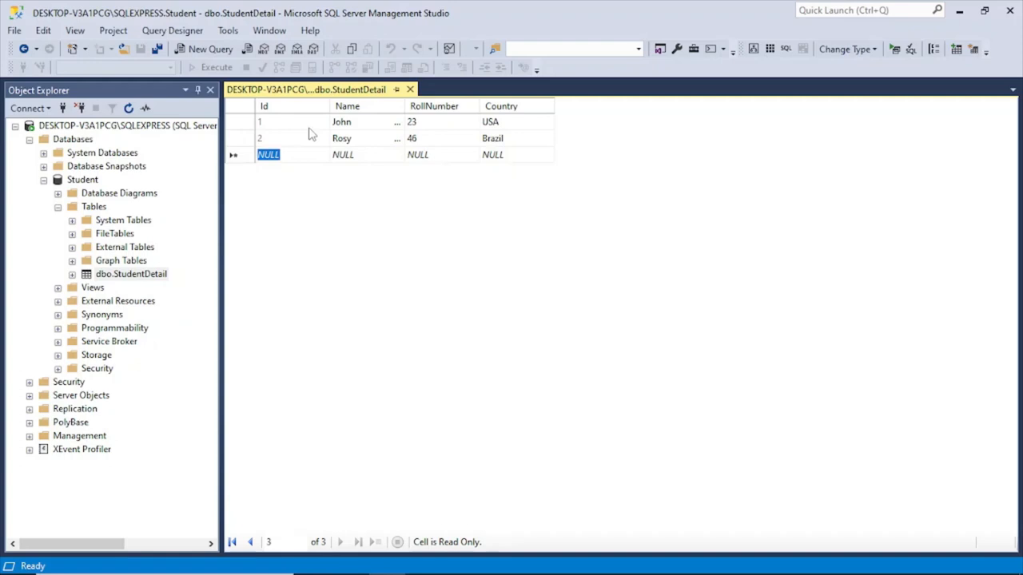
mouse_move(214, 122)
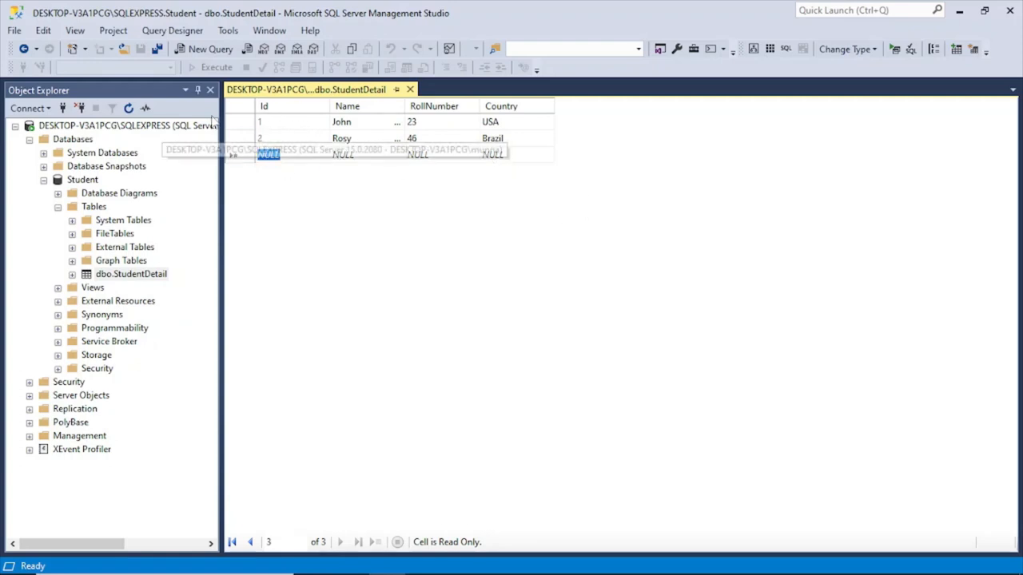
mouse_move(348, 205)
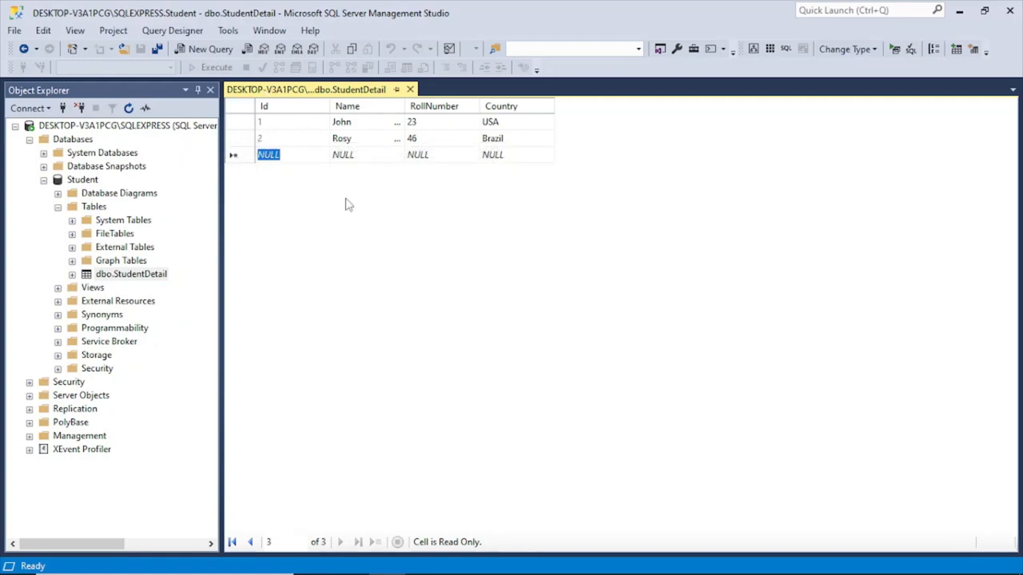
click(342, 153)
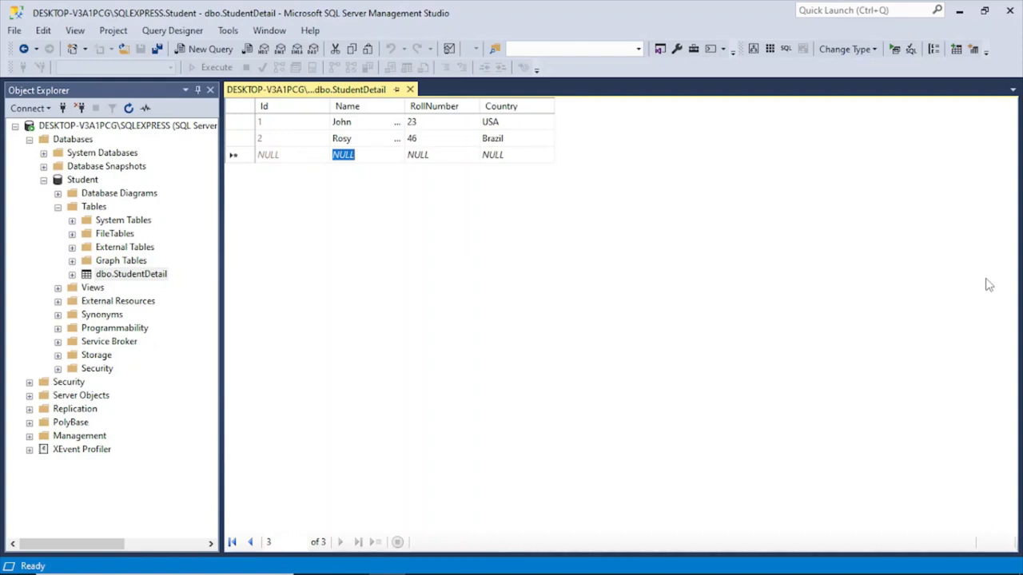
text(Sam)
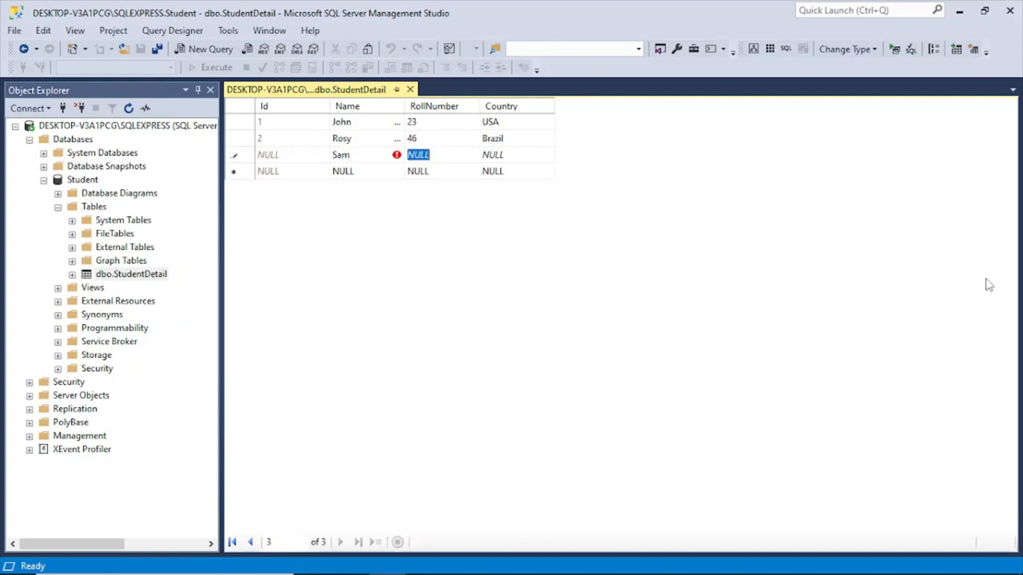
text(U)
text(56)
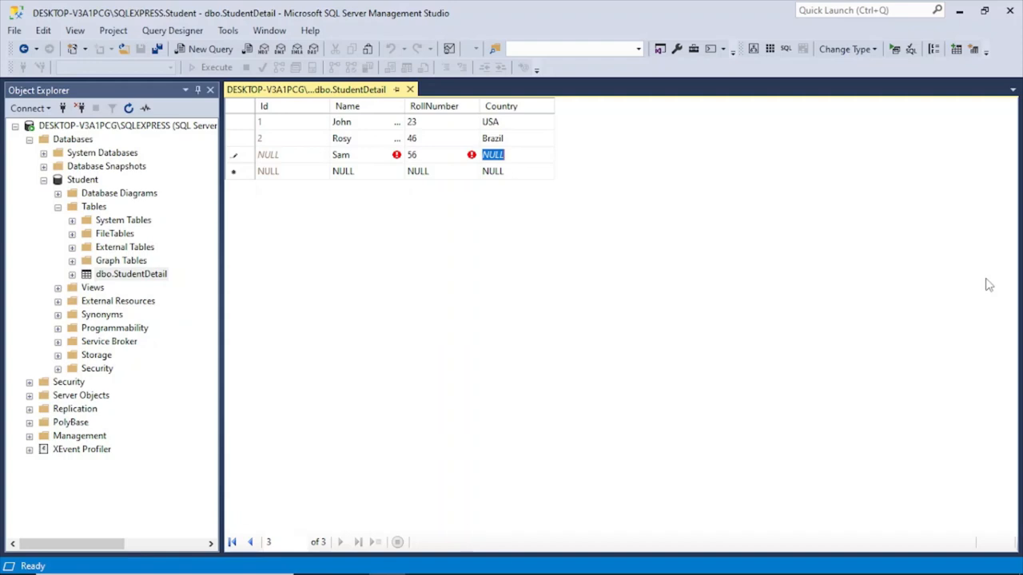
text(UK)
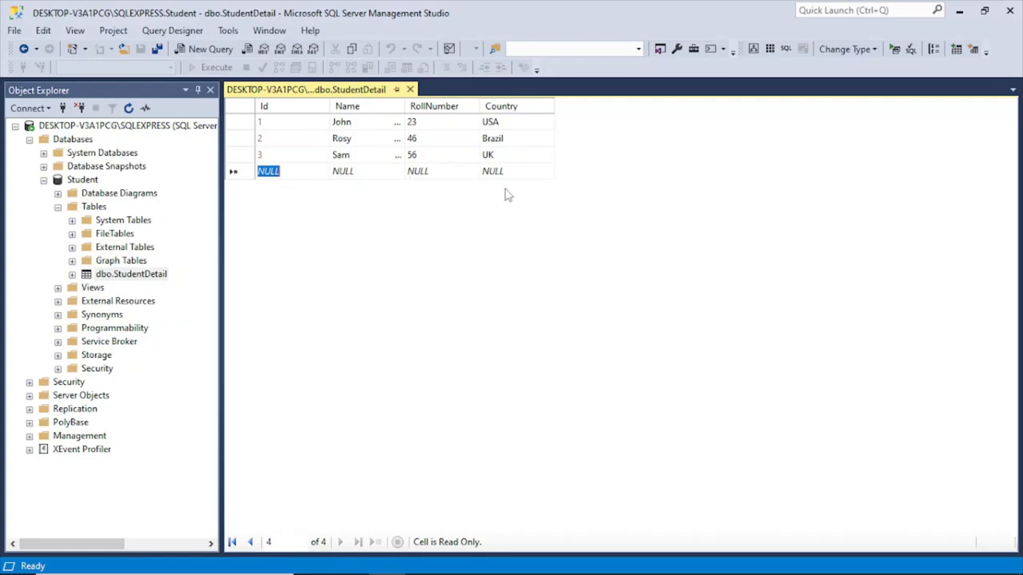
mouse_move(223, 171)
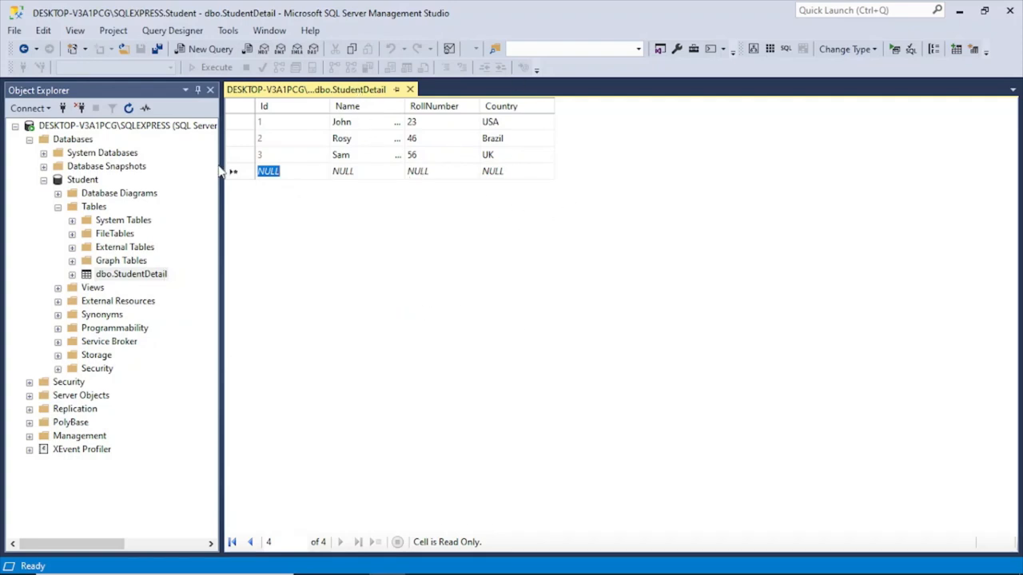
mouse_move(393, 118)
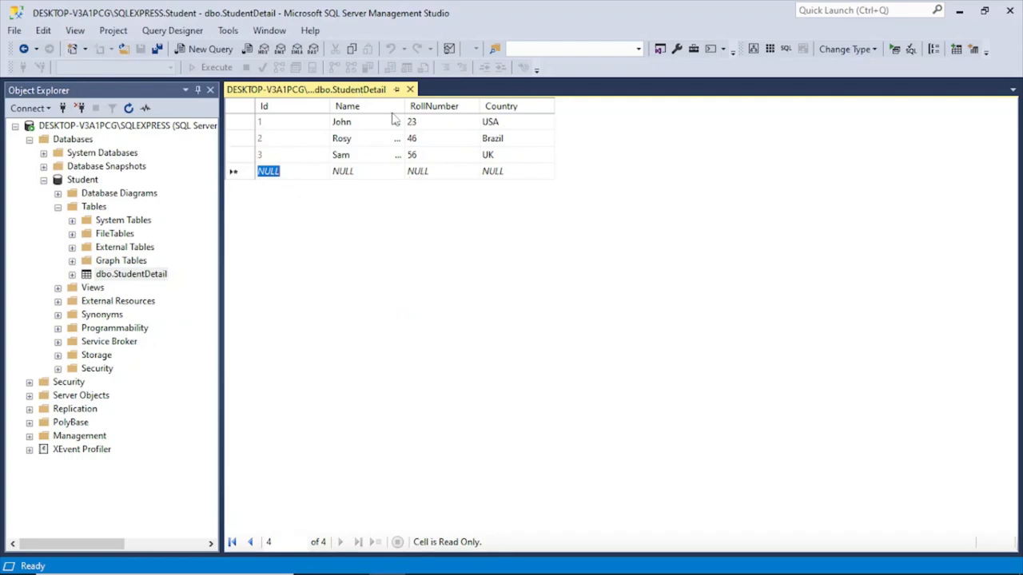
click(409, 90)
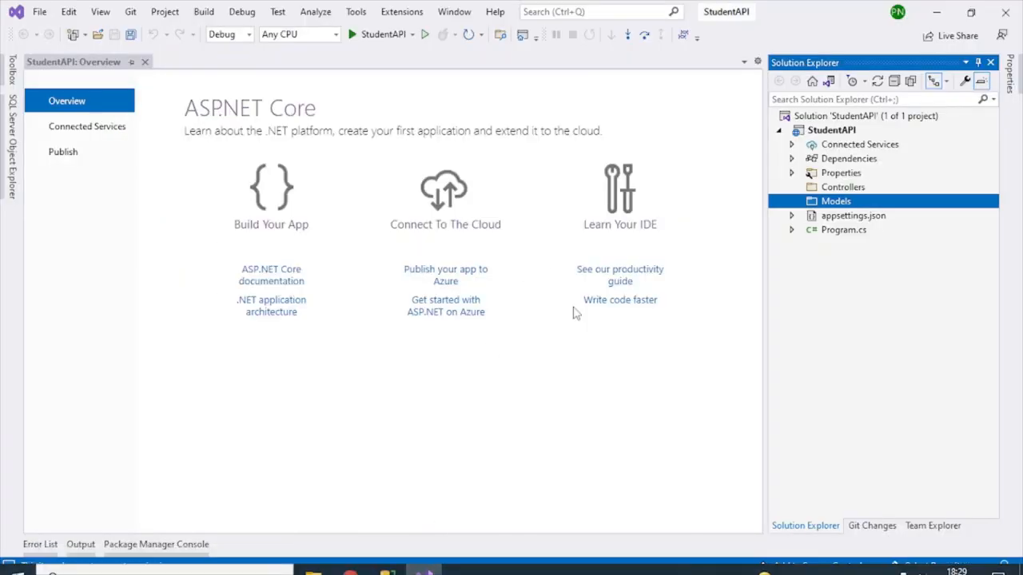
- Back in the StudentAPI project, bring up the context menu on its Dependencies node
click(836, 201)
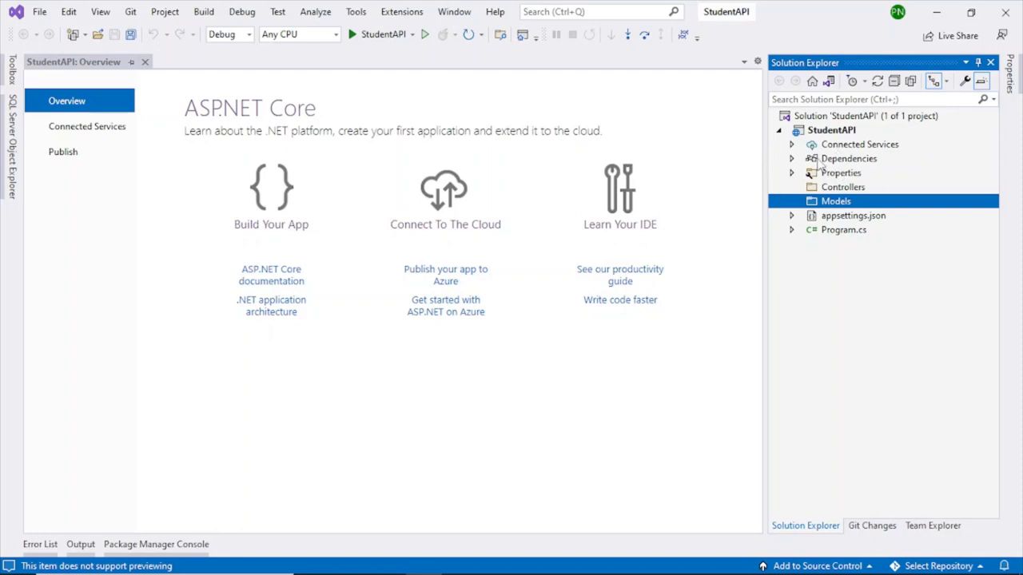
right_click(848, 158)
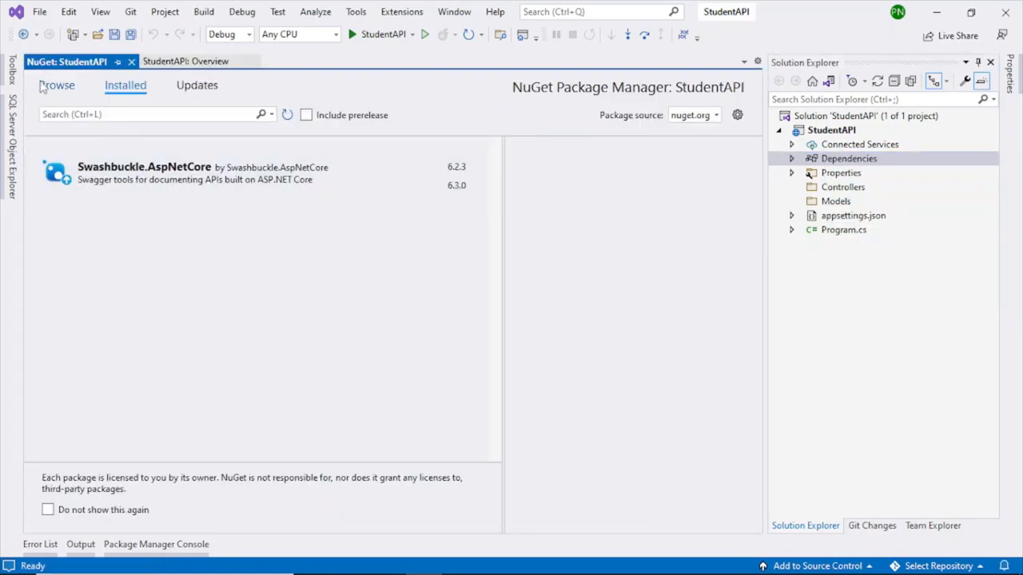
- Install Microsoft.EntityFrameworkCore.SqlServer from NuGet Browse, accepting its license
click(56, 87)
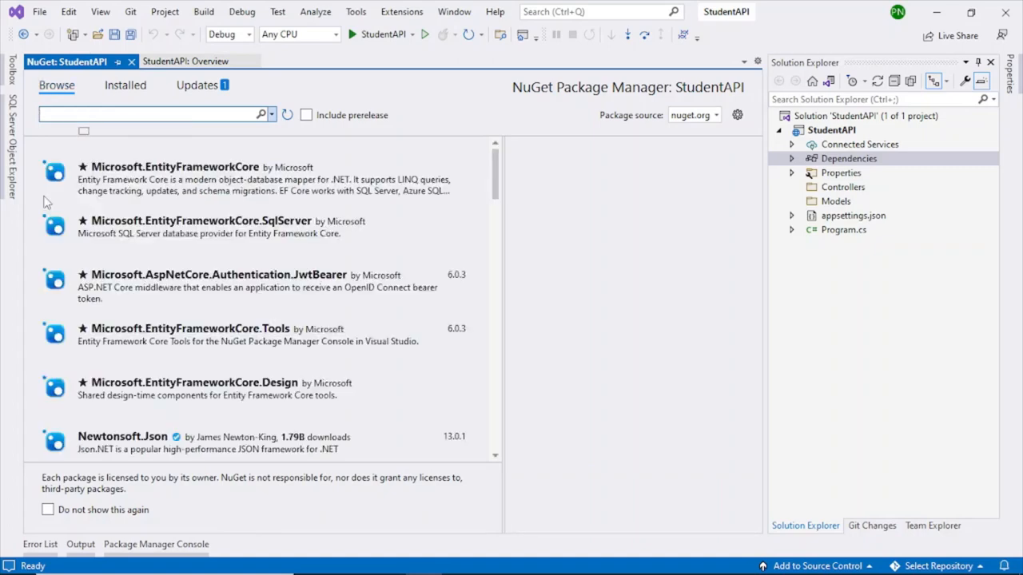
mouse_move(152, 179)
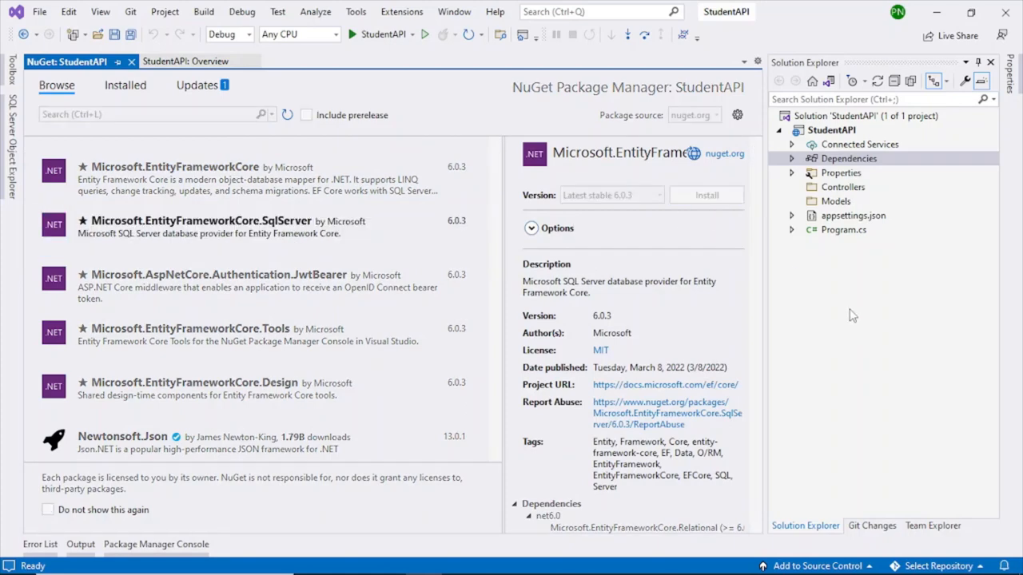
click(706, 195)
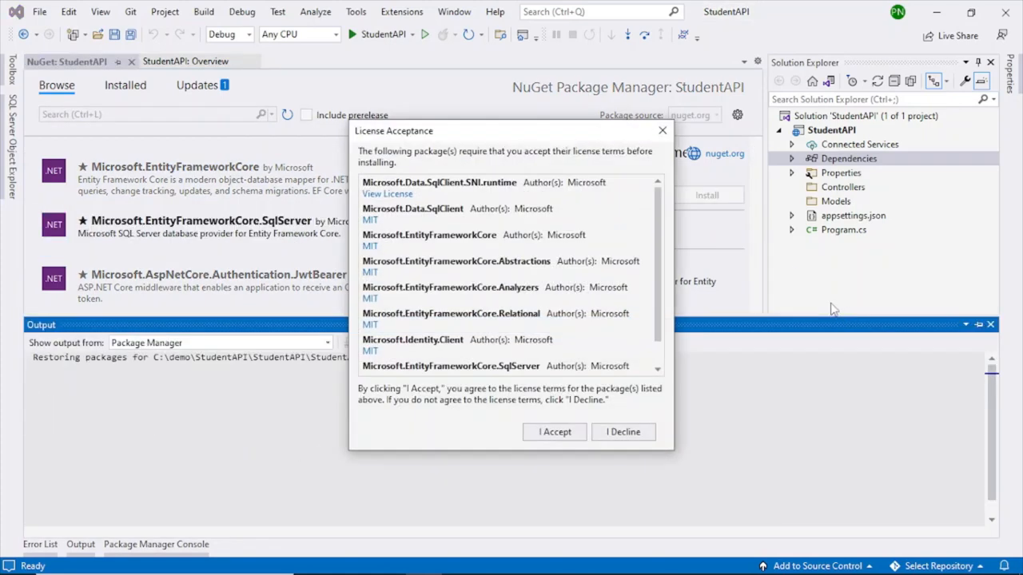
click(553, 431)
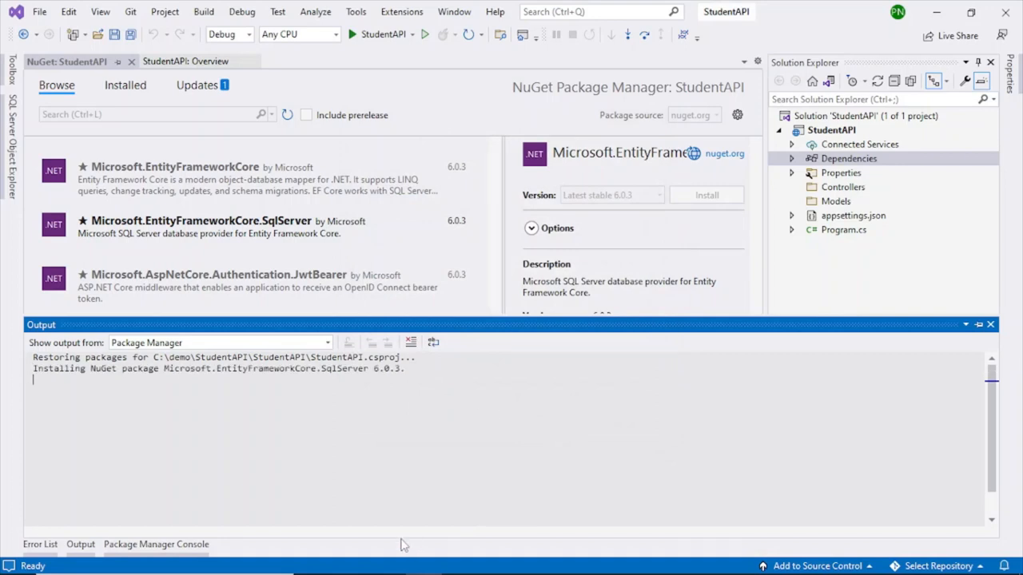
click(40, 544)
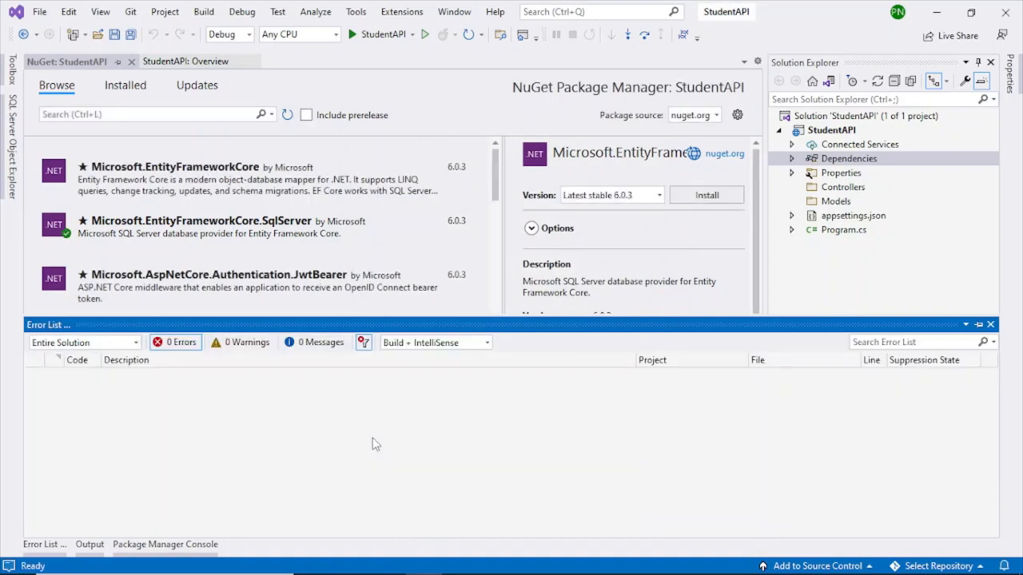
- Install Microsoft.EntityFrameworkCore.Tools 6.0.3, accepting its license
click(240, 179)
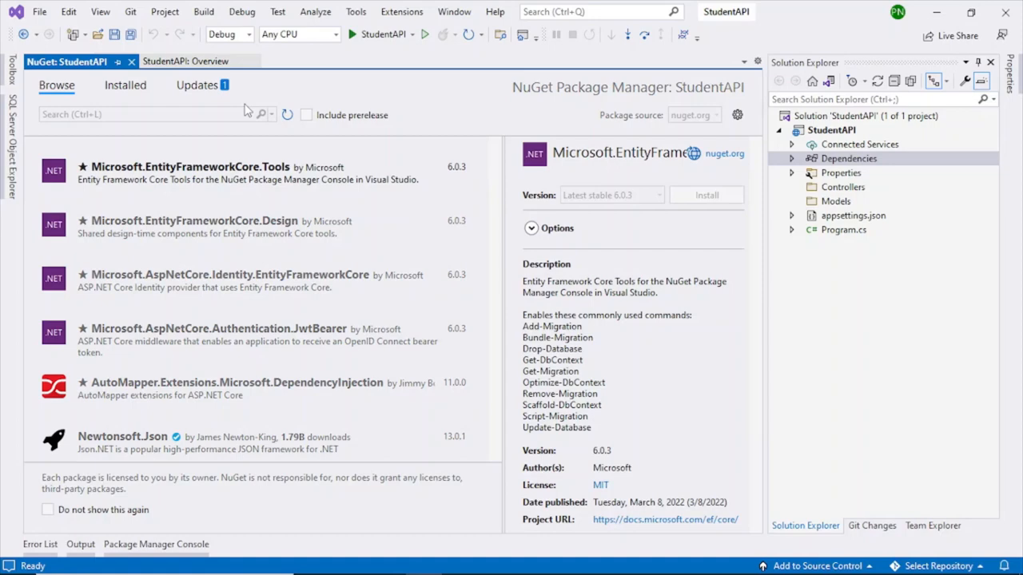
click(706, 195)
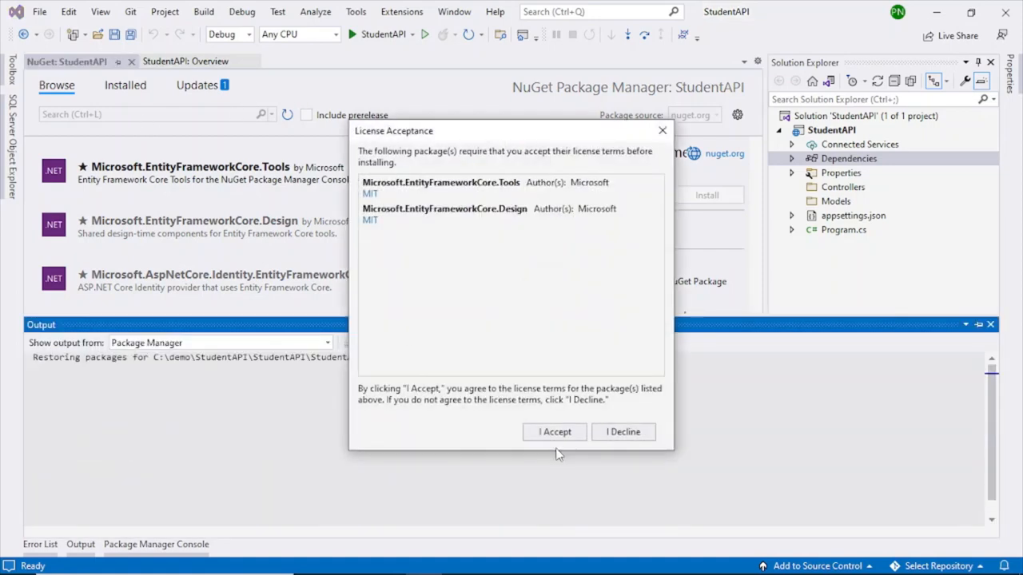
click(553, 431)
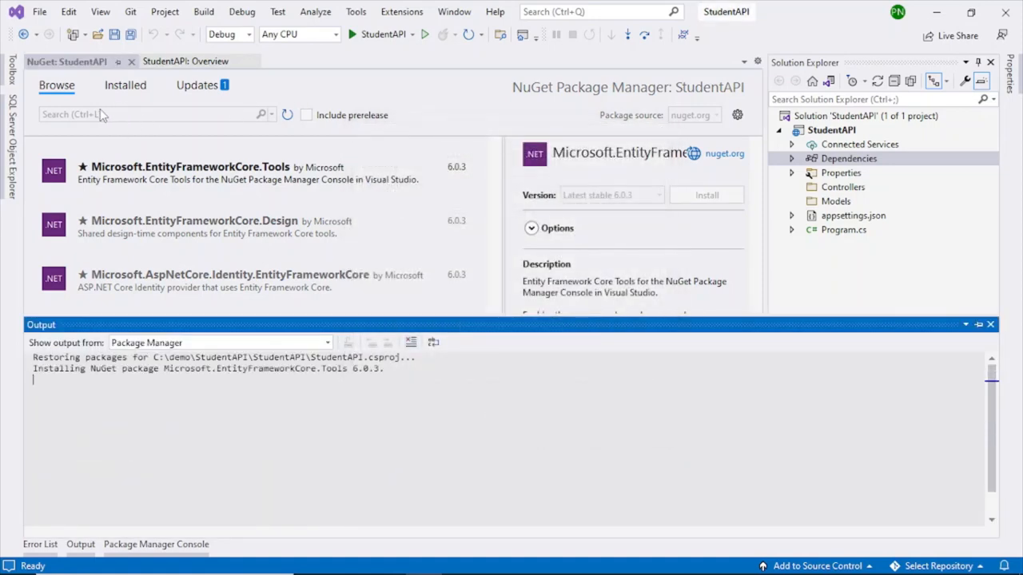
click(40, 543)
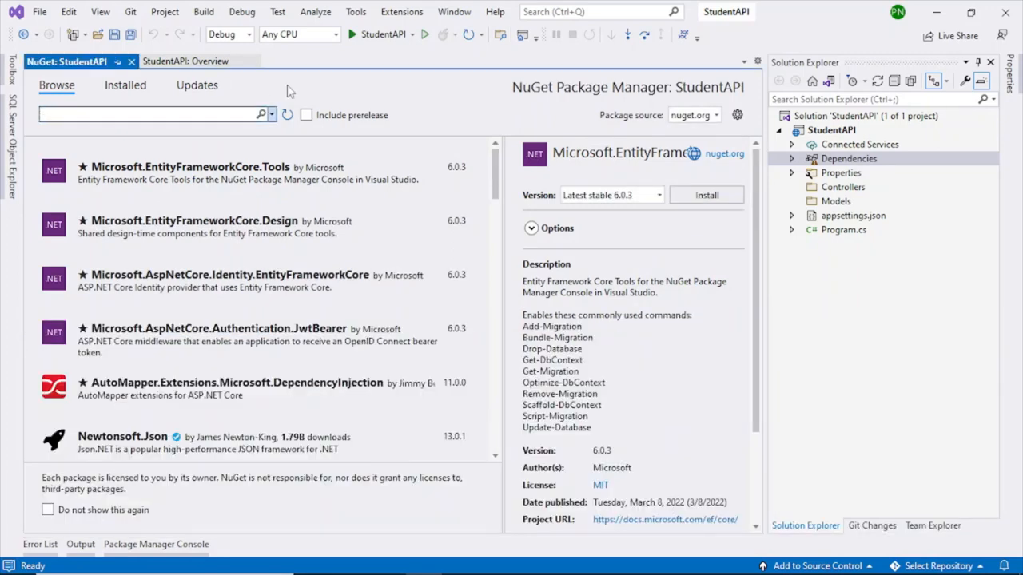
- Search NuGet for 'configuration' and install Microsoft.Extensions.Configuration 6.0.1 into StudentAPI
text(Configu)
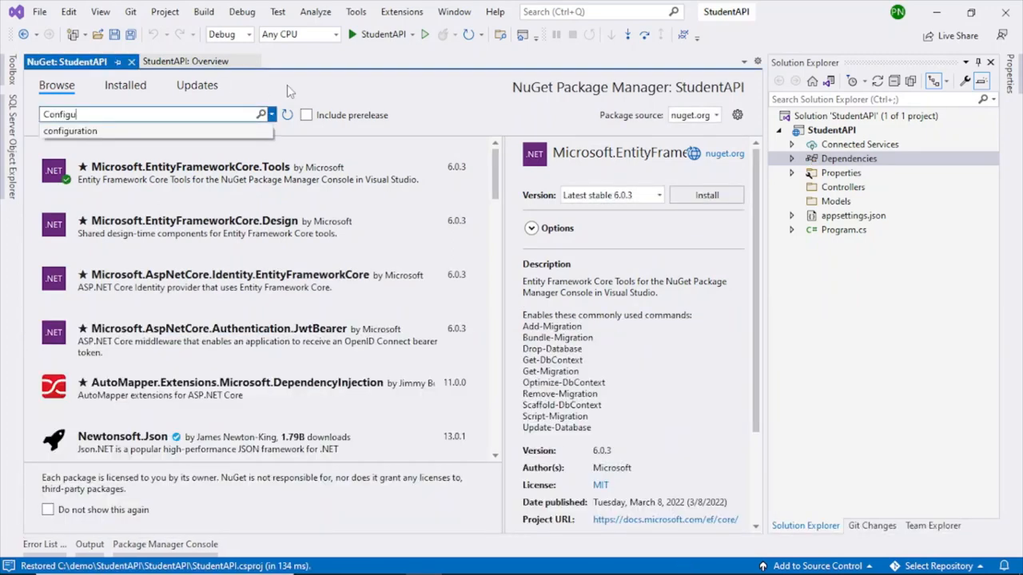
click(70, 131)
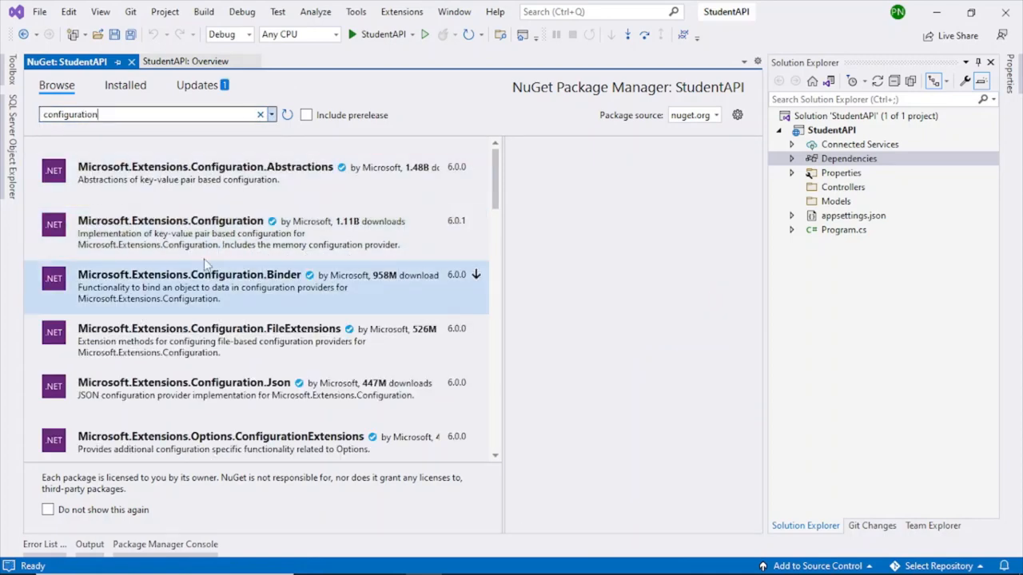
click(200, 232)
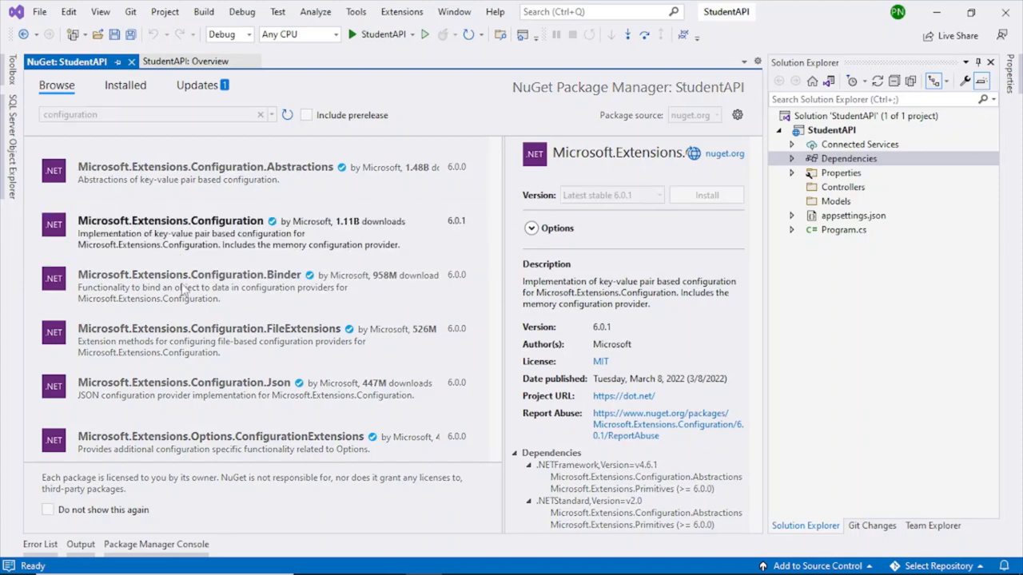
click(706, 195)
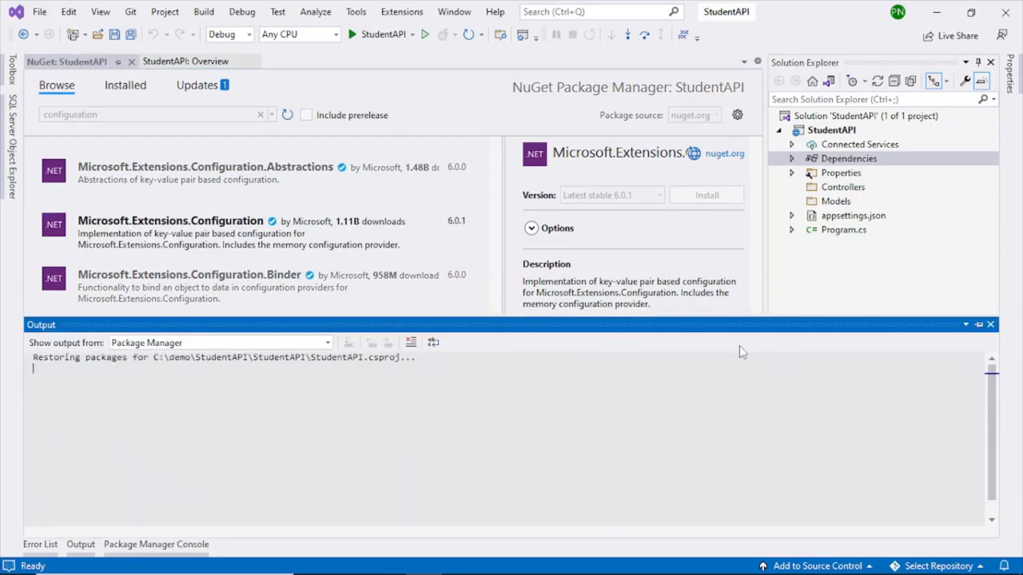
click(40, 543)
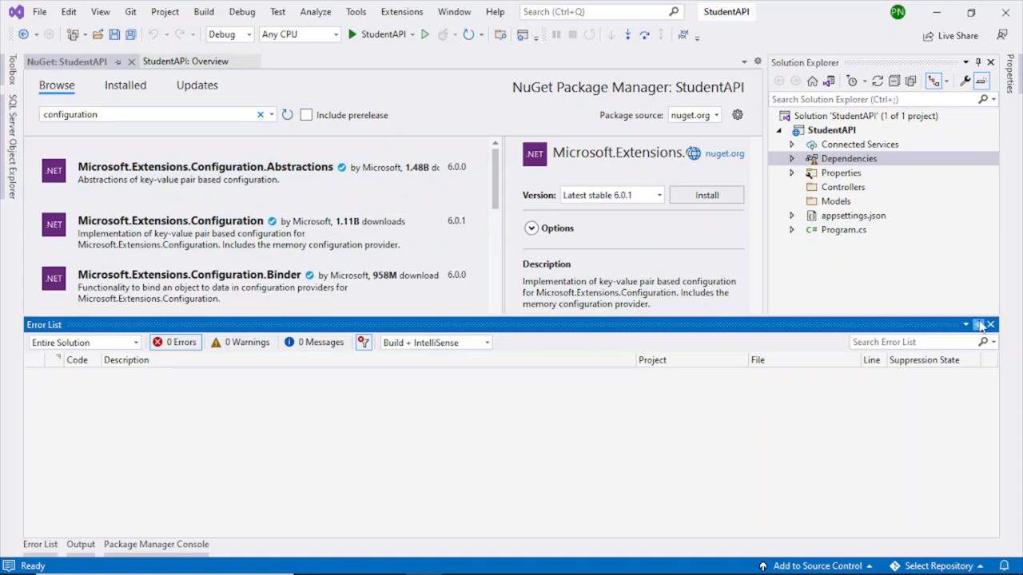
click(989, 324)
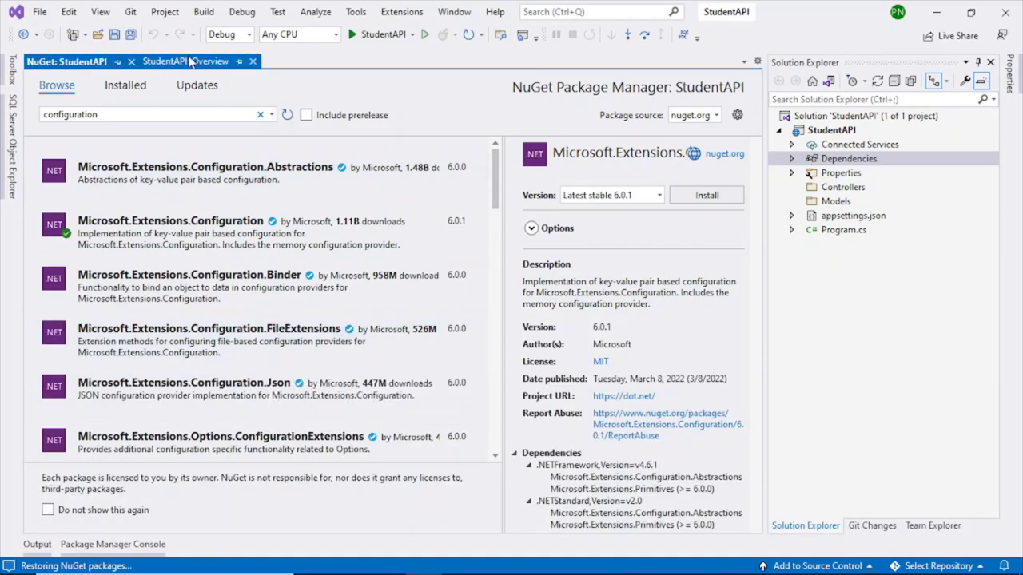
click(706, 195)
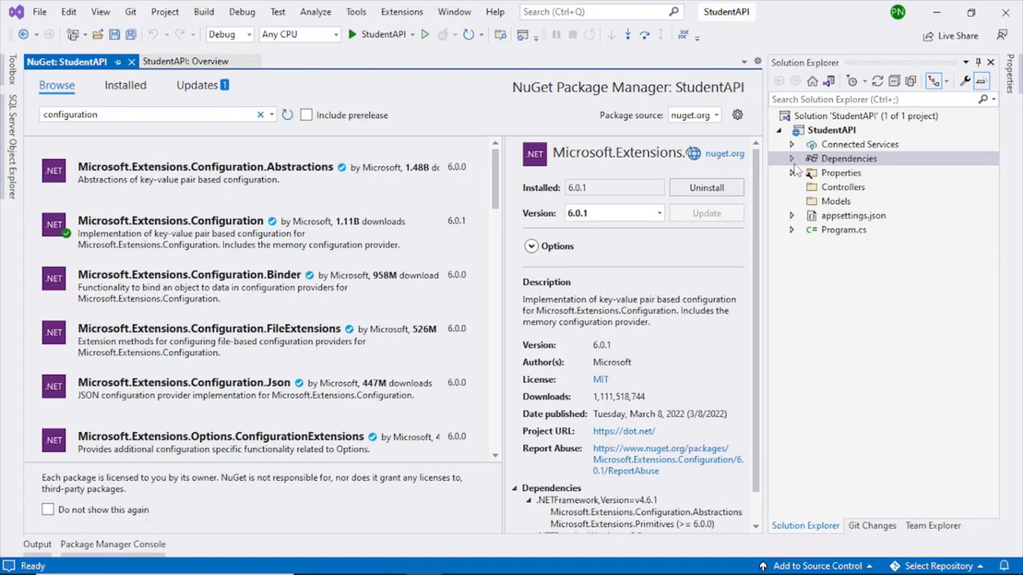
mouse_move(872, 295)
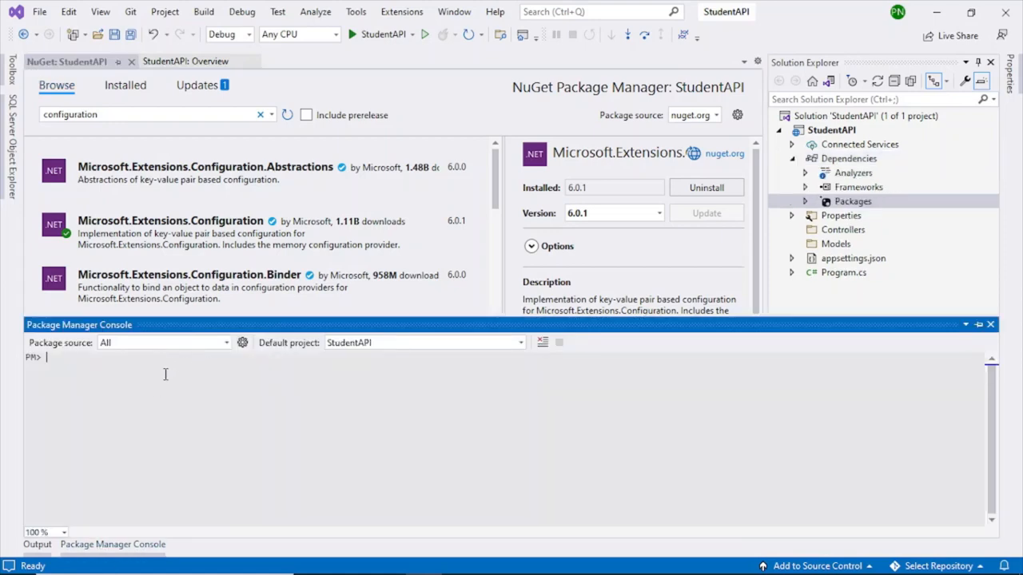
- Run Scaffold-DbContext with the SQLExpress Student connection string, the SqlServer provider and -OutputDir Models
text(Scaffold-DbContext "Server=.\SQLExpress; Database=Student;Trusted_Connection=True;")
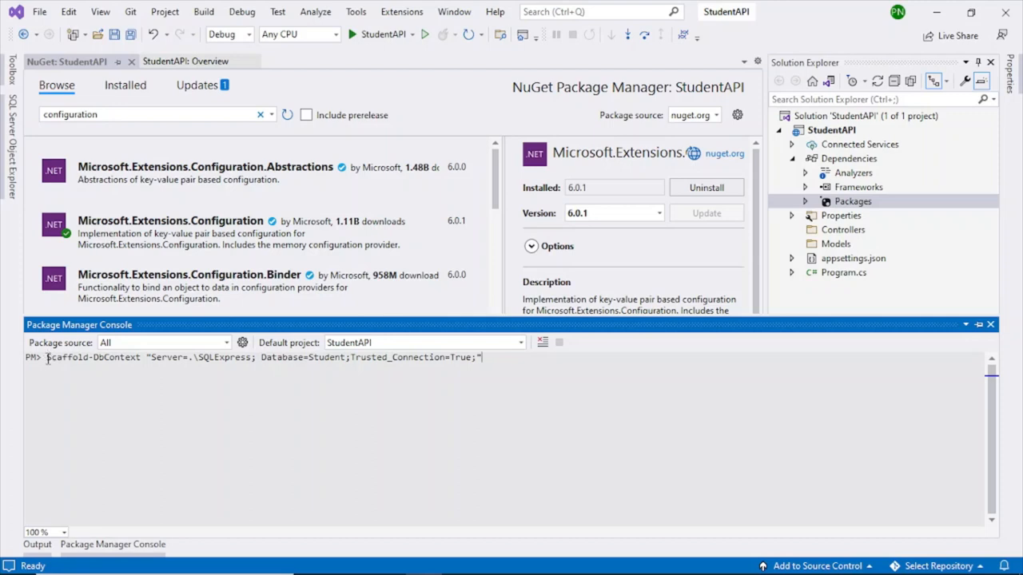
mouse_move(331, 355)
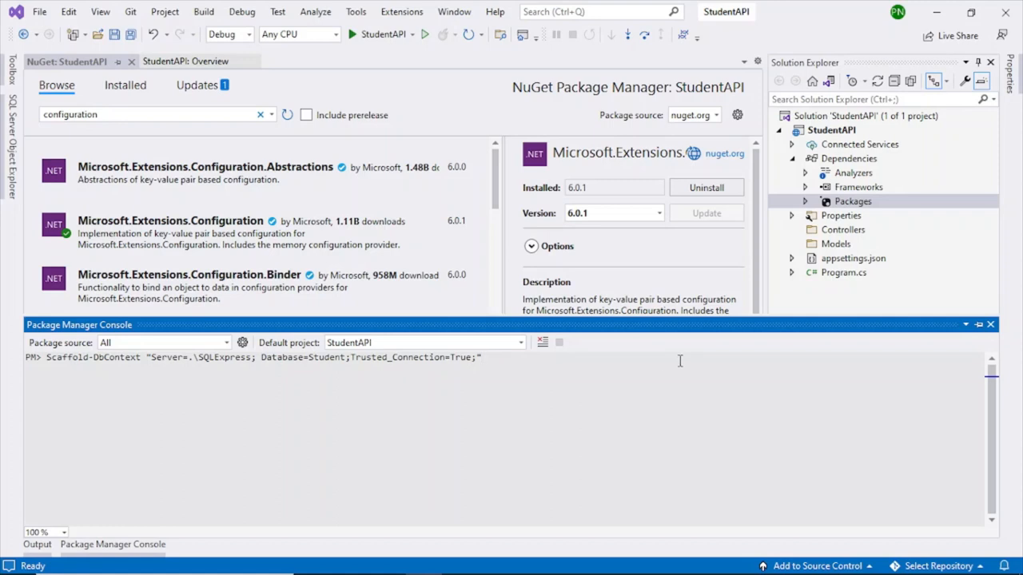
text(Microsft)
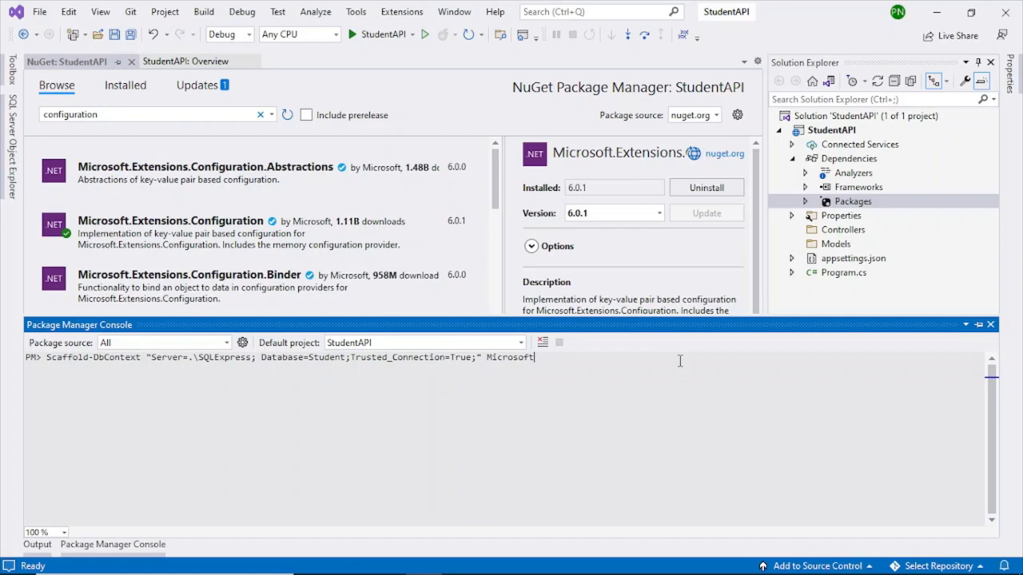
text(.Entu)
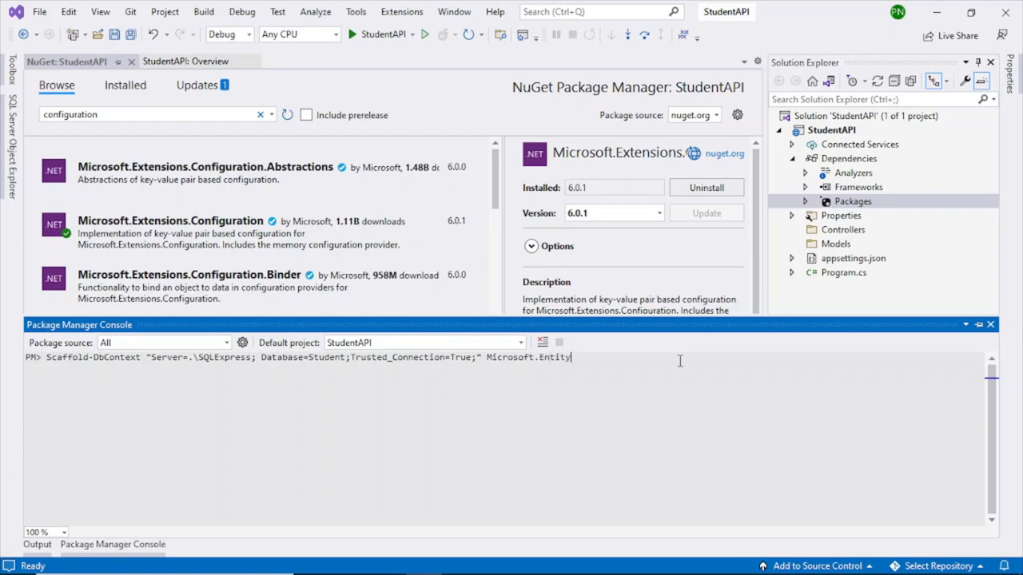
text(framework.)
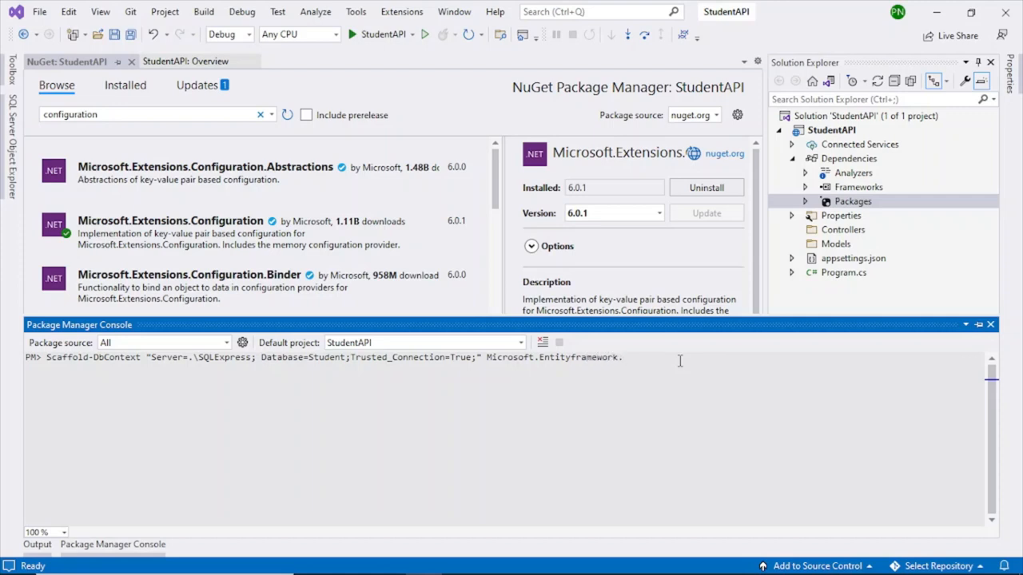
text(SQLs)
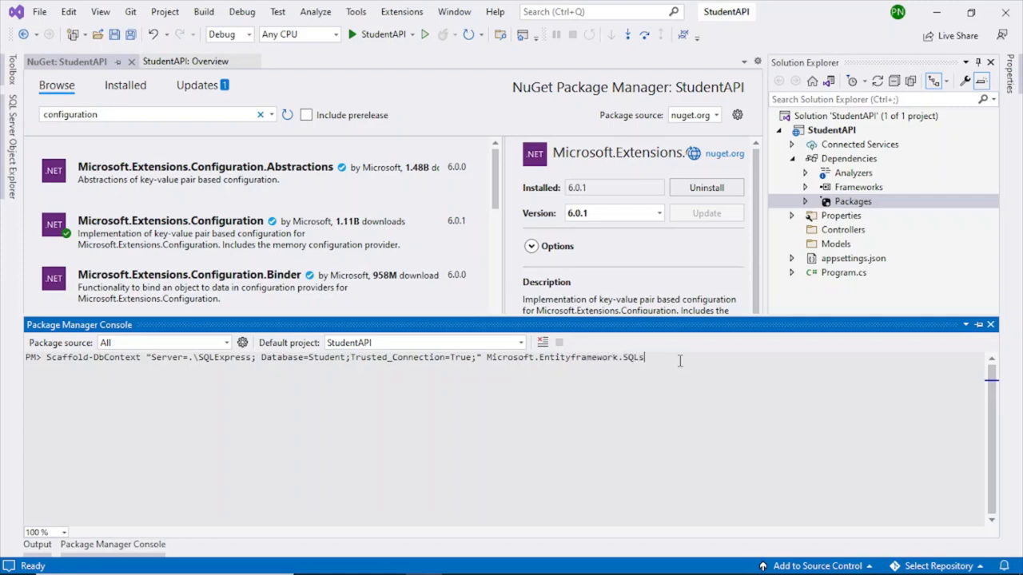
text(erver)
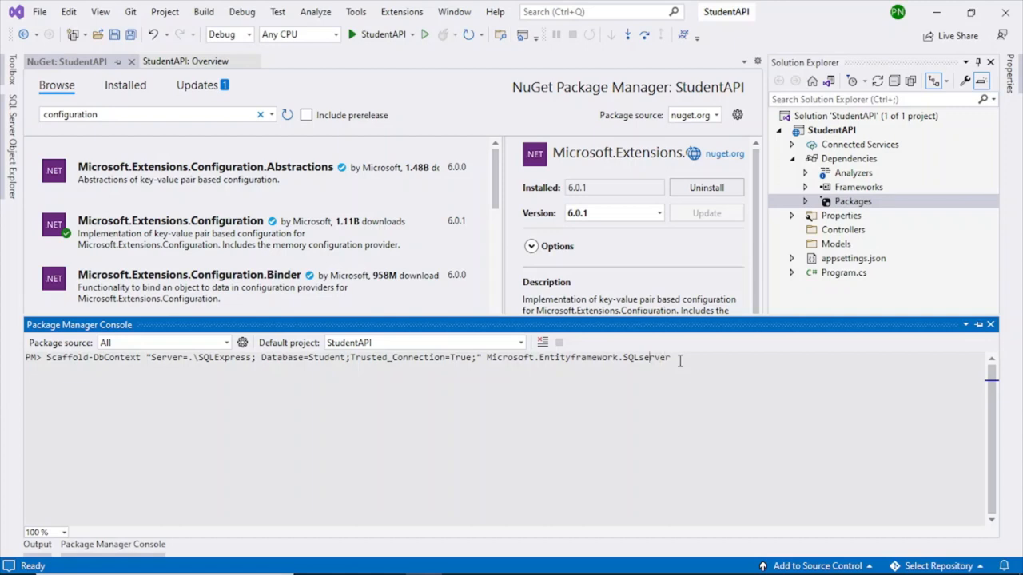
text(Core)
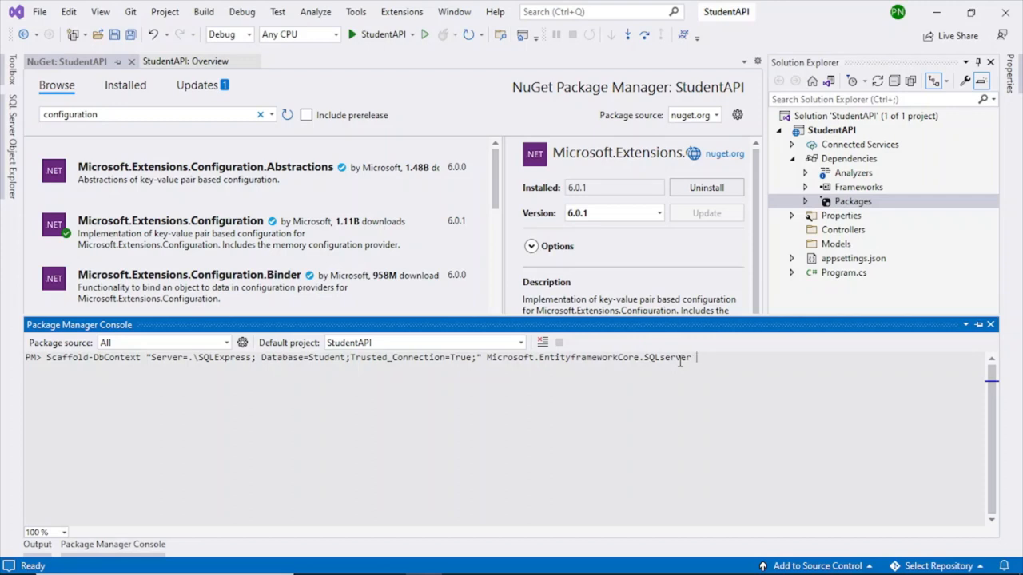
text(-Out)
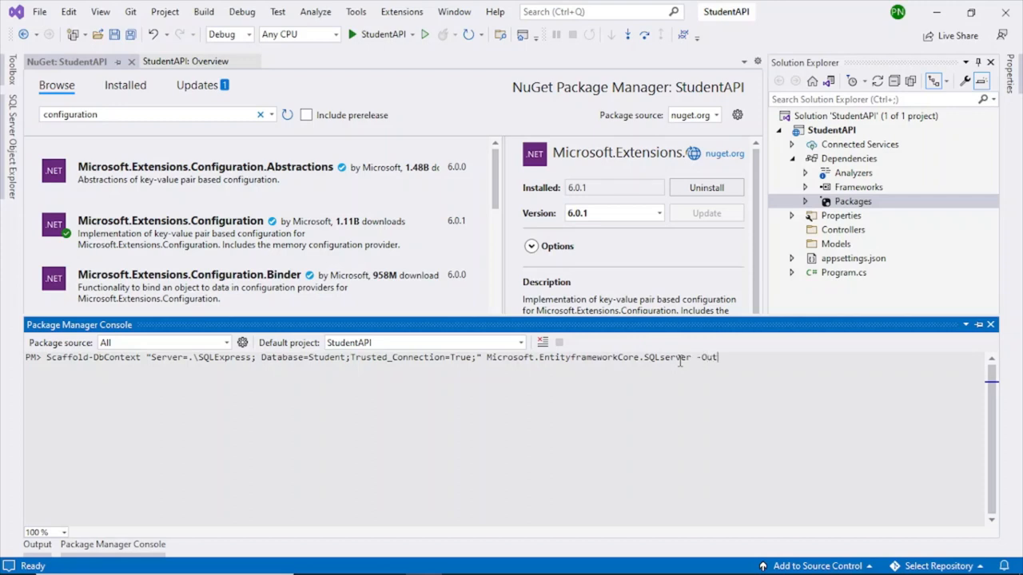
text(put)
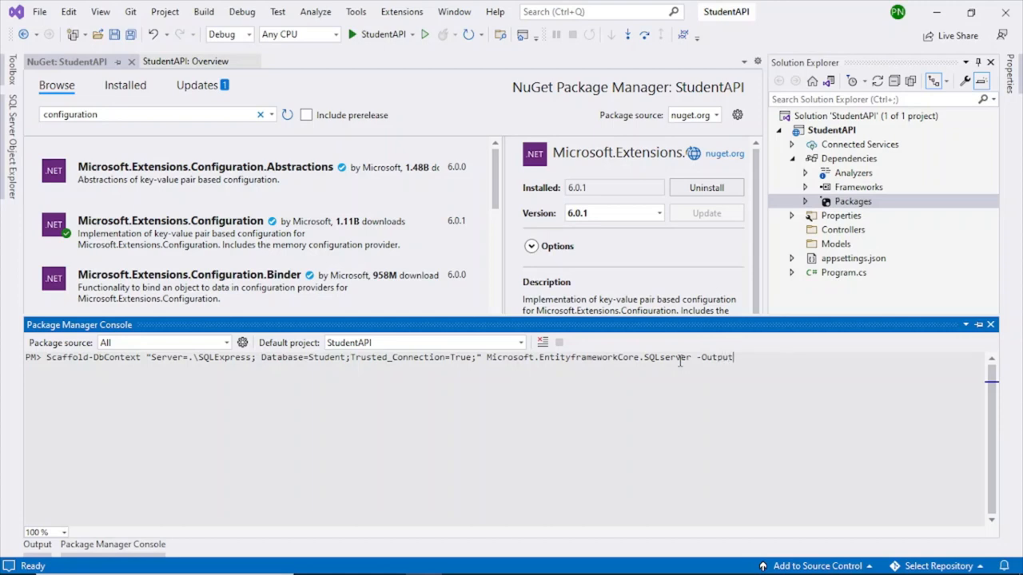
text(Dir)
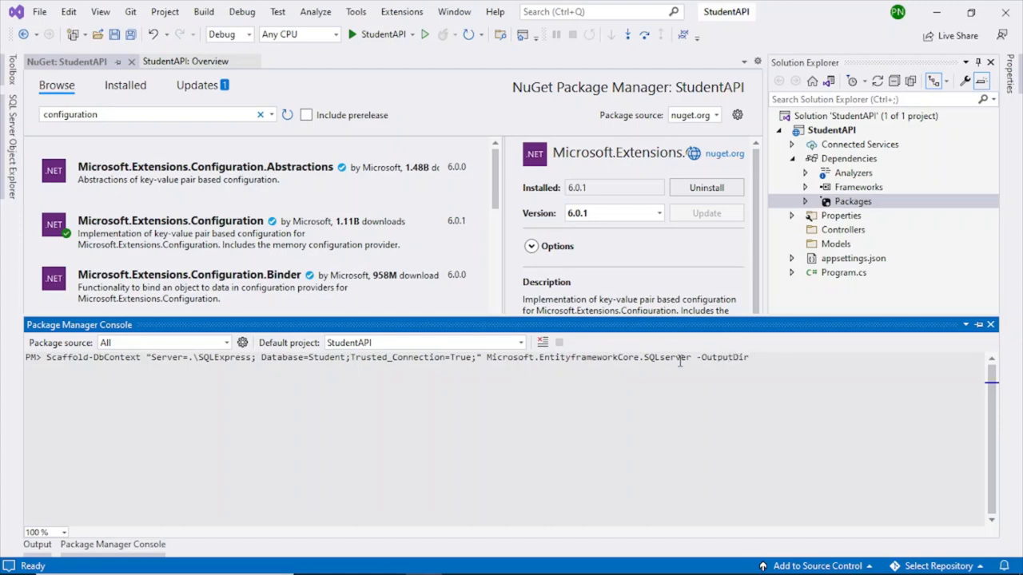
text(Models)
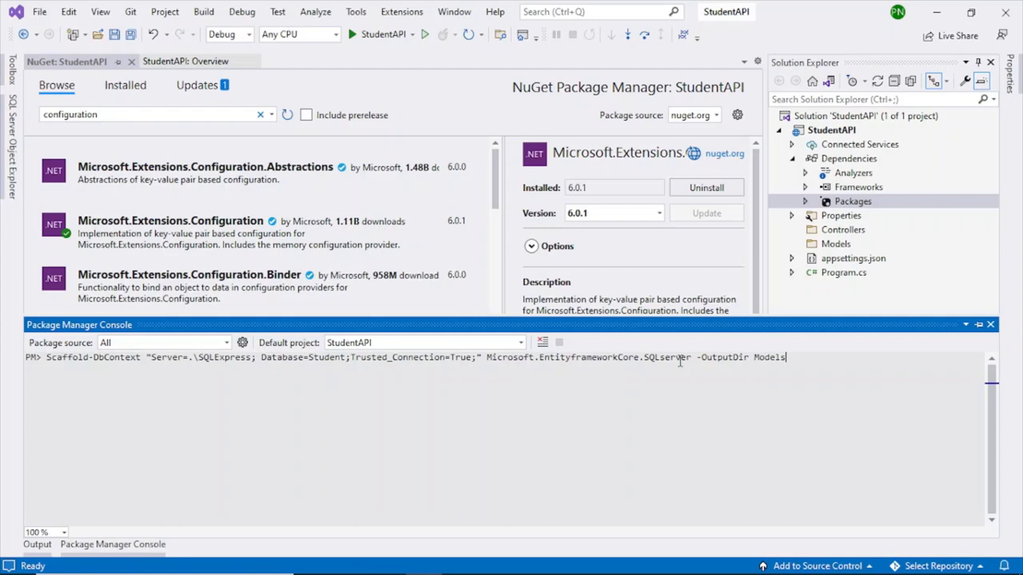
key(Return)
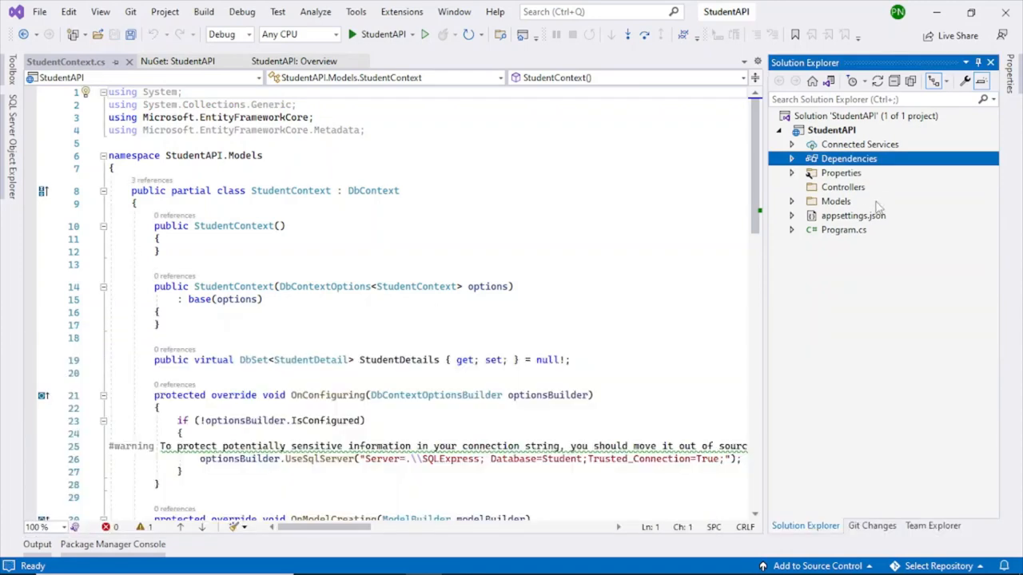
- Expand Models, view StudentContext.cs and scroll to the UseSqlServer connection string in OnConfiguring
click(791, 201)
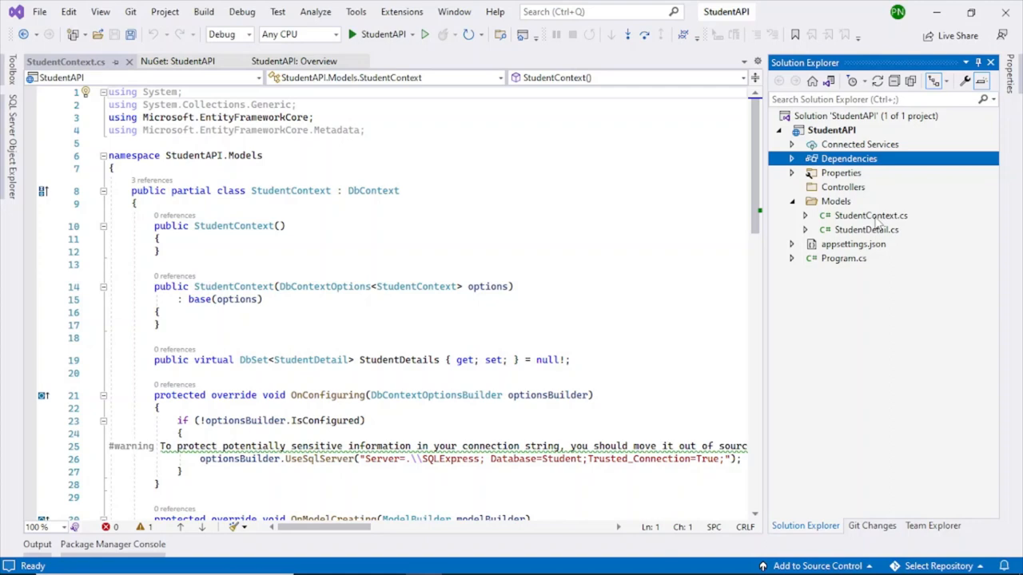
mouse_move(911, 268)
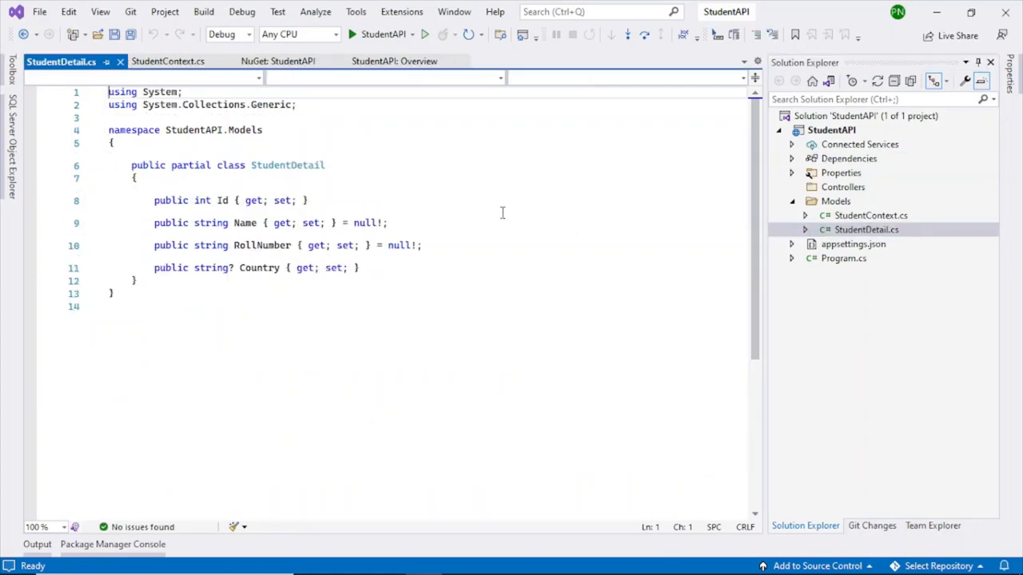
click(168, 61)
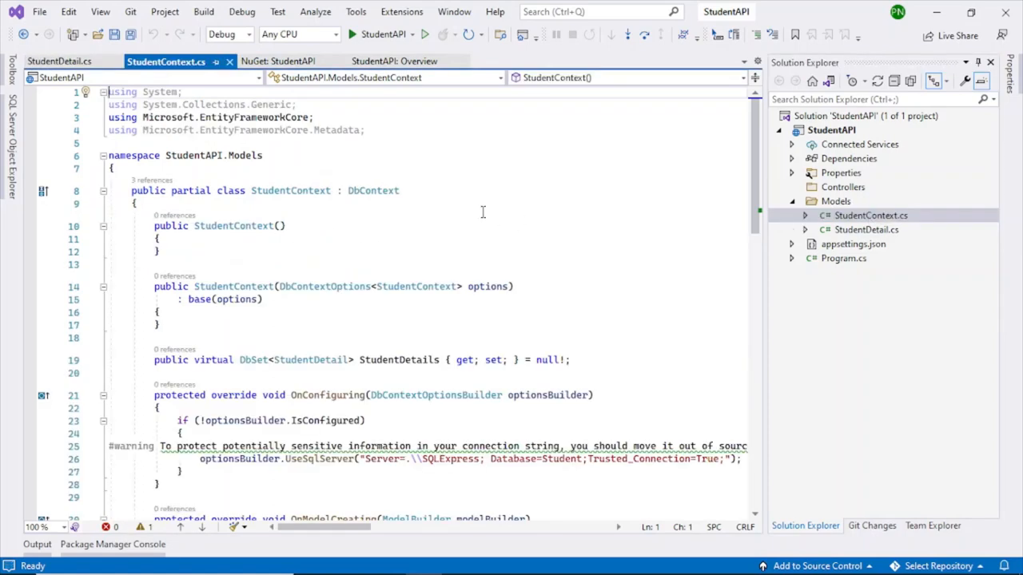
scroll(down, 3)
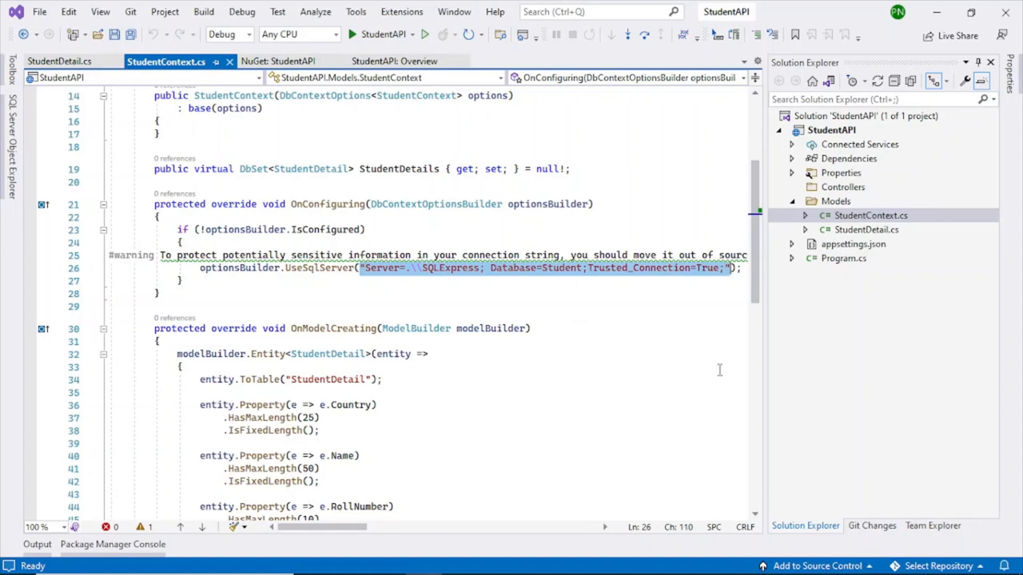
click(854, 243)
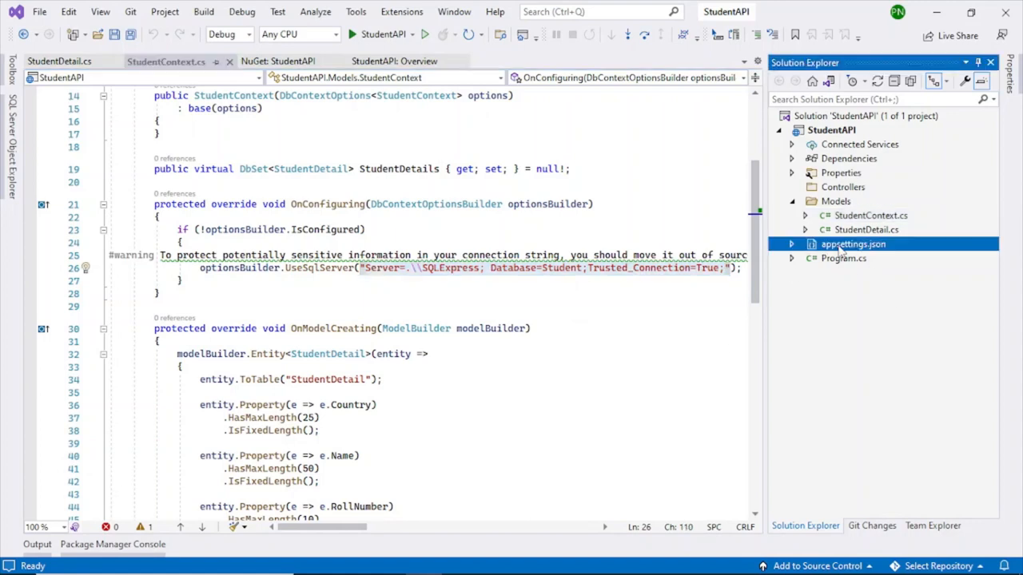
- Add a ConnectionStrings section with a dbconn entry for the SQLExpress Student database in appsettings.json
double_click(853, 243)
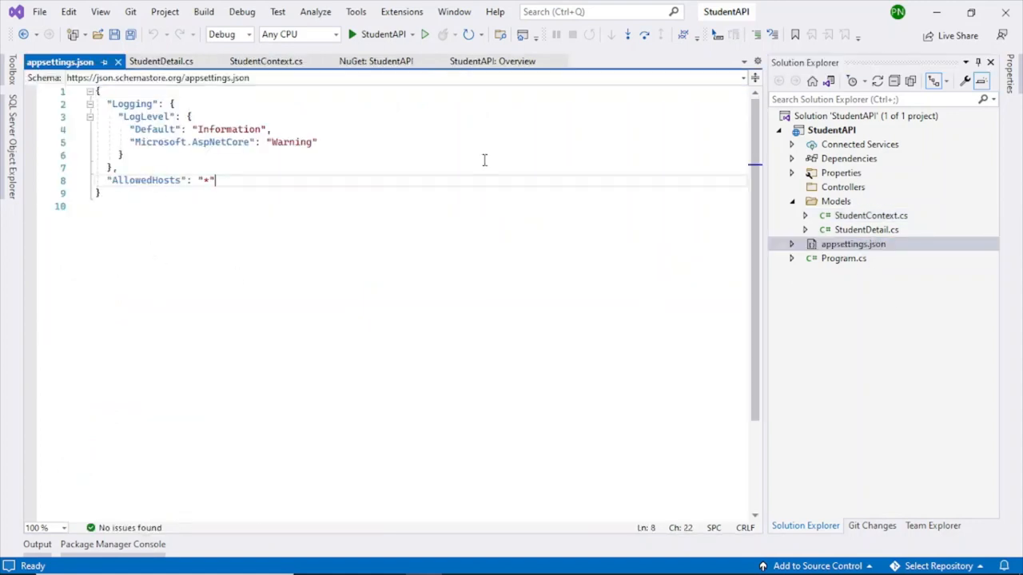
key(enter)
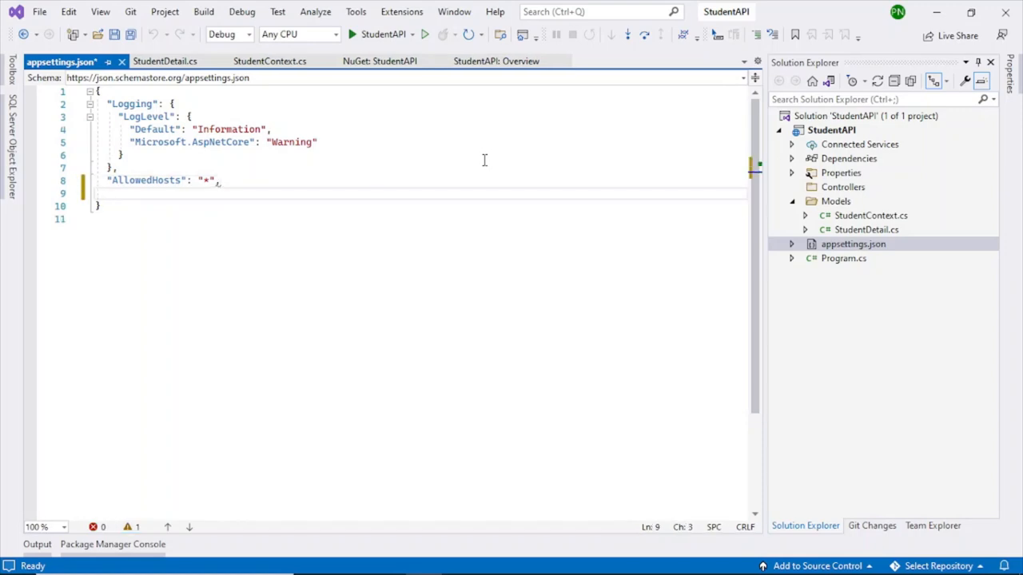
text(ConnectionStrings": {)
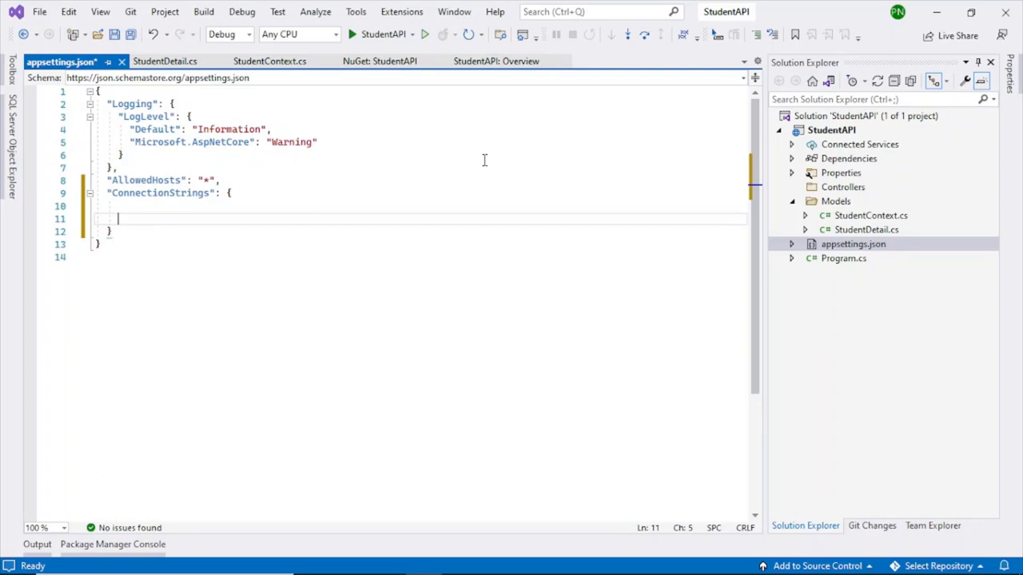
text(")
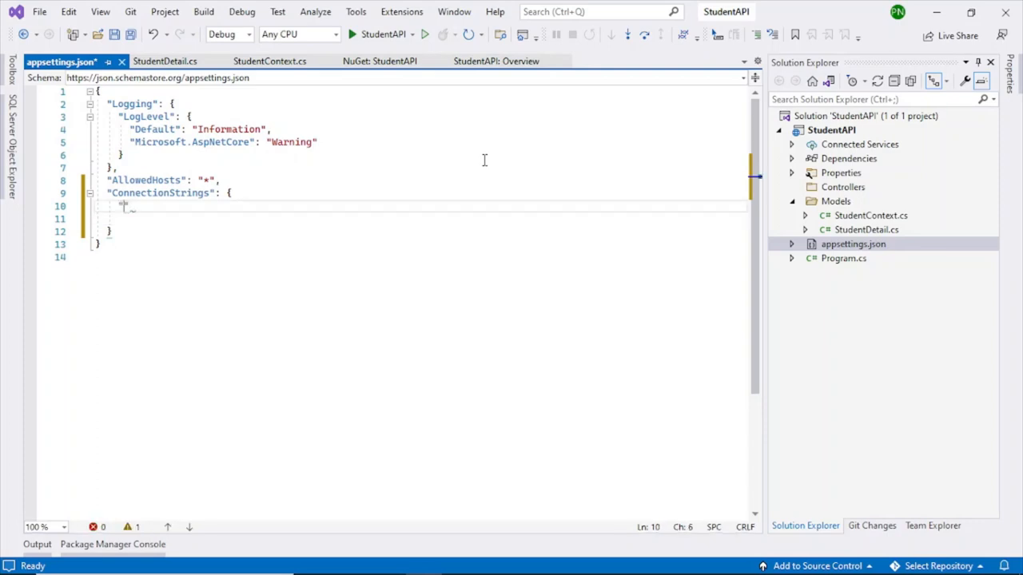
text(dbconn)
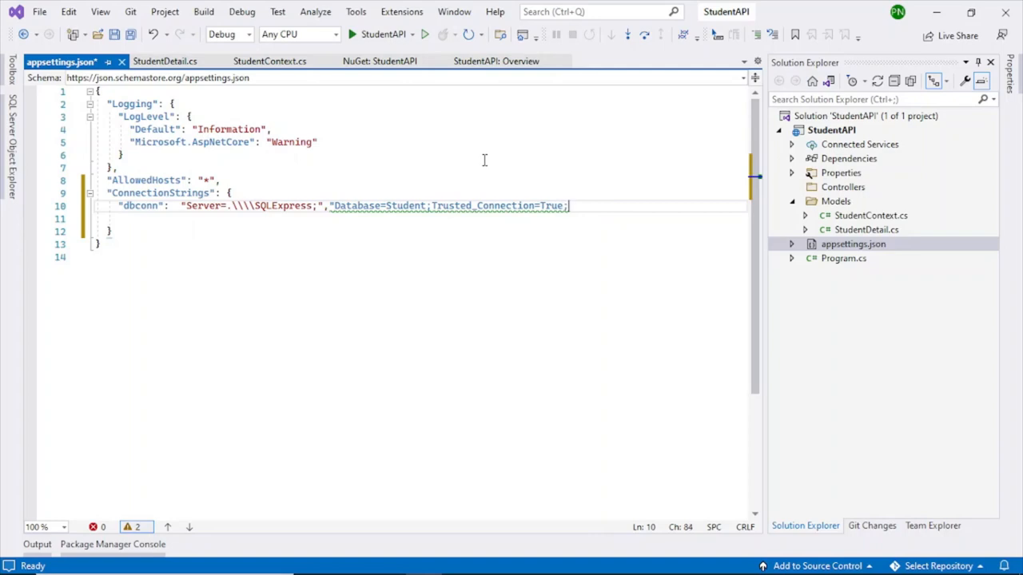
- Fix the doubled backslashes and stray quote in the Server value and save appsettings.json
click(186, 204)
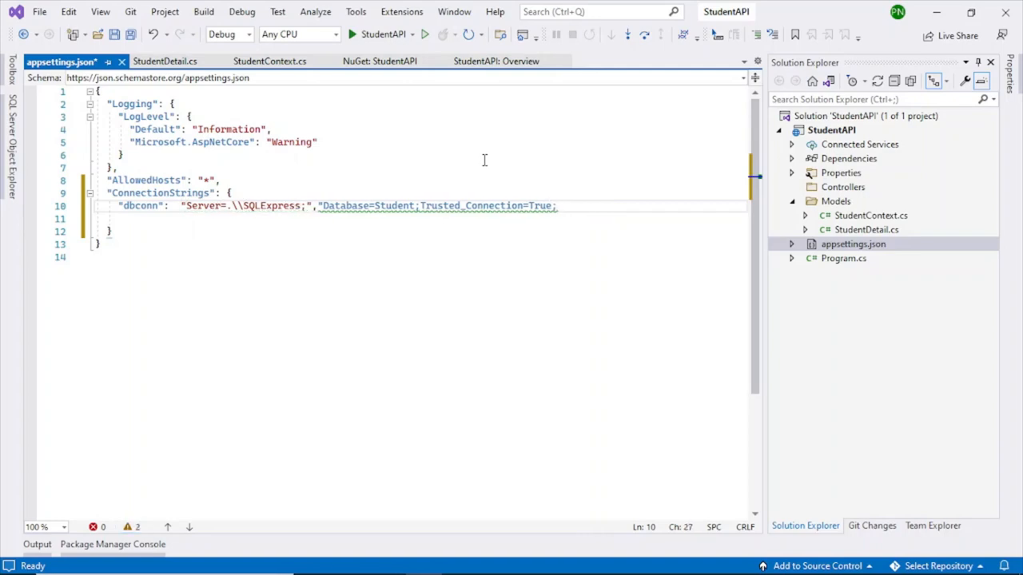
click(303, 204)
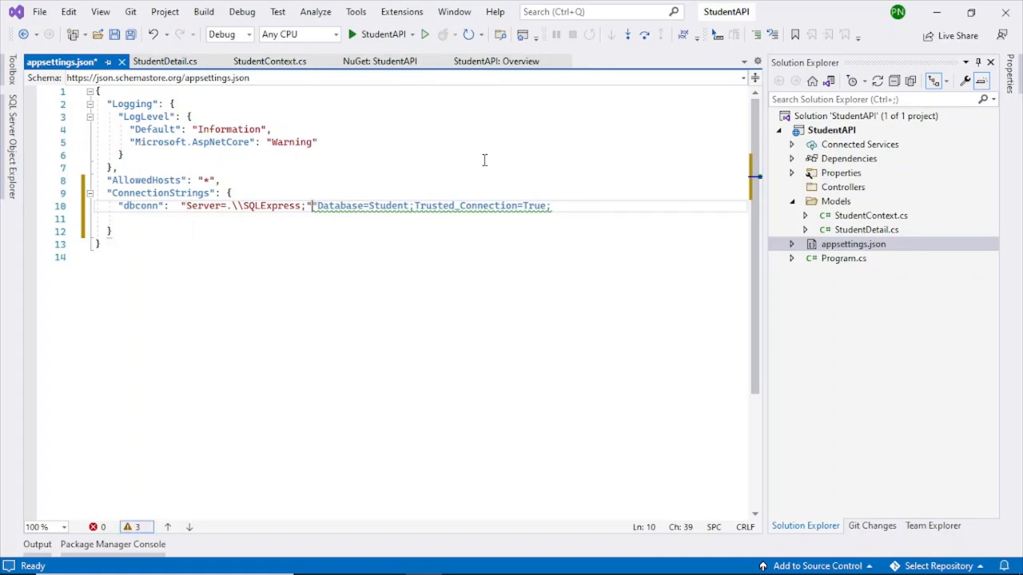
key(Backspace)
text(")
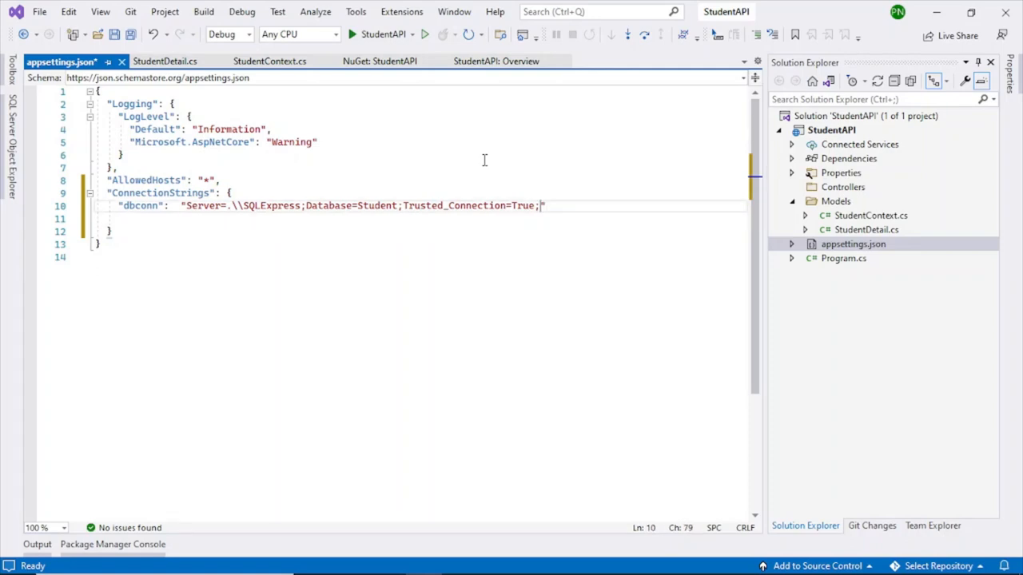
key(Delete)
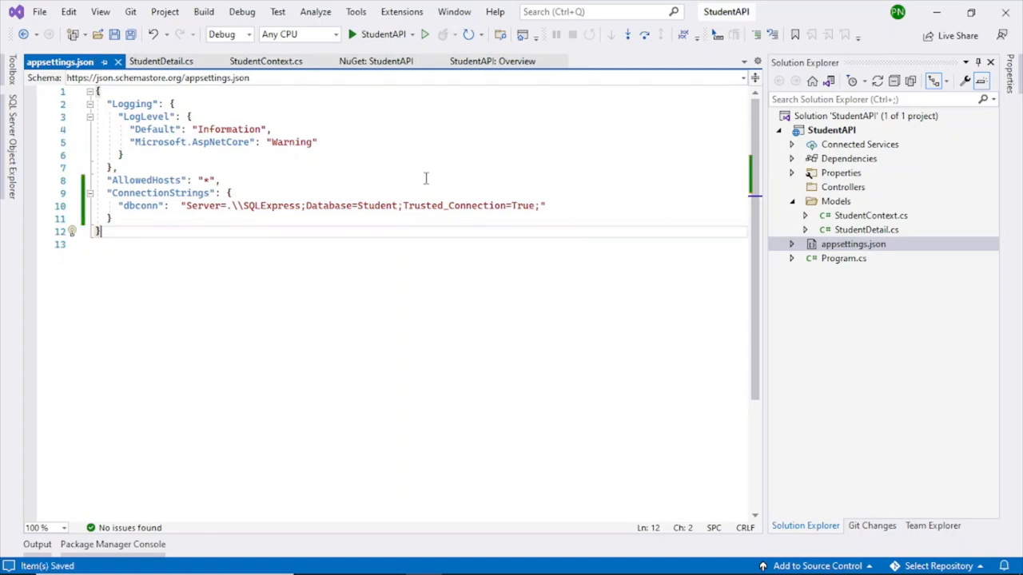
mouse_move(182, 204)
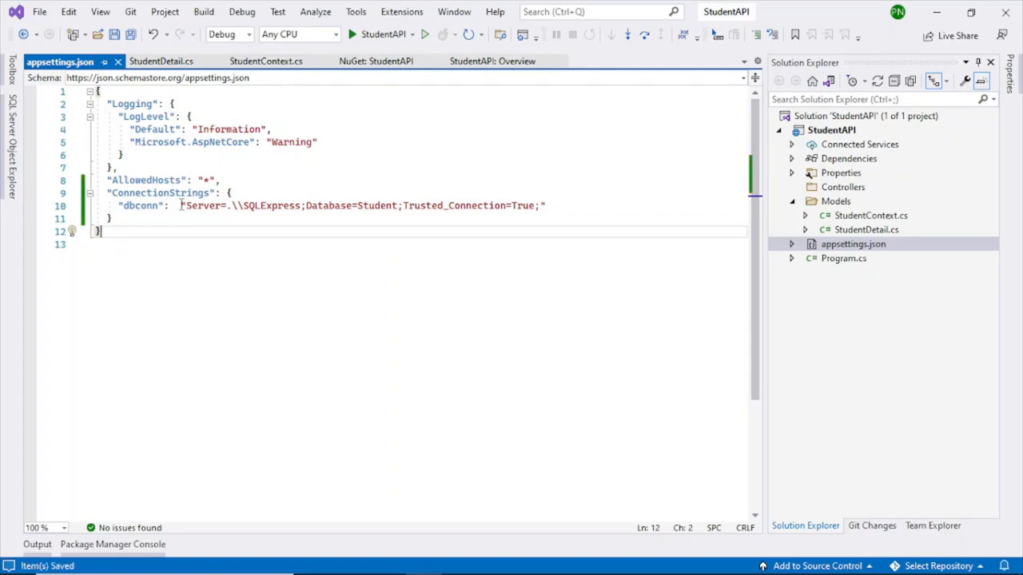
mouse_move(275, 204)
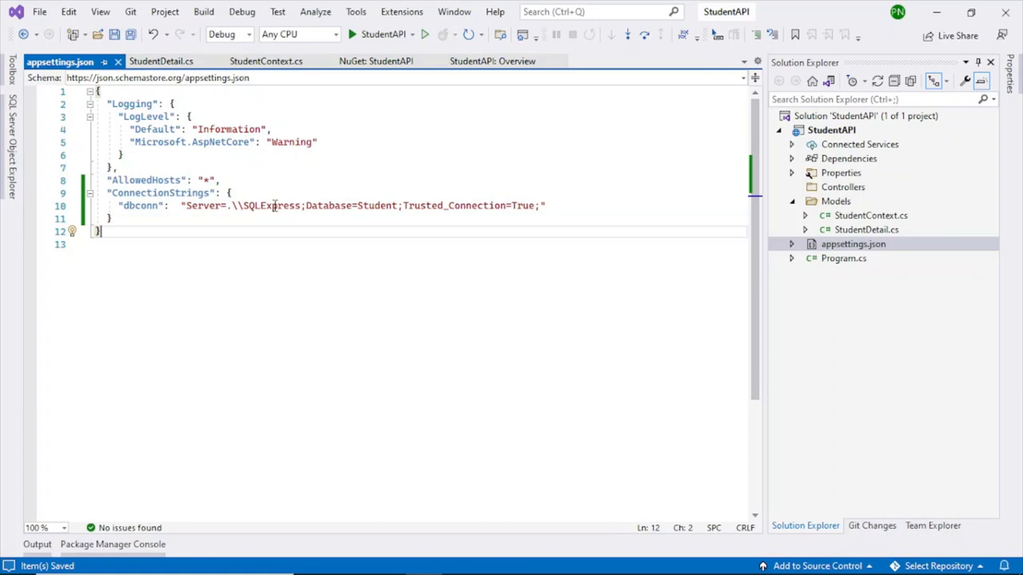
double_click(375, 205)
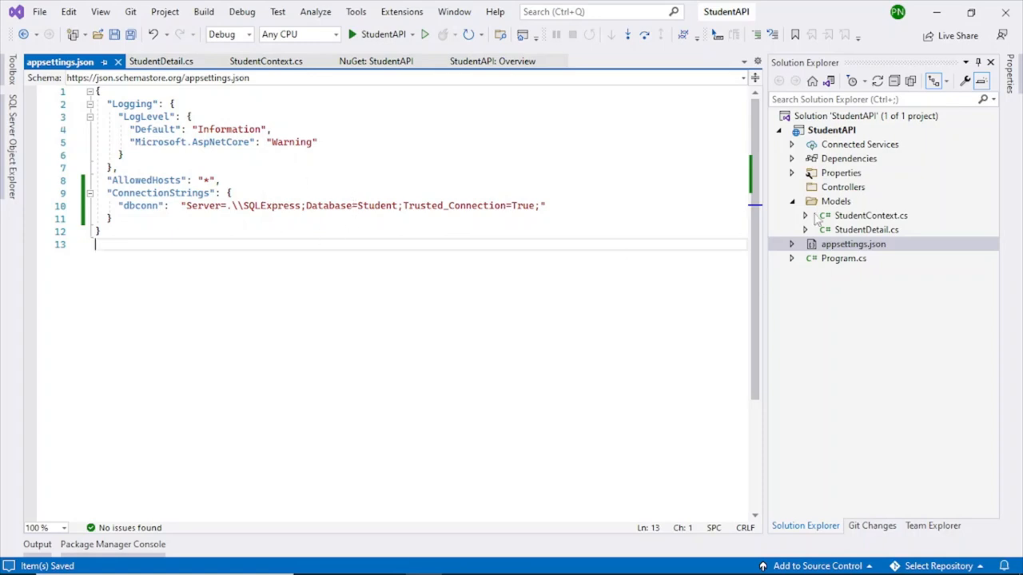
mouse_move(837, 265)
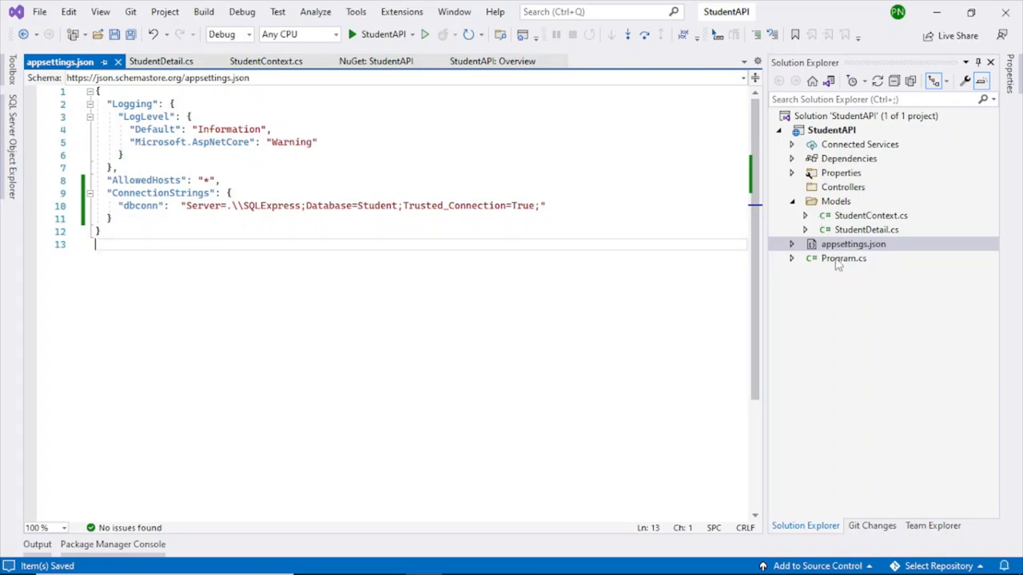
mouse_move(162, 61)
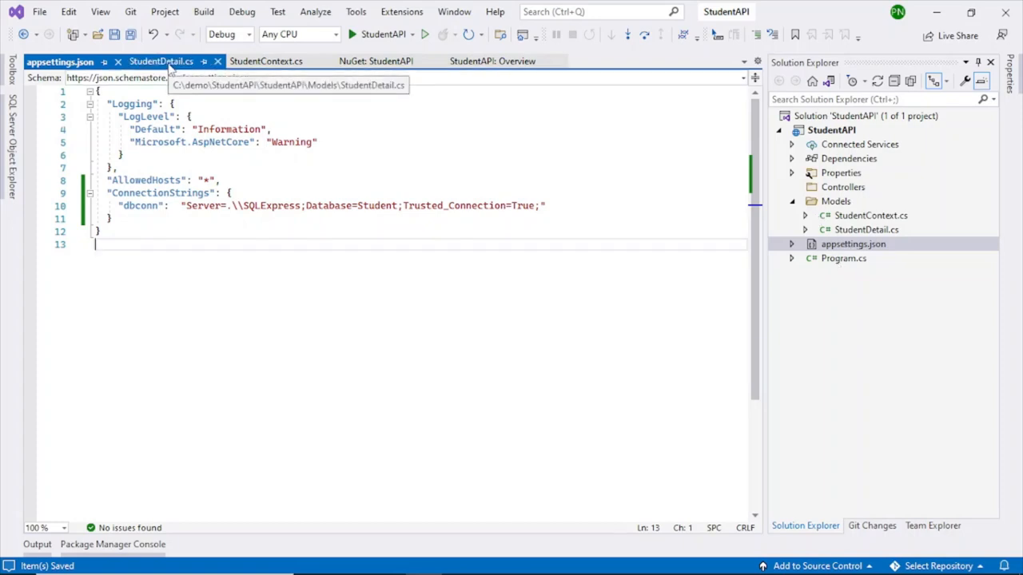
- Delete the hard-coded connection if block from StudentContext's OnConfiguring and close the NuGet and Overview pages
click(267, 61)
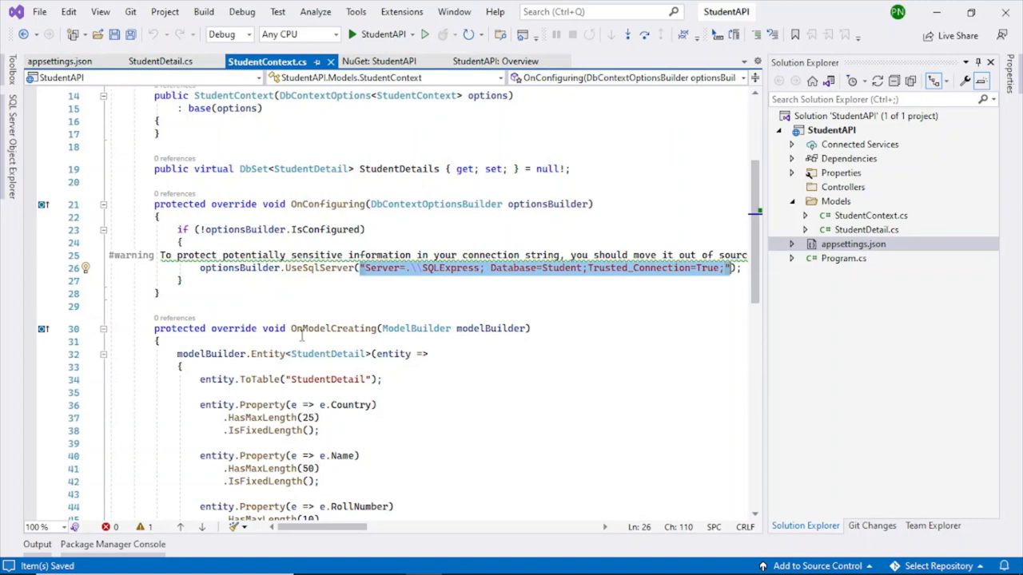
drag(182, 230, 182, 281)
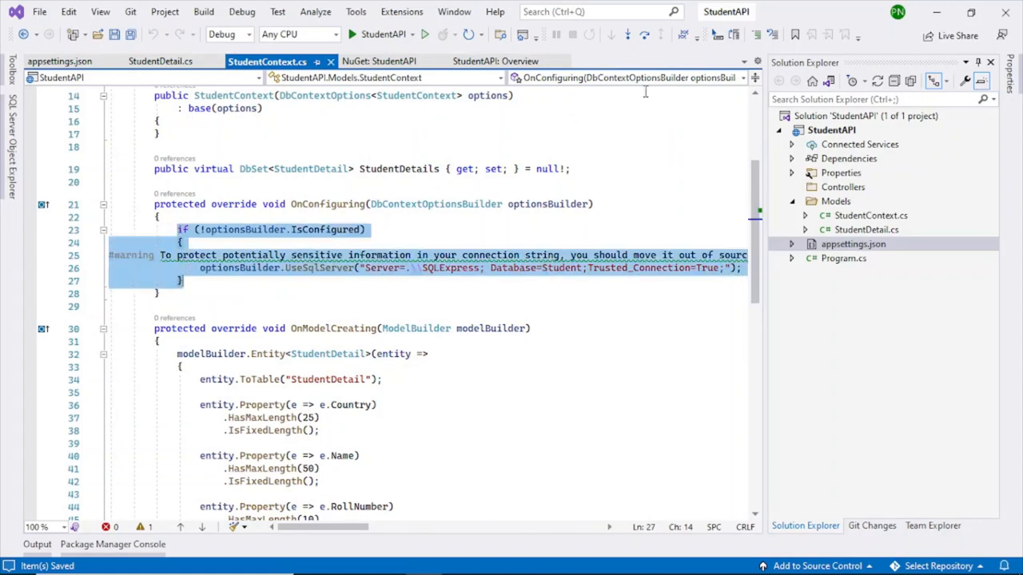
key(Delete)
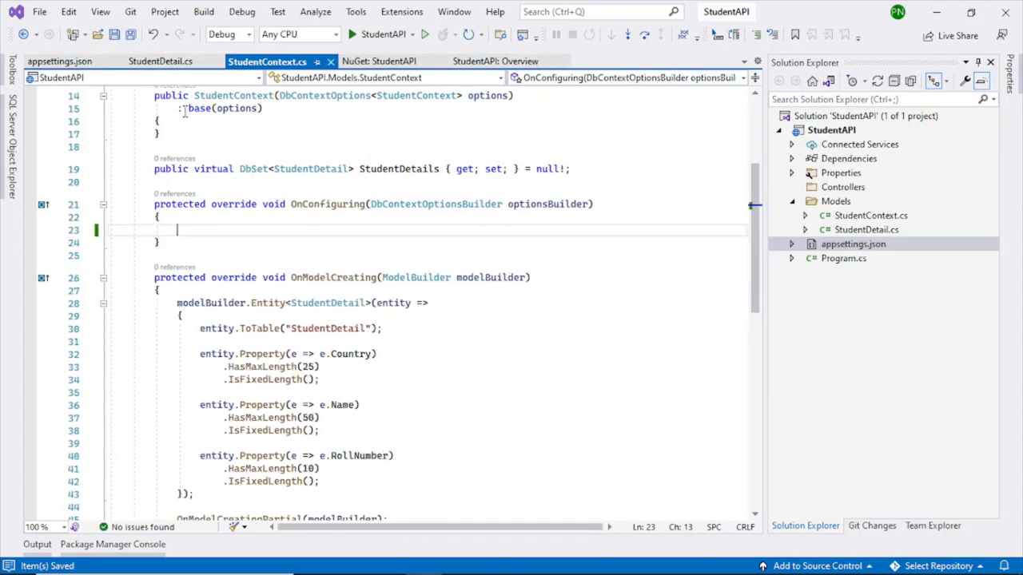
click(61, 61)
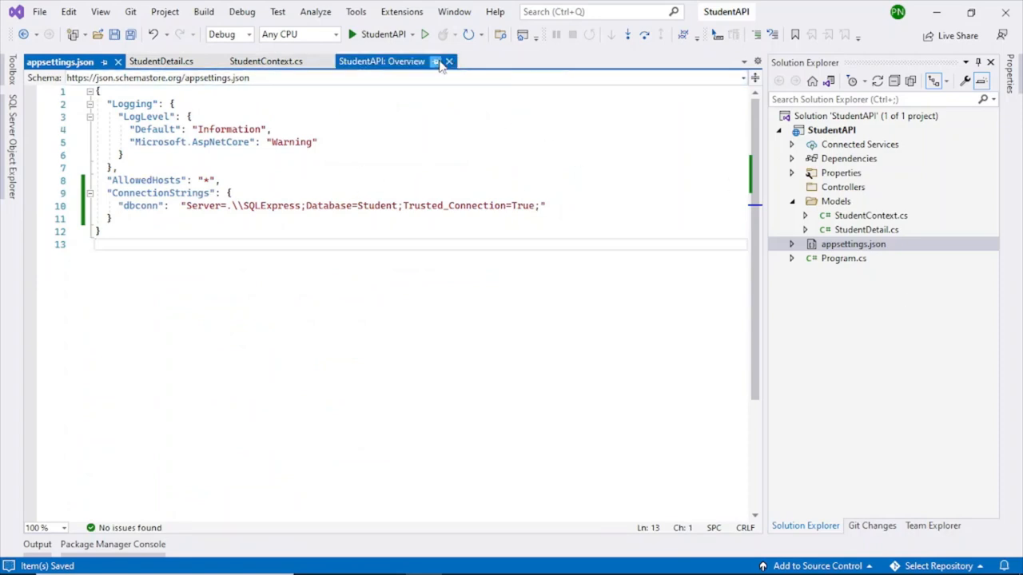
click(447, 61)
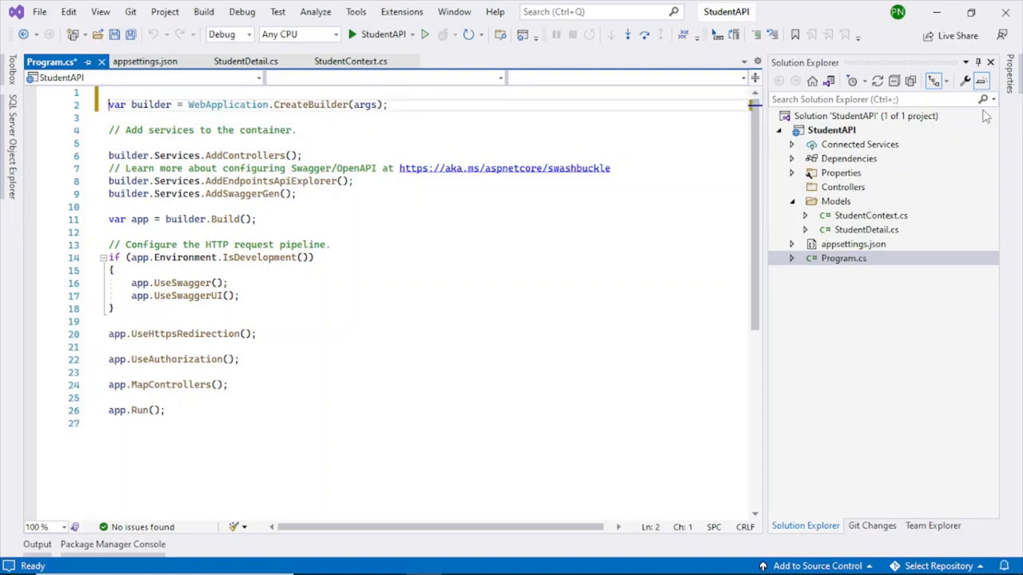
- Add 'using StudentAPI.Models;' and 'using Microsoft.EntityFrameworkCore;' at the top of Program.cs
click(352, 61)
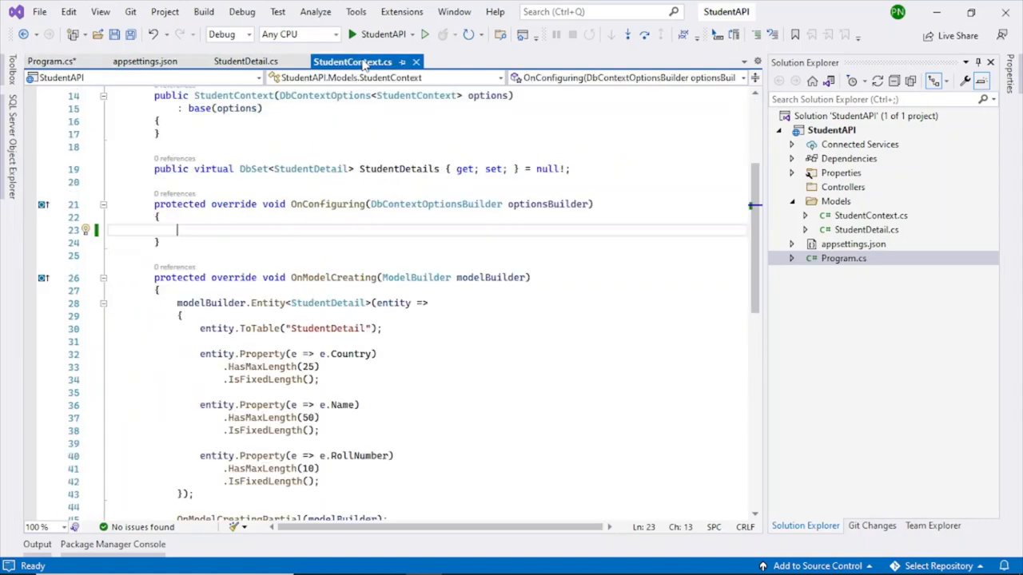
scroll(up, 3)
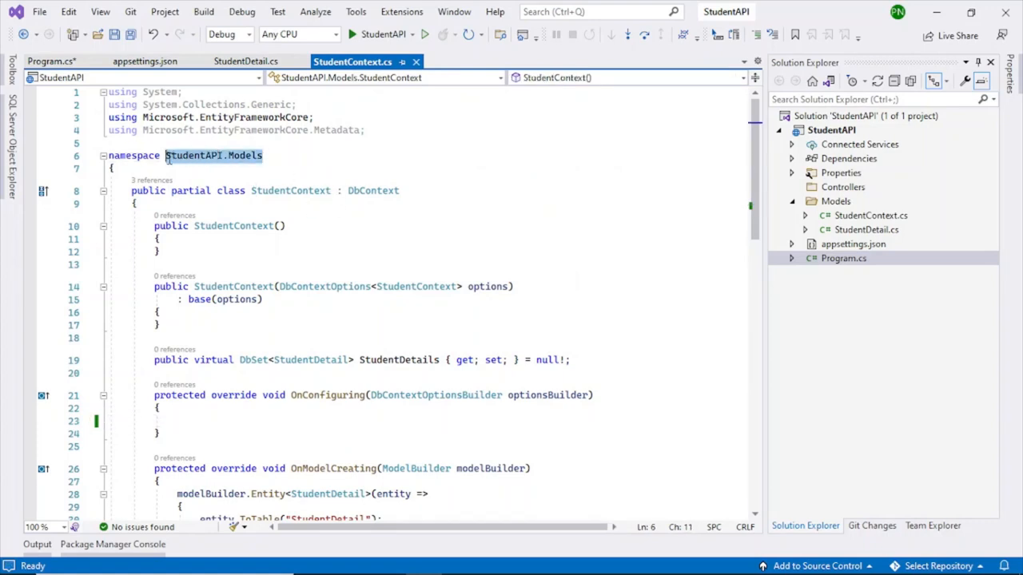
click(52, 60)
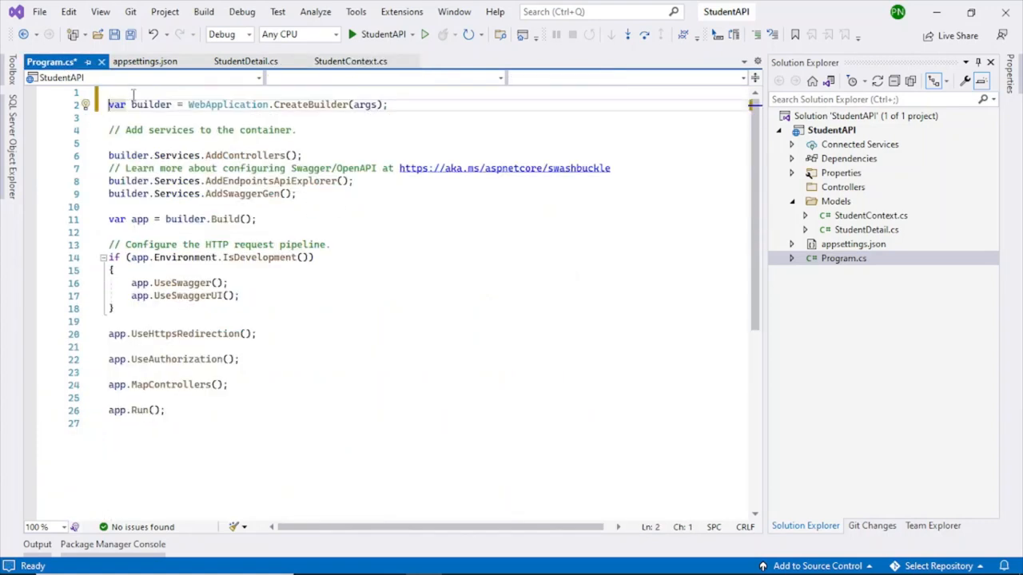
text(using)
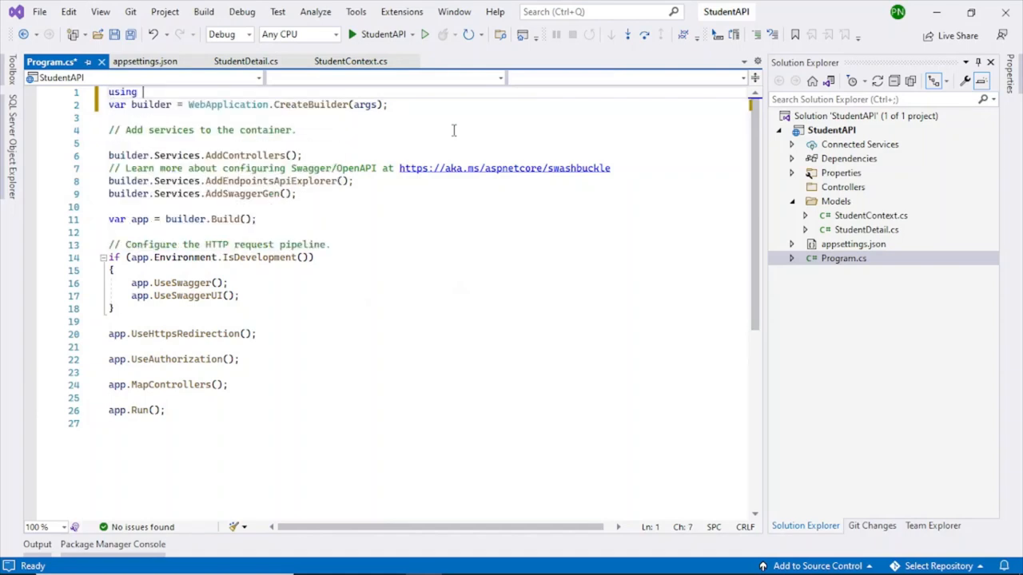
text(StudentAPI.Models;)
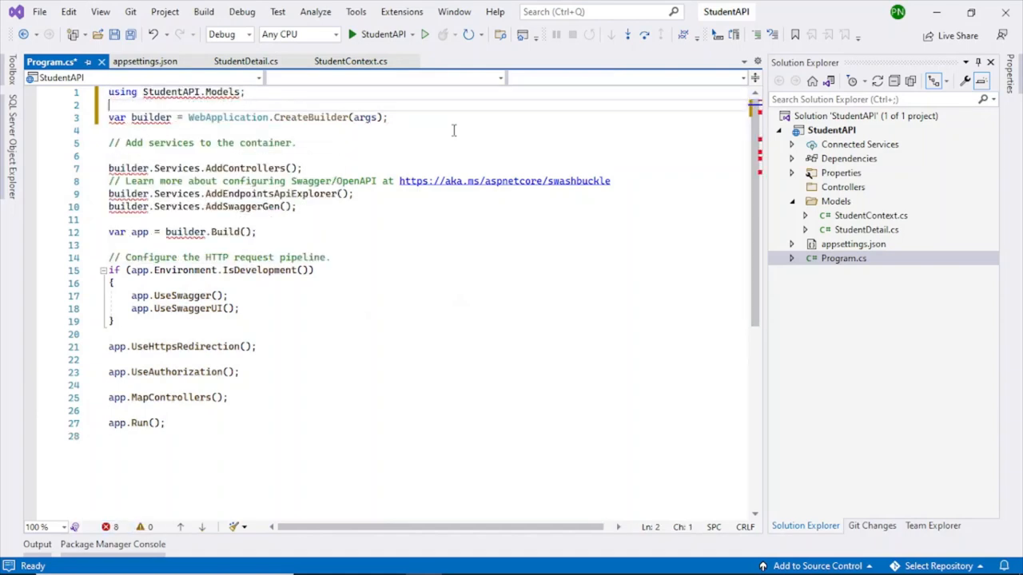
text(using)
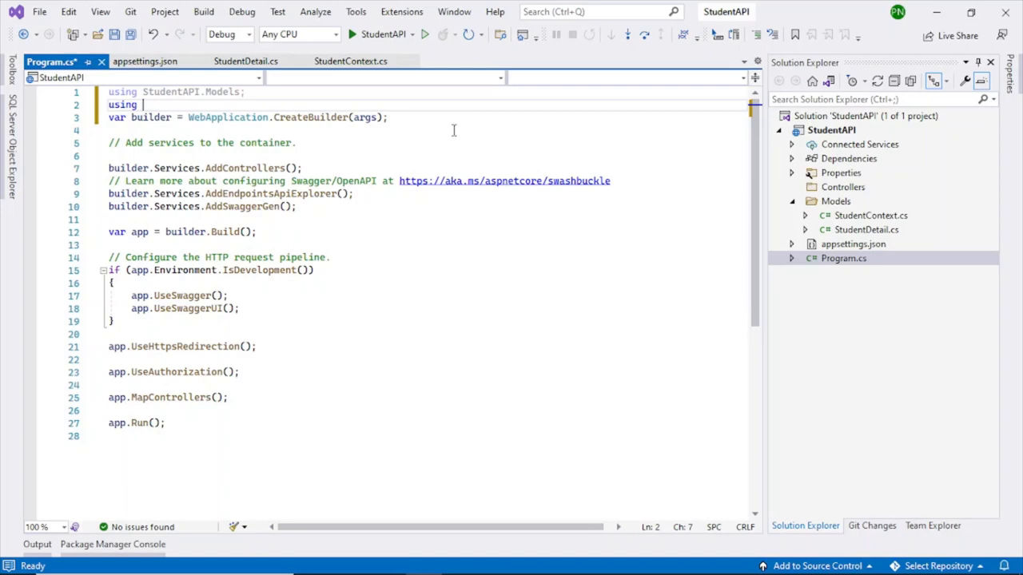
text(Mic)
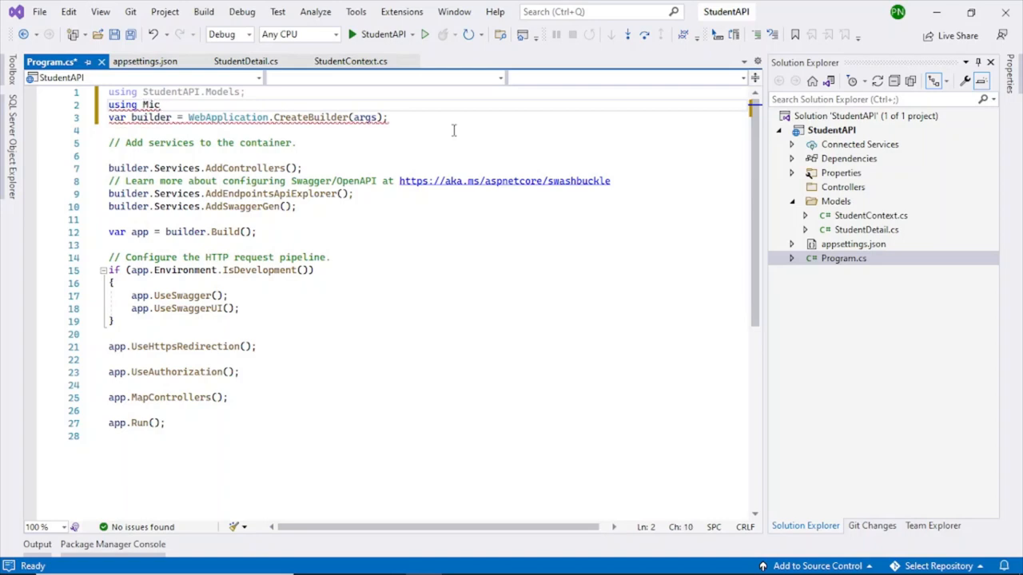
text(rosof)
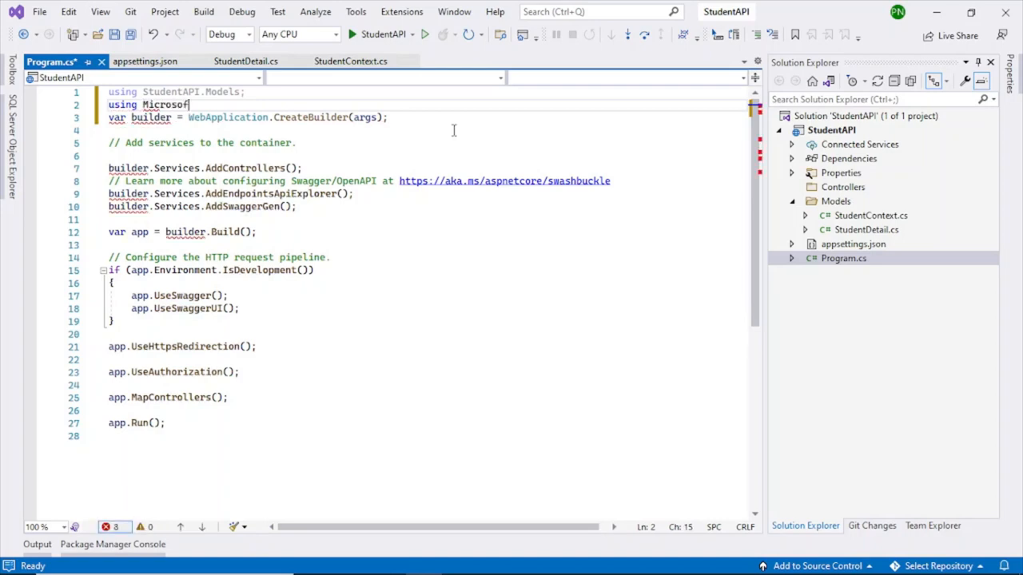
text(.EntityFrameworkCore;)
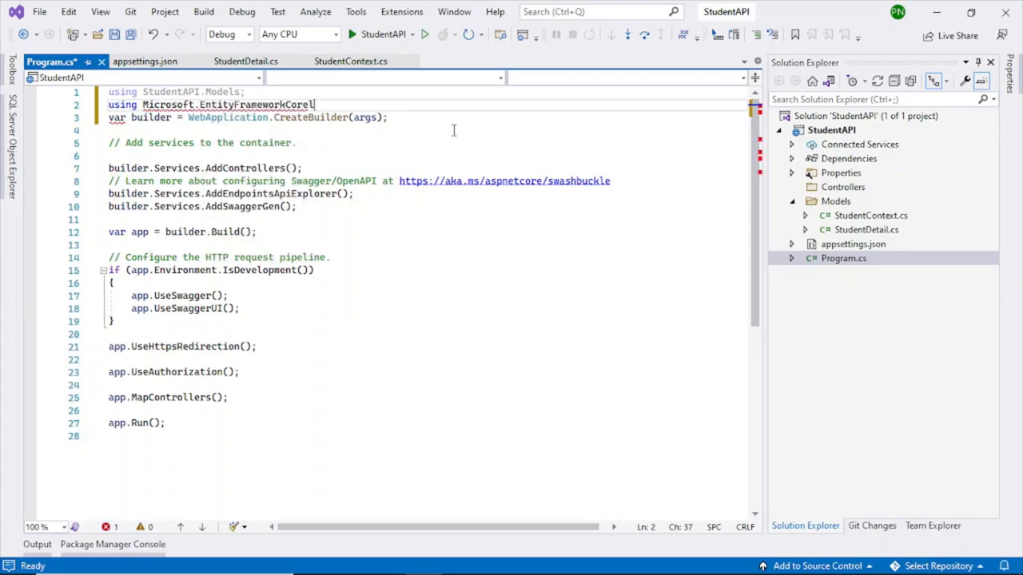
key(Enter)
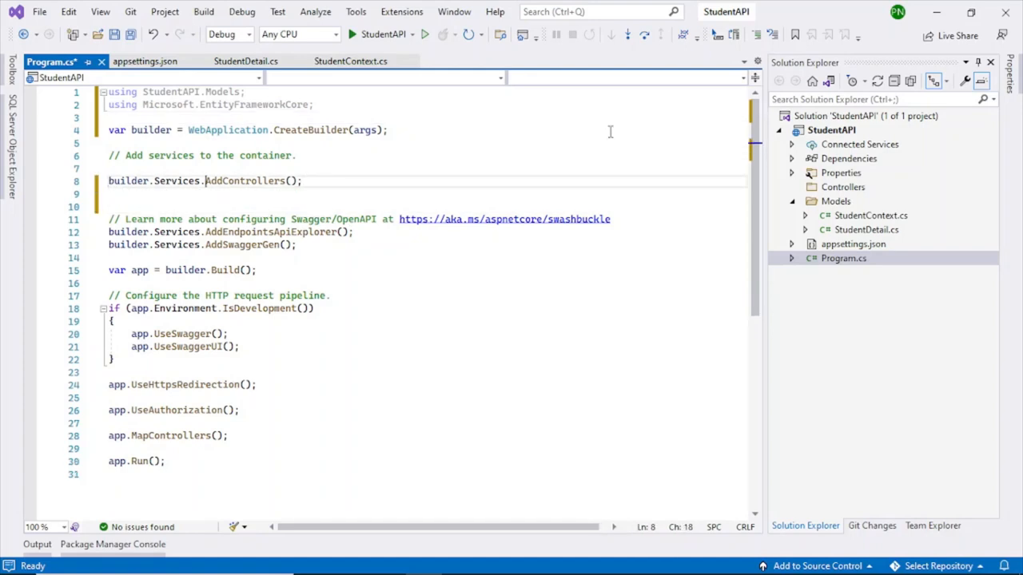
- Begin builder.Services.AddDbContext<StudentContext>() after AddControllers, checking the context class name
click(149, 181)
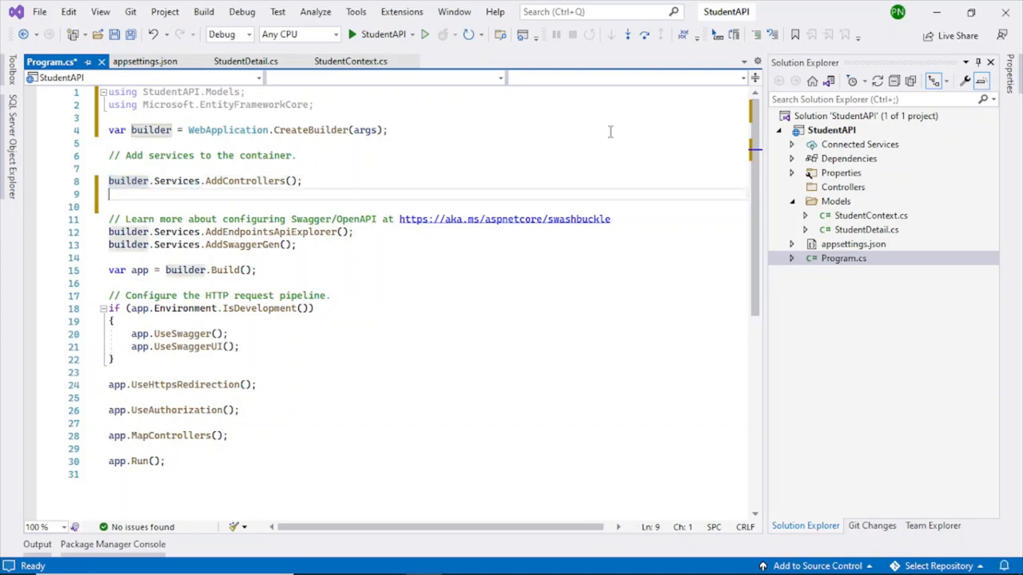
text(builder.Services)
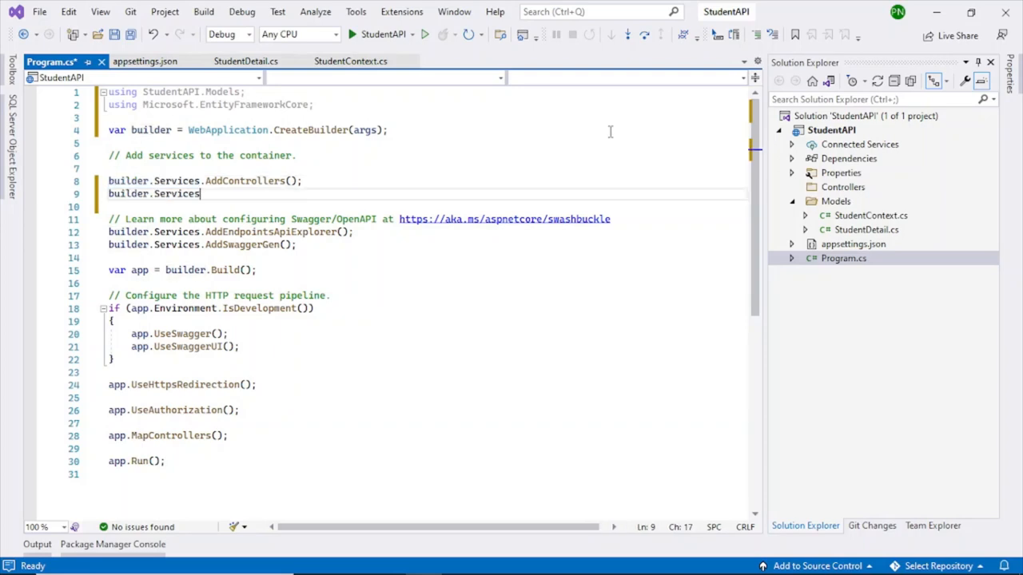
text(.)
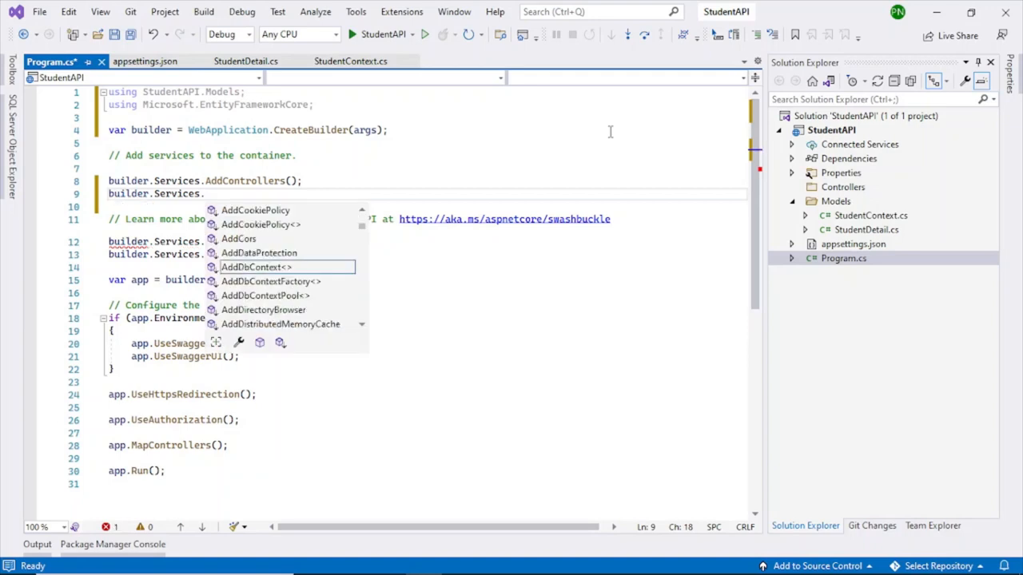
text(AddDbContext)
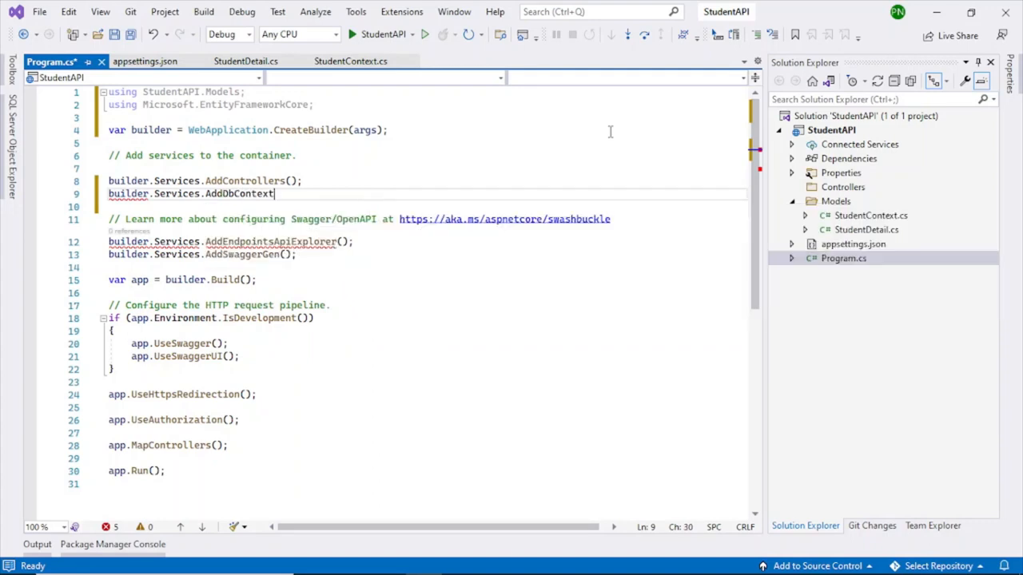
text(<>)
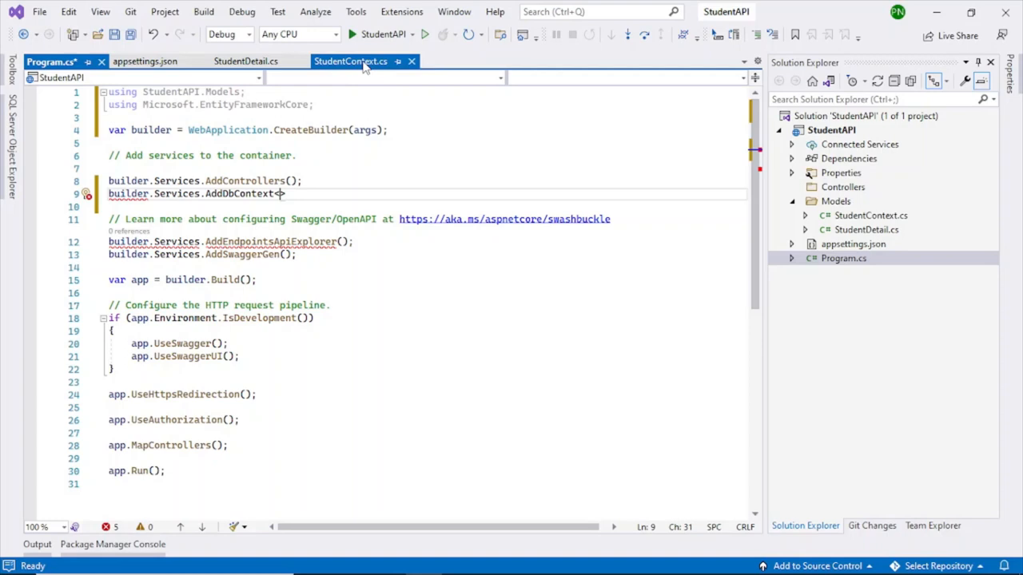
click(350, 61)
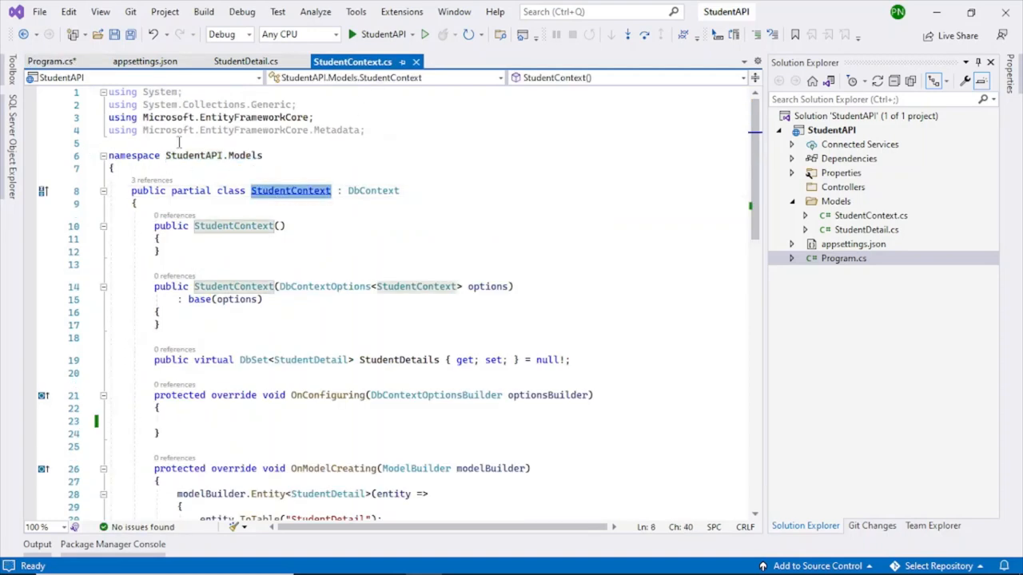
click(51, 61)
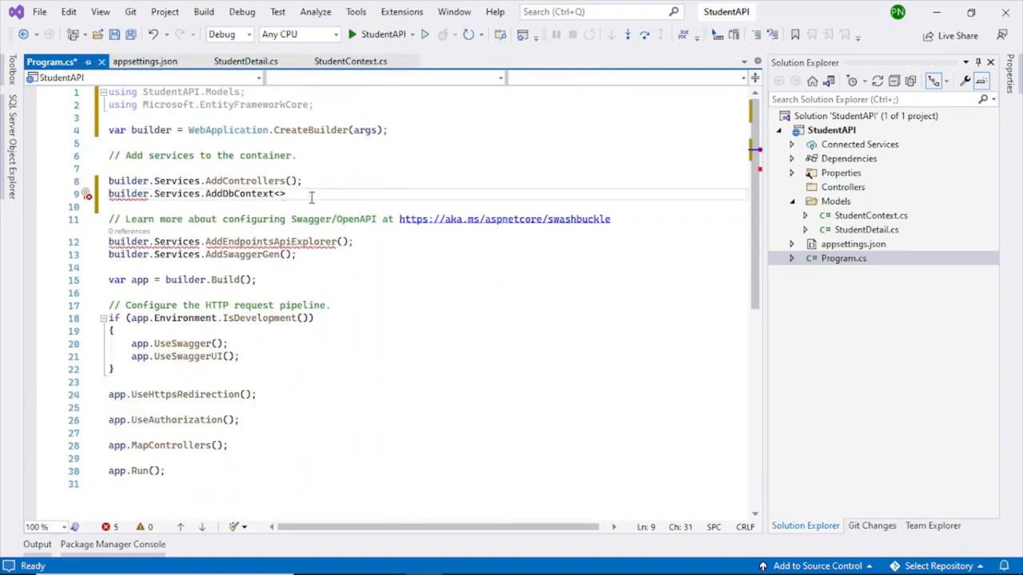
text(StudentContext)
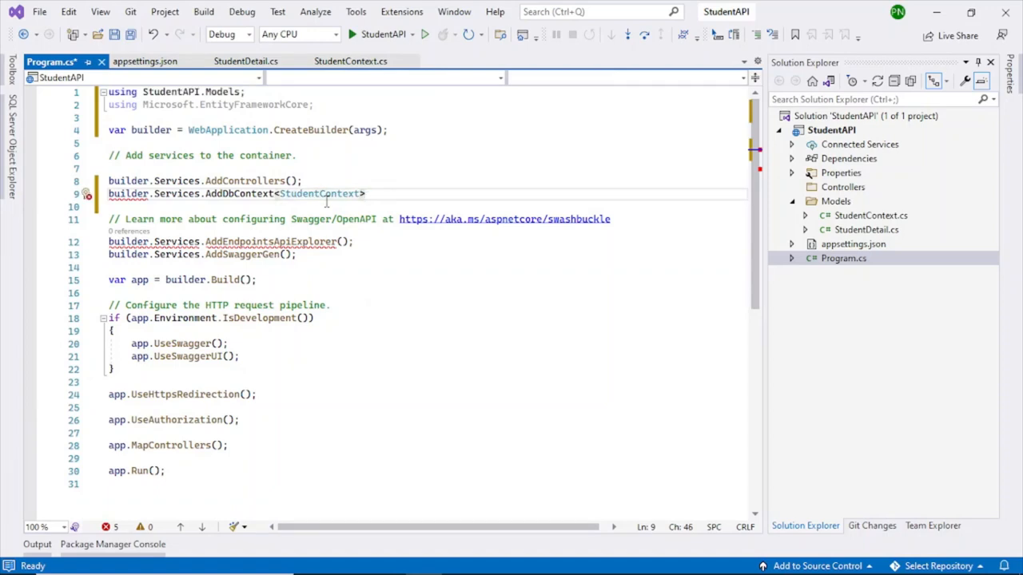
text(())
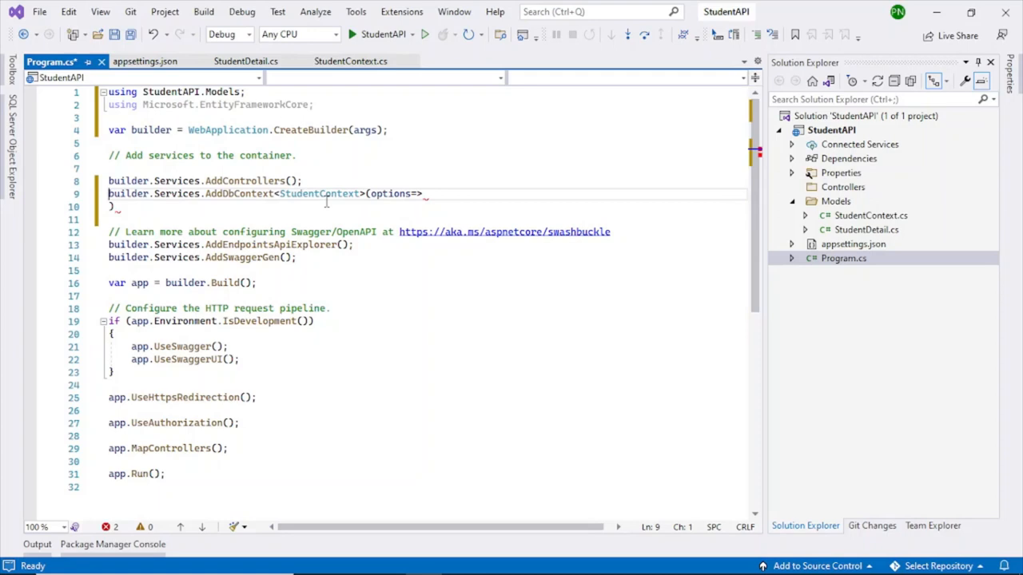
- Complete options => options.UseSqlServer(builder.Configuration.GetConnectionString("dbconn")) and save Program.cs
double_click(390, 193)
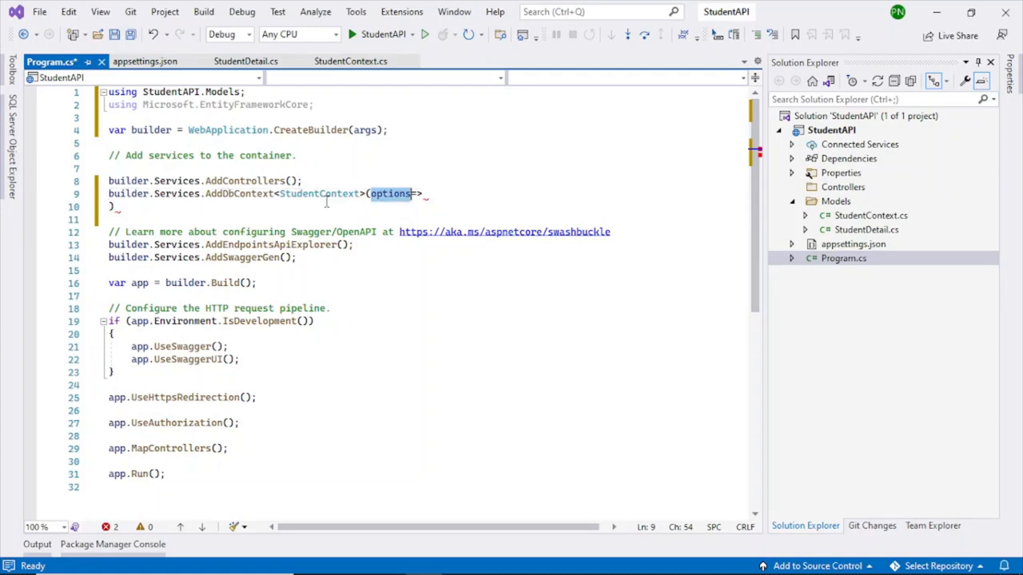
text(options))
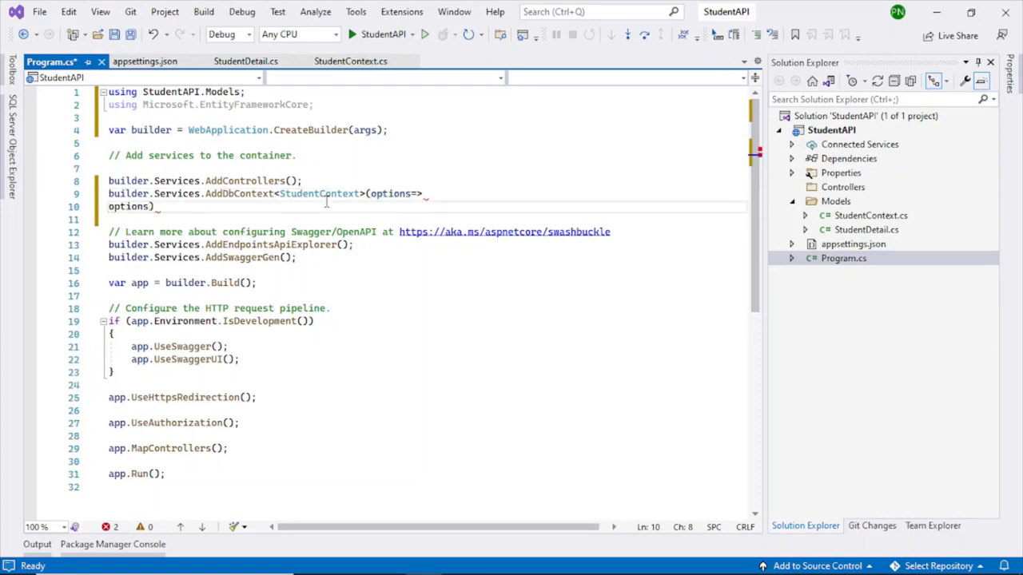
text(.UseSqlServer)
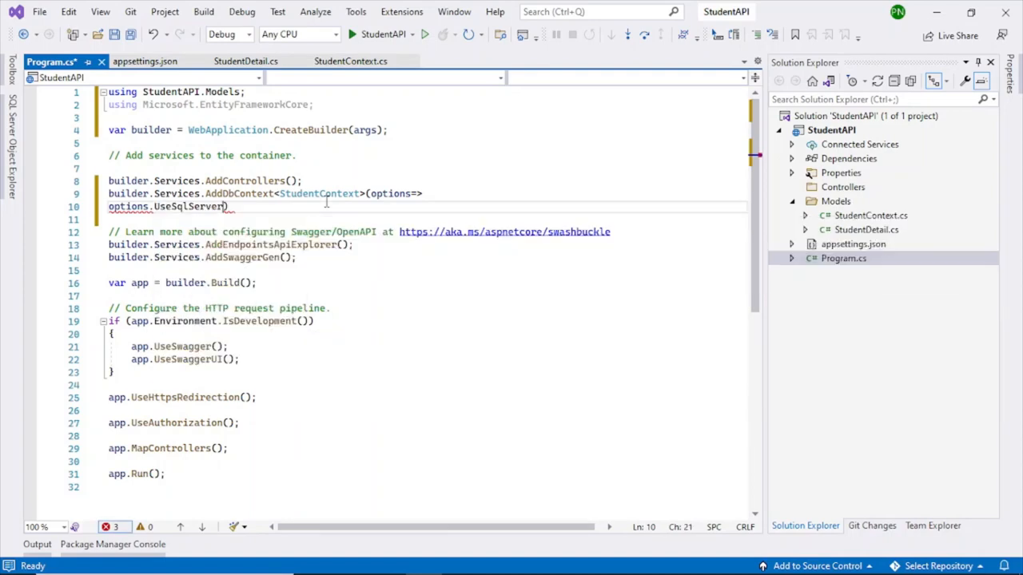
text(()
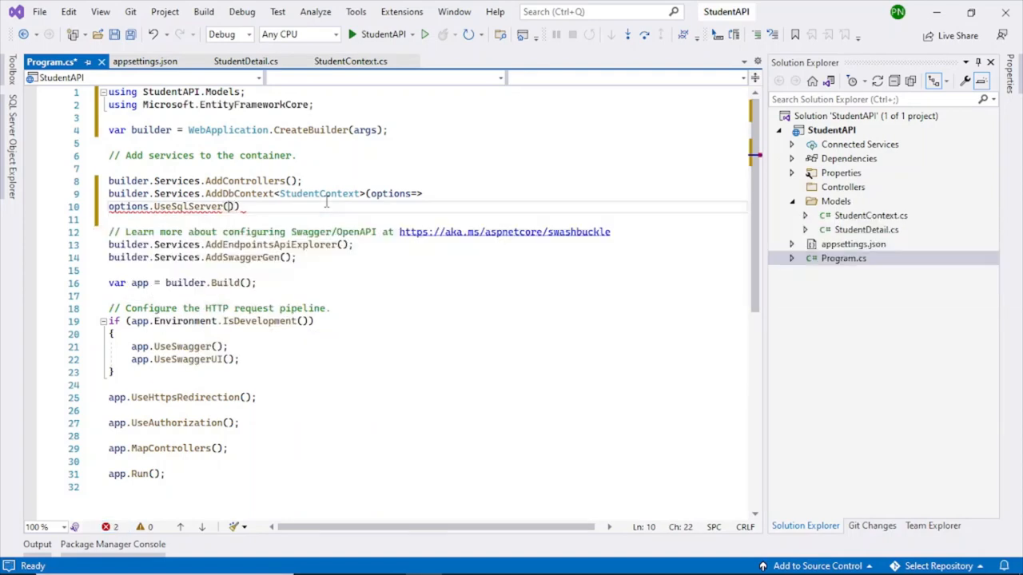
text(builder)
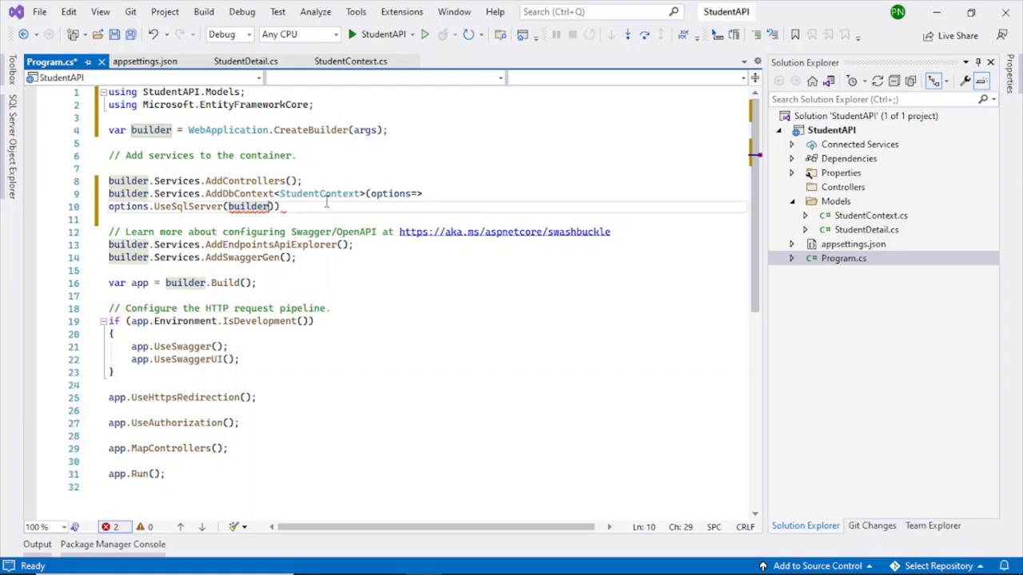
text(.con)
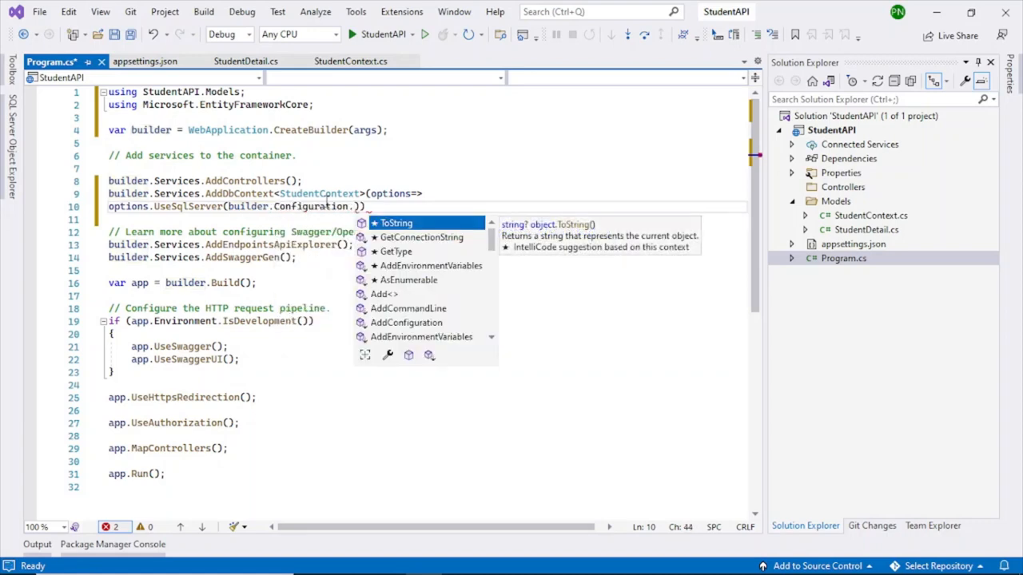
text(GetConnectionString)
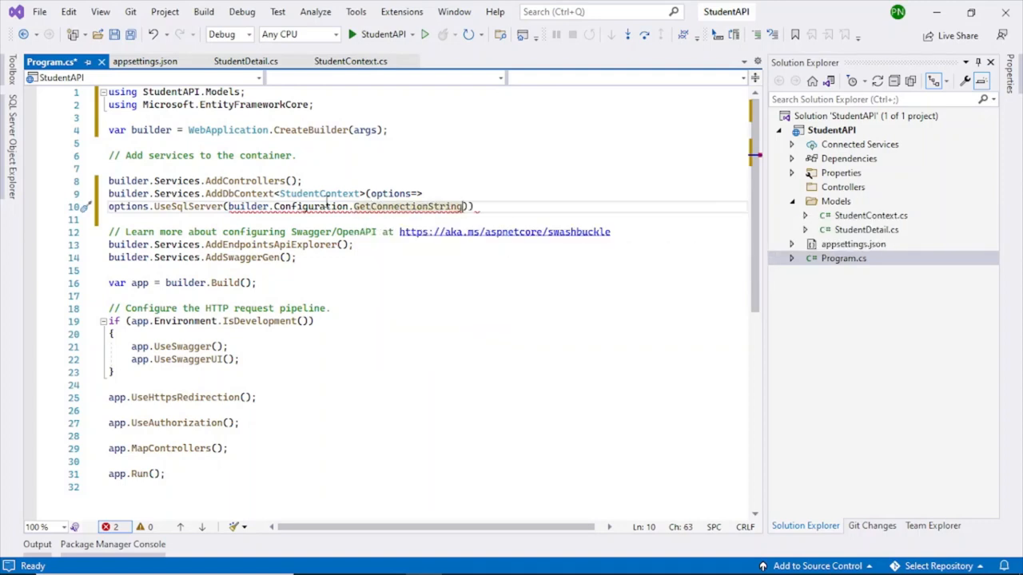
text(()
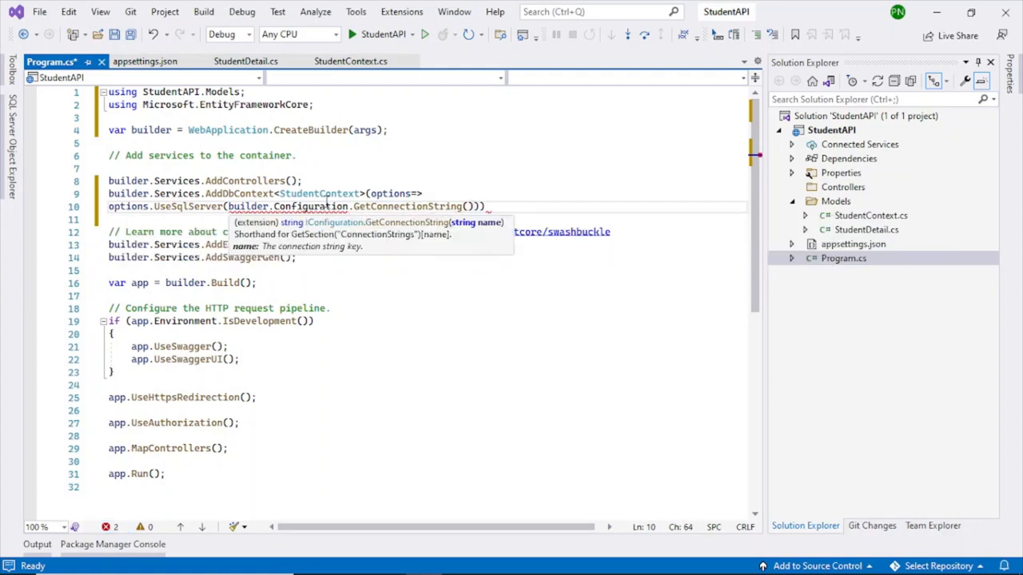
text(")
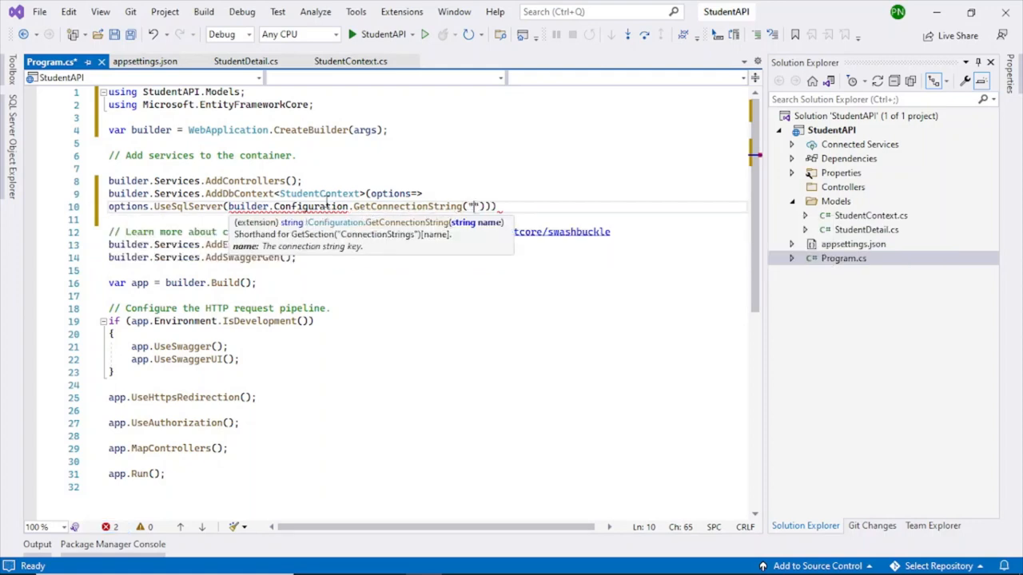
text(dbco)
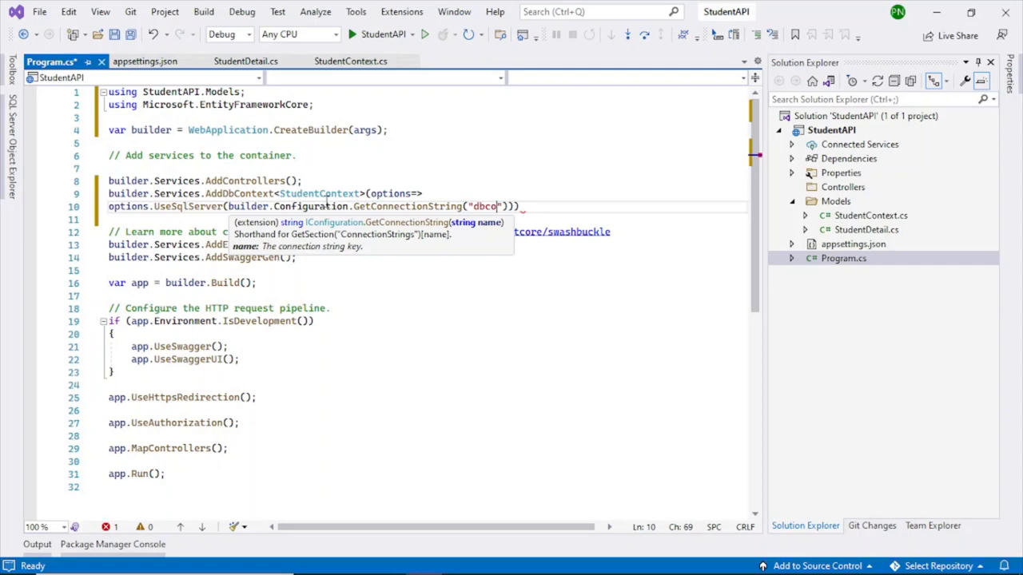
text(nn)
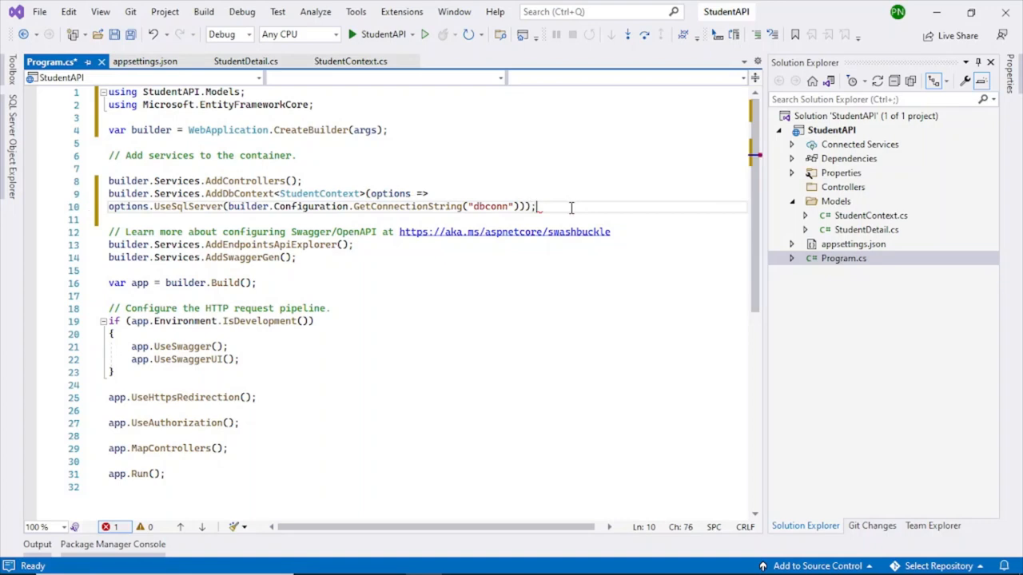
key(ctrl+s)
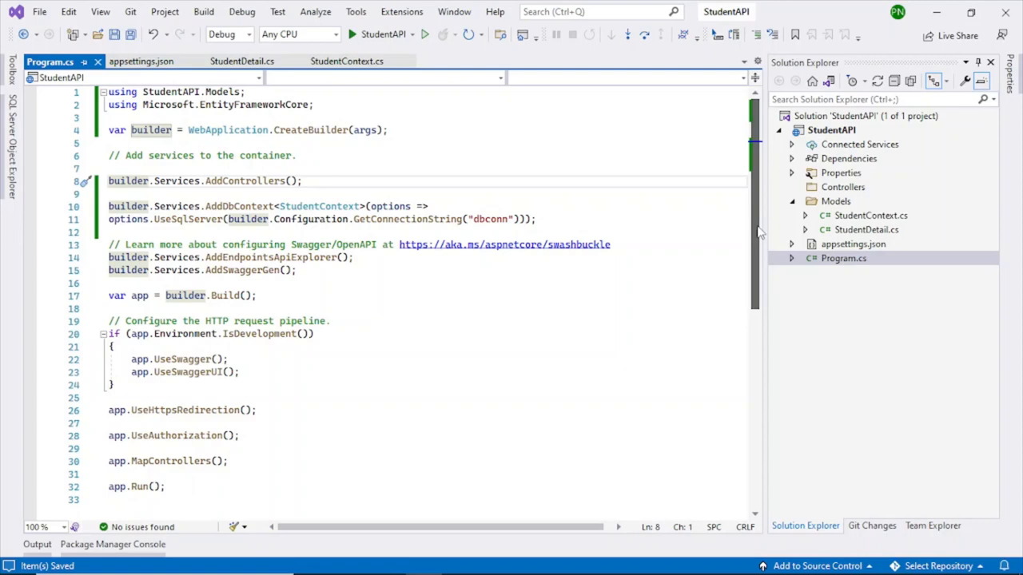
- Build the whole StudentAPI solution successfully
right_click(831, 130)
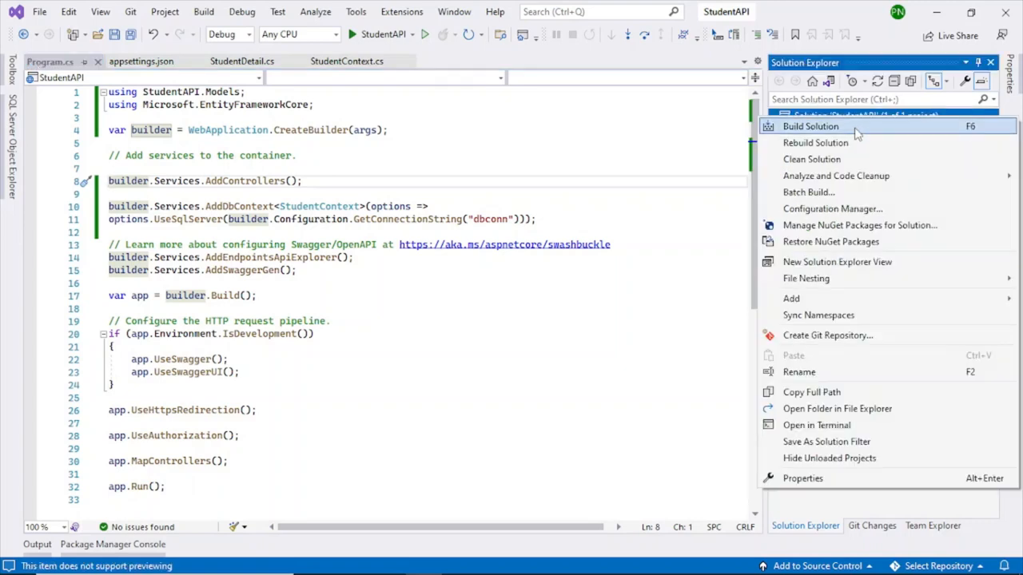
click(811, 126)
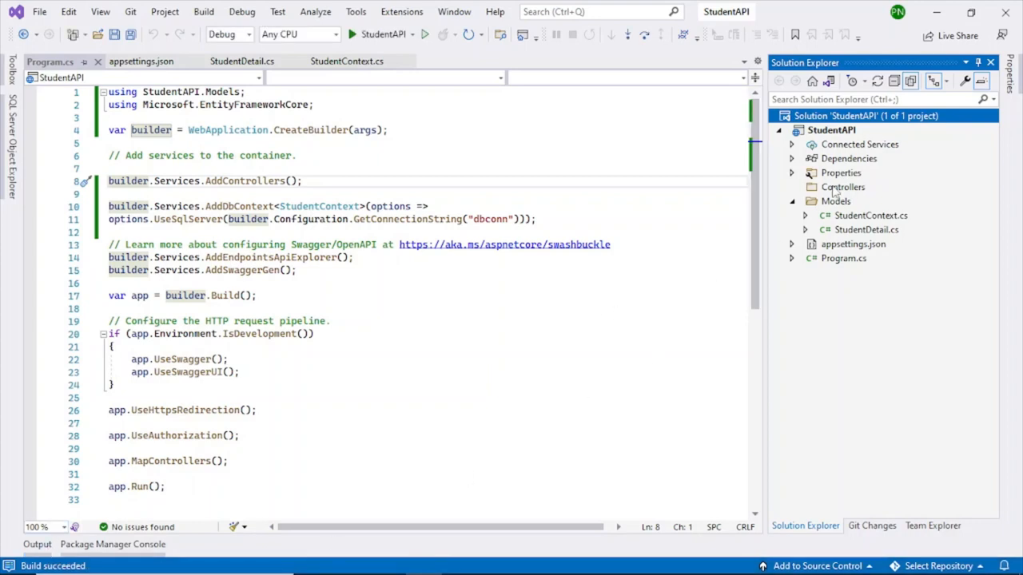
- Start adding a New Scaffolded Item to the Controllers folder
right_click(843, 187)
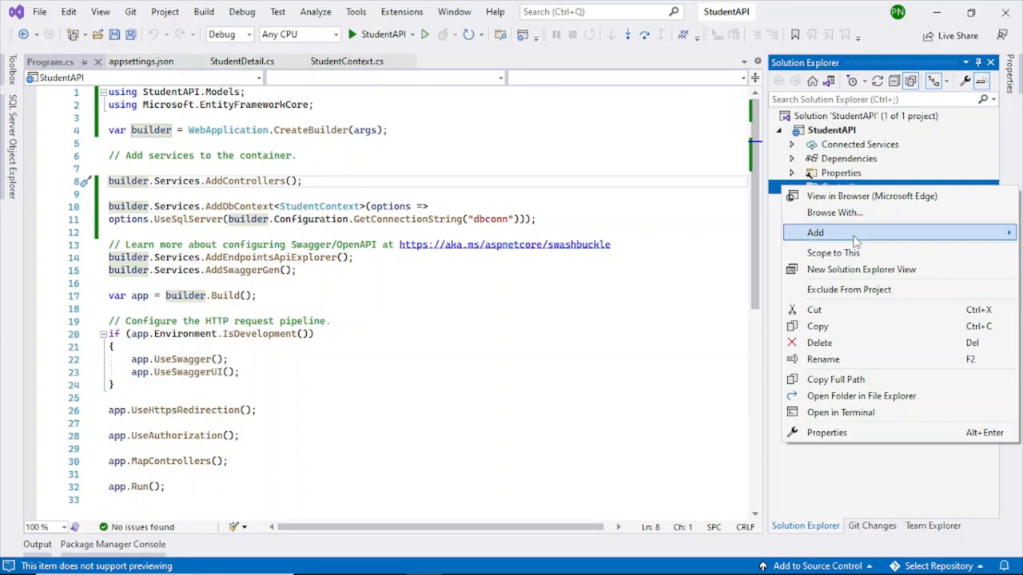
click(815, 234)
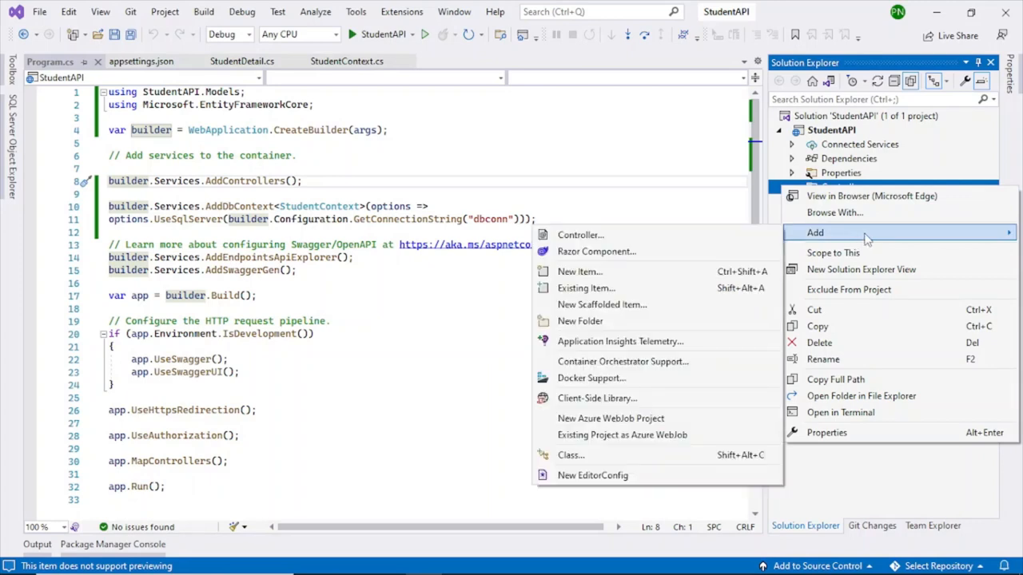
mouse_move(601, 304)
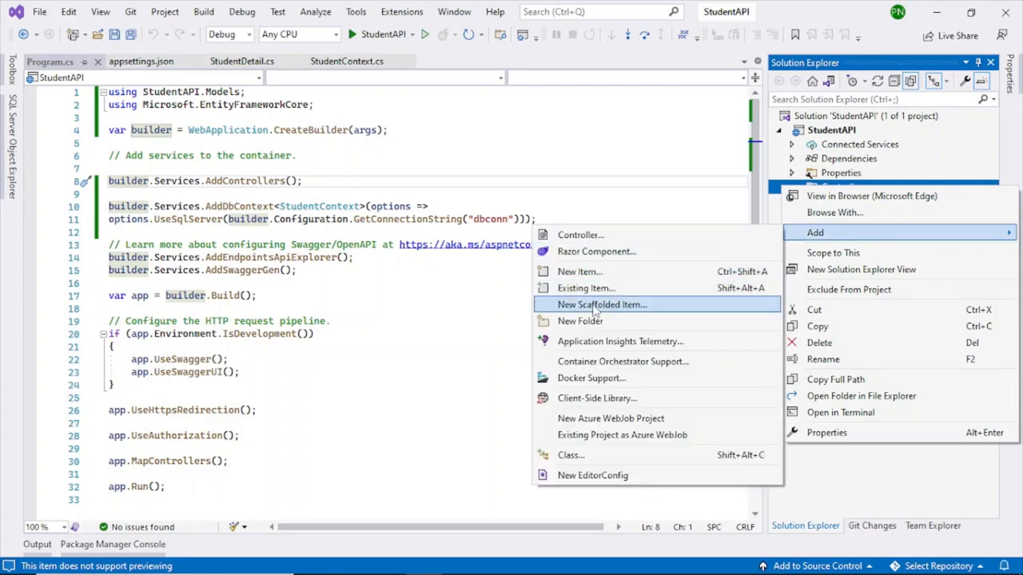
click(601, 304)
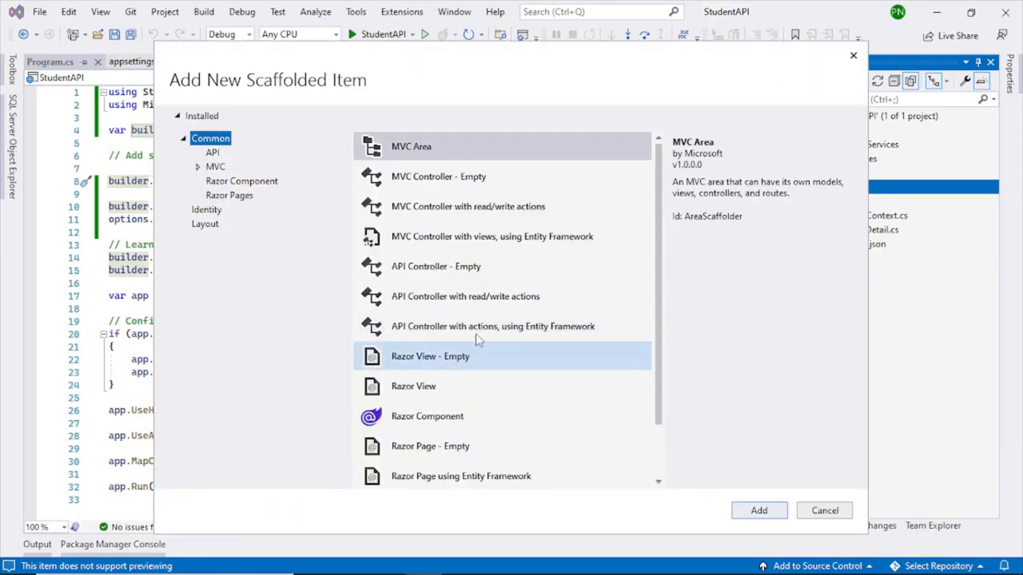
- Scaffold an API controller with Entity Framework actions using StudentDetail model and StudentContext data context
click(211, 153)
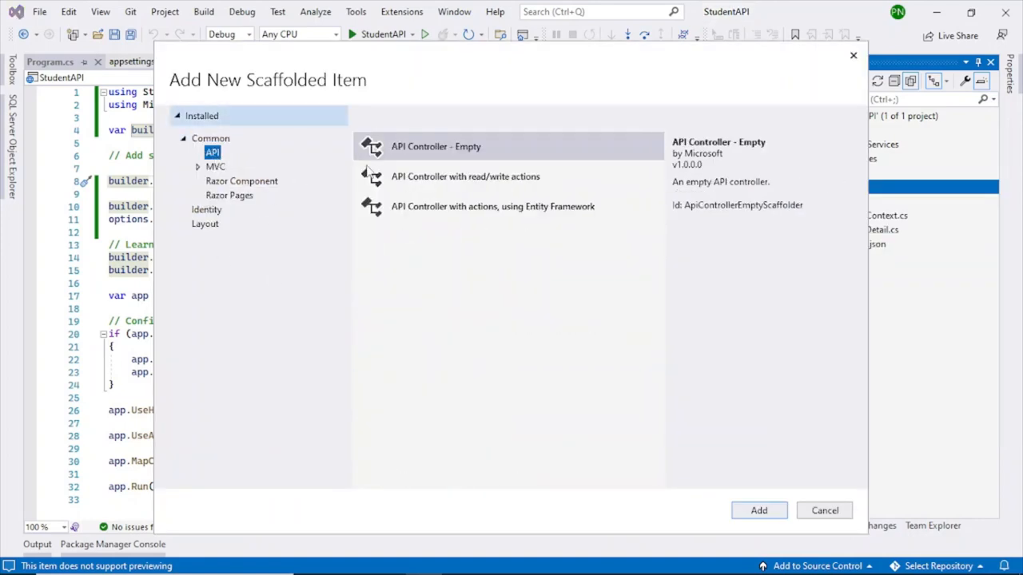
click(492, 207)
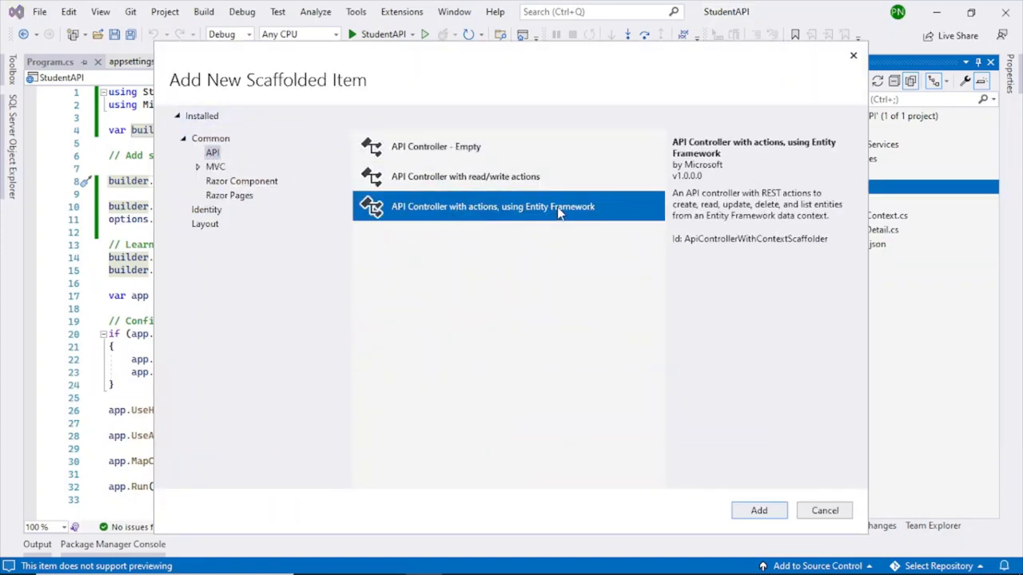
click(758, 511)
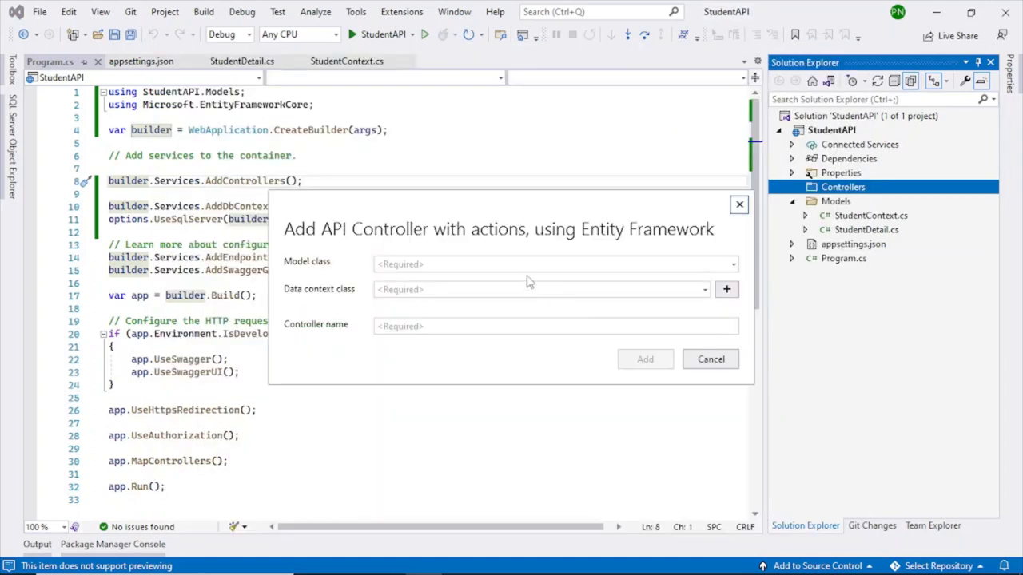
click(732, 264)
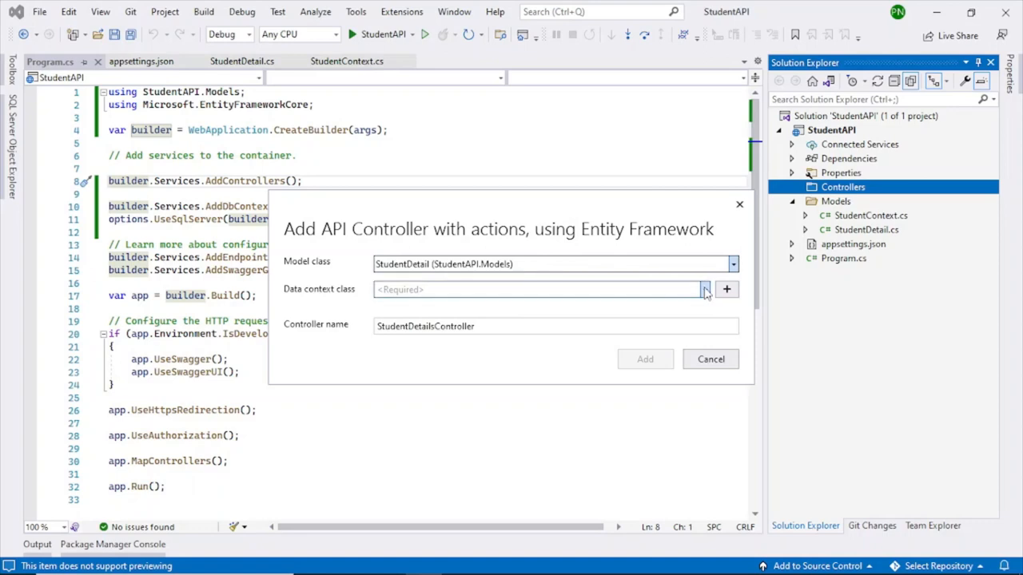
click(705, 289)
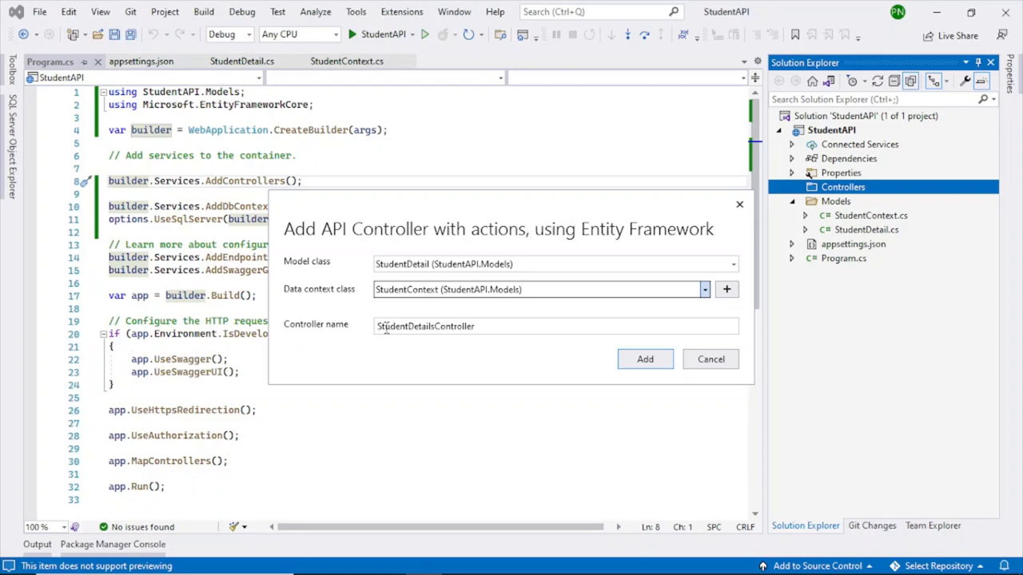
mouse_move(454, 348)
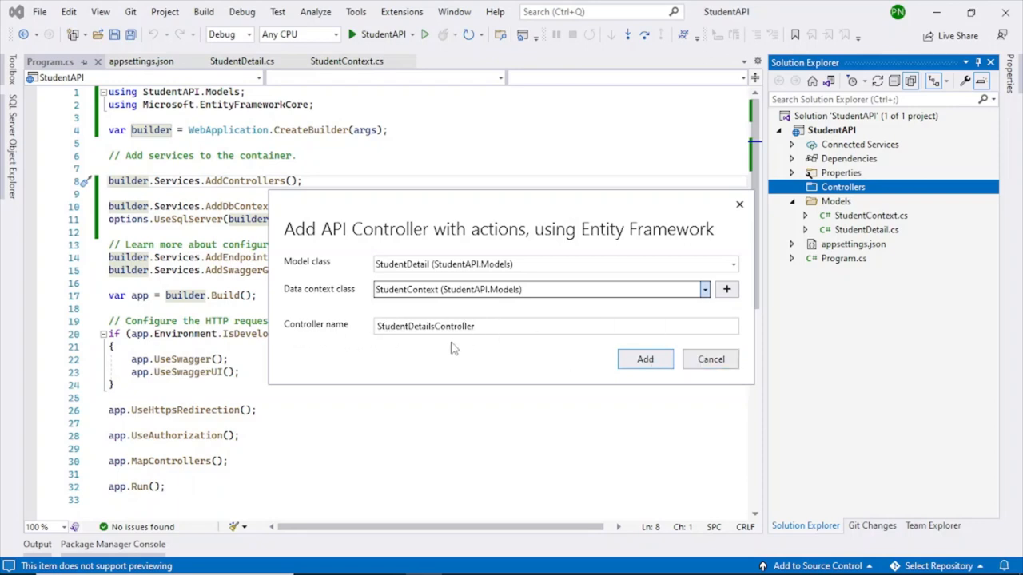
mouse_move(710, 358)
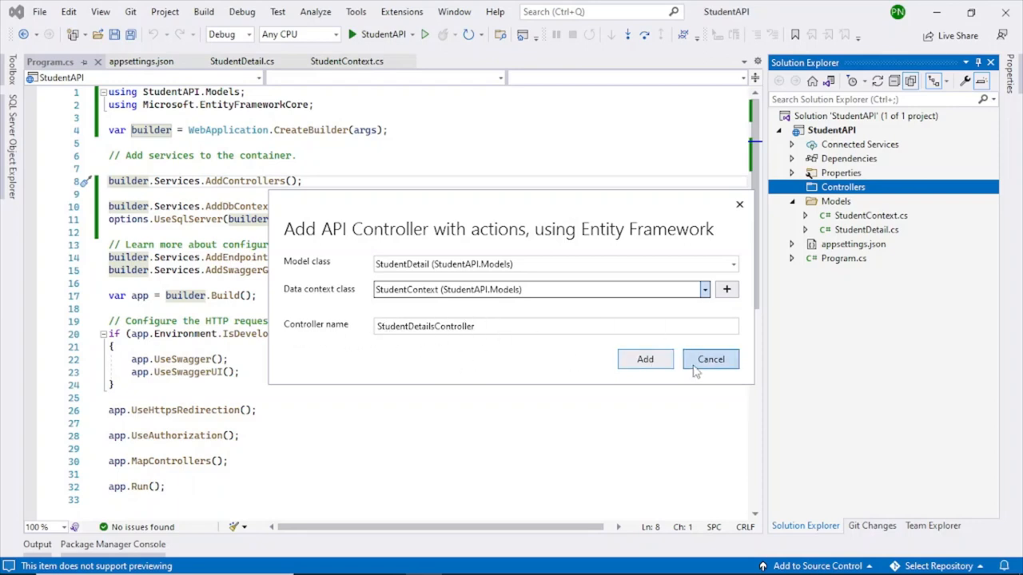
click(645, 358)
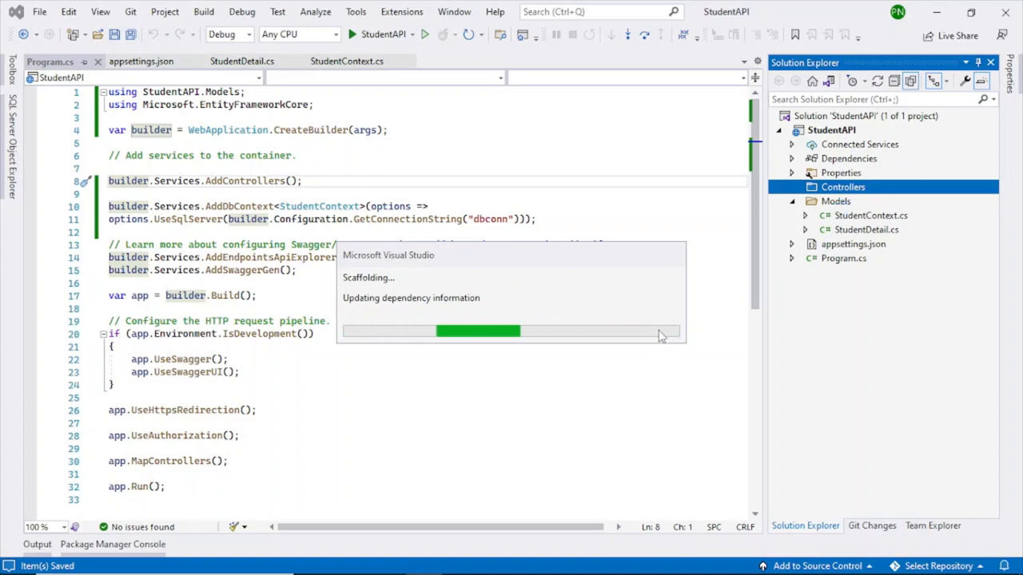
mouse_move(553, 301)
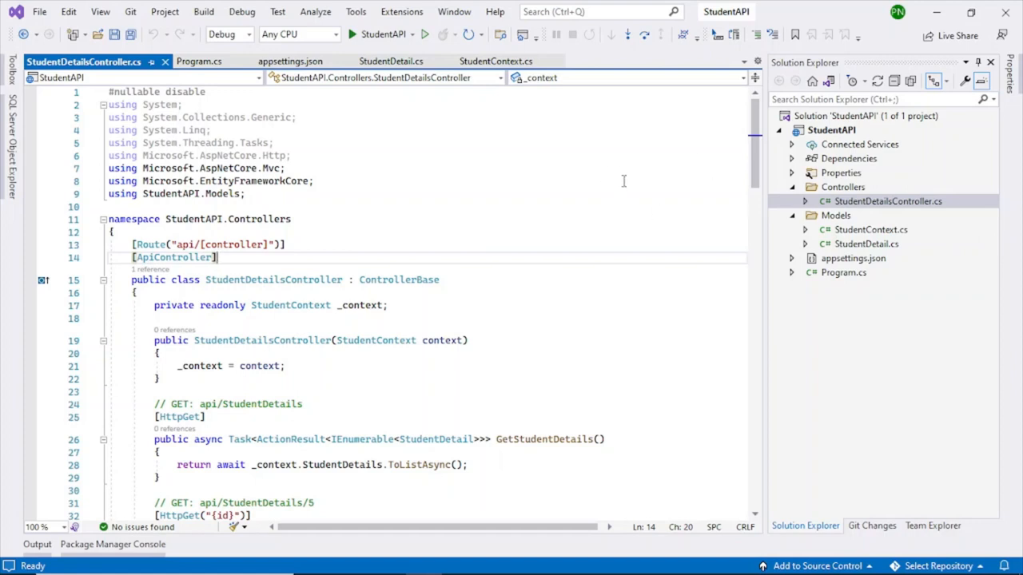
scroll(down, 3)
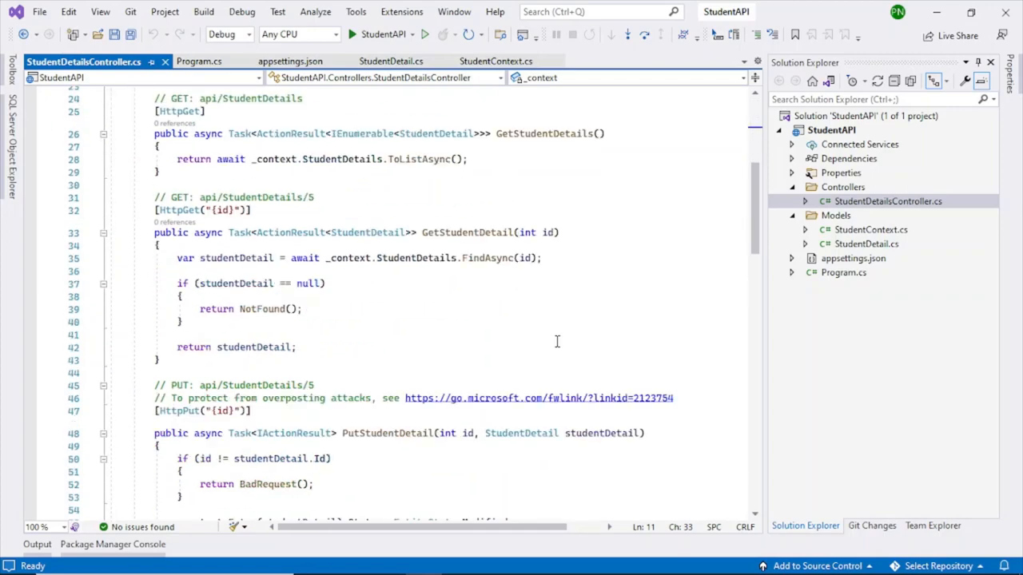
scroll(up, 3)
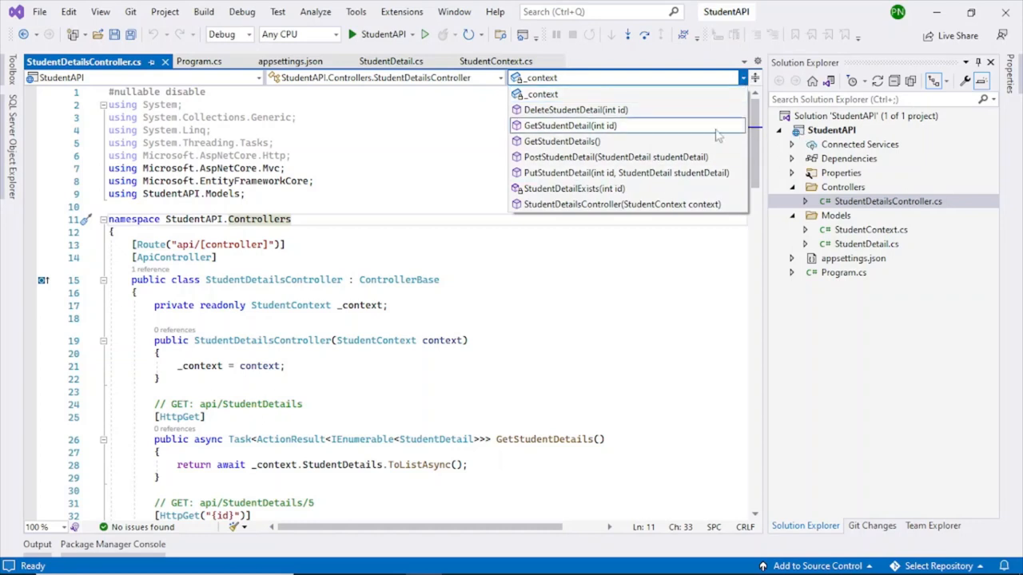
mouse_move(584, 141)
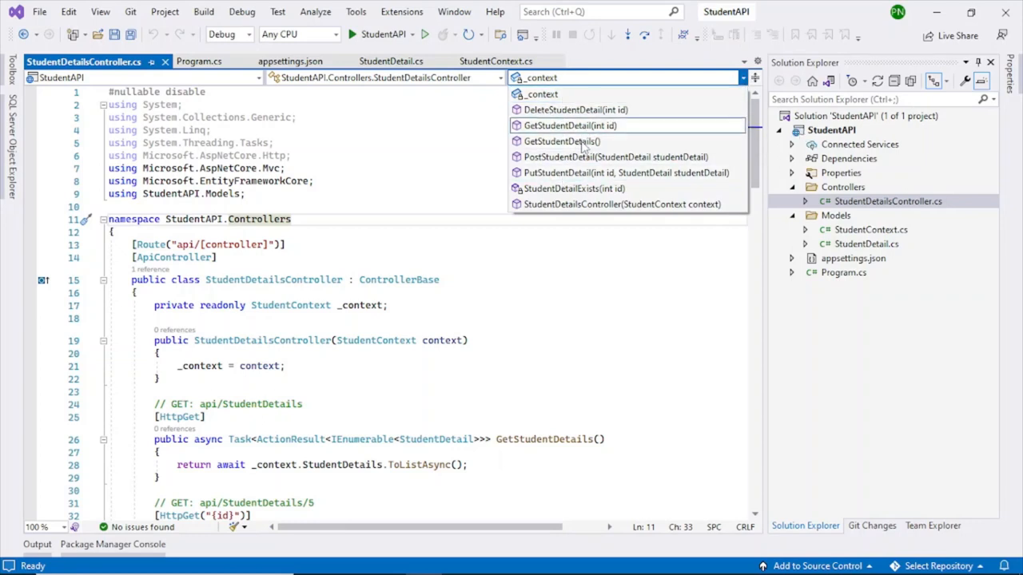
mouse_move(584, 224)
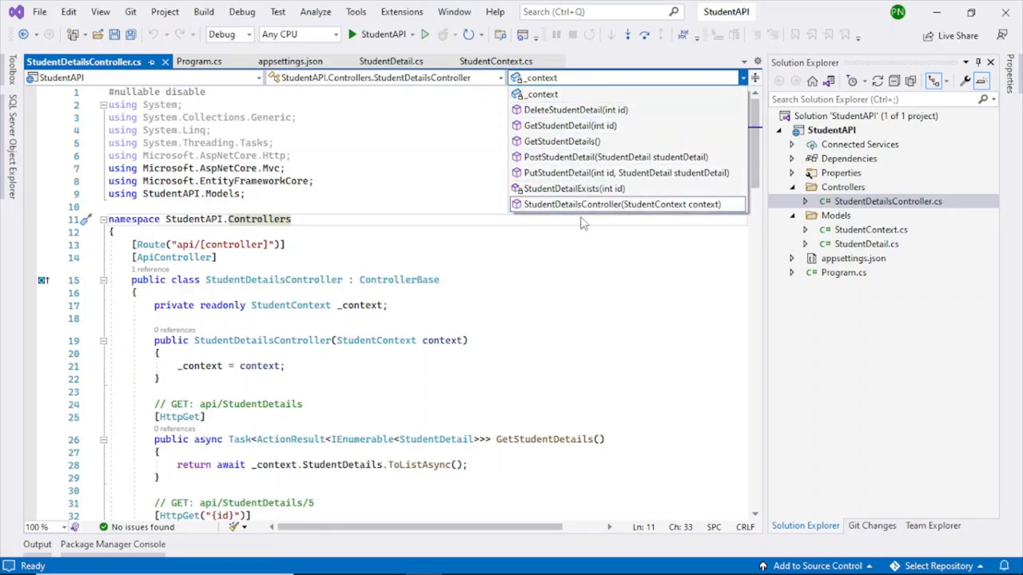
mouse_move(563, 108)
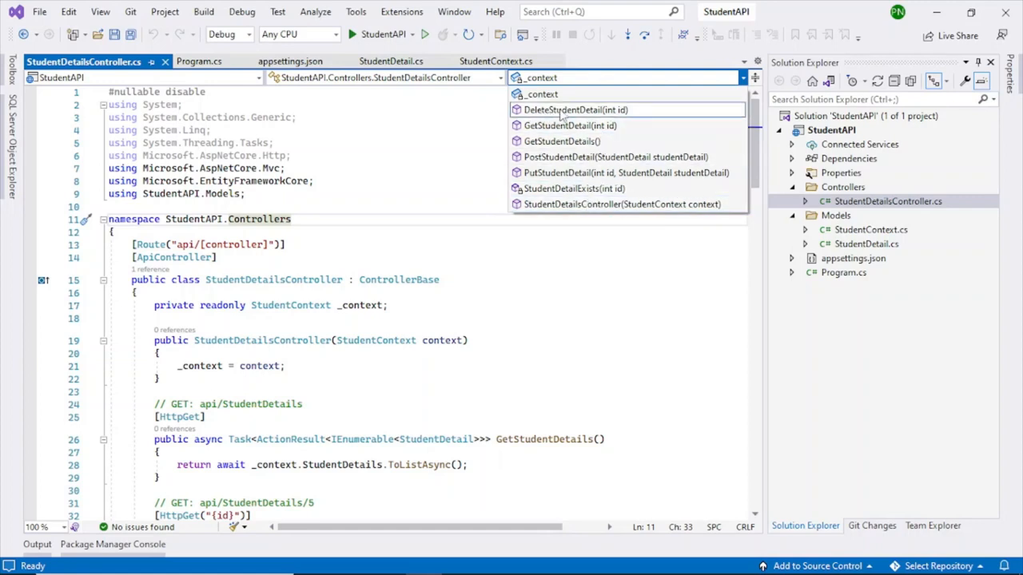
mouse_move(563, 141)
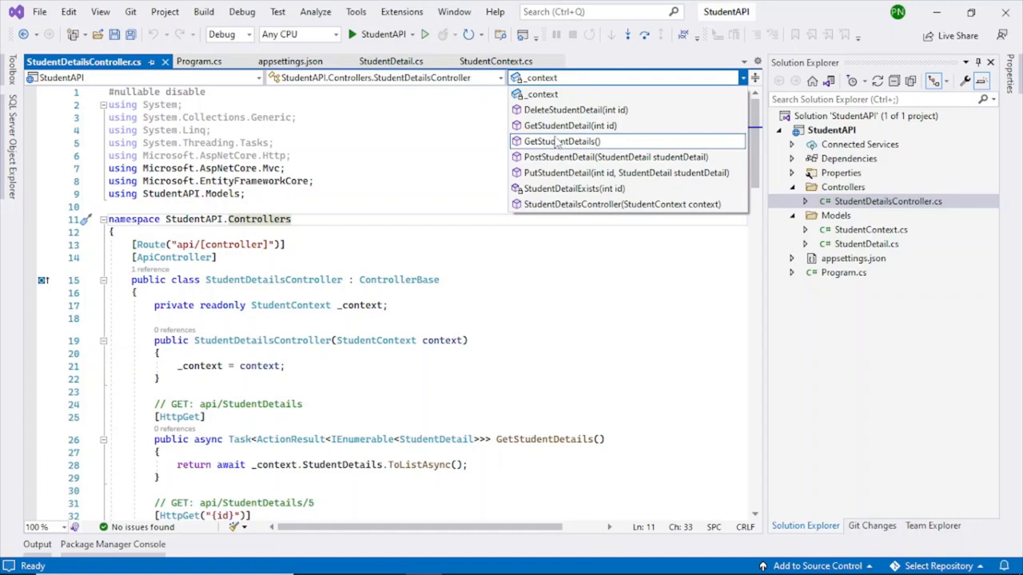
mouse_move(563, 140)
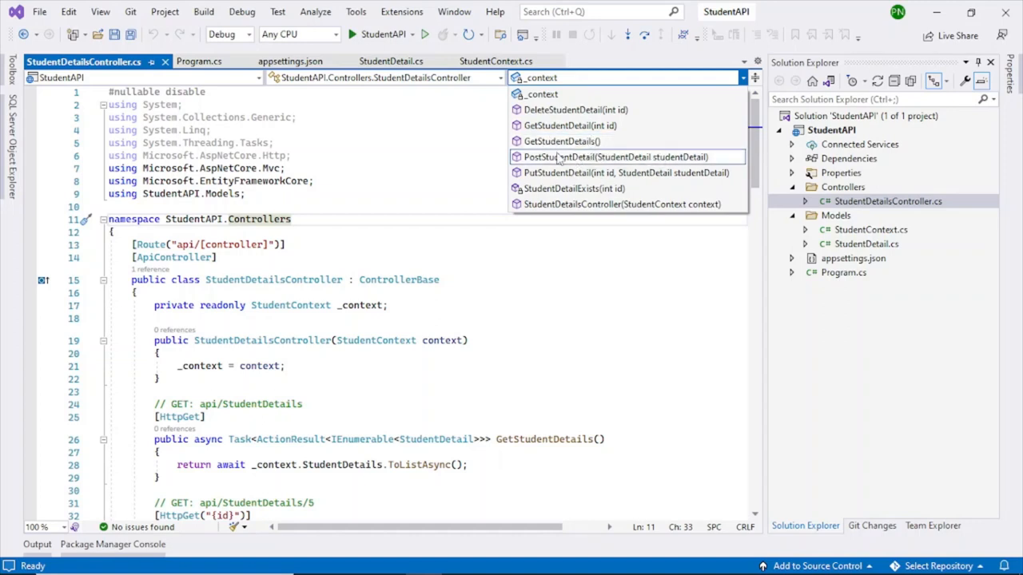
mouse_move(626, 172)
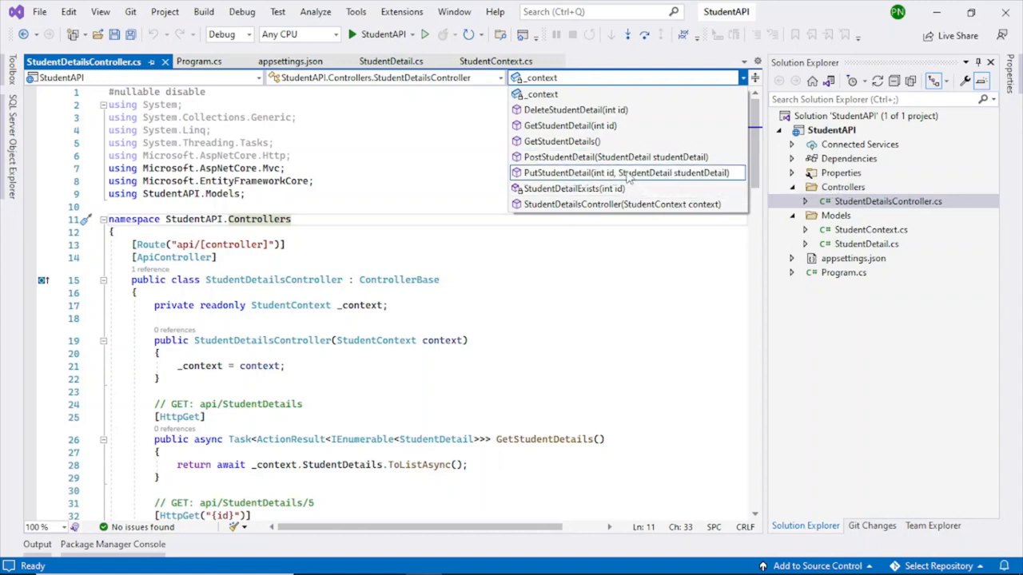
mouse_move(608, 192)
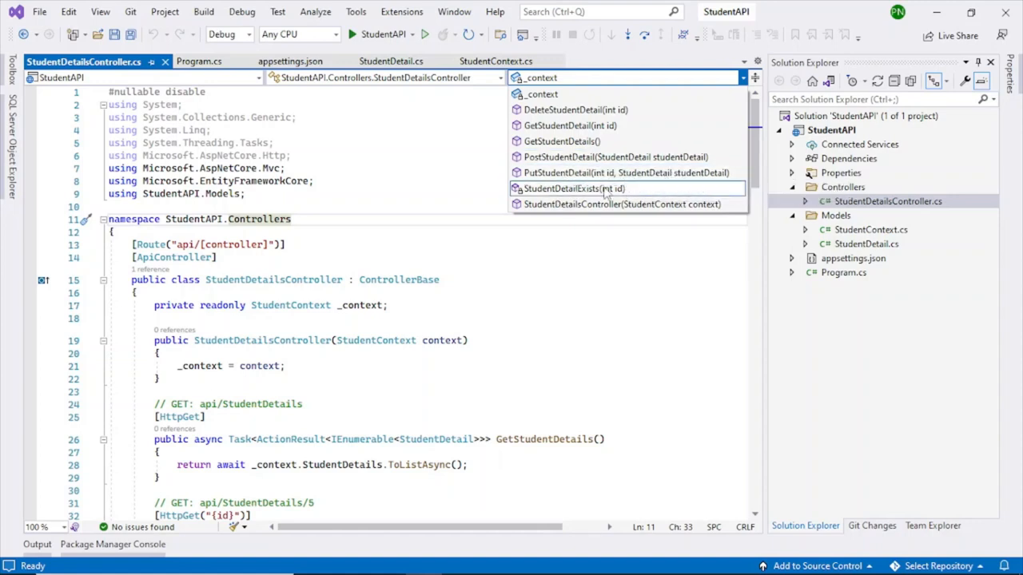
mouse_move(569, 125)
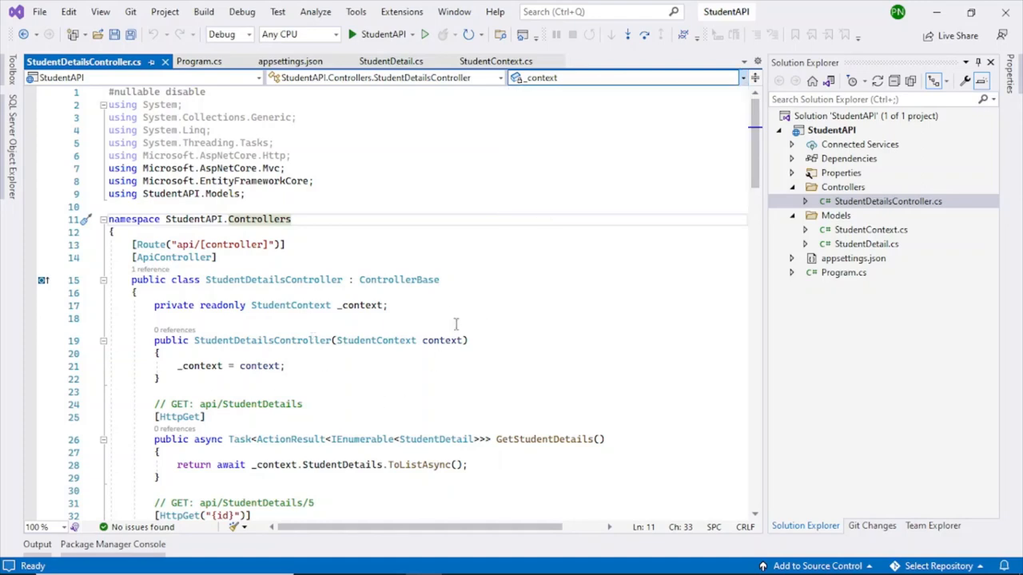
scroll(down, 3)
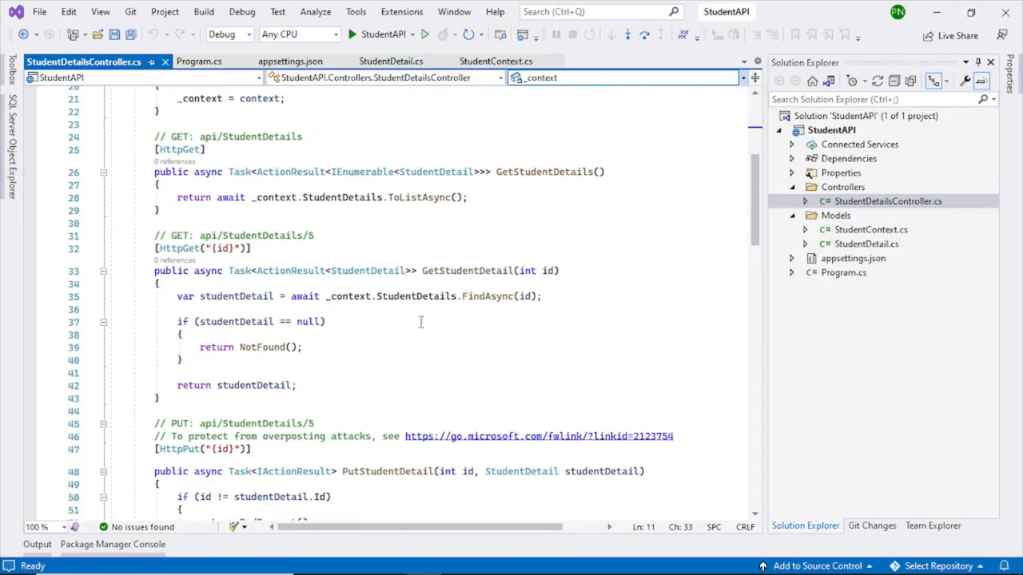
scroll(down, 3)
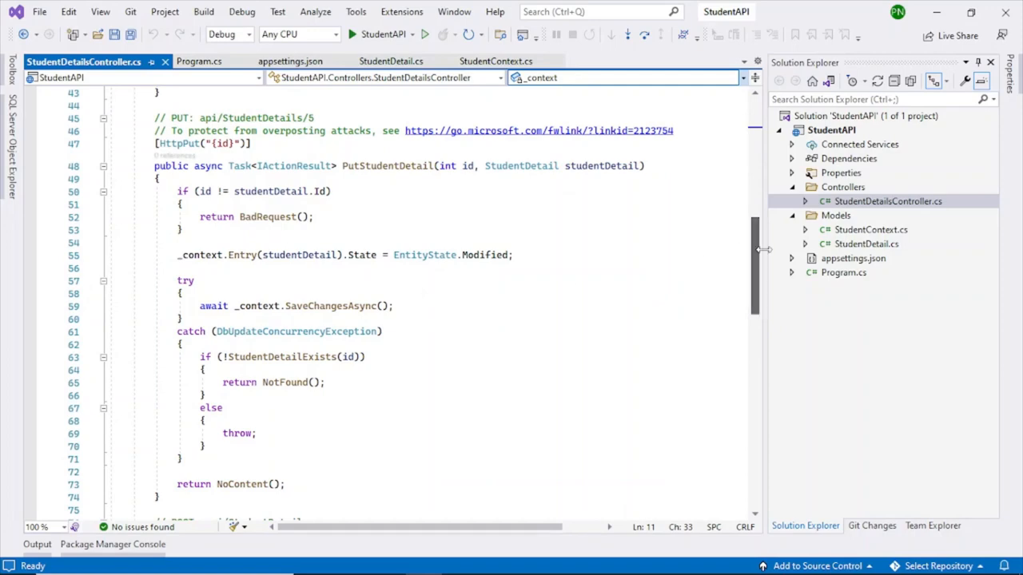
scroll(up, 3)
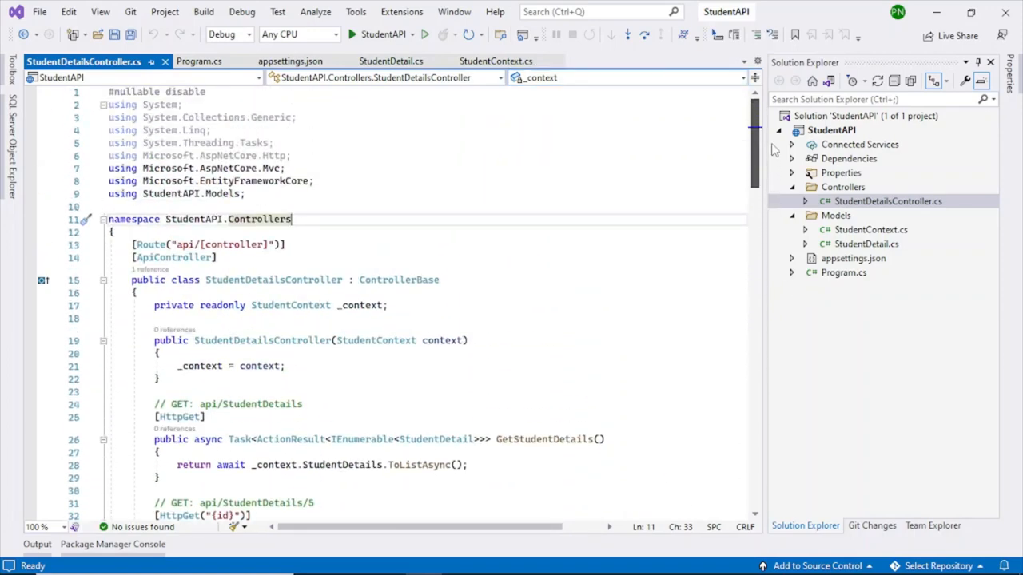
scroll(down, 3)
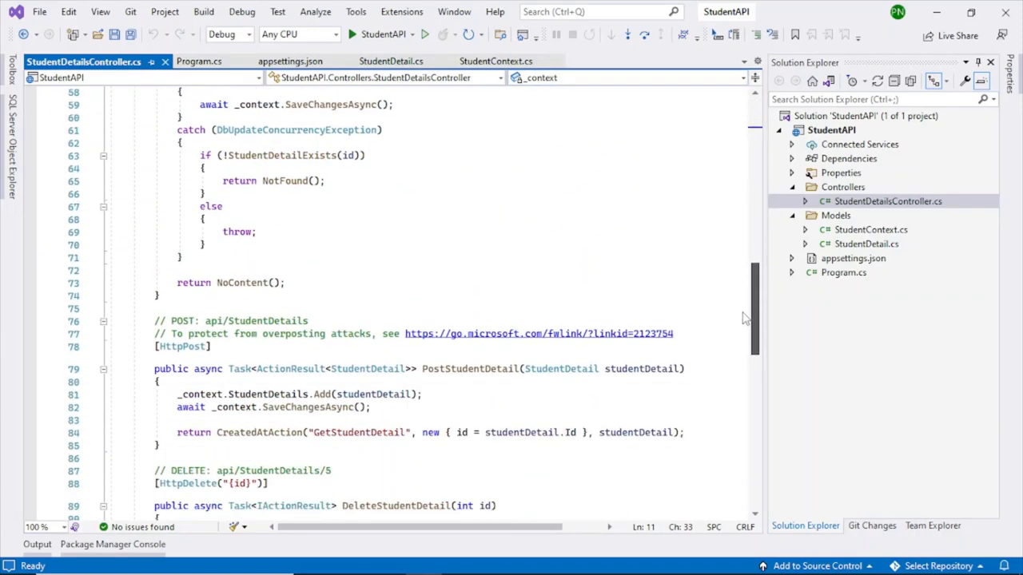
scroll(down, 3)
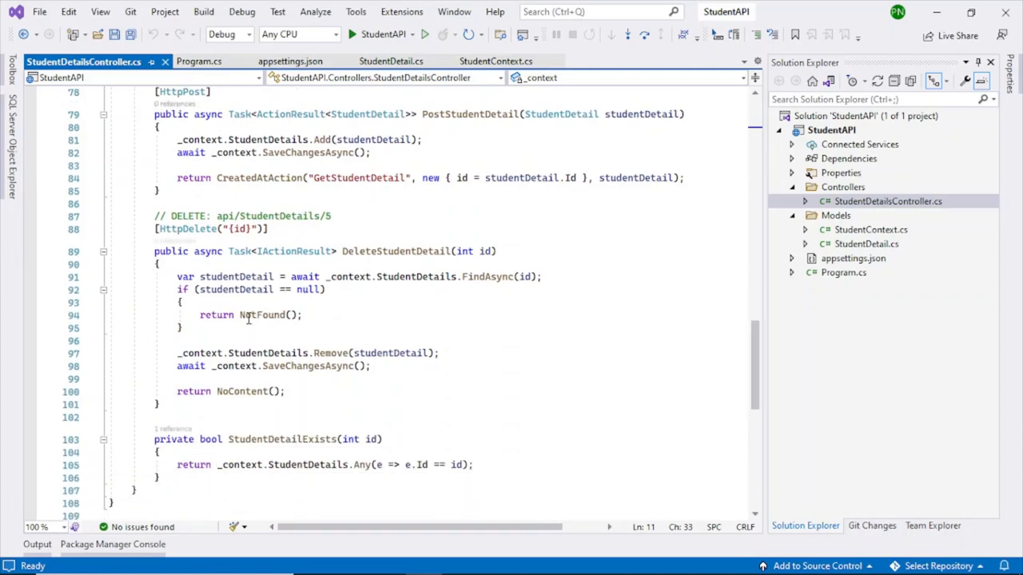
scroll(up, 3)
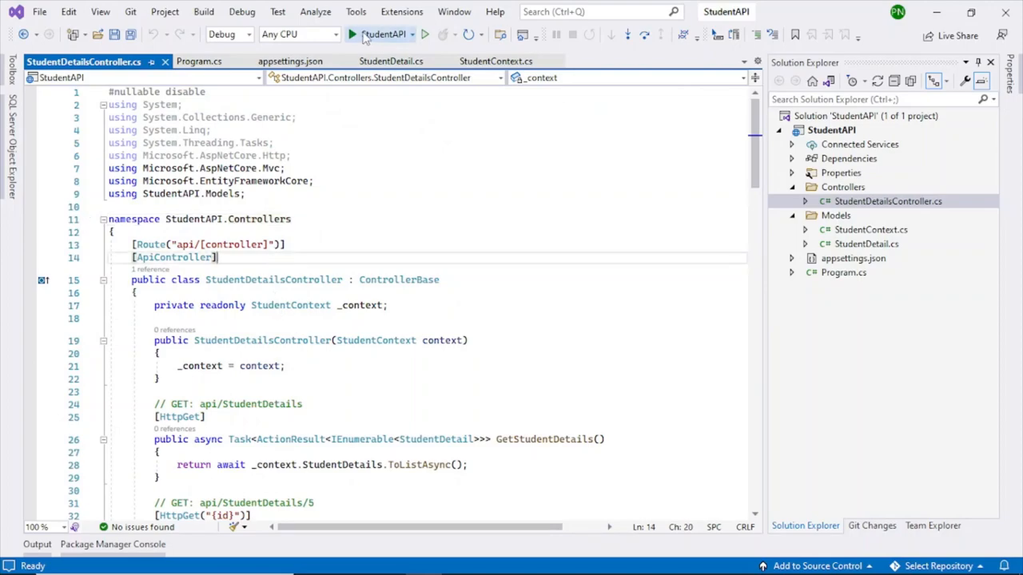
- Run the StudentAPI project so Swagger UI loads its endpoints
click(352, 34)
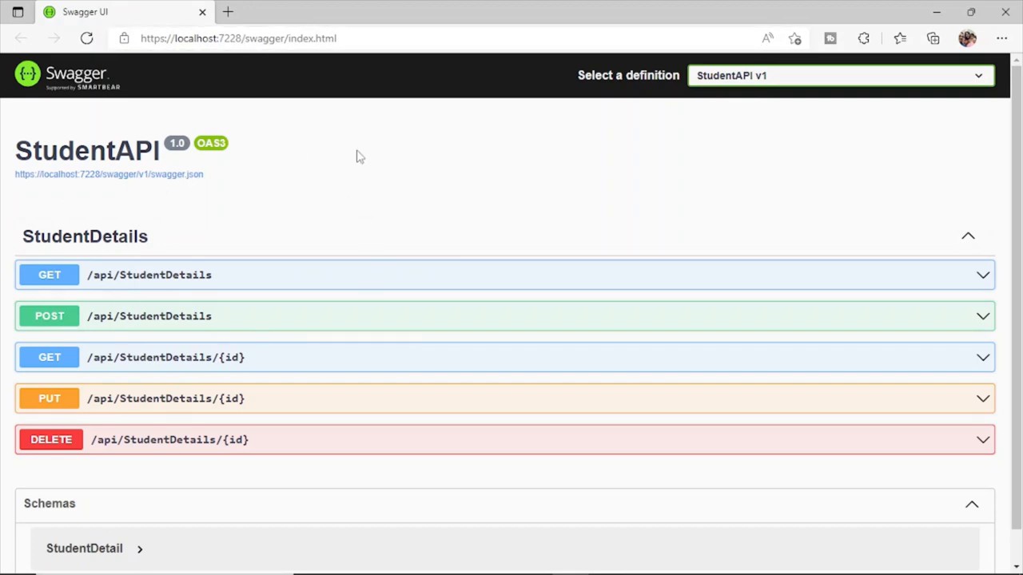
scroll(down, 3)
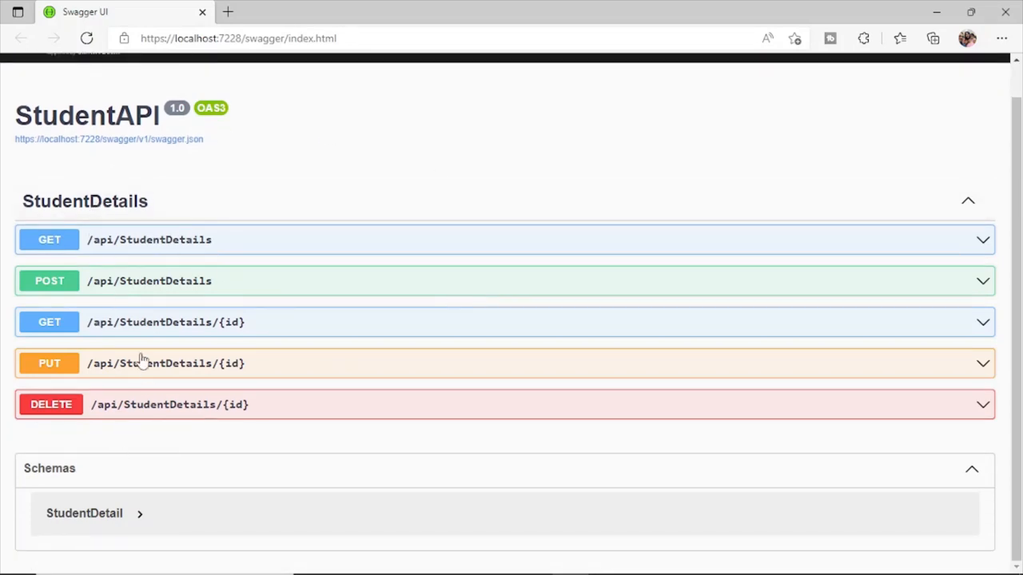
mouse_move(207, 239)
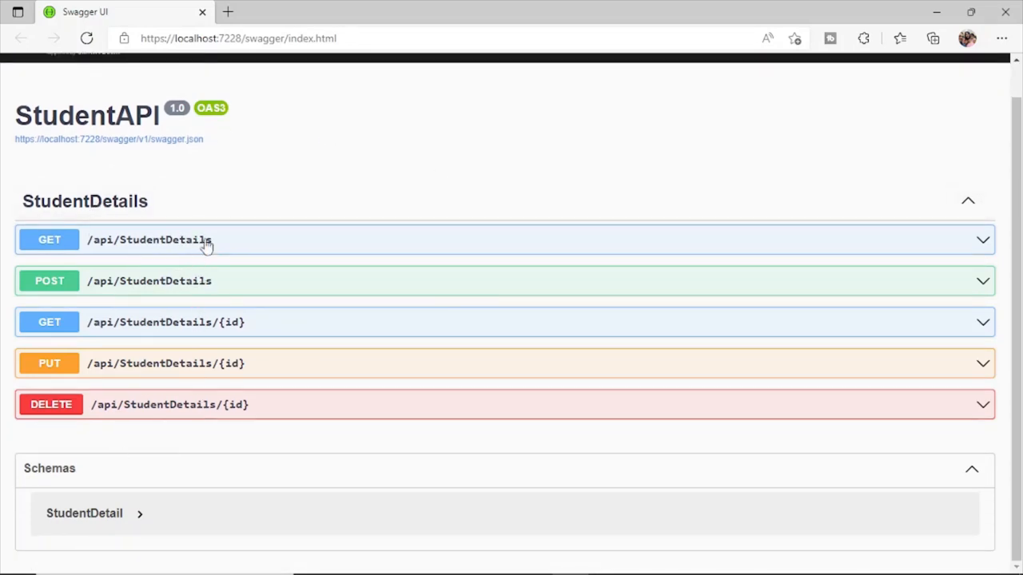
mouse_move(359, 198)
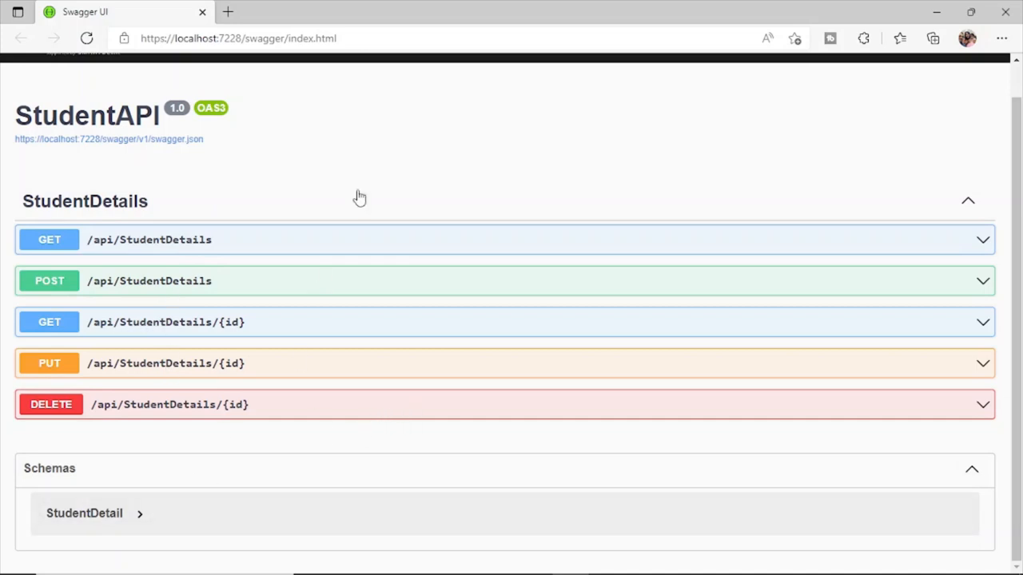
mouse_move(924, 252)
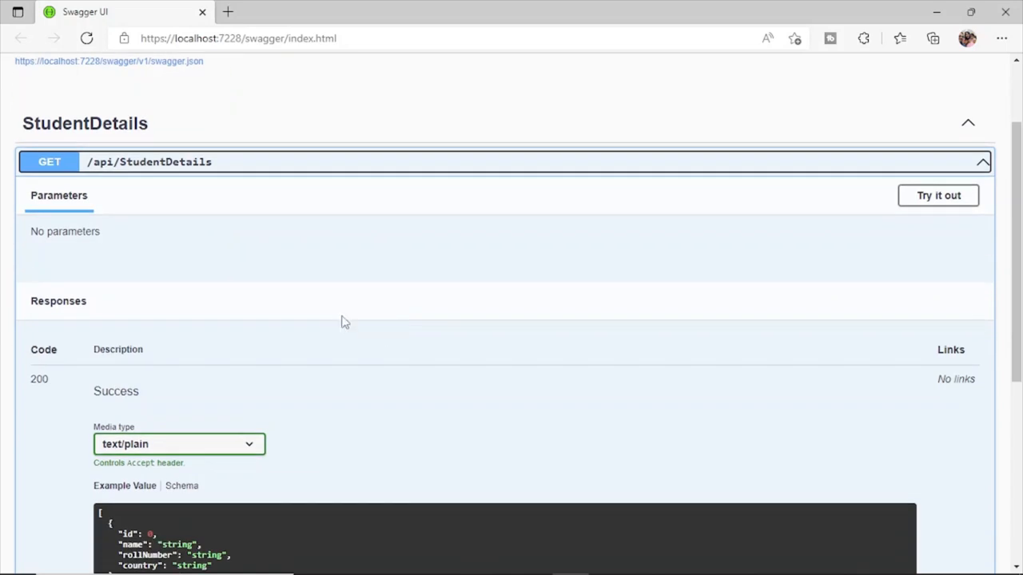
- Execute GET /api/StudentDetails and review the 200 response listing John, Rosy and Sam
click(936, 195)
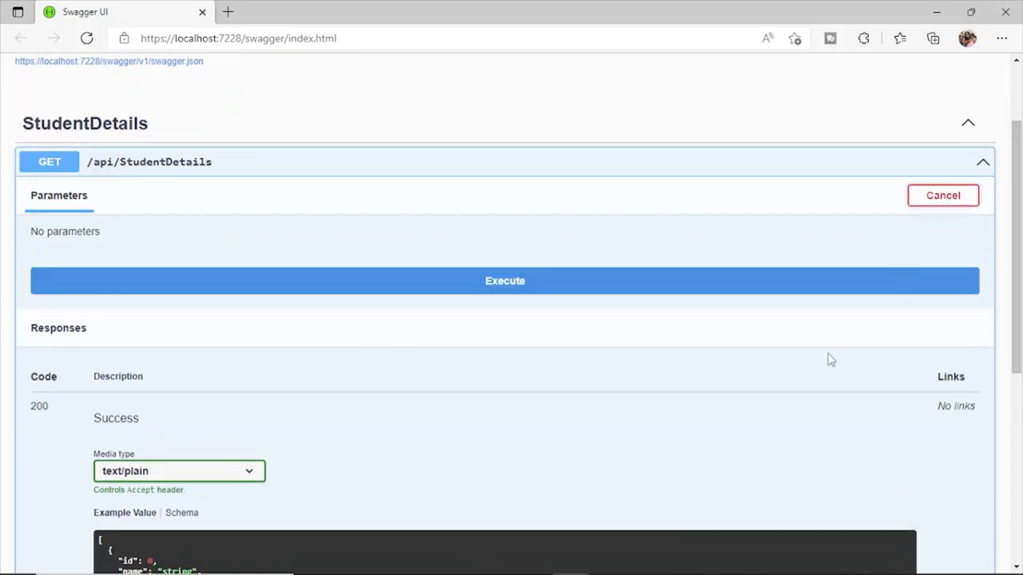
click(505, 282)
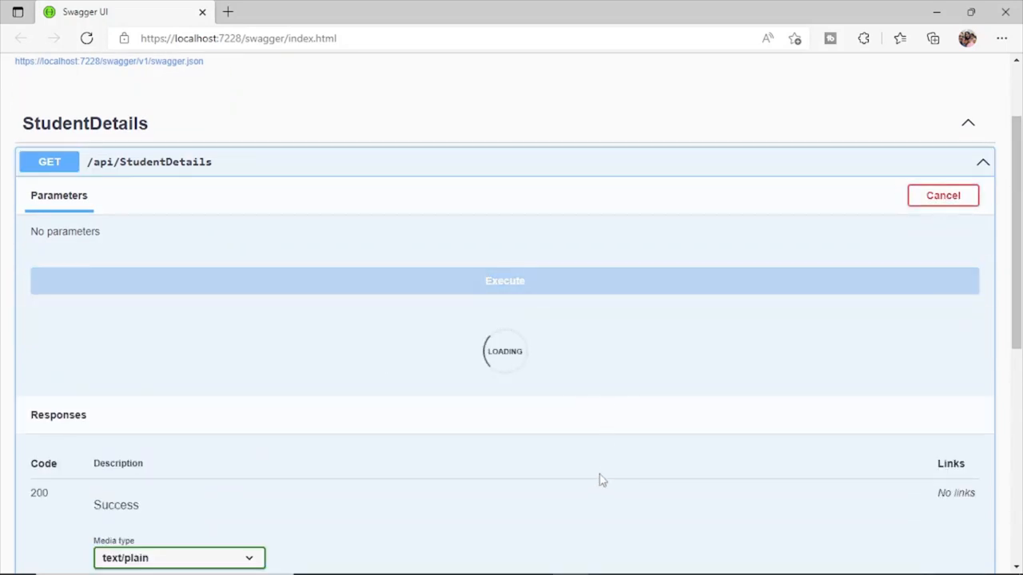
mouse_move(599, 478)
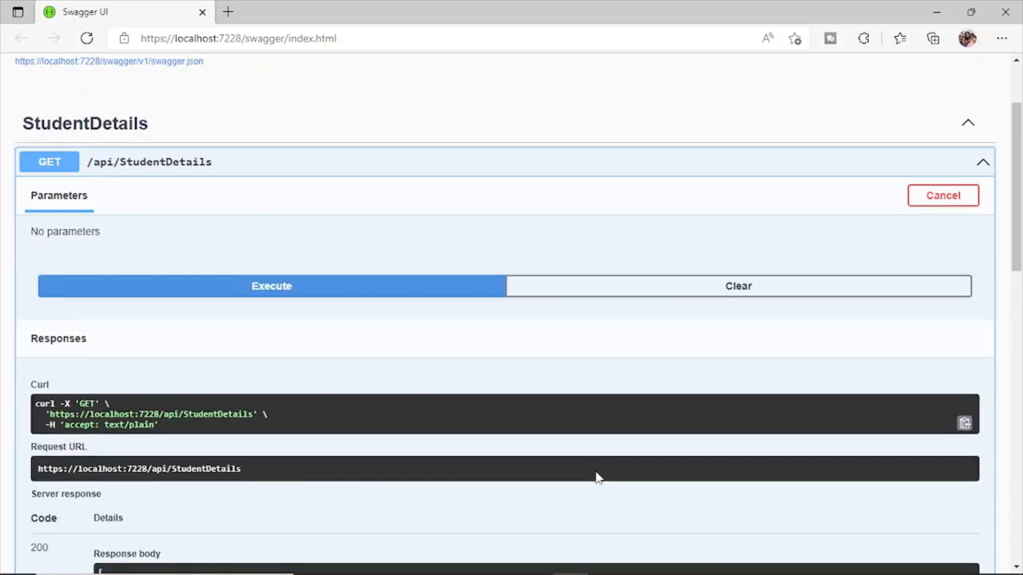
scroll(down, 3)
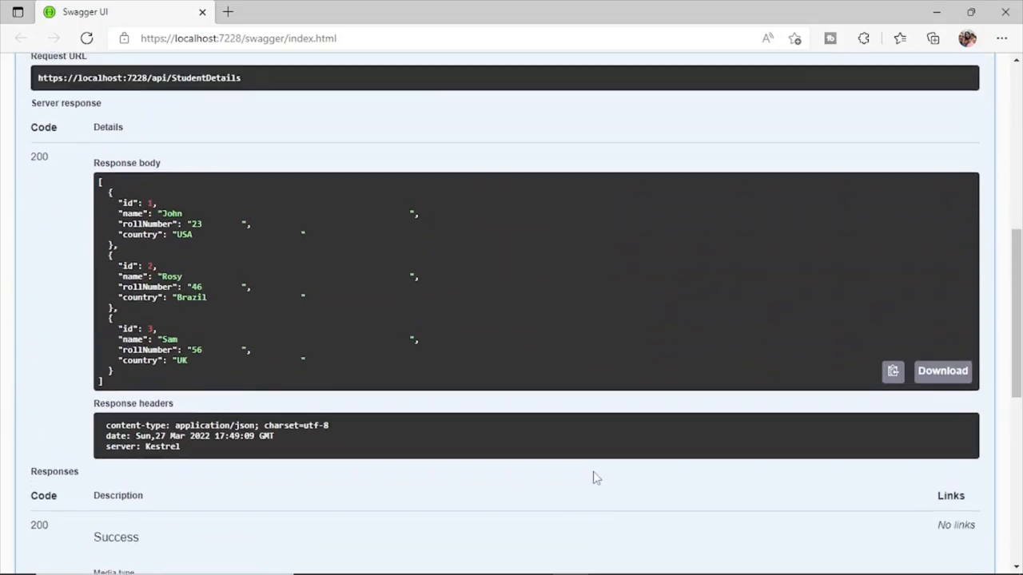
scroll(up, 3)
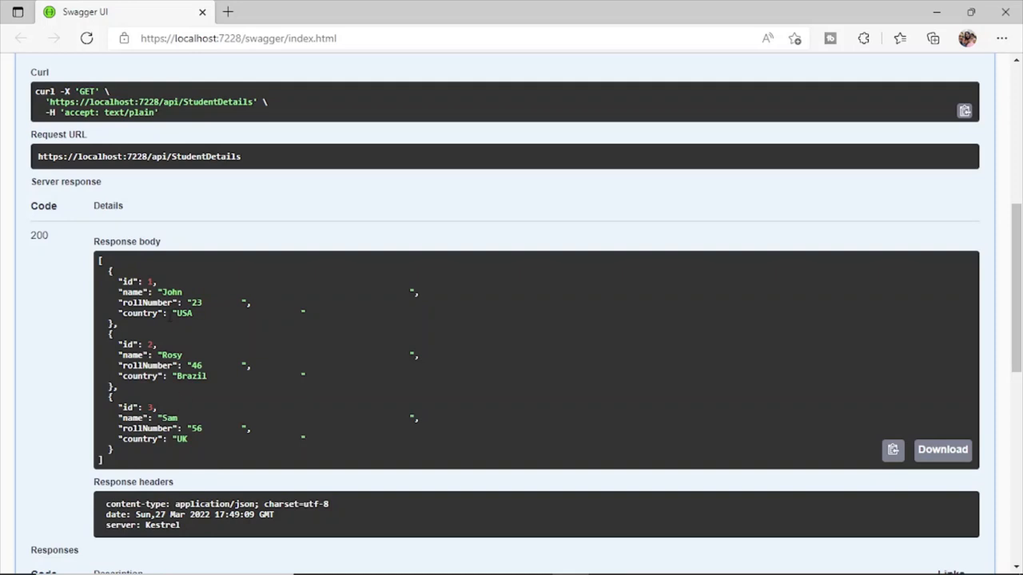
mouse_move(166, 418)
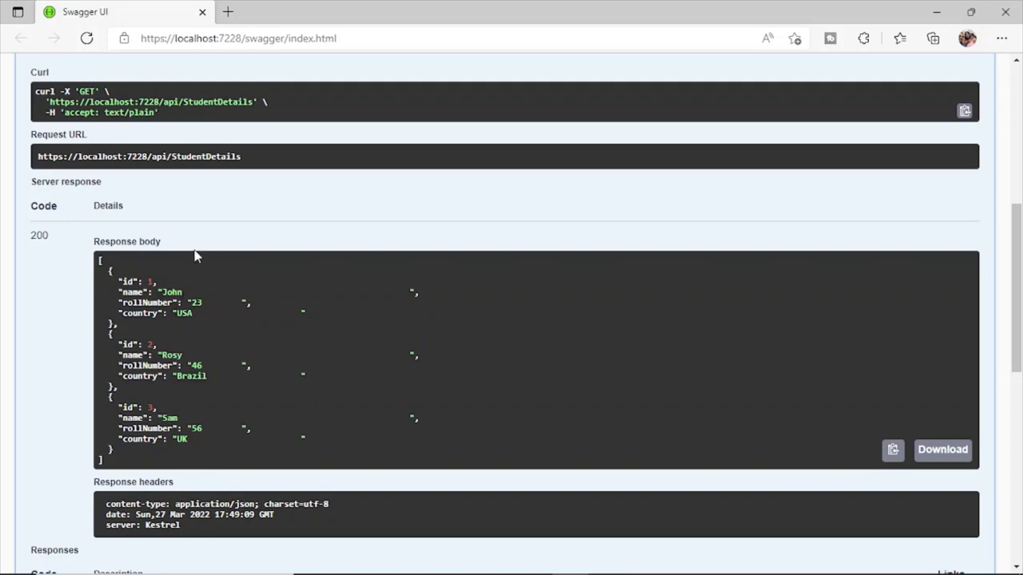
scroll(up, 3)
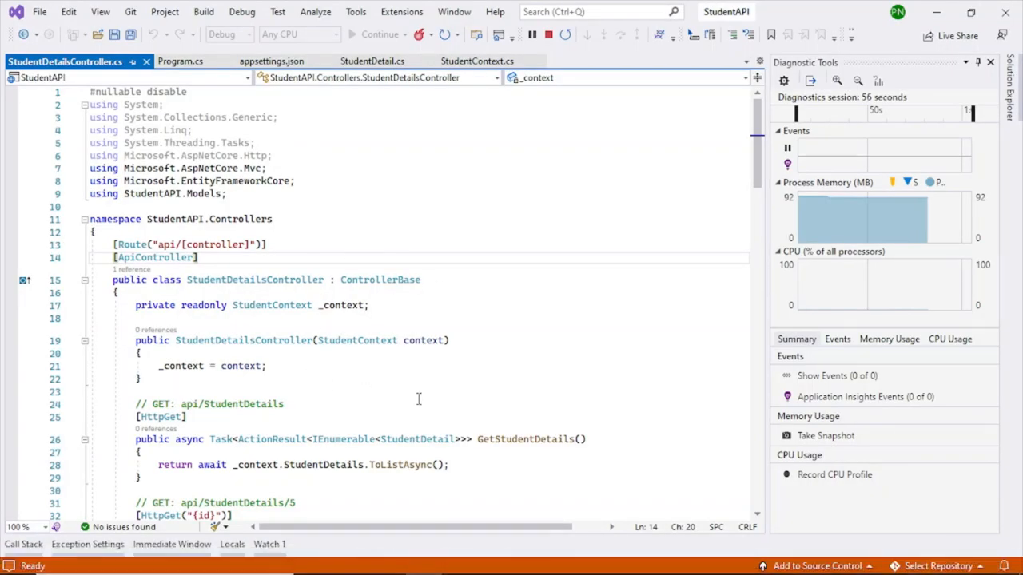
- Add a breakpoint on line 28 returning _context.StudentDetails.ToListAsync() in StudentDetailsController
scroll(down, 3)
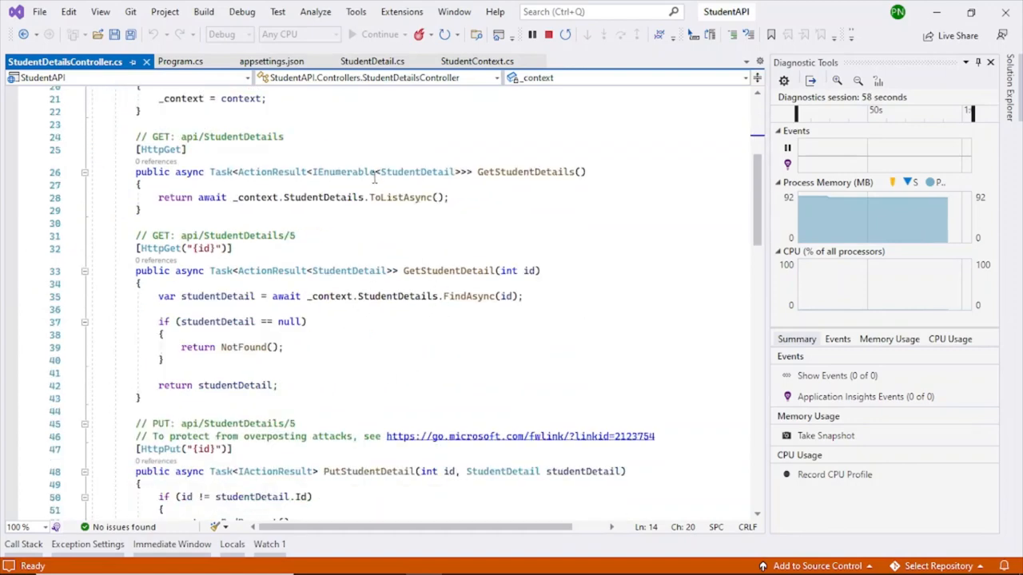
scroll(up, 3)
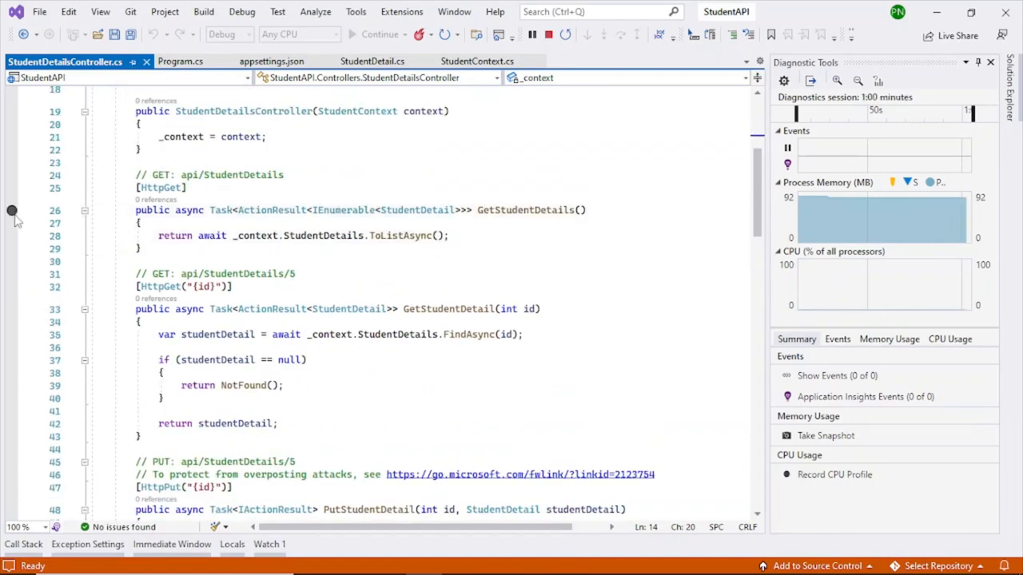
click(12, 237)
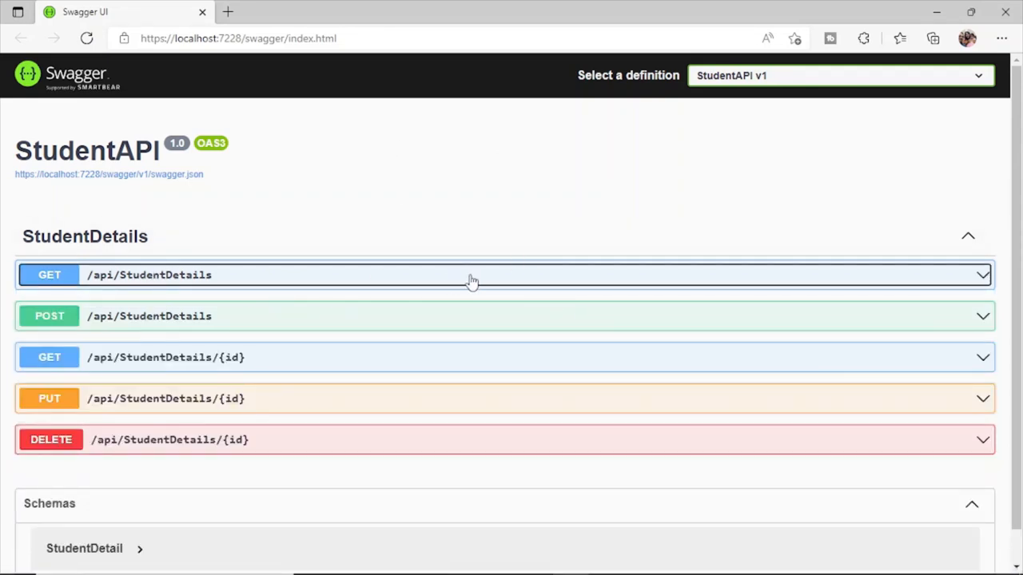
- Re-send GET /api/StudentDetails from Swagger UI so the breakpoint is hit
click(472, 275)
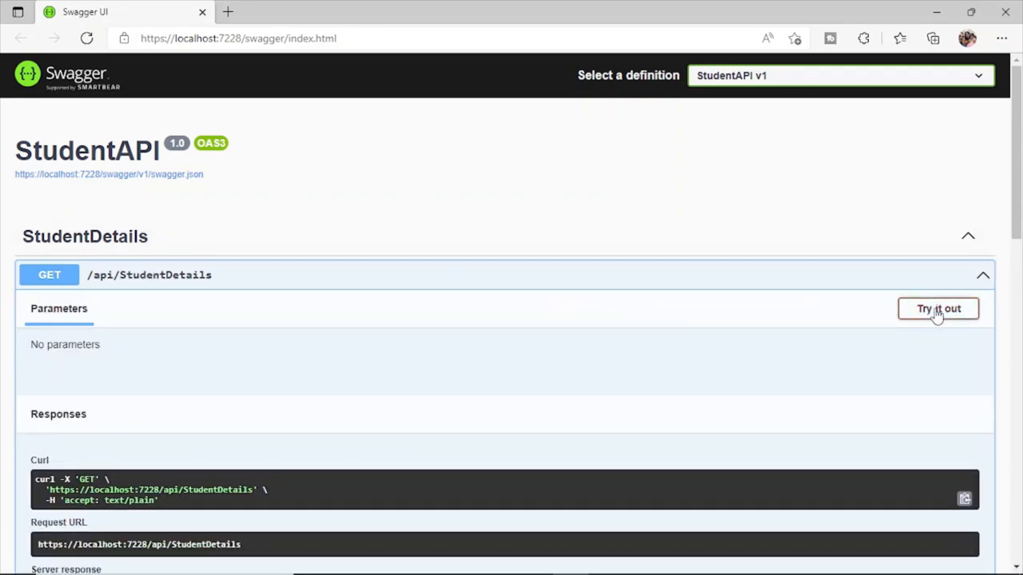
click(939, 308)
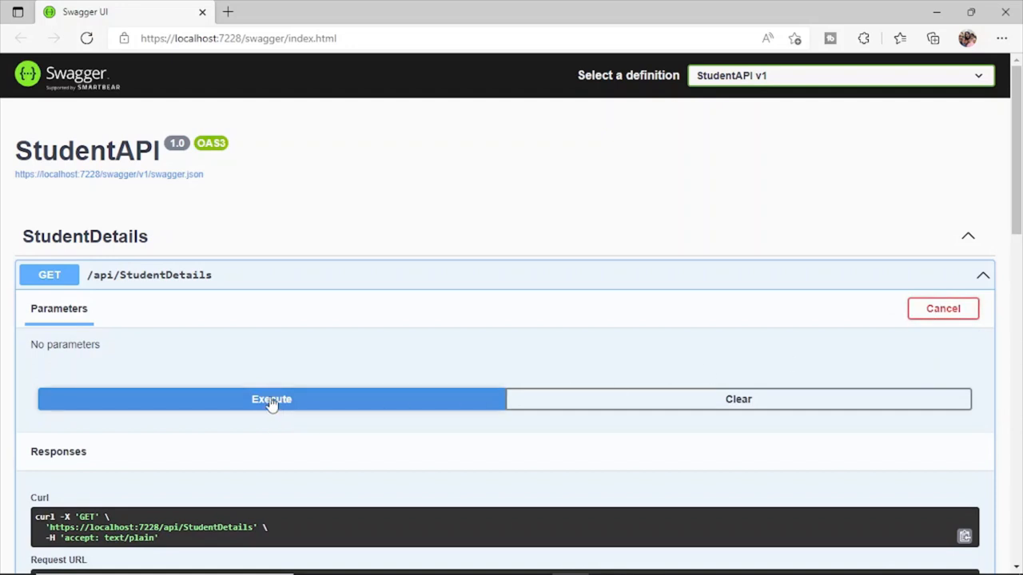
click(424, 559)
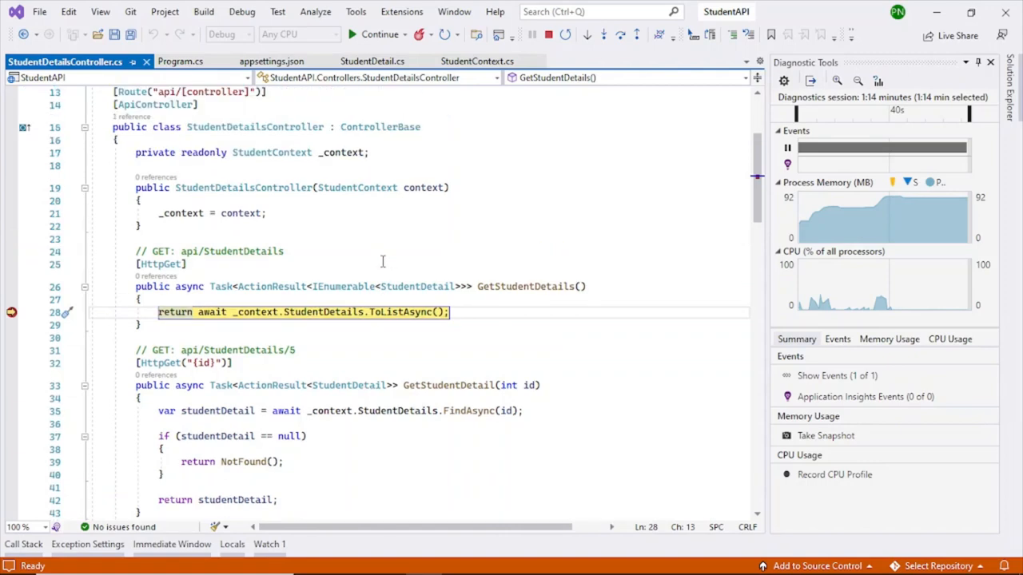
- Step over the query and expand the _context.StudentDetails Results View showing records [0]–[2]
click(381, 34)
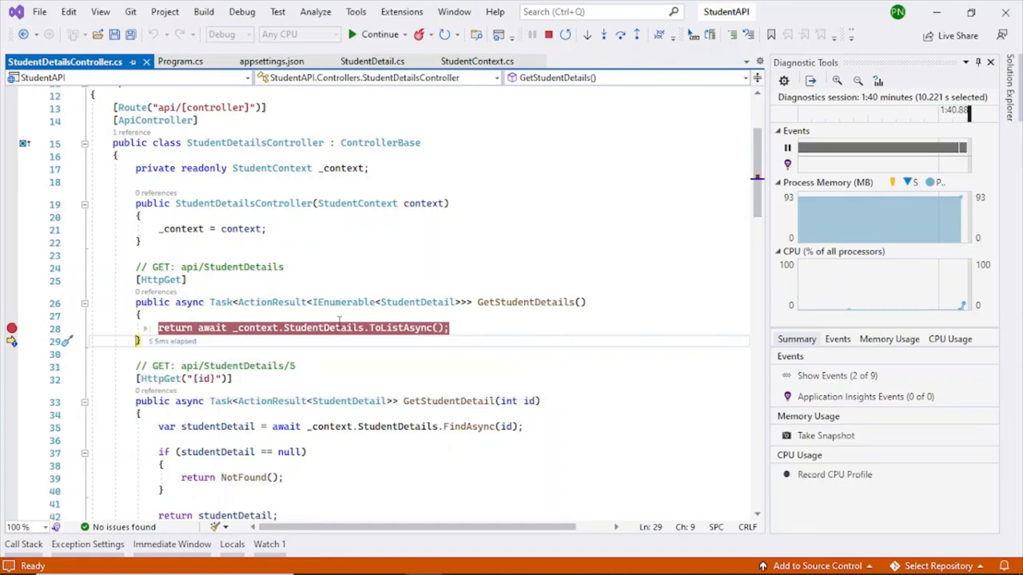
mouse_move(323, 328)
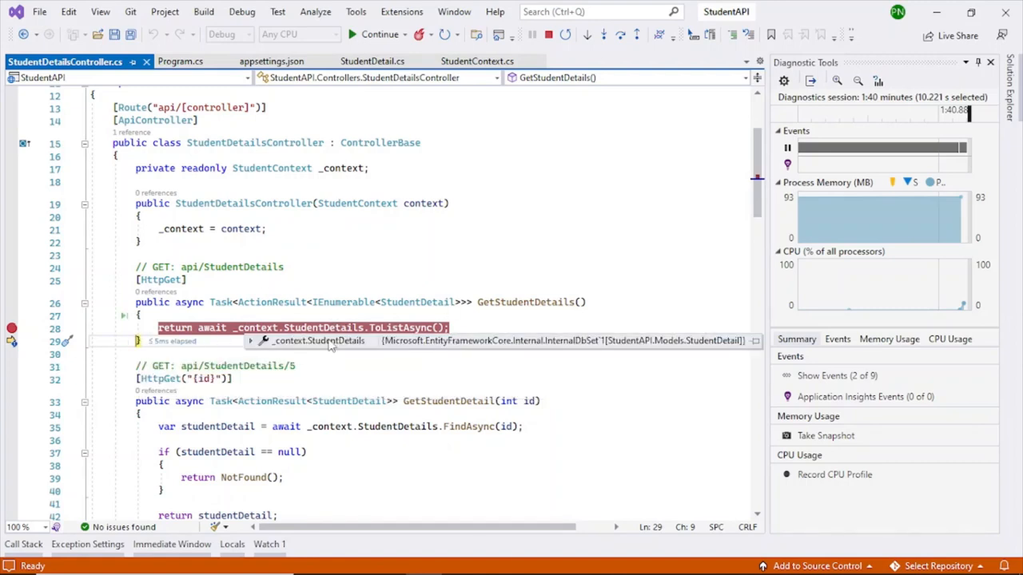
click(251, 340)
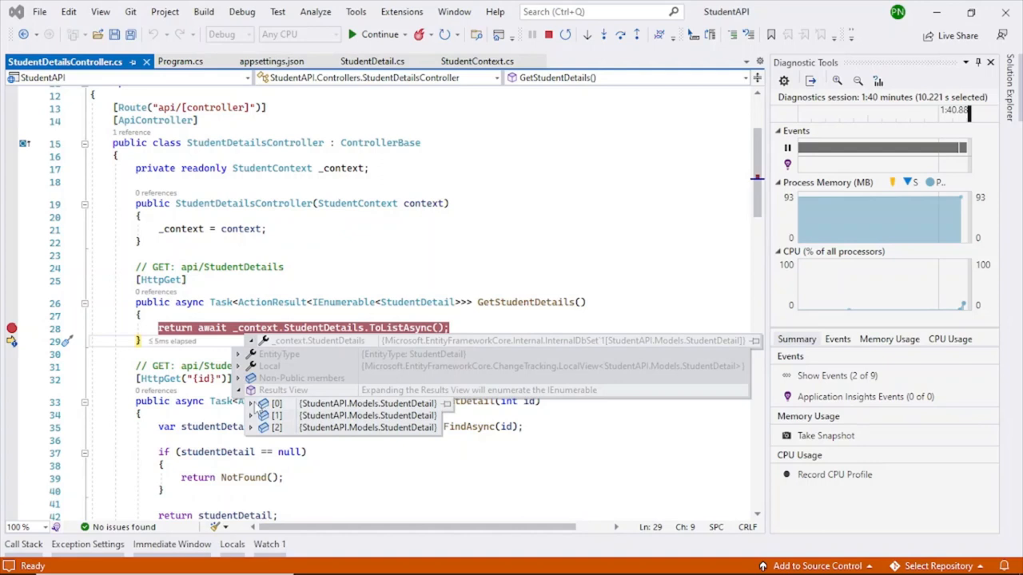
click(251, 403)
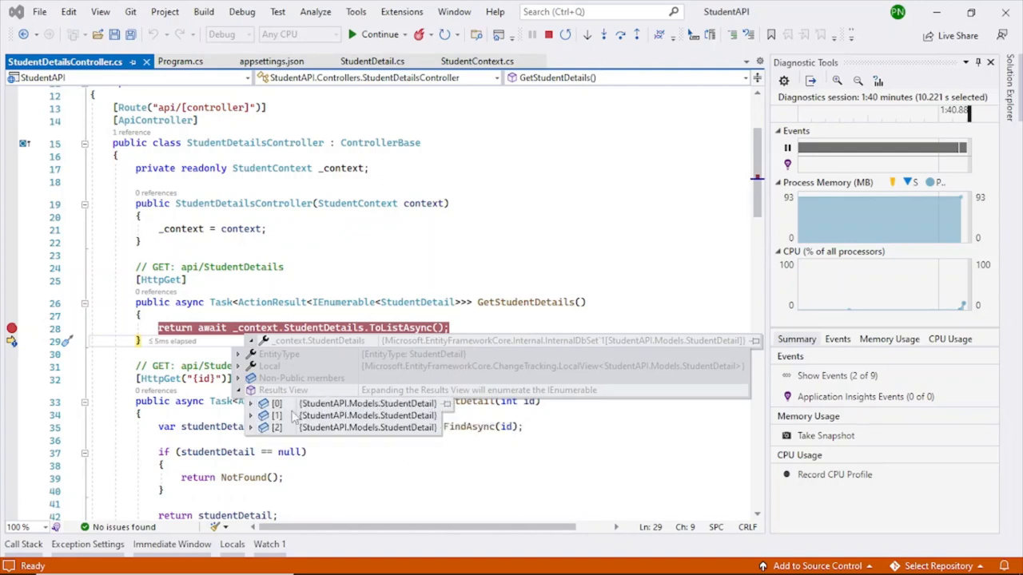
click(251, 427)
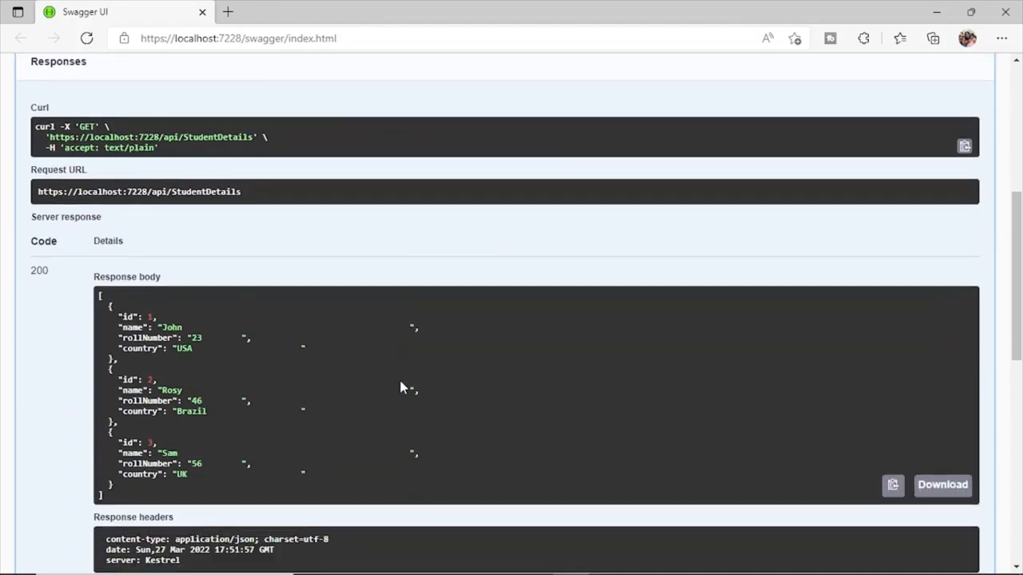
- Scroll through the completed GET response body listing John, Rosy and Sam
scroll(down, 3)
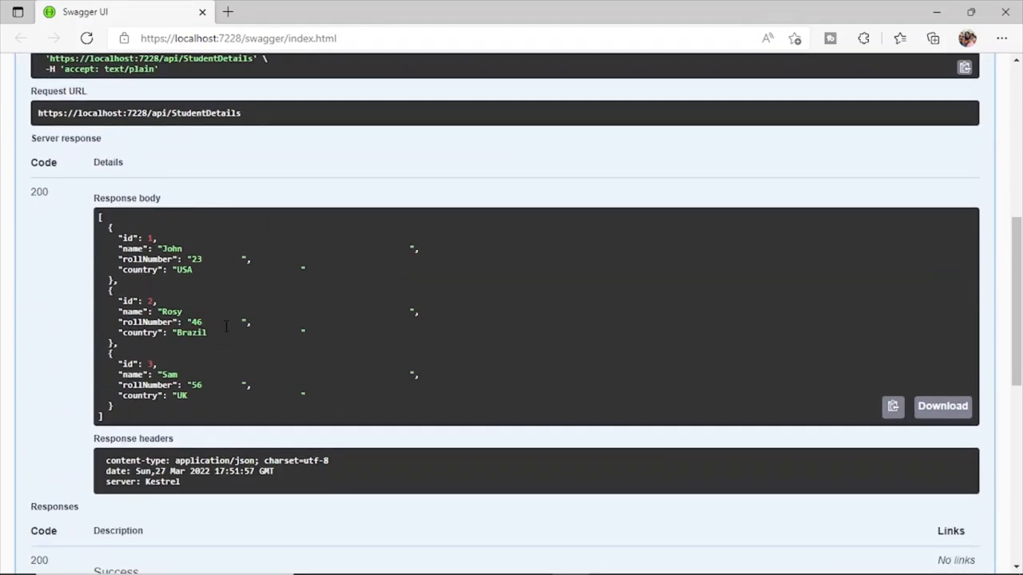
mouse_move(205, 238)
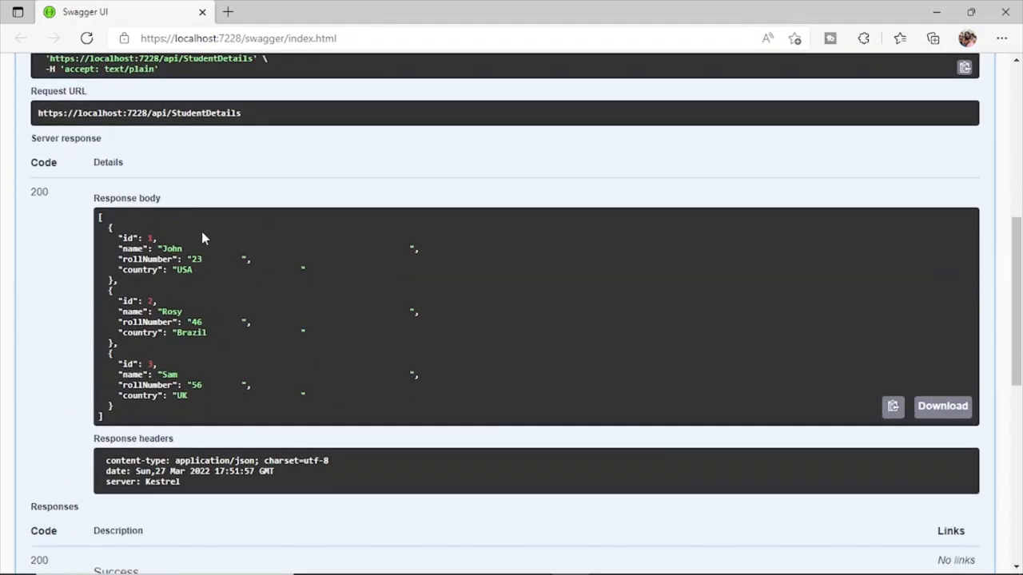
scroll(up, 3)
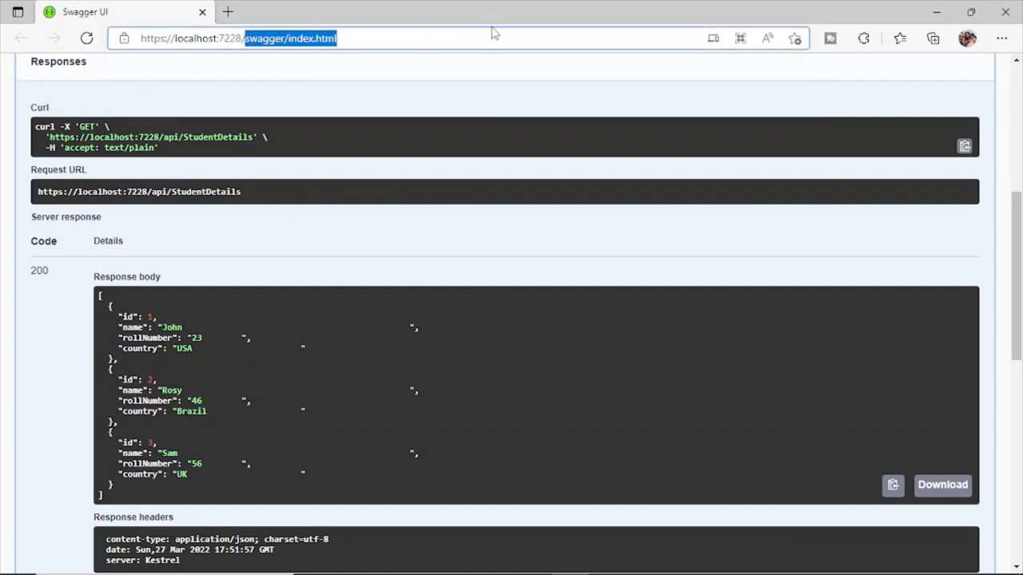
click(319, 39)
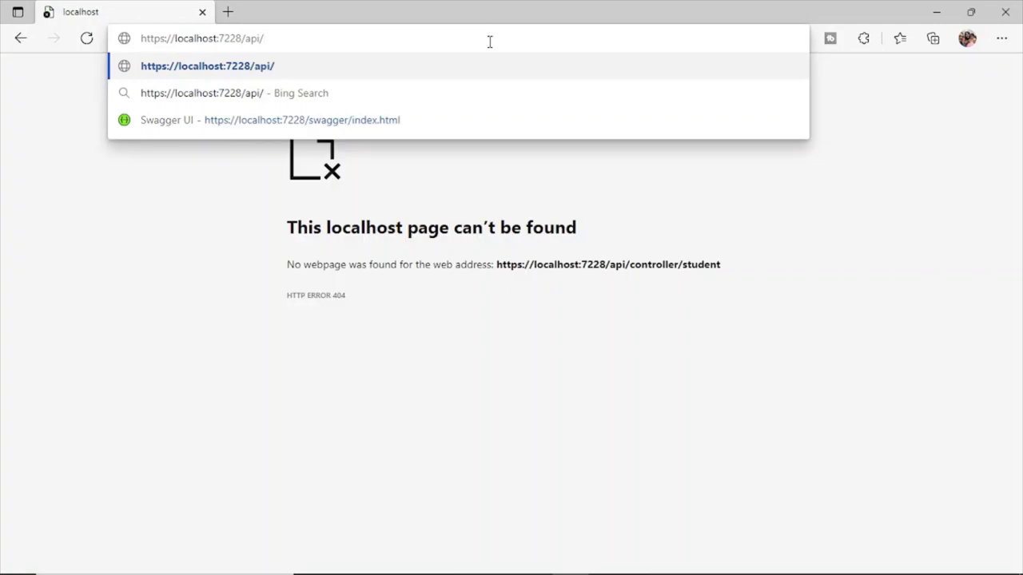
text(St)
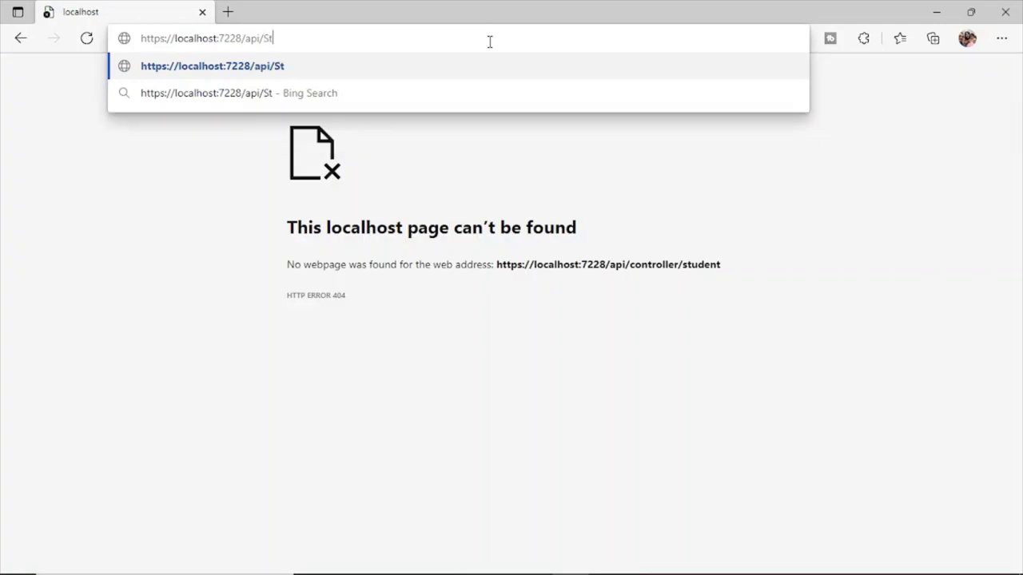
text(udent)
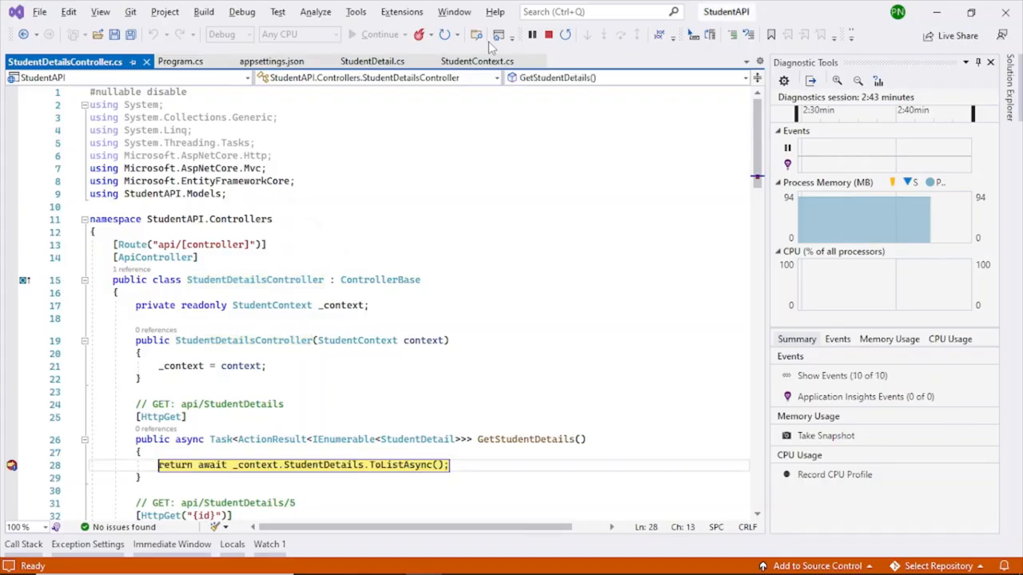
click(380, 33)
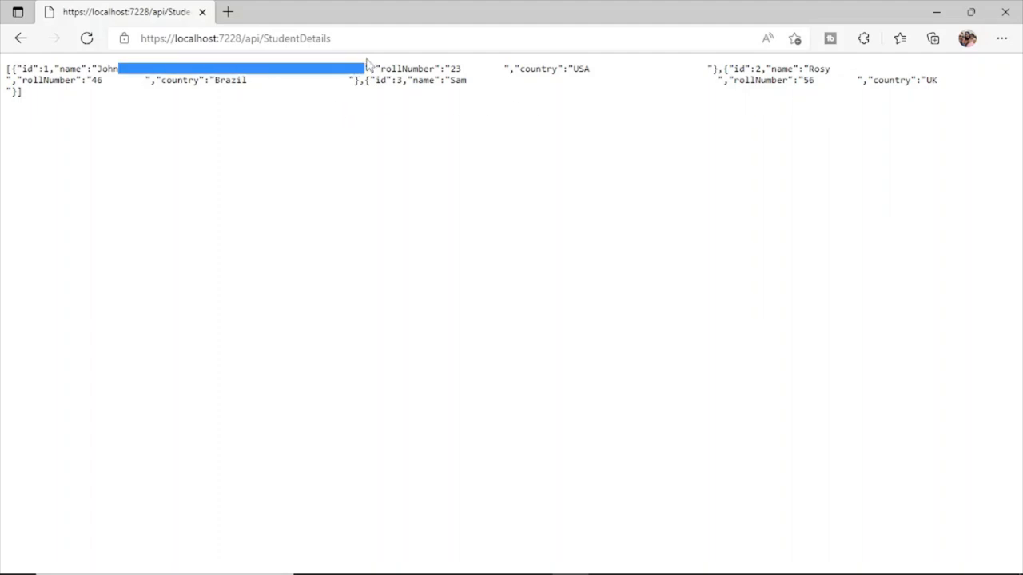
click(128, 109)
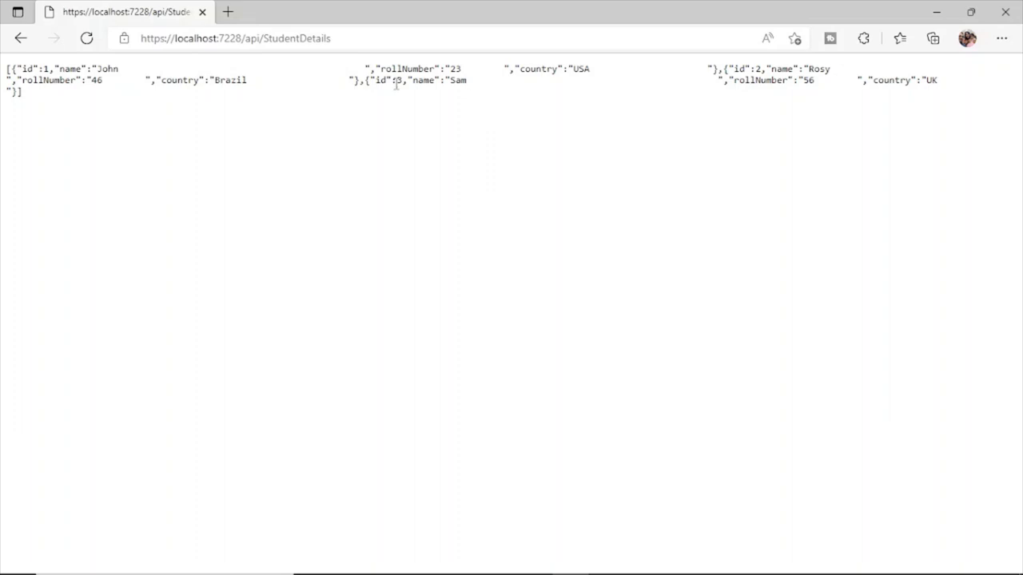
- Highlight the returned JSON and John's name, then copy the full page address
drag(120, 69, 365, 69)
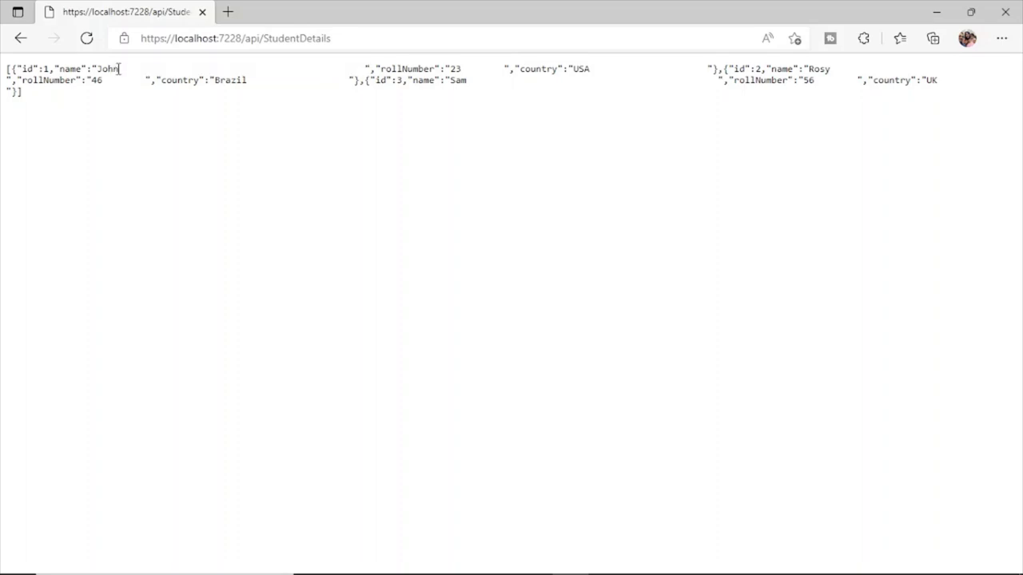
double_click(105, 69)
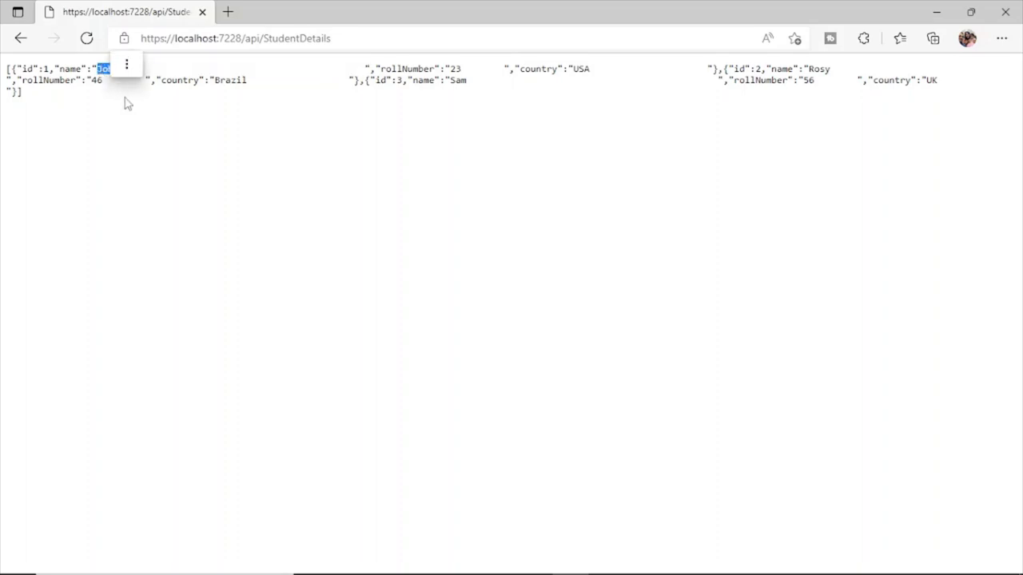
click(237, 38)
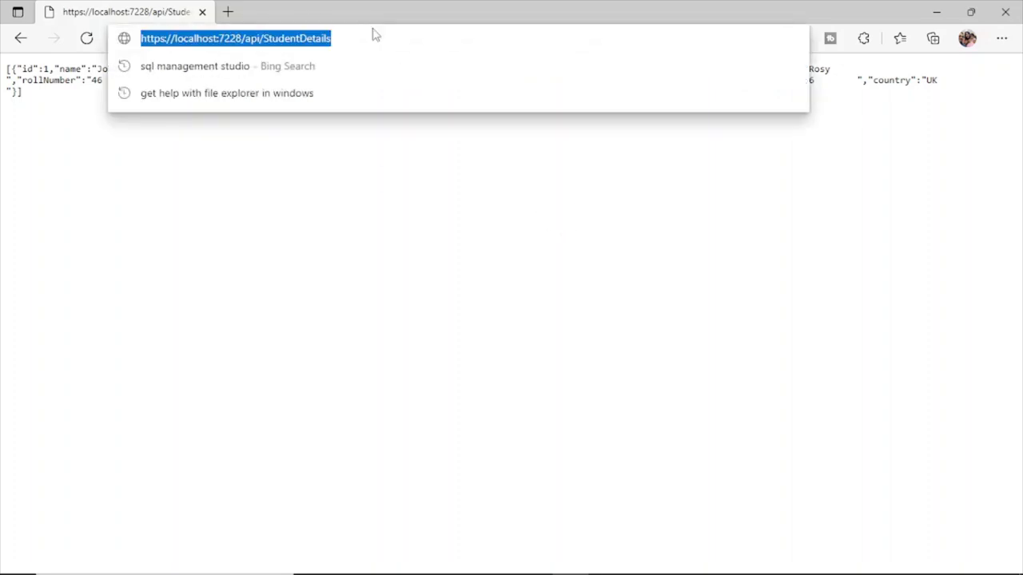
key(Return)
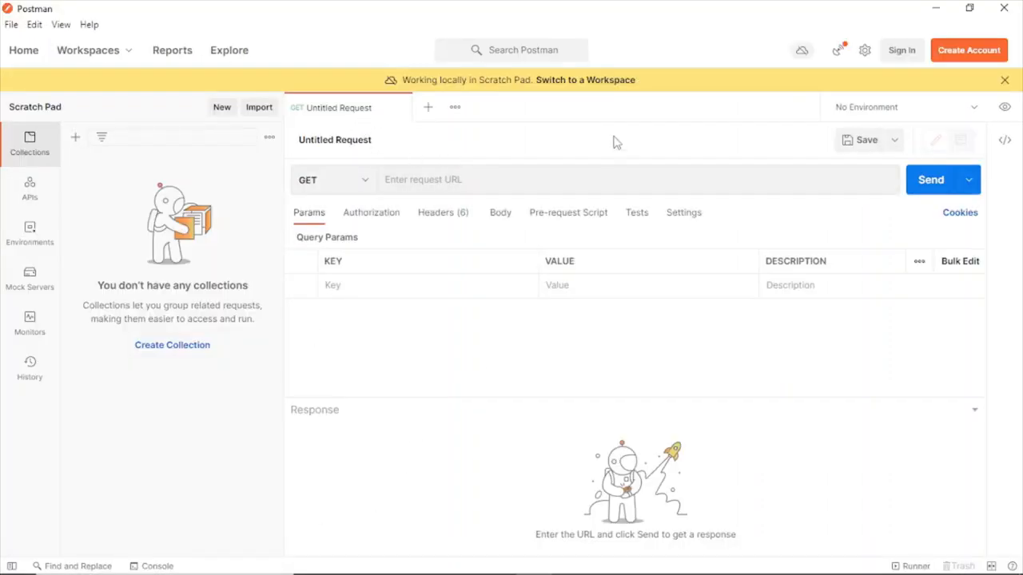
mouse_move(333, 150)
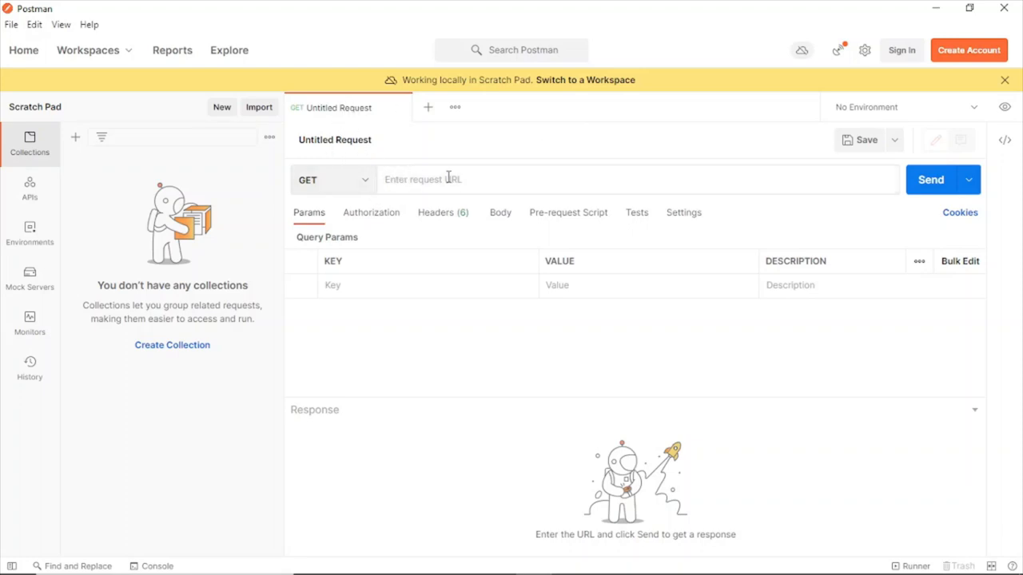
text(https://localhost:7228/api/StudentDetails)
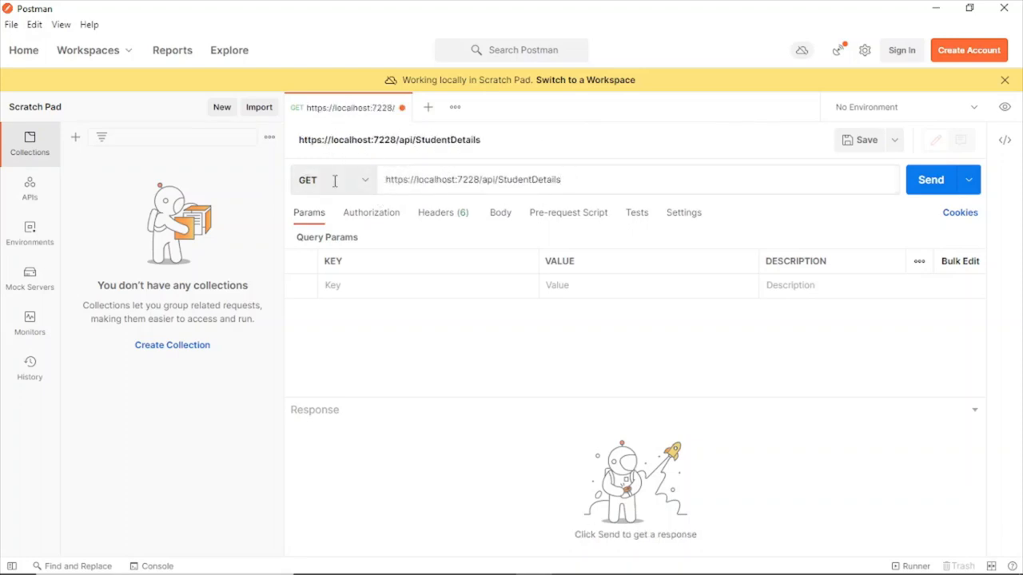
click(930, 179)
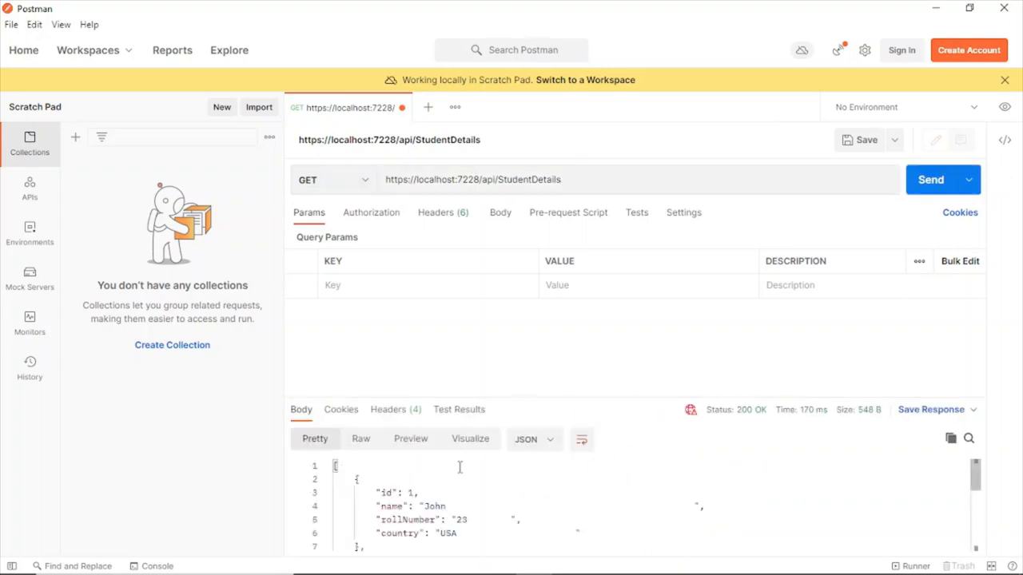
scroll(down, 3)
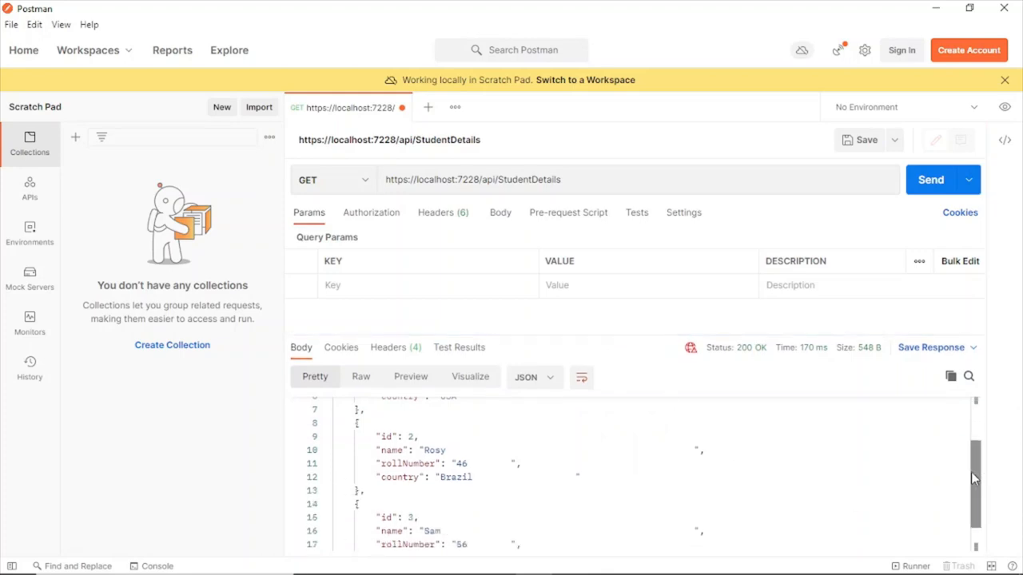
scroll(up, 3)
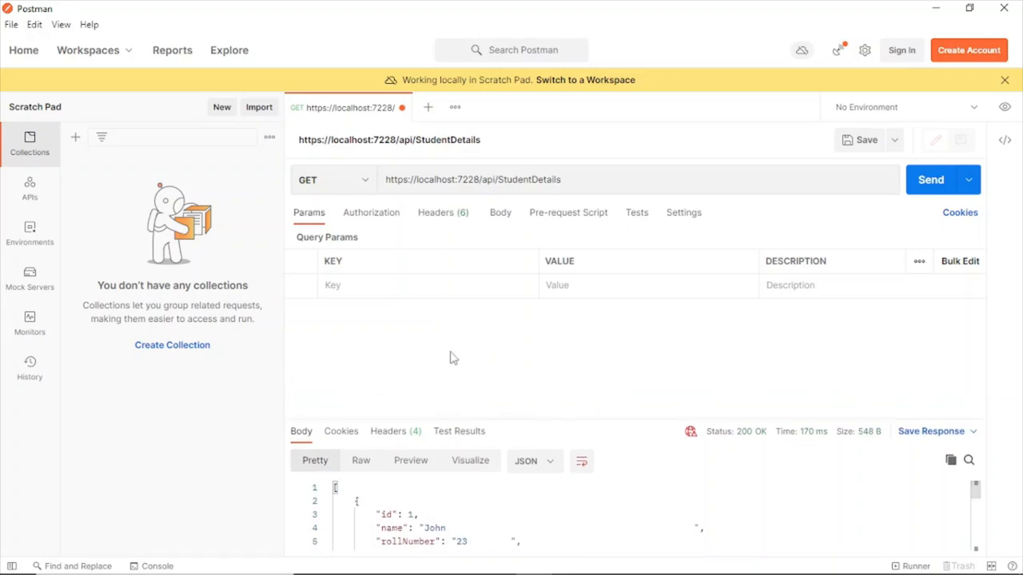
mouse_move(639, 242)
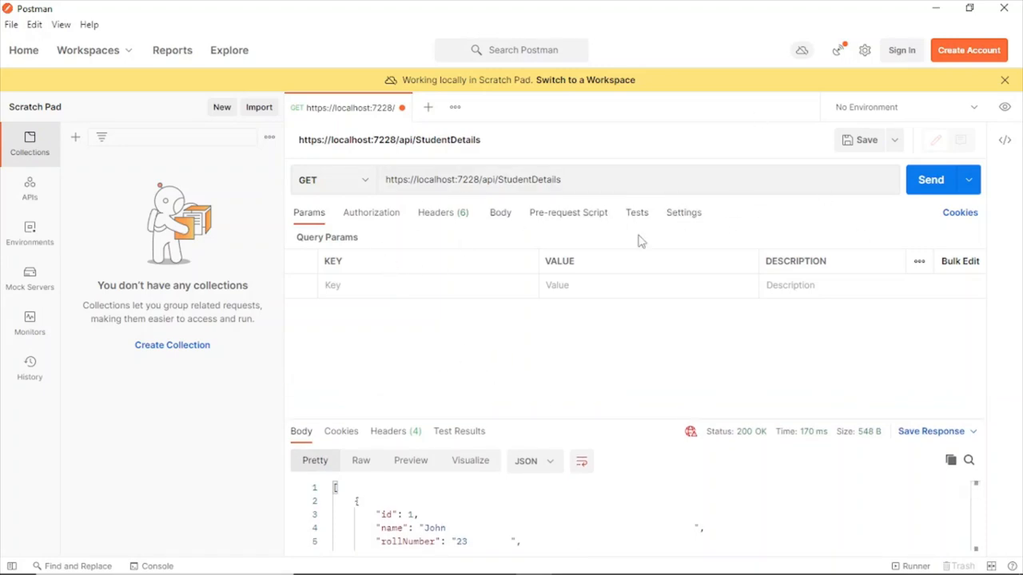
- Switch the request to POST with a raw JSON body
click(333, 179)
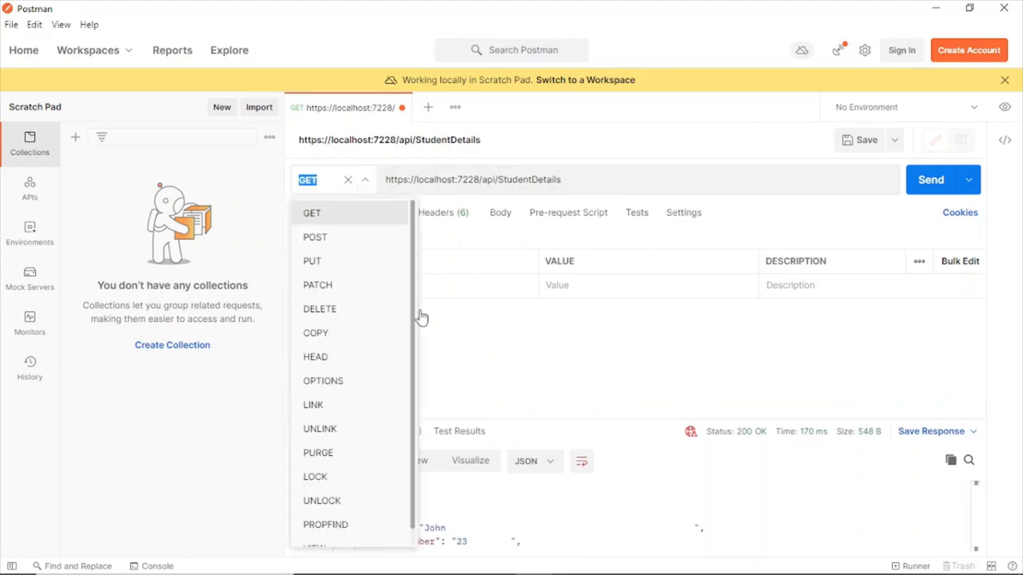
click(310, 213)
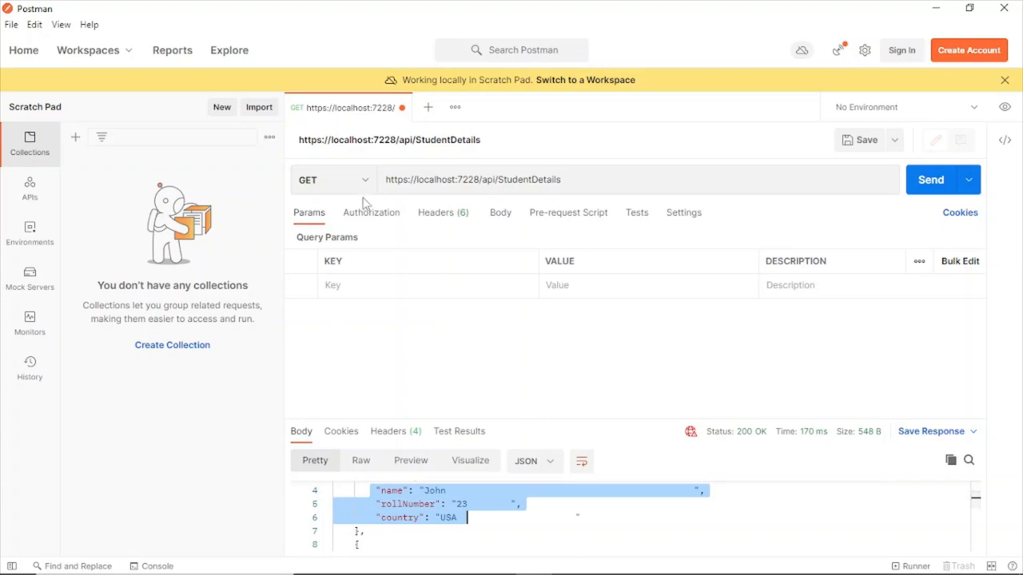
click(332, 179)
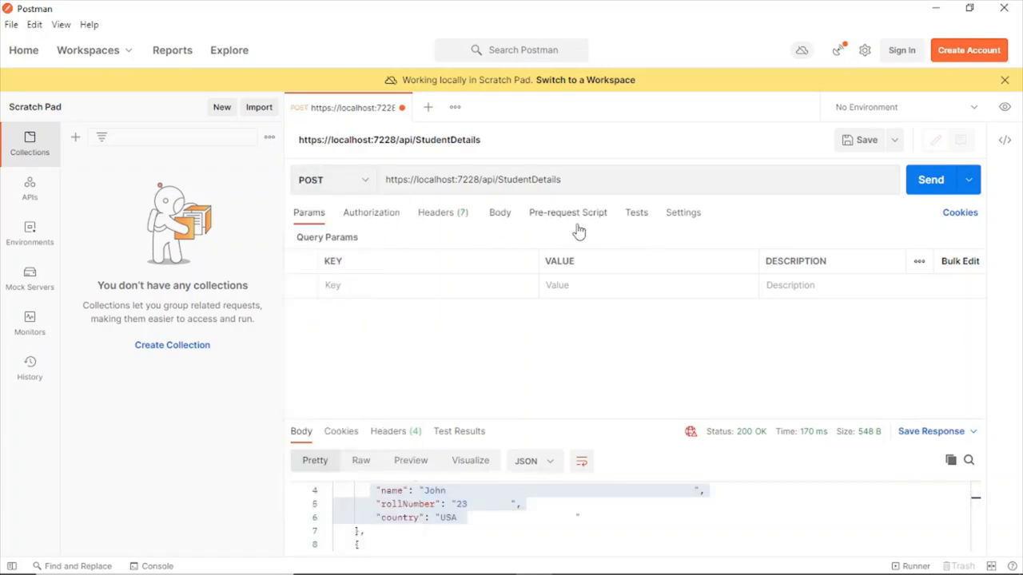
click(498, 211)
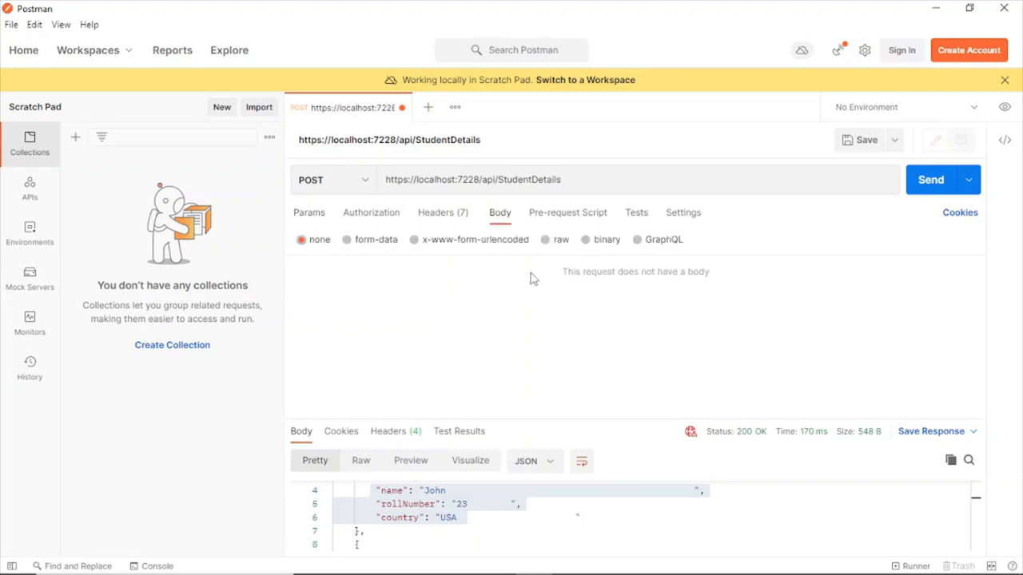
click(546, 240)
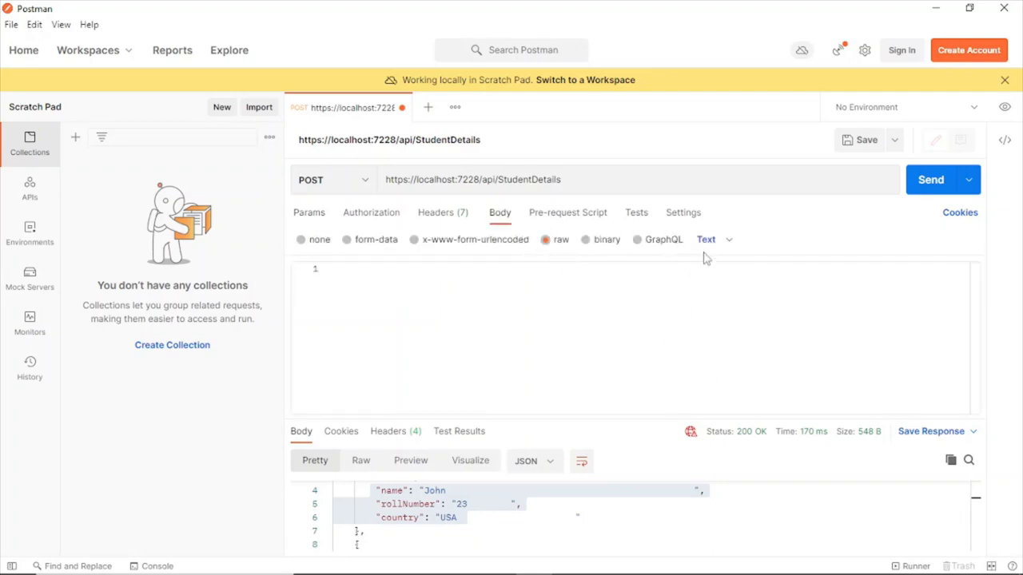
click(713, 240)
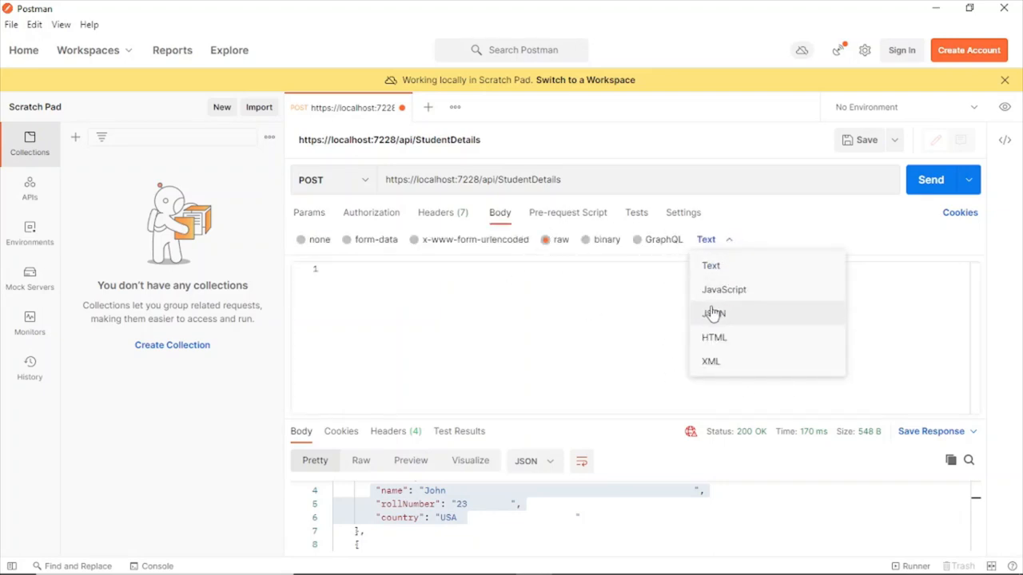
click(713, 313)
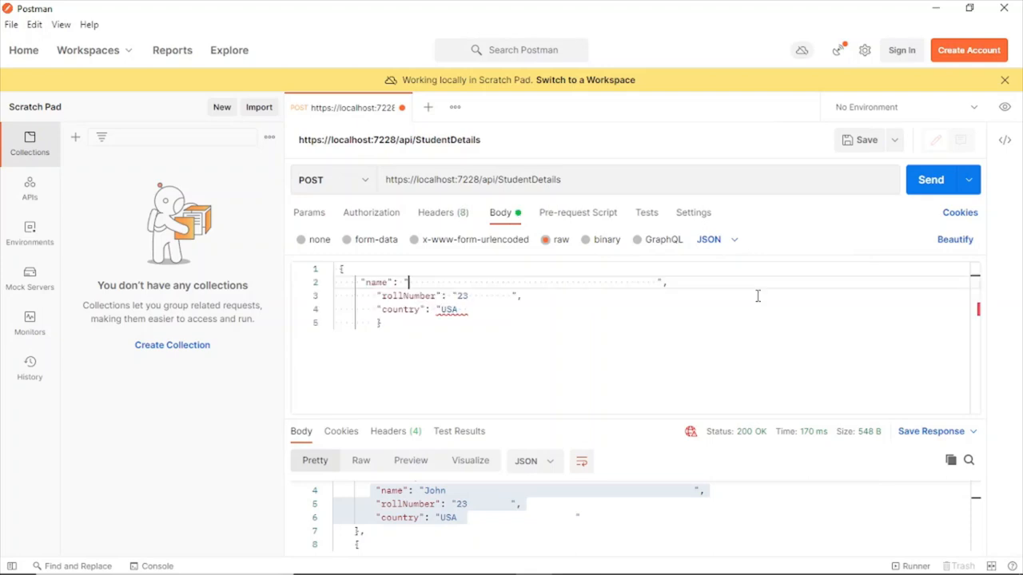
- Edit the body to a new student named Tom, roll number 89, country Ireland
text(Tom)
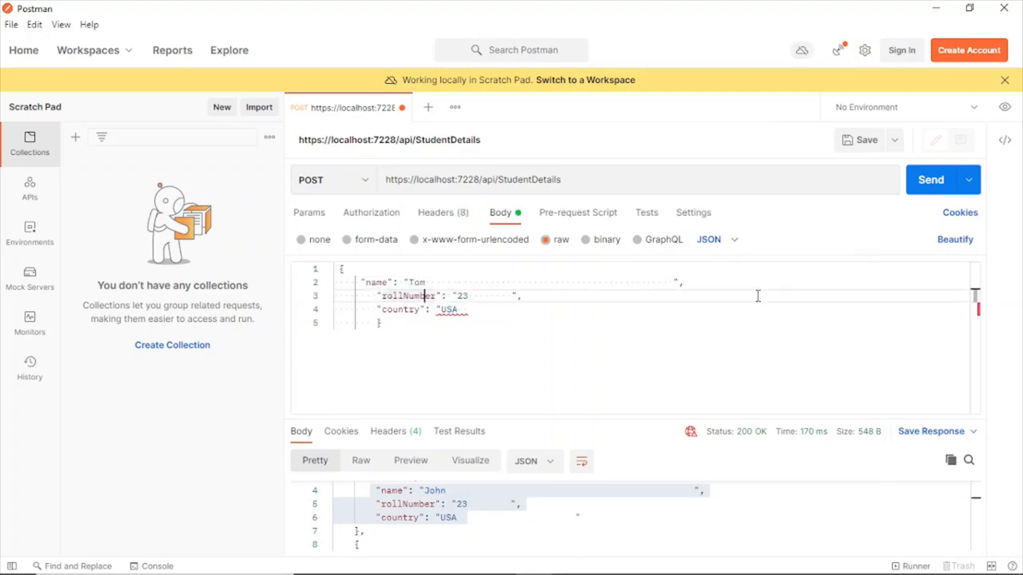
double_click(459, 295)
text(89)
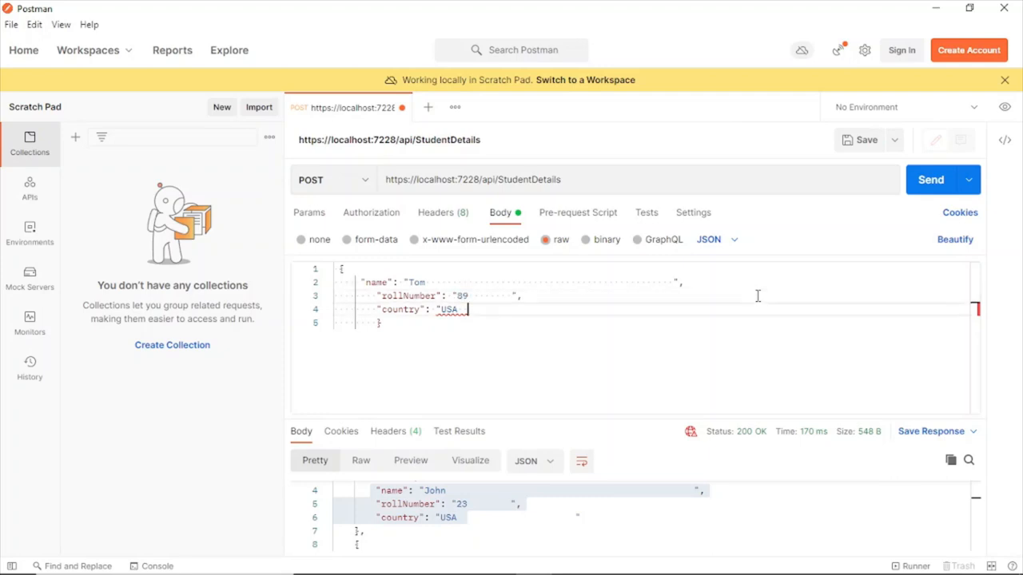
double_click(447, 310)
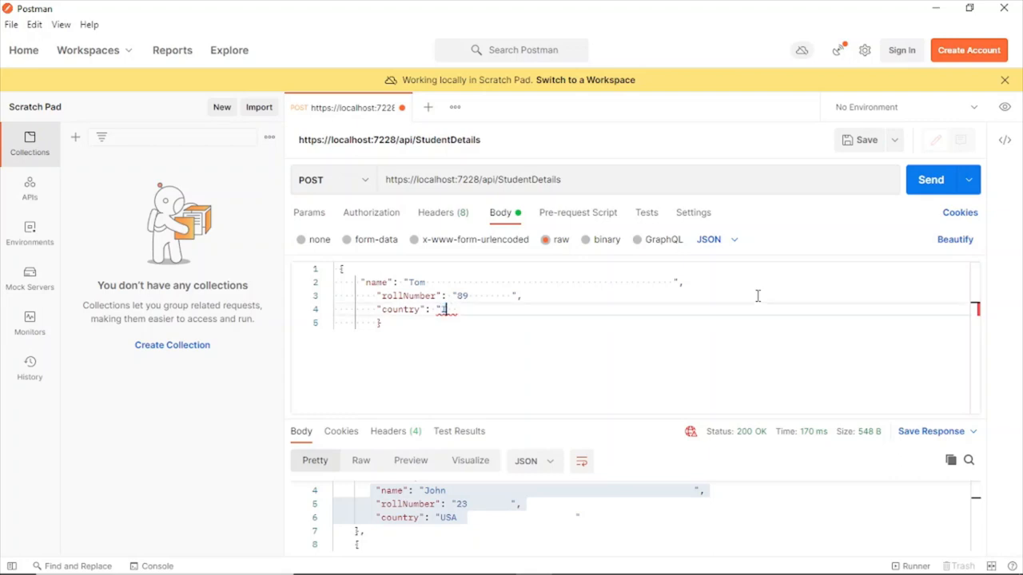
text(Ireland)
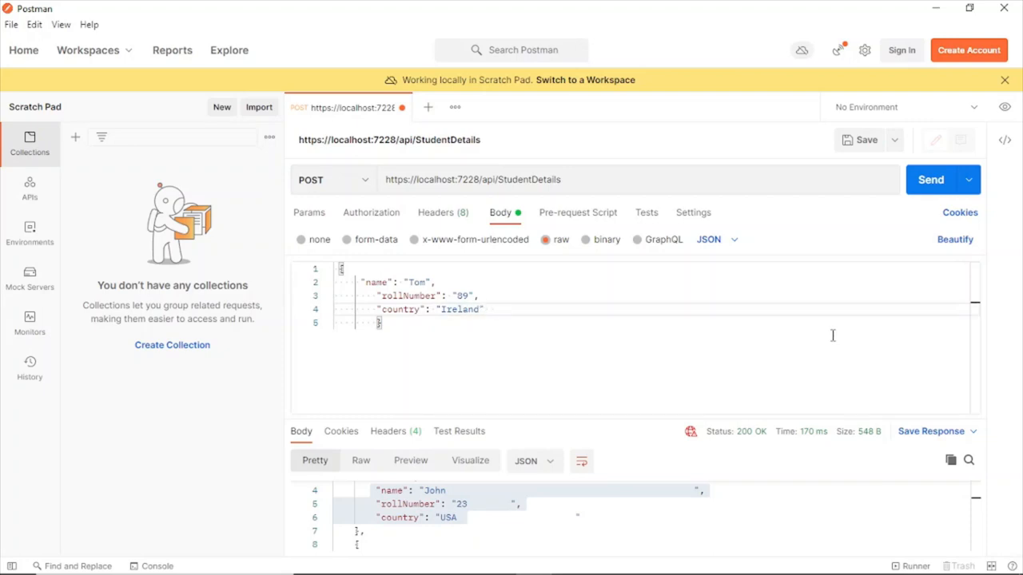
mouse_move(615, 221)
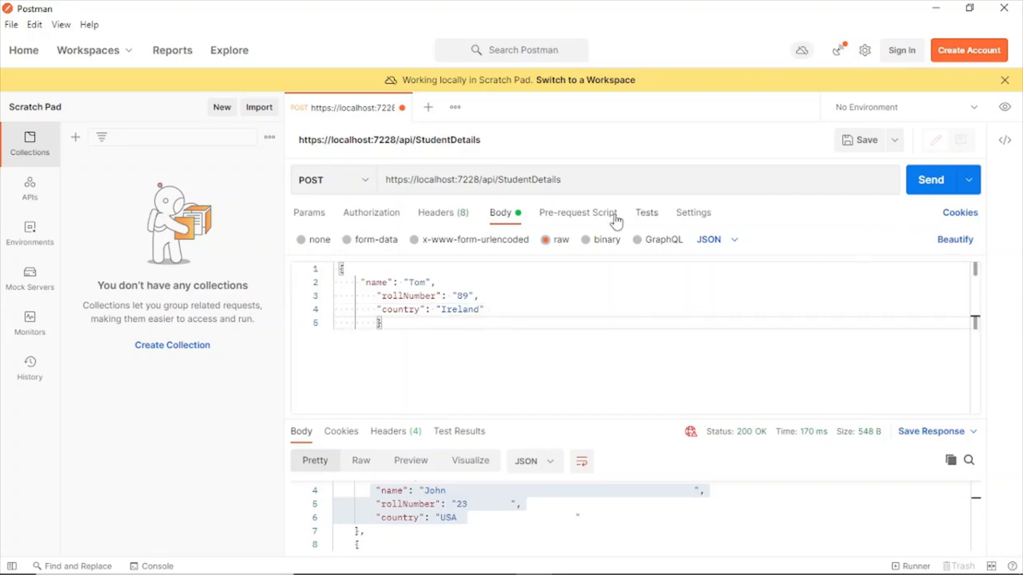
- Send the POST creating student Tom (201 Created, id 4) and switch the method back to GET
click(930, 179)
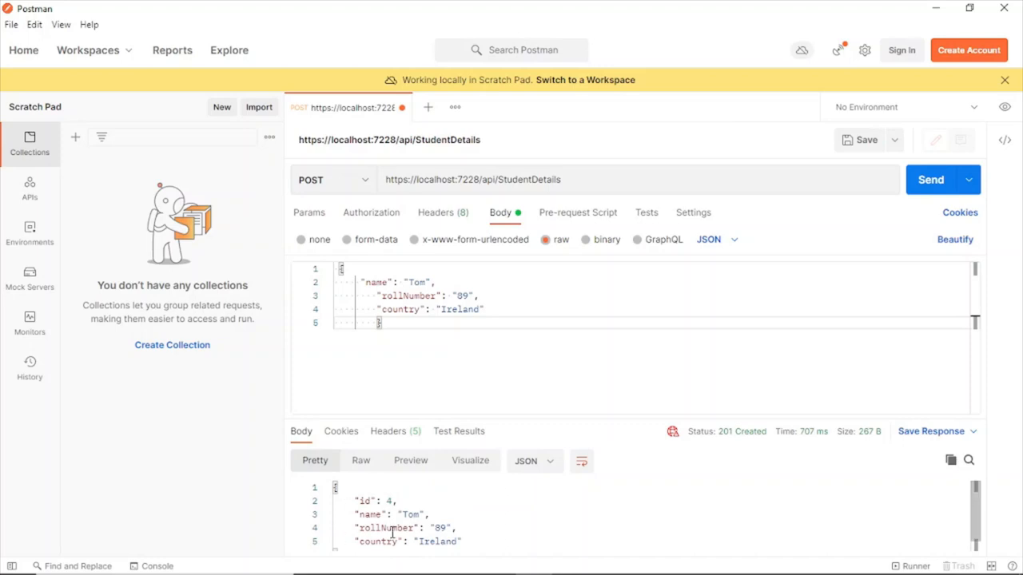
mouse_move(346, 254)
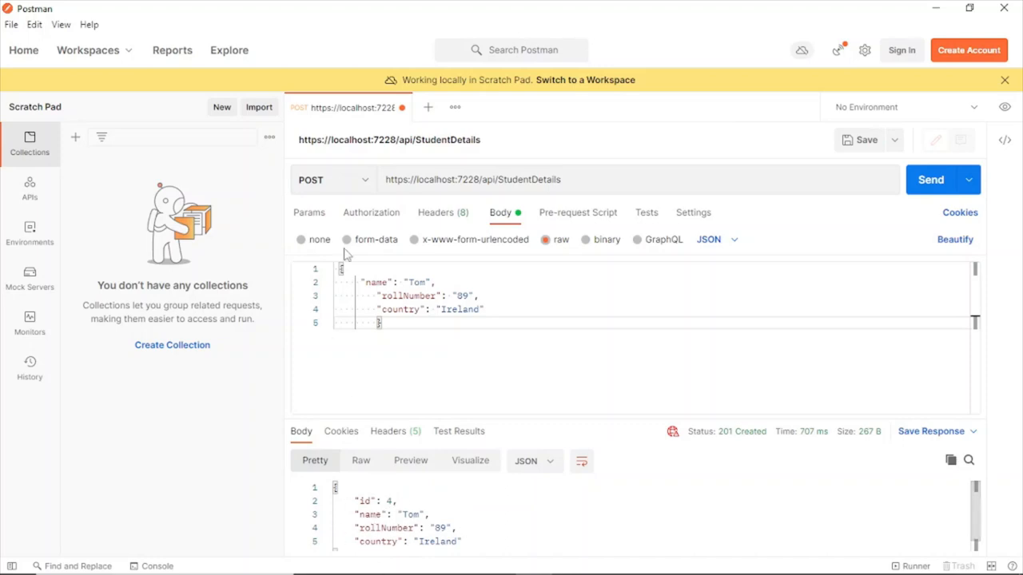
click(332, 179)
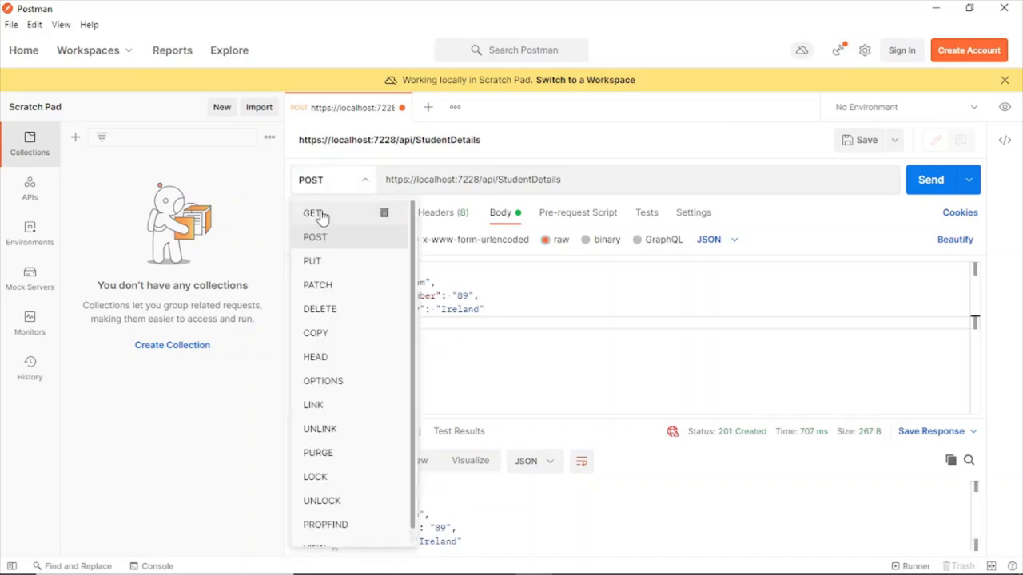
click(312, 214)
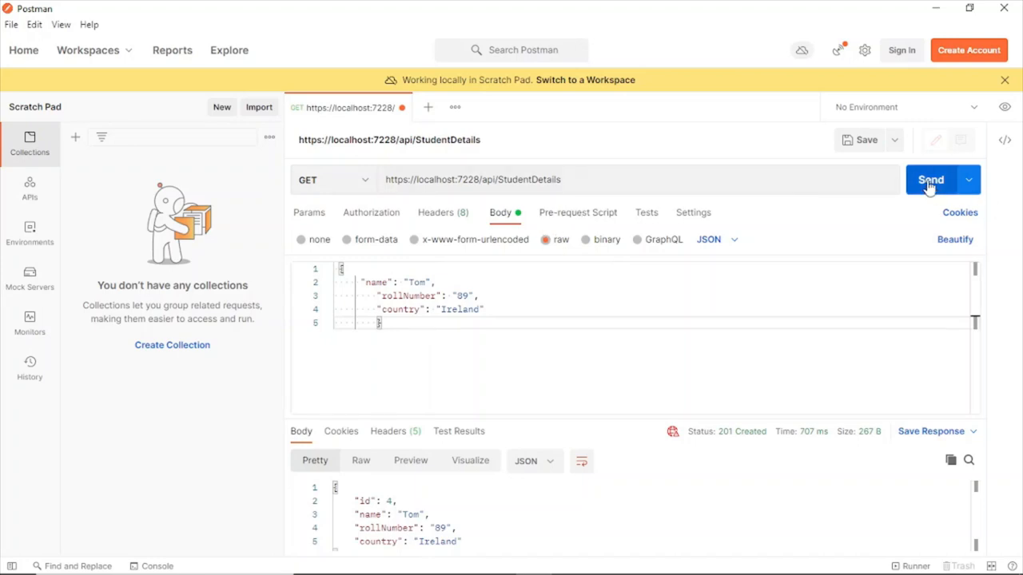
- Retrieve all students (200 OK) and confirm Tom appears as the fourth record
click(930, 179)
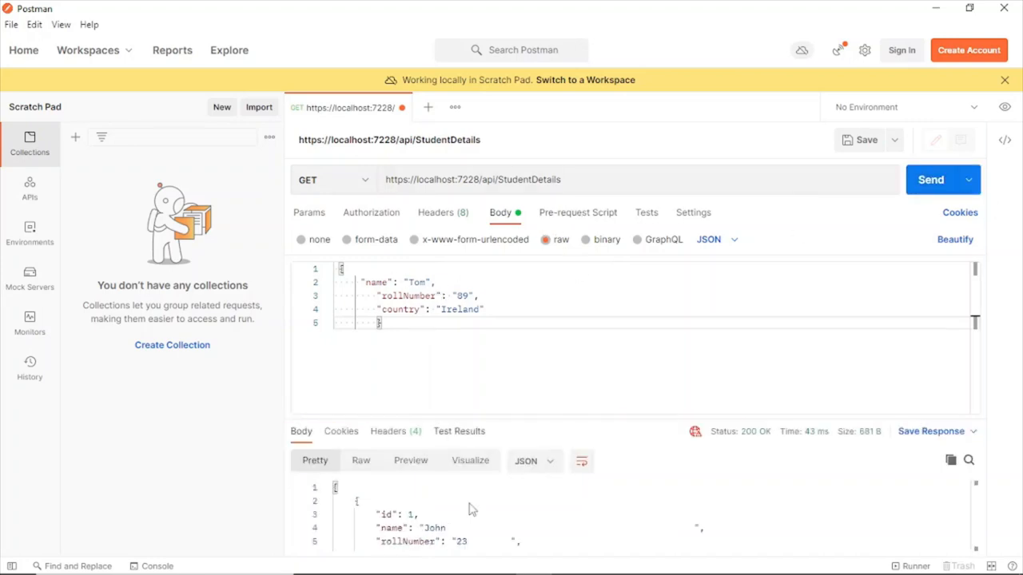
scroll(down, 3)
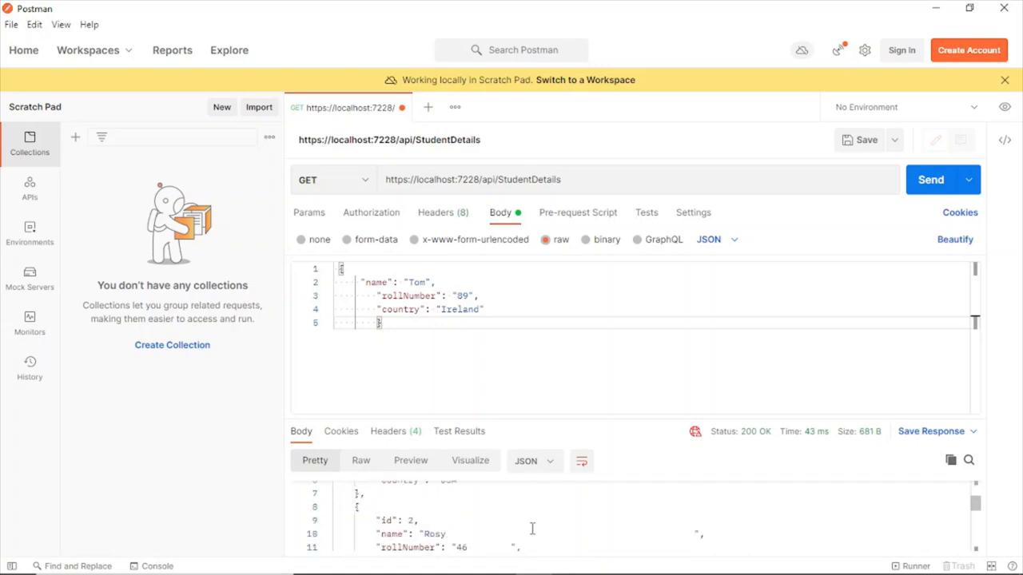
scroll(down, 3)
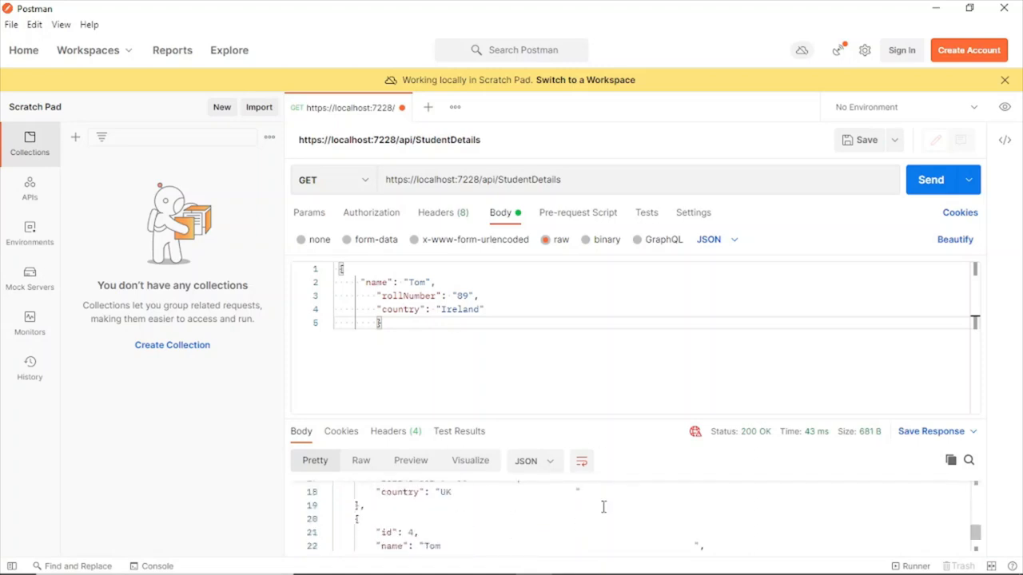
scroll(down, 3)
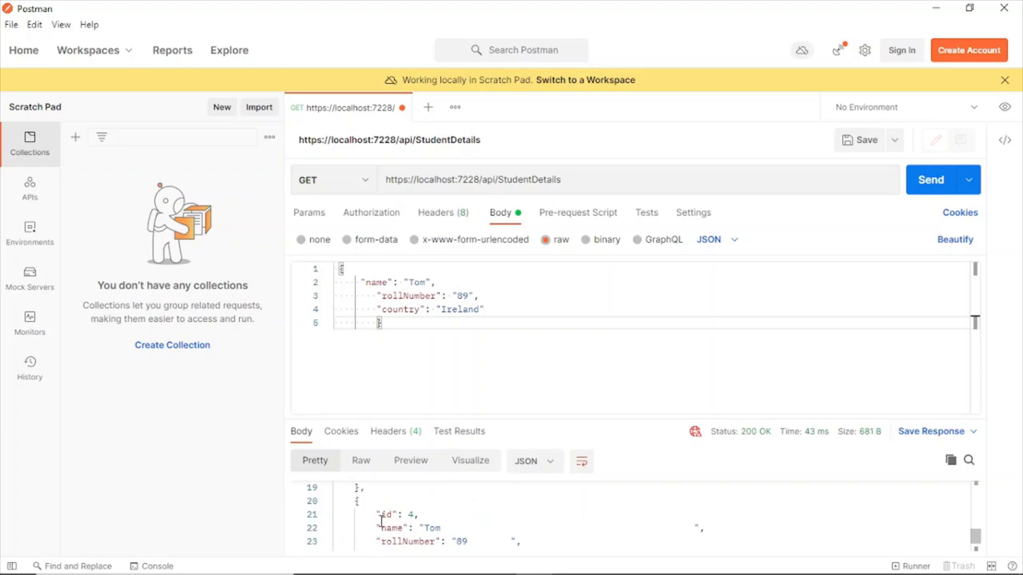
scroll(down, 3)
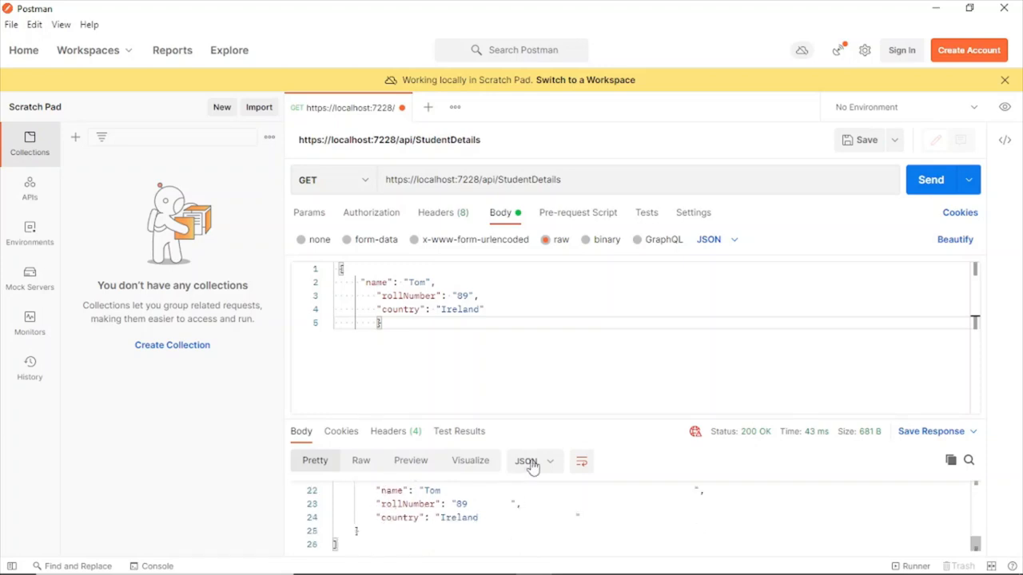
scroll(up, 3)
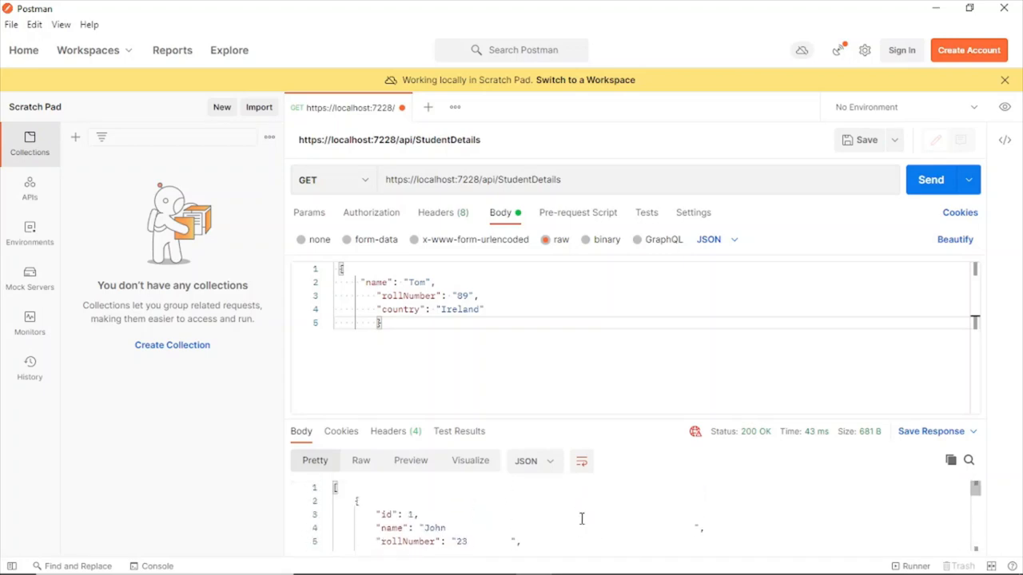
mouse_move(557, 358)
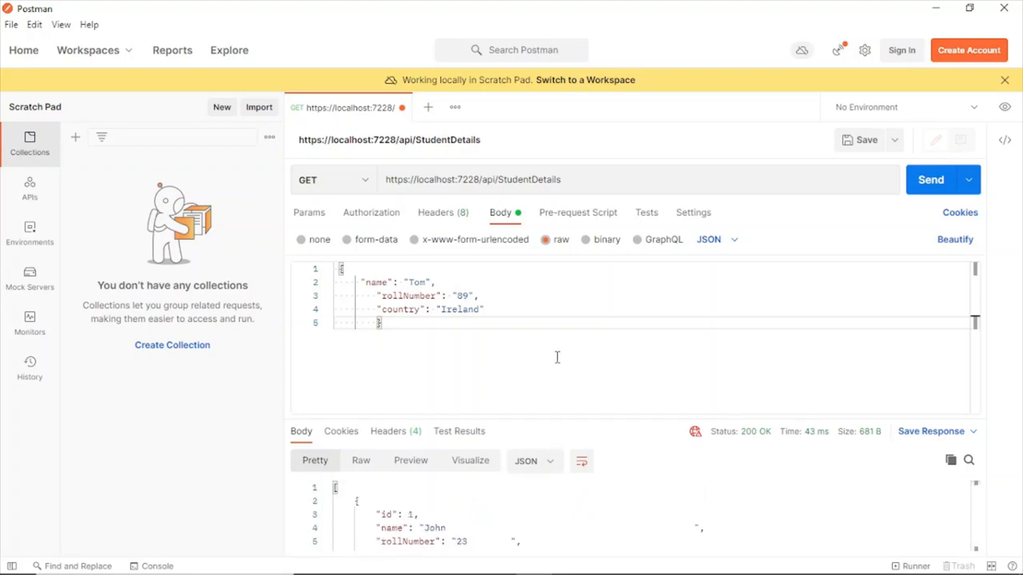